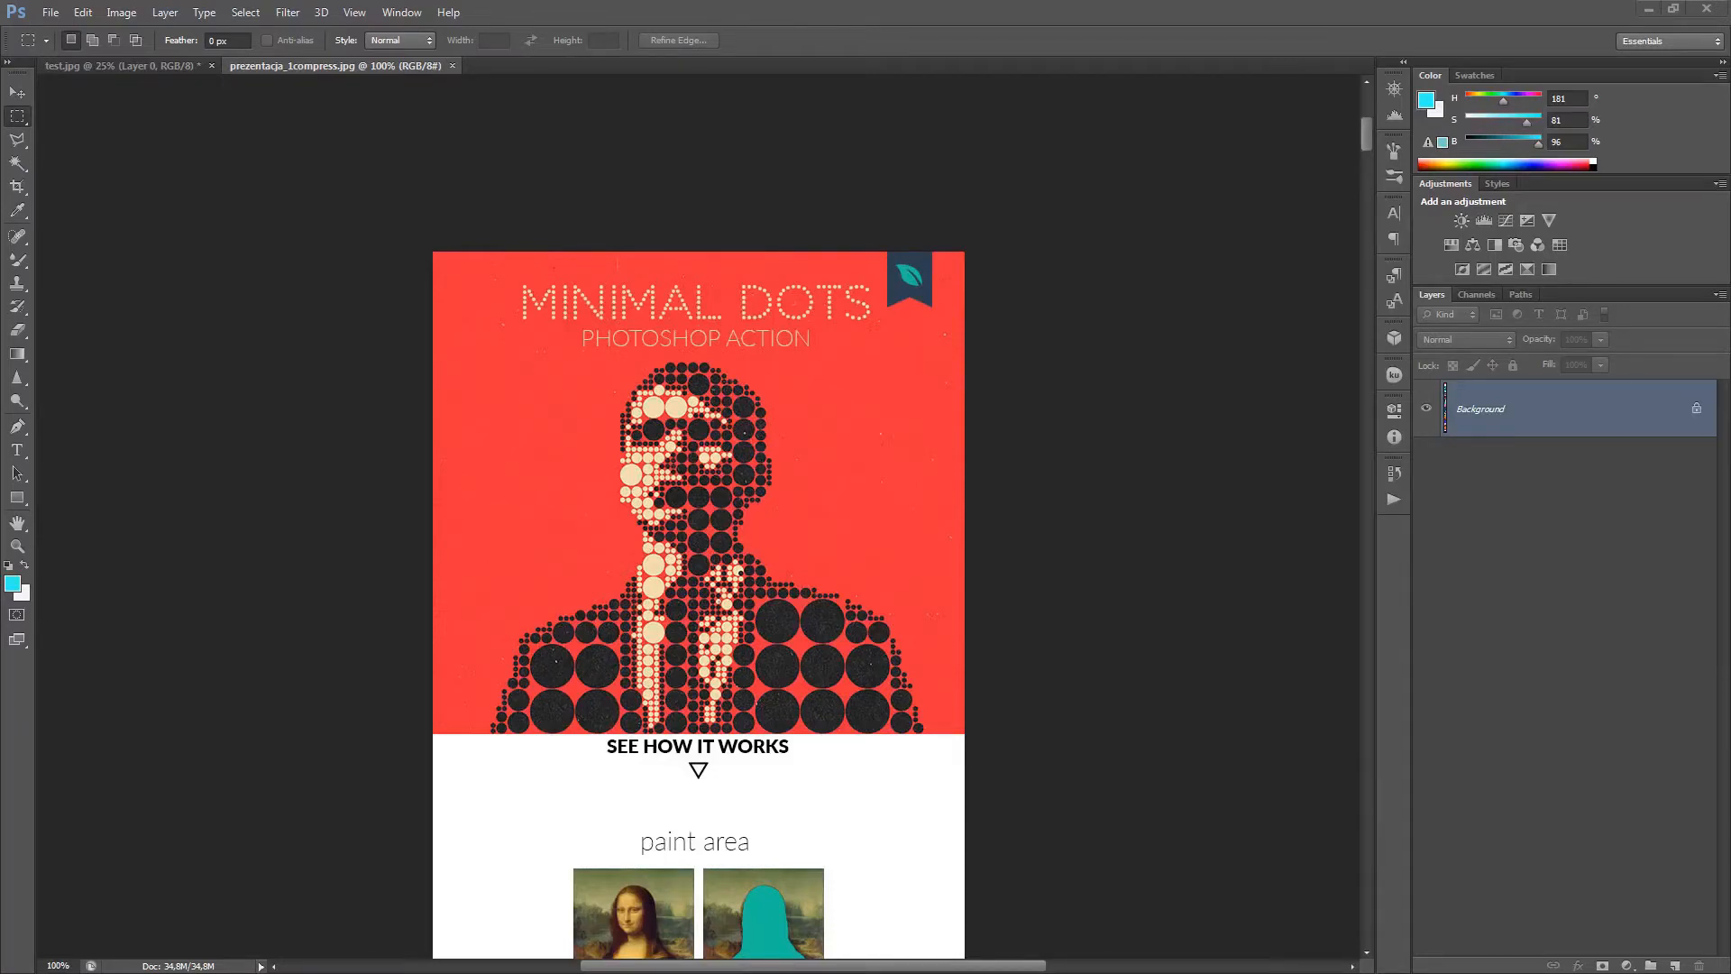
mouse_move(535, 241)
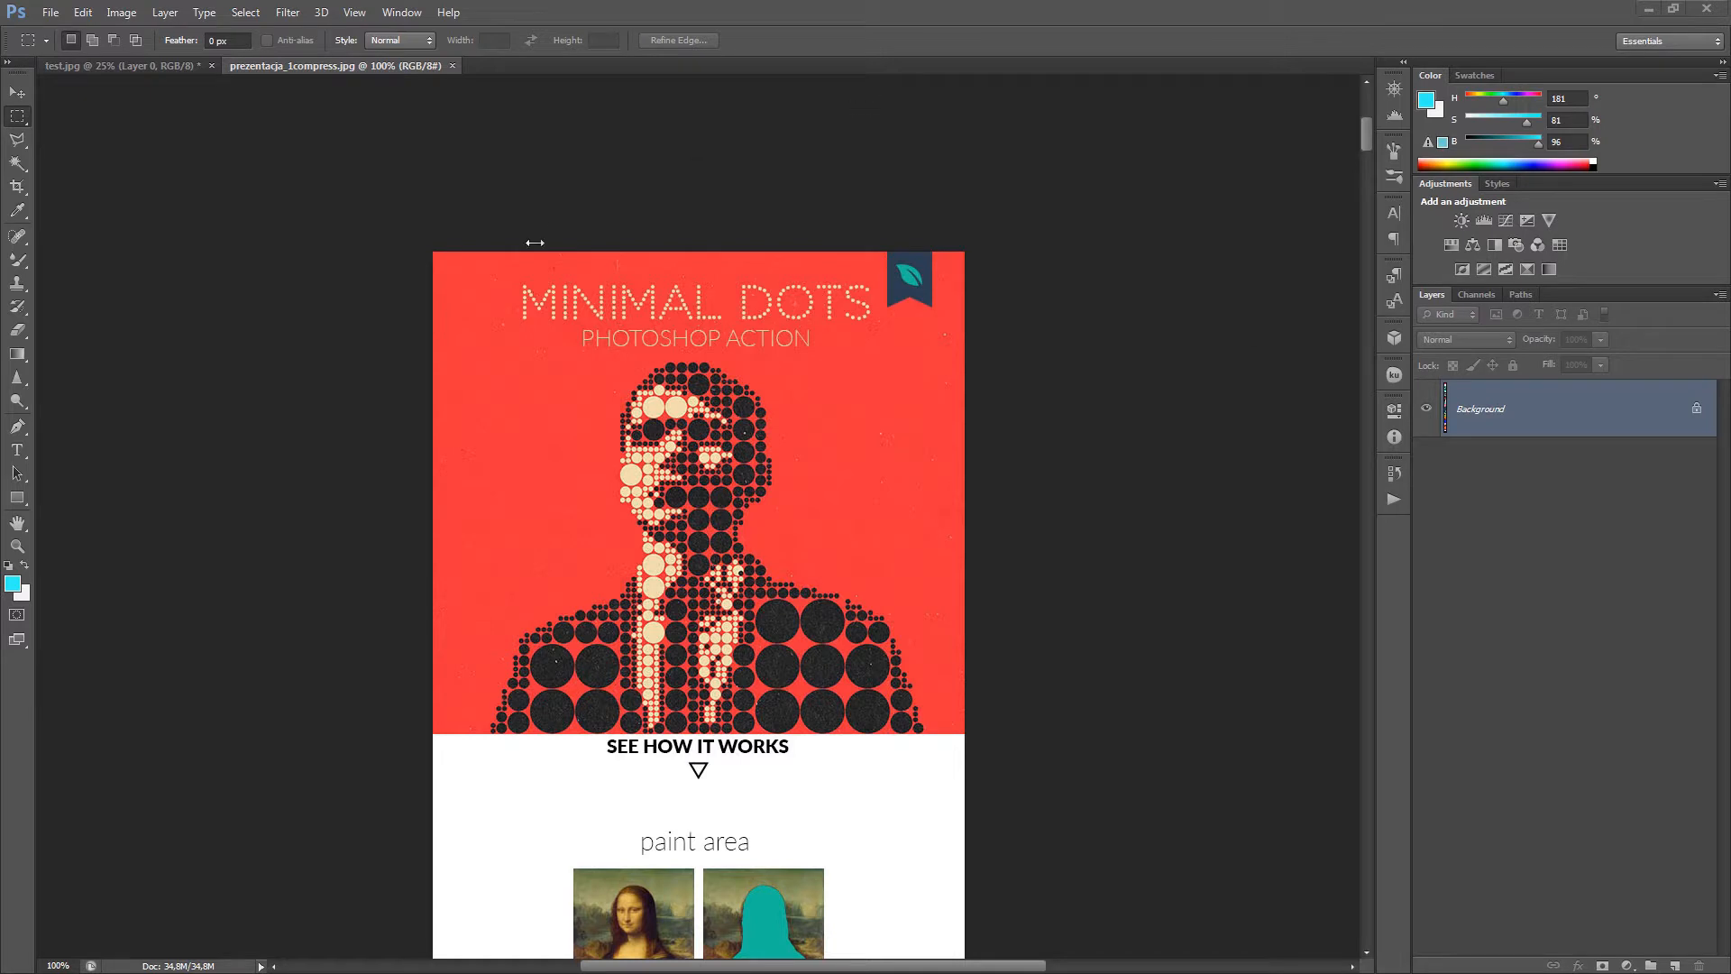
mouse_move(994, 531)
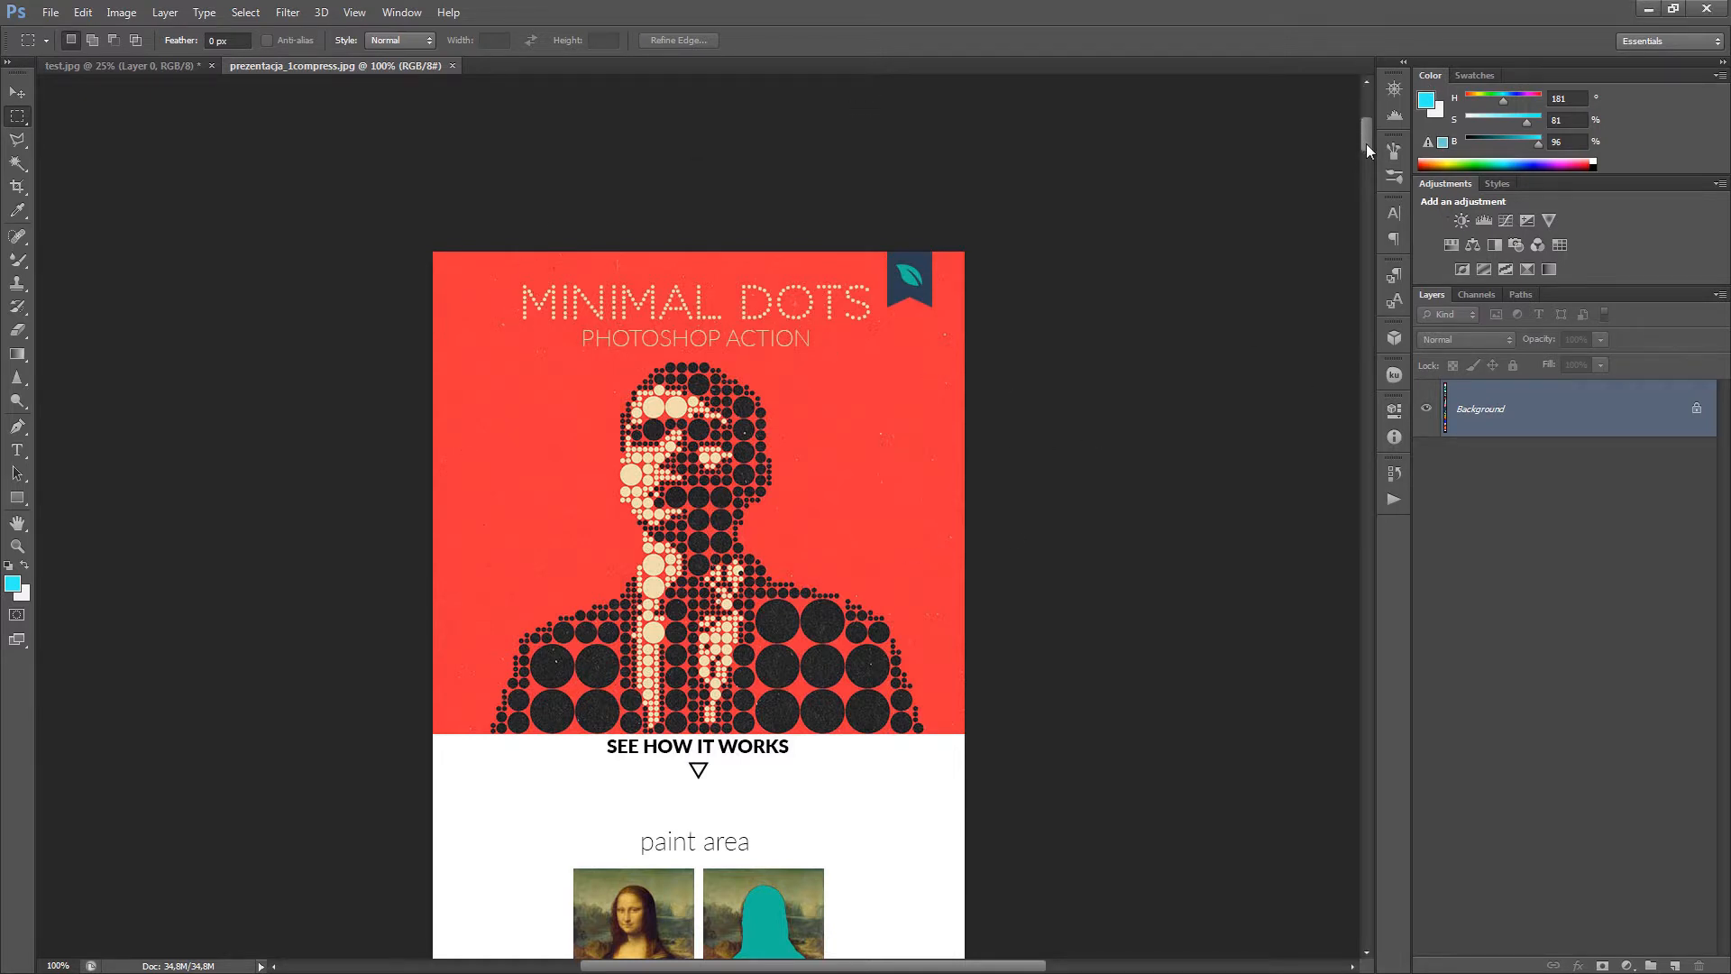
mouse_move(482, 531)
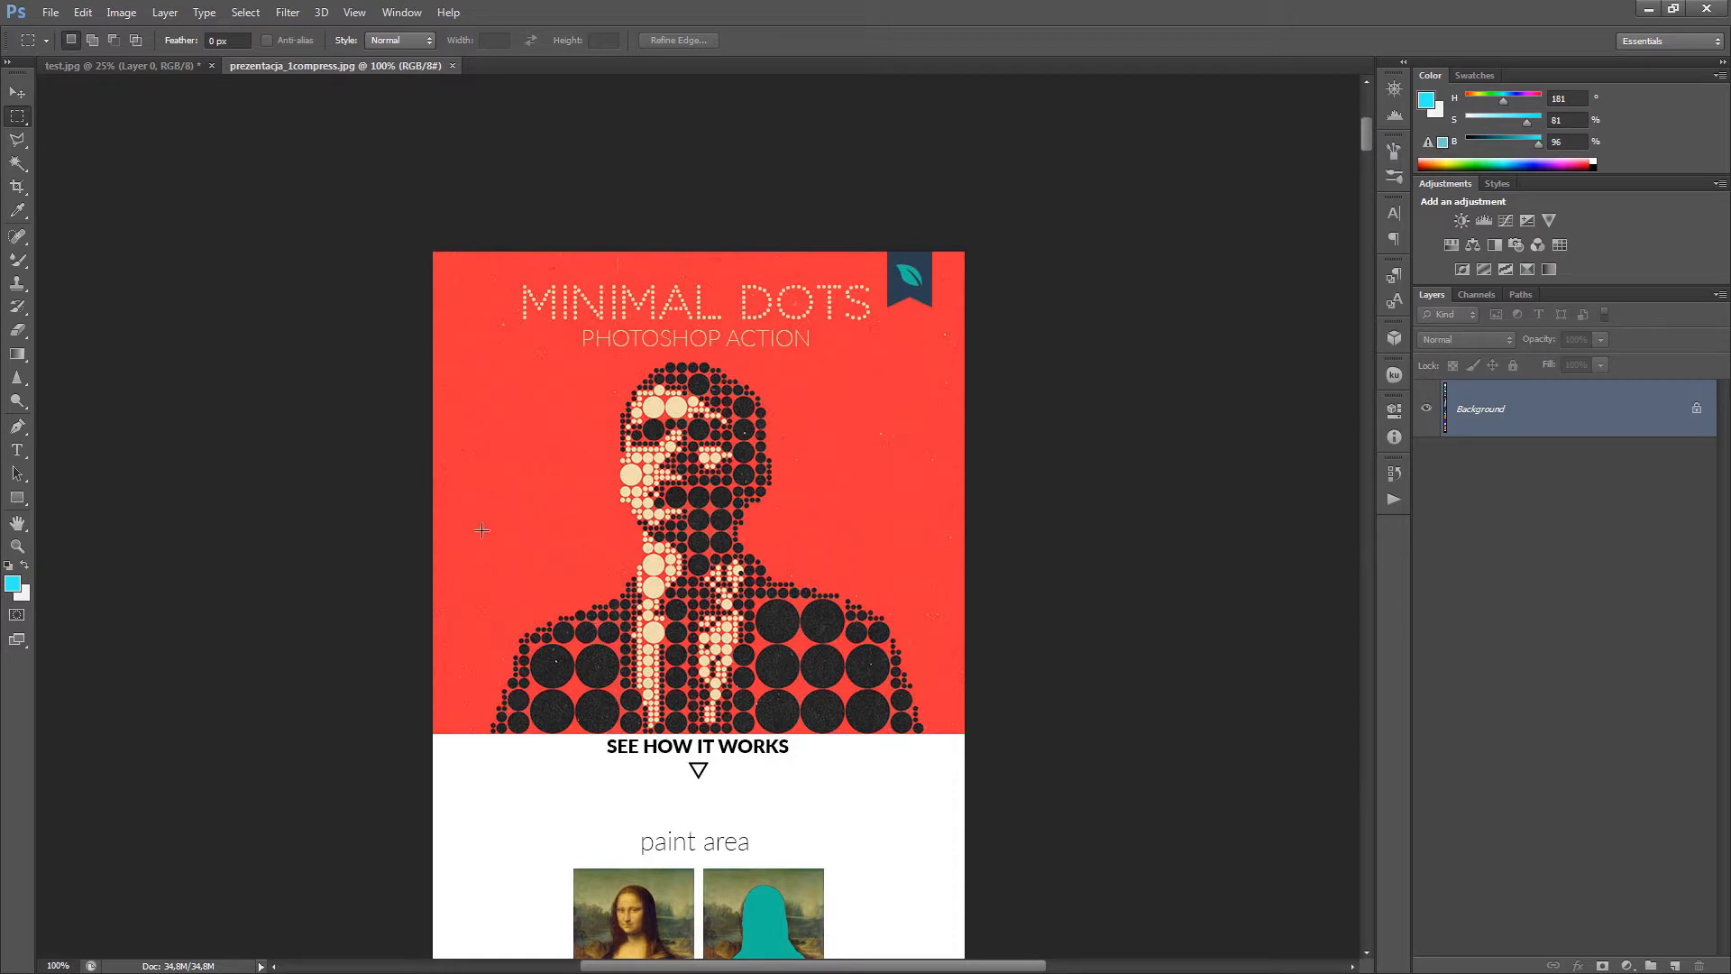
- Scroll down past the MINIMAL DOTS header to the teal Mona Lisa halftone example
scroll(down, 3)
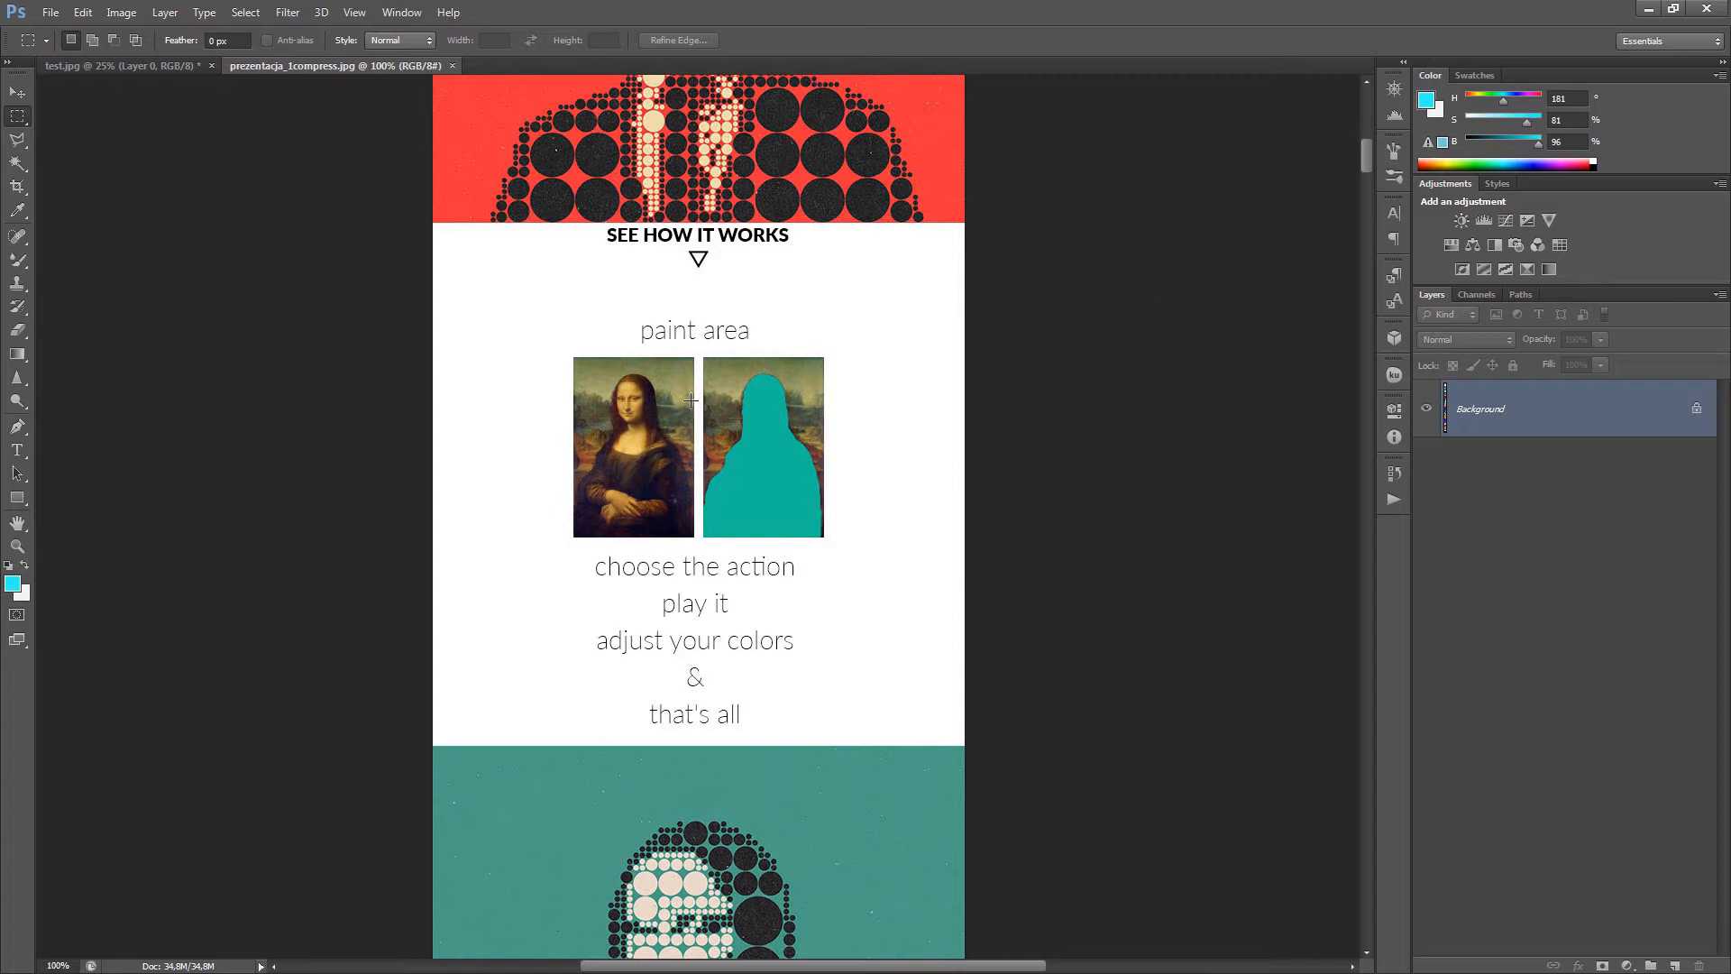
mouse_move(668, 448)
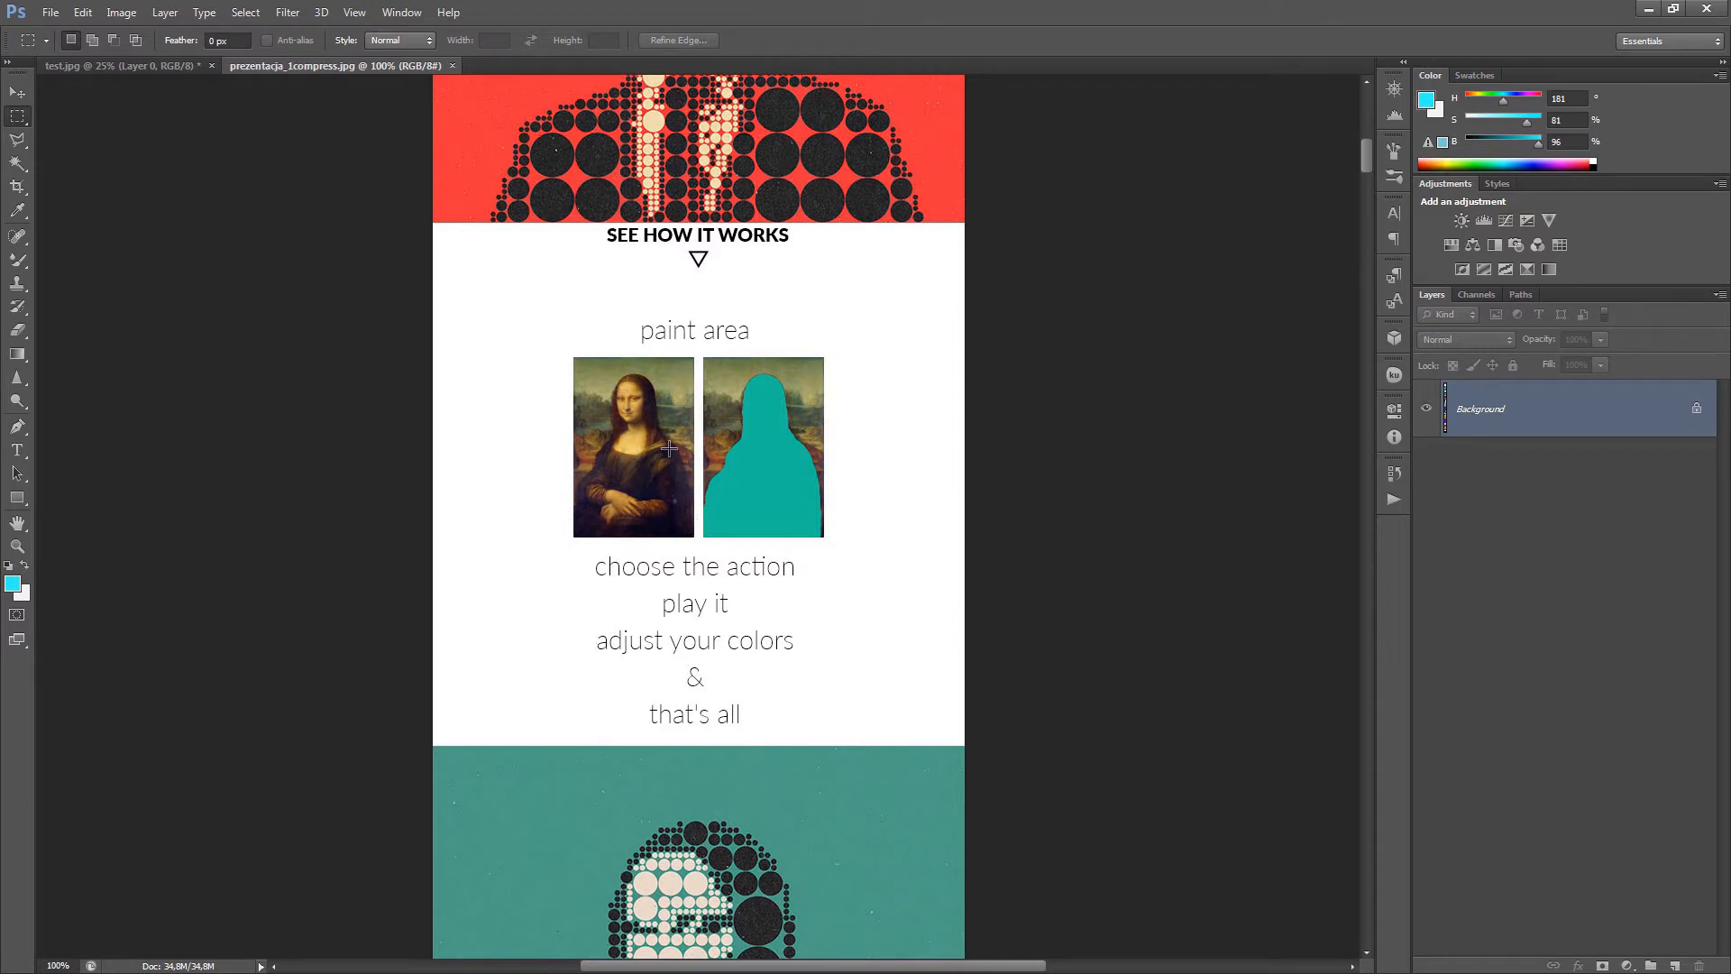
mouse_move(782, 383)
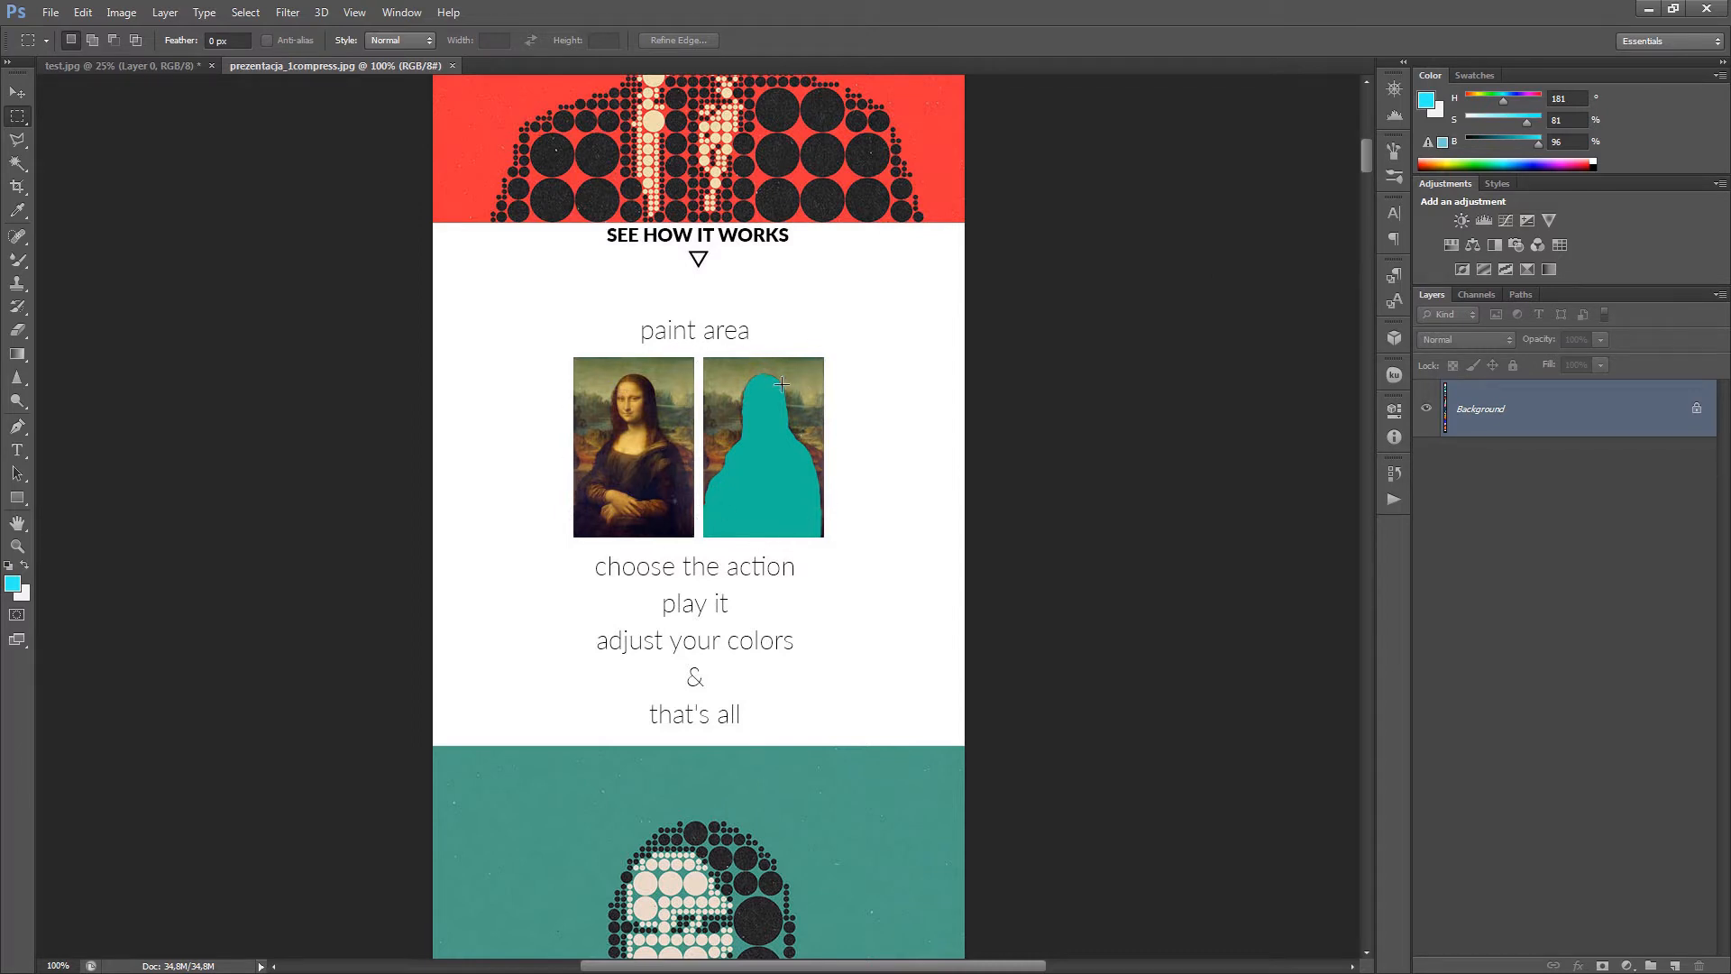
scroll(down, 3)
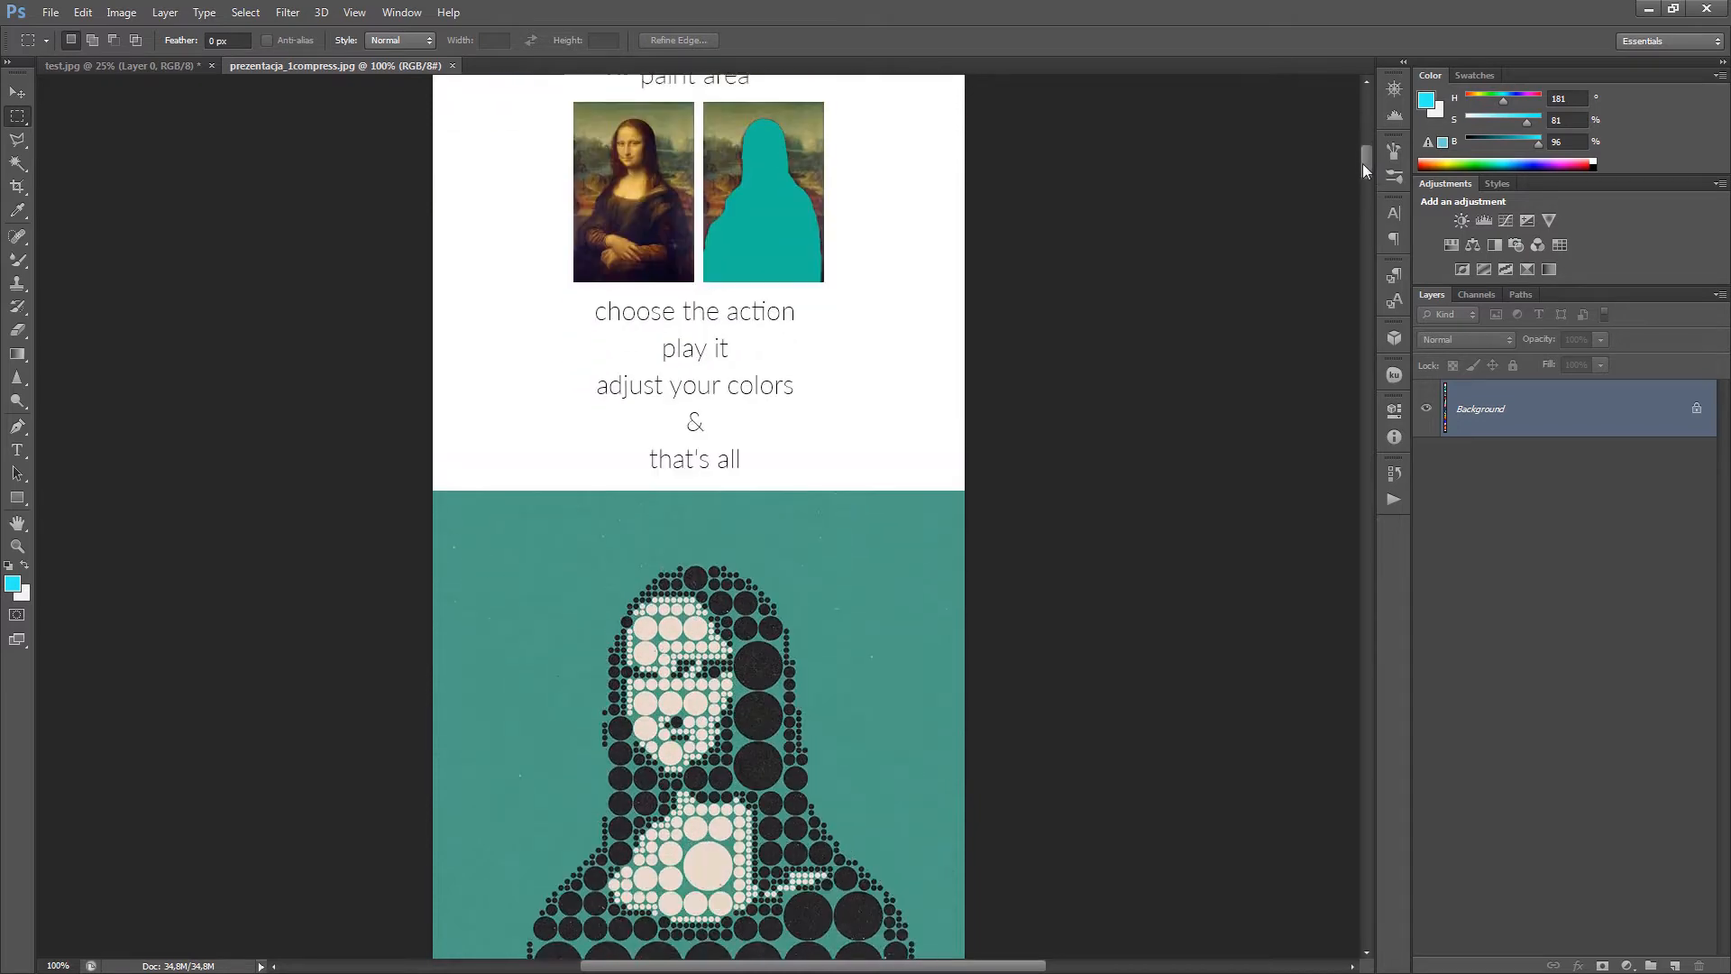
scroll(down, 3)
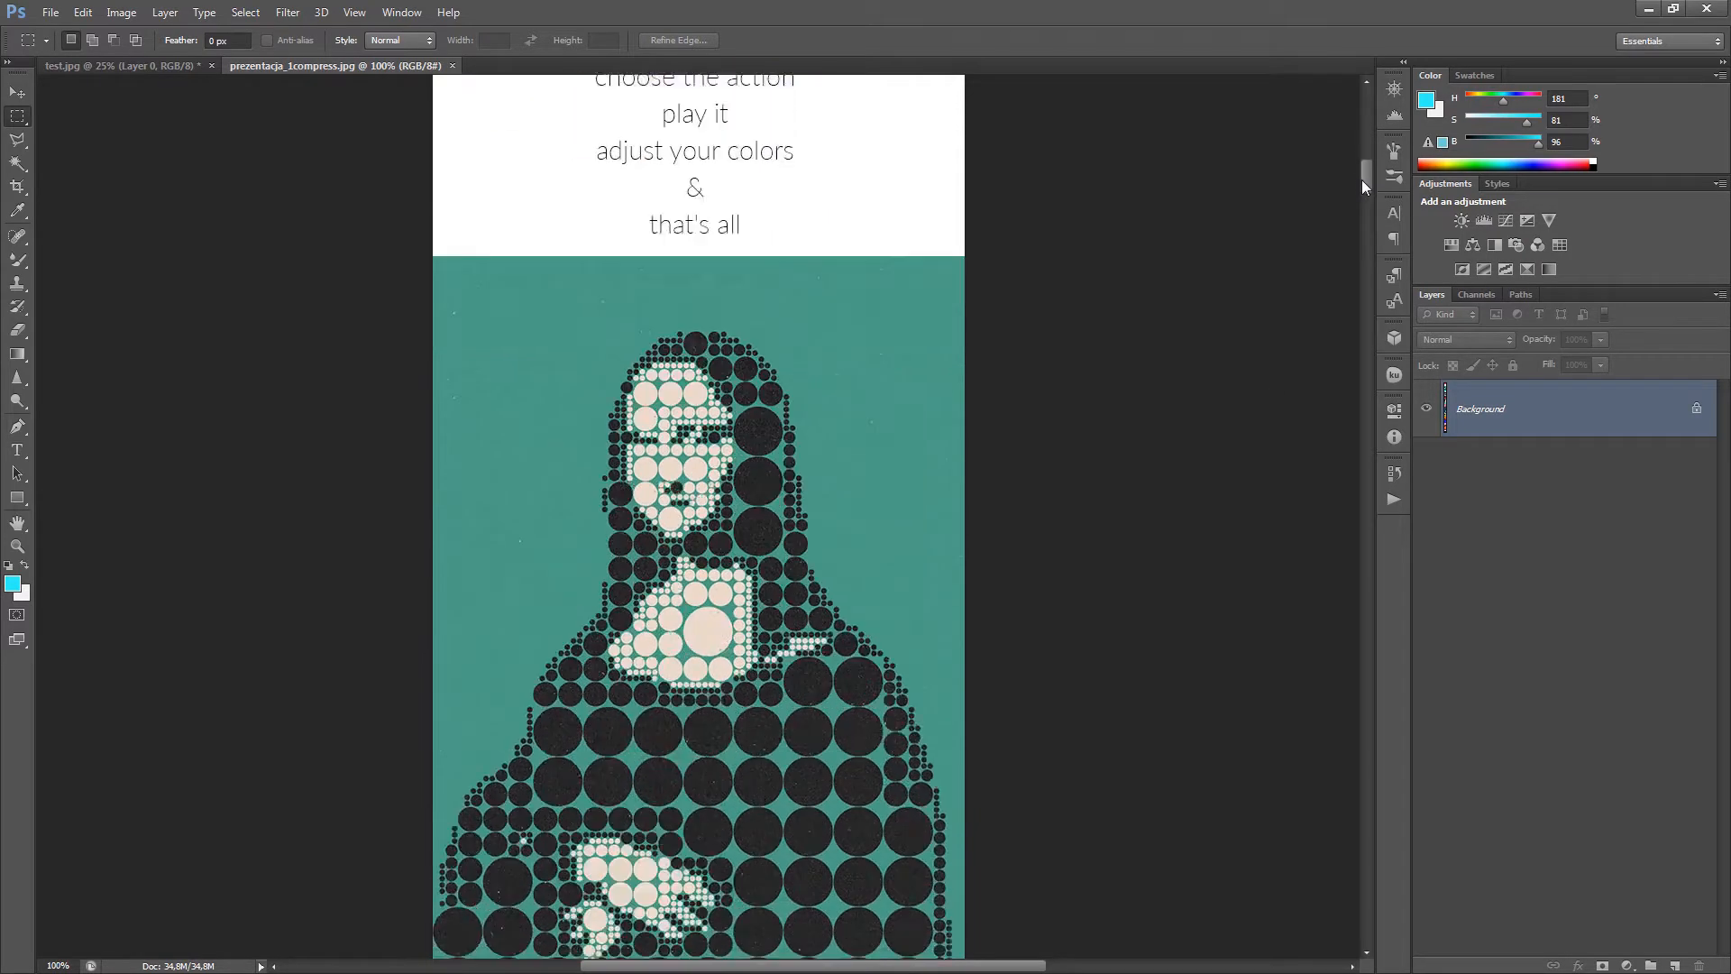
scroll(down, 3)
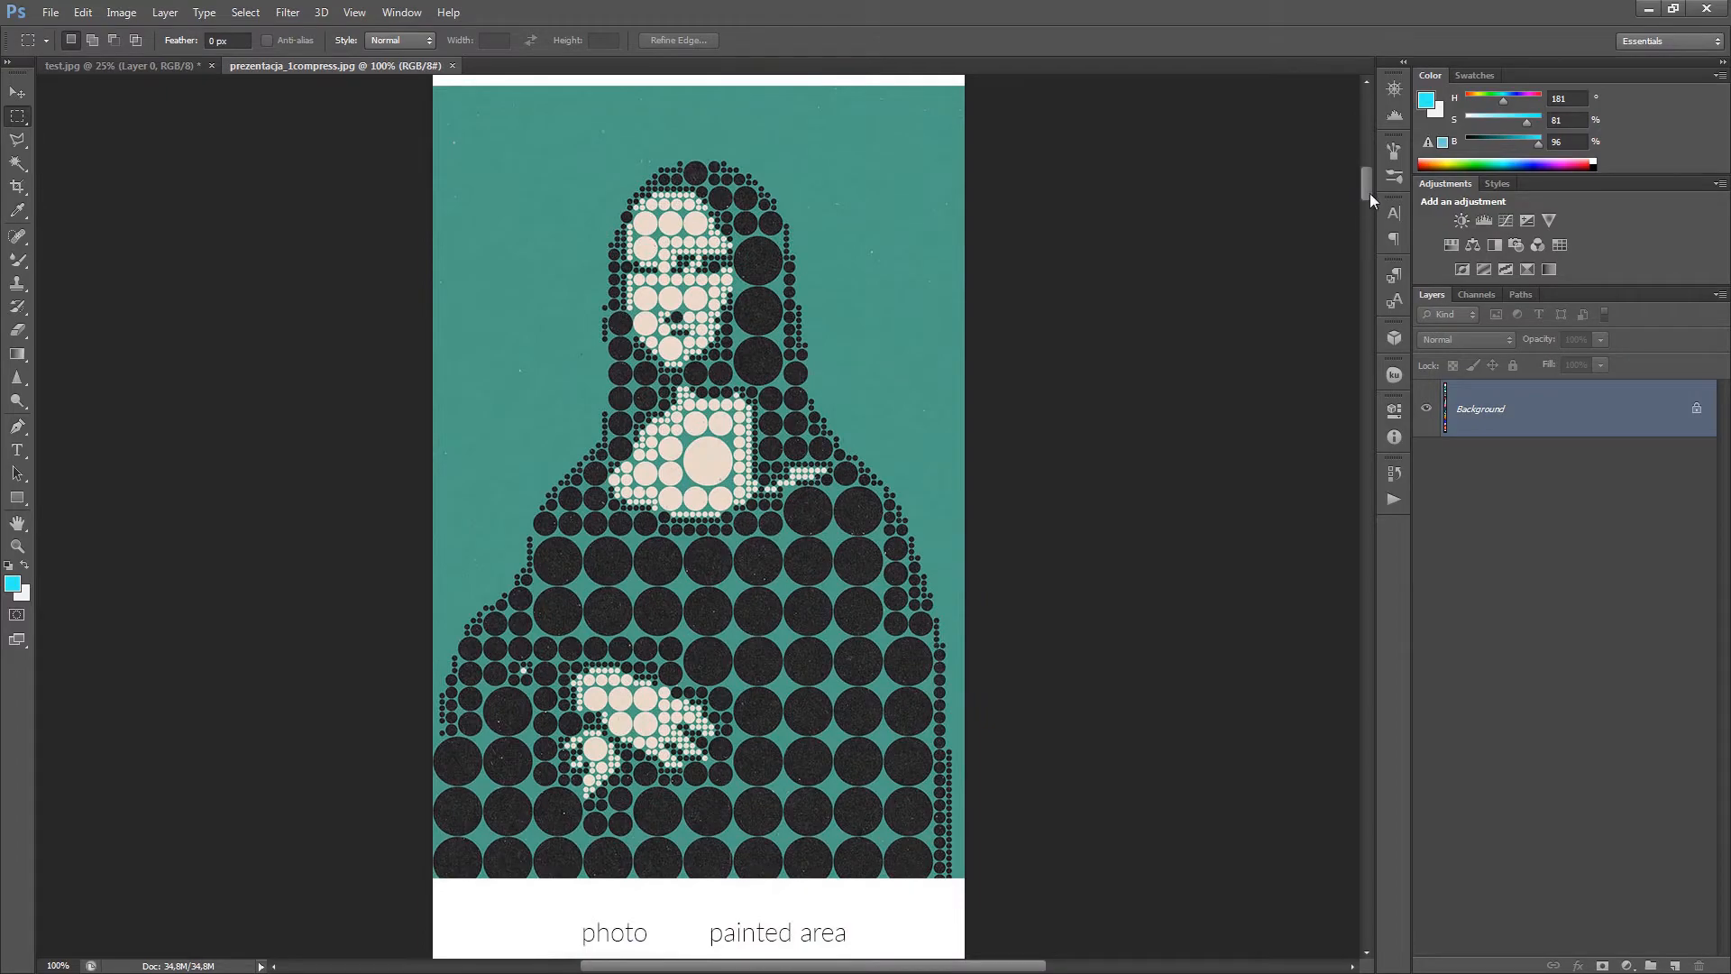
- Scroll past the 3 styles and medium-dot sections to the small-dot portrait and CHECK SOME EXAMPLES
scroll(down, 3)
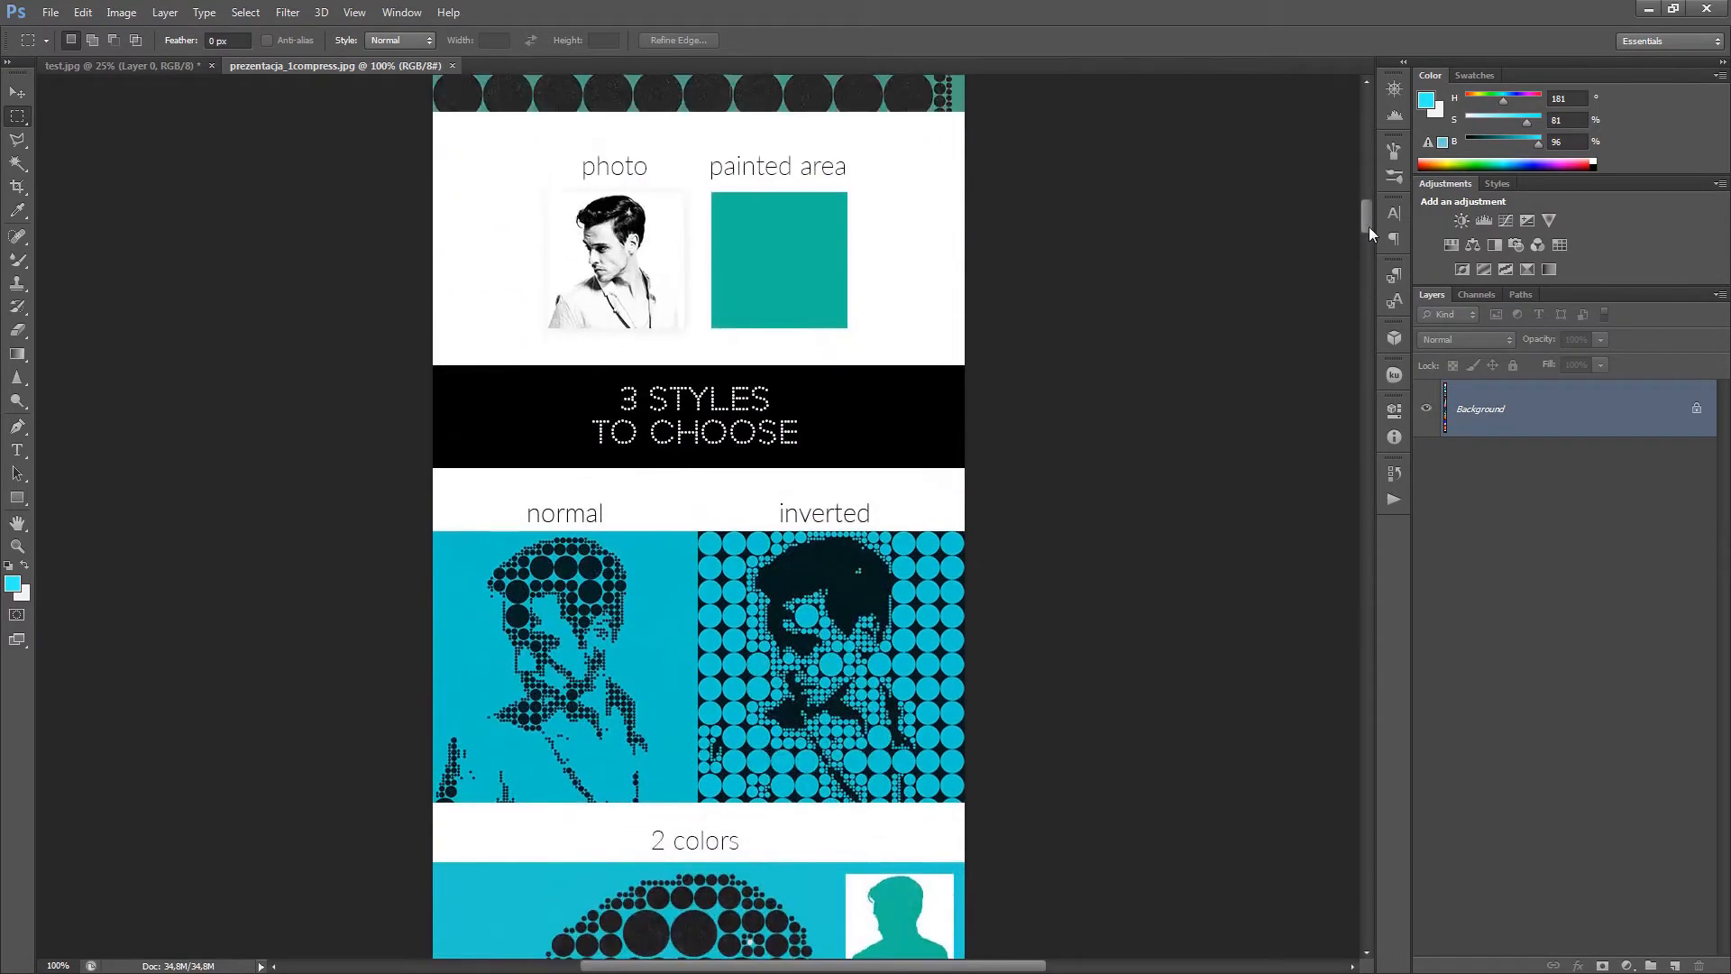
scroll(down, 3)
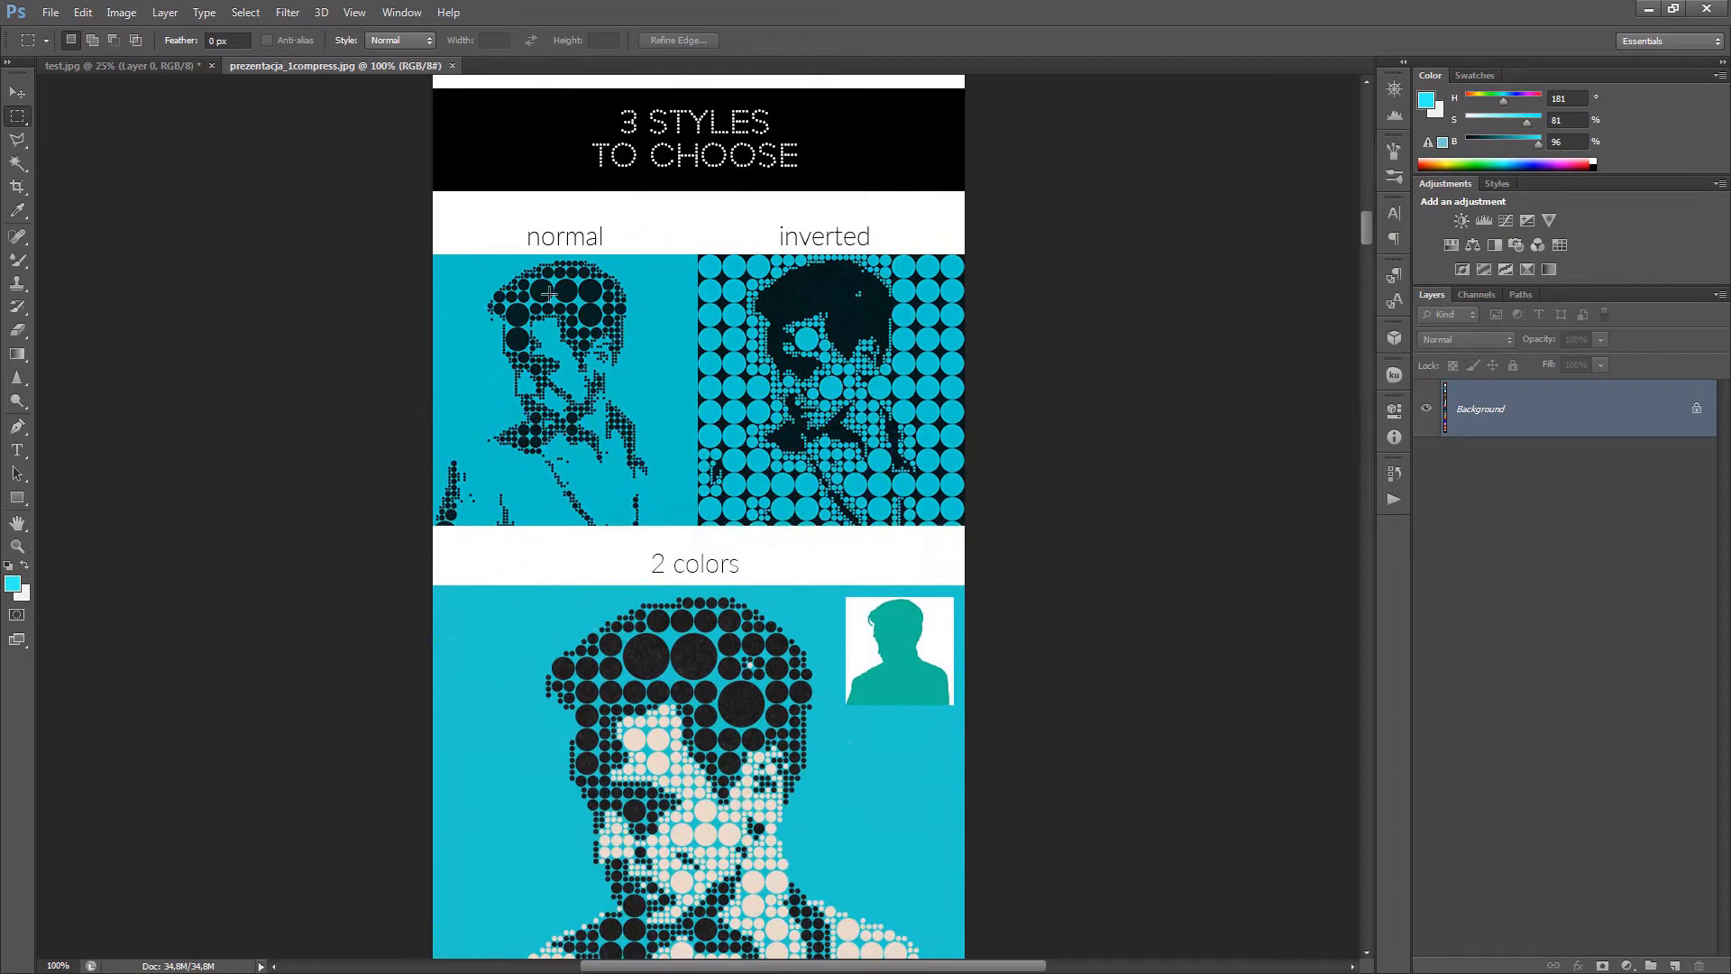
scroll(down, 3)
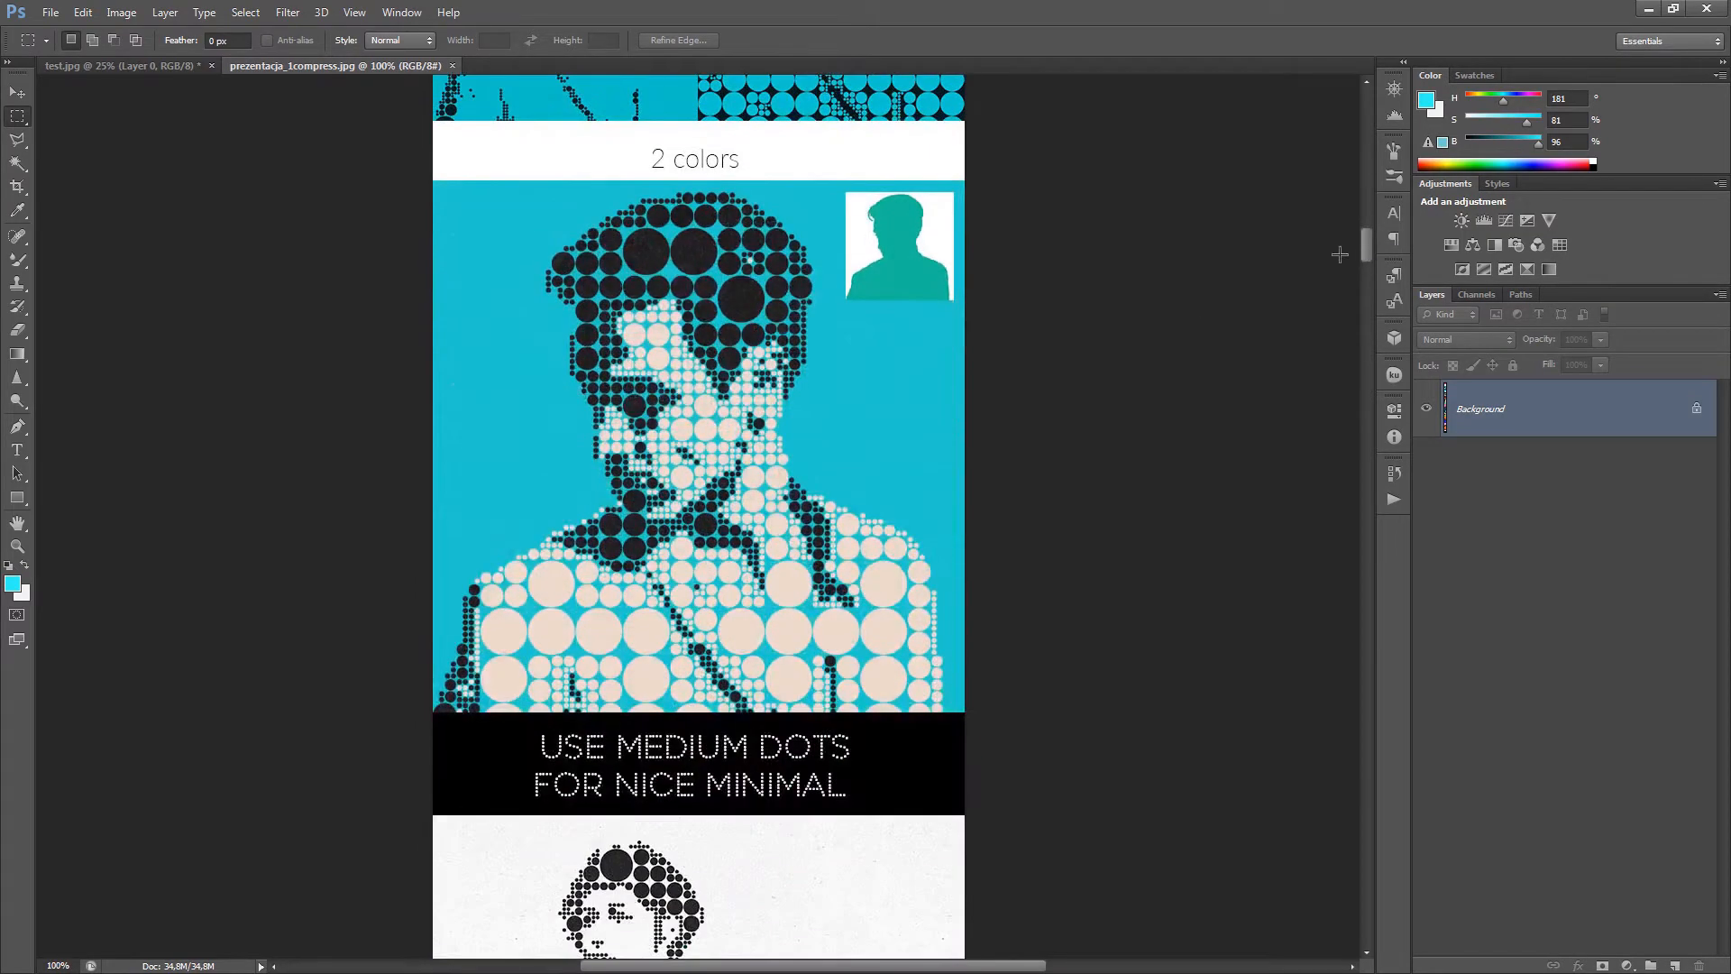
scroll(down, 3)
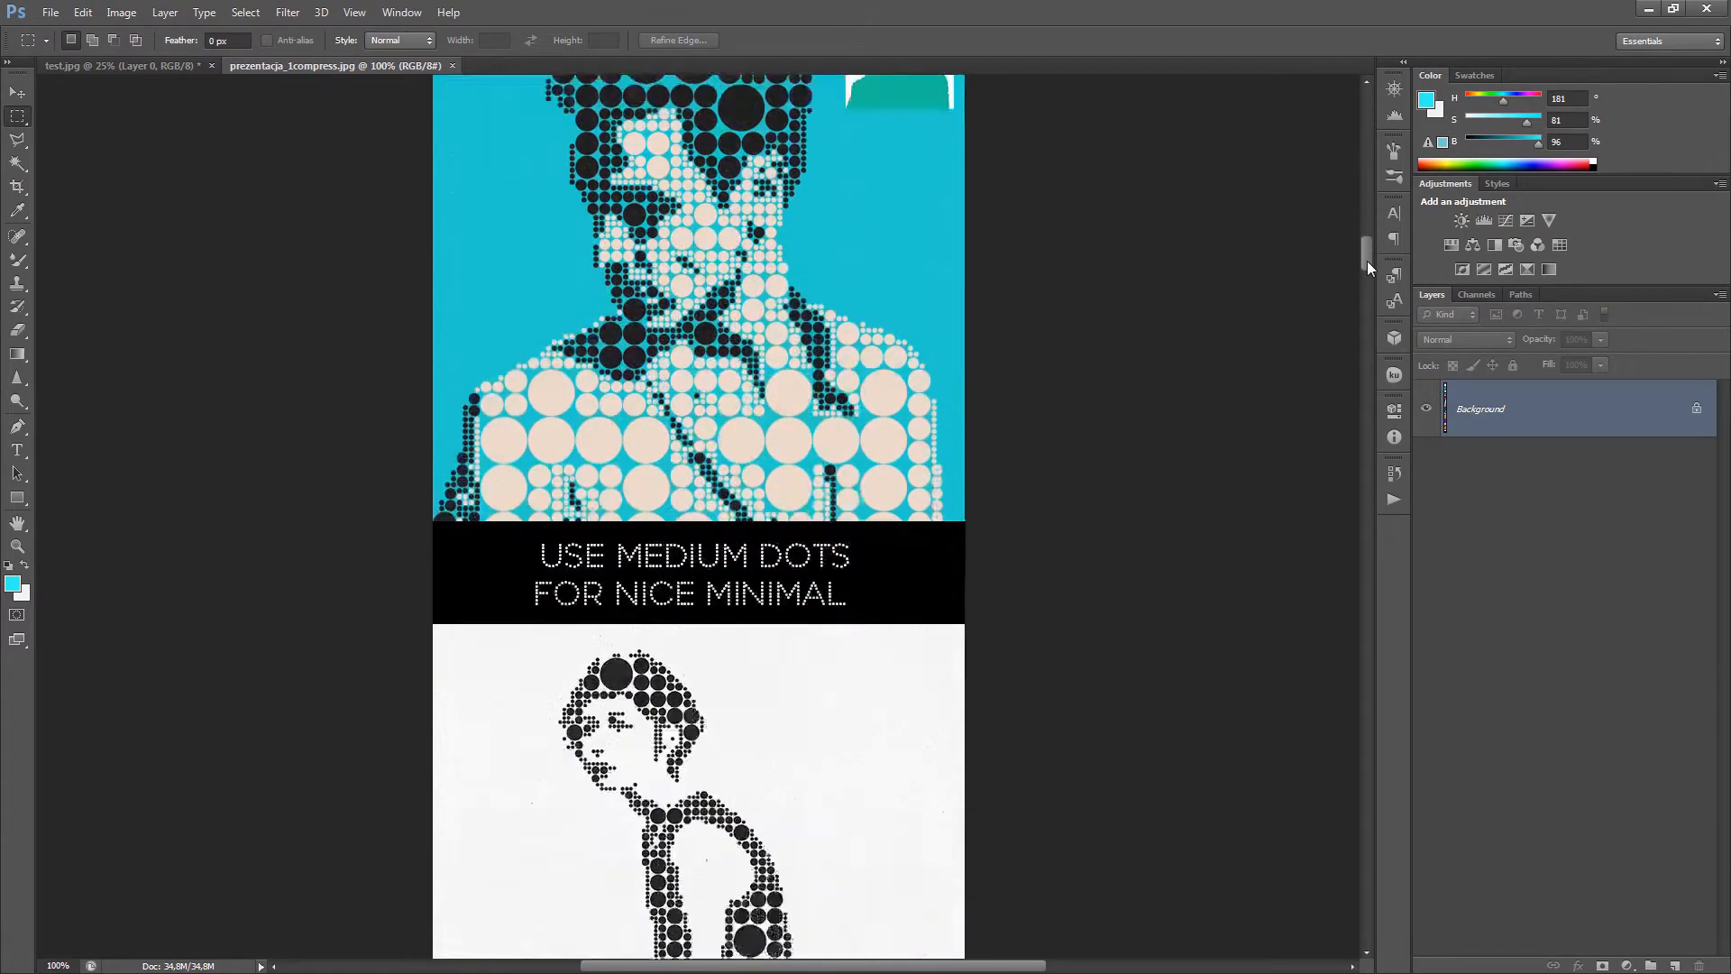
scroll(down, 3)
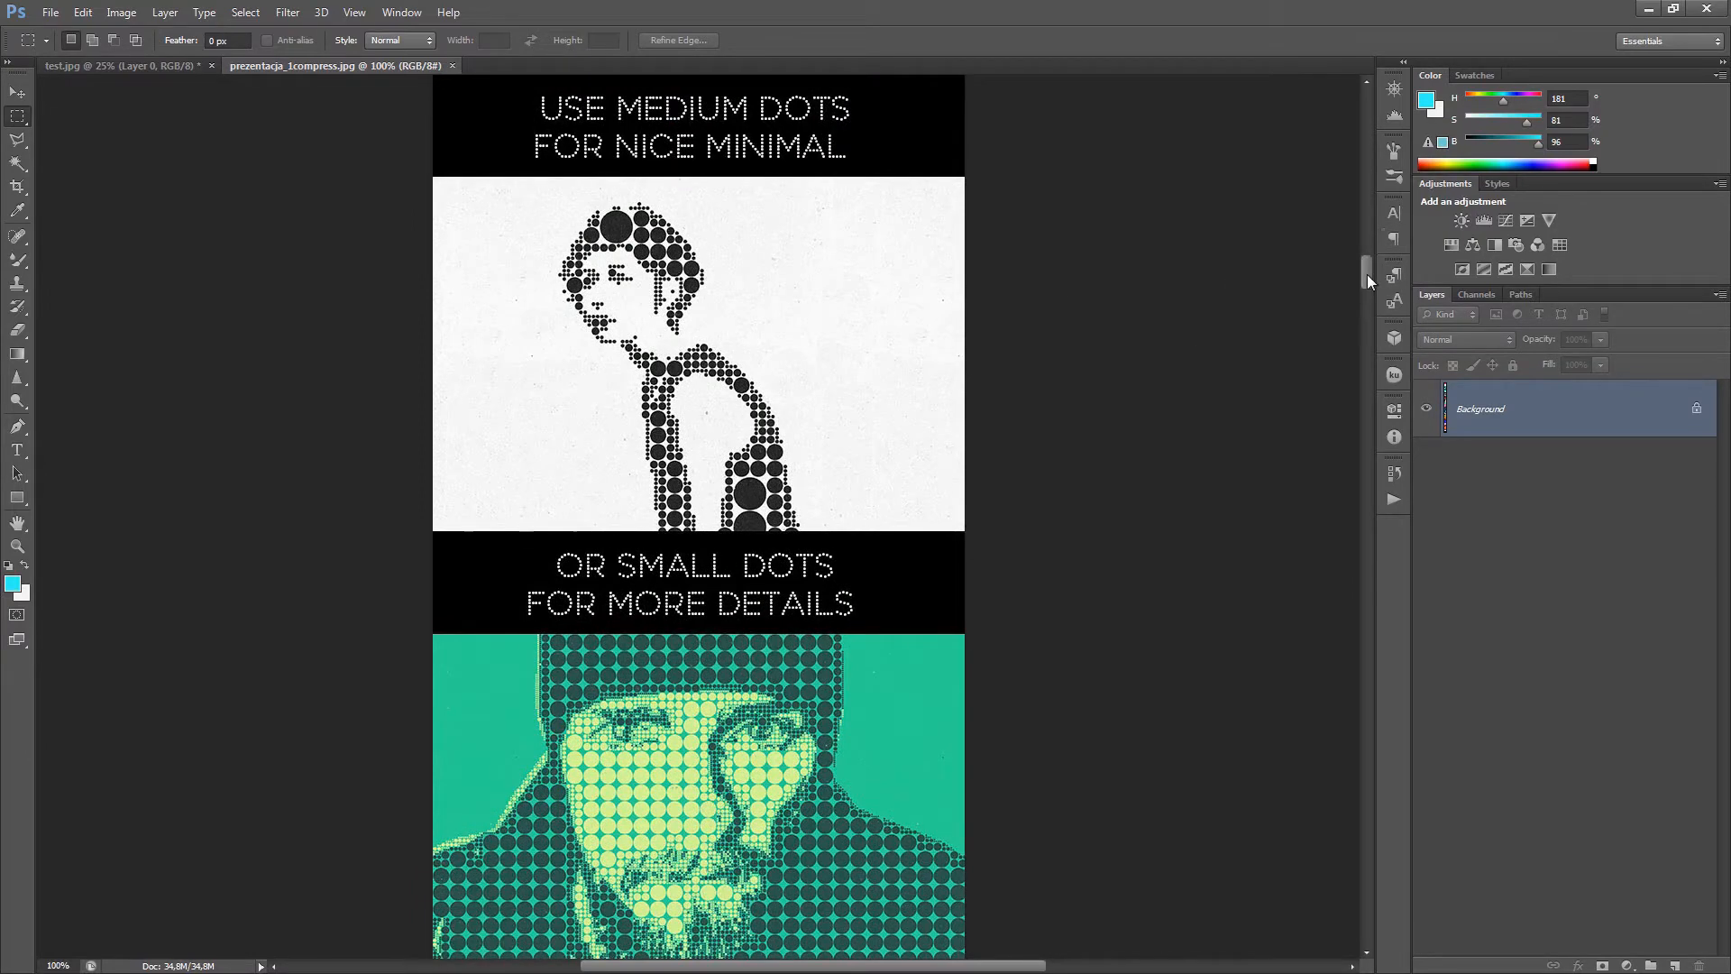
scroll(up, 3)
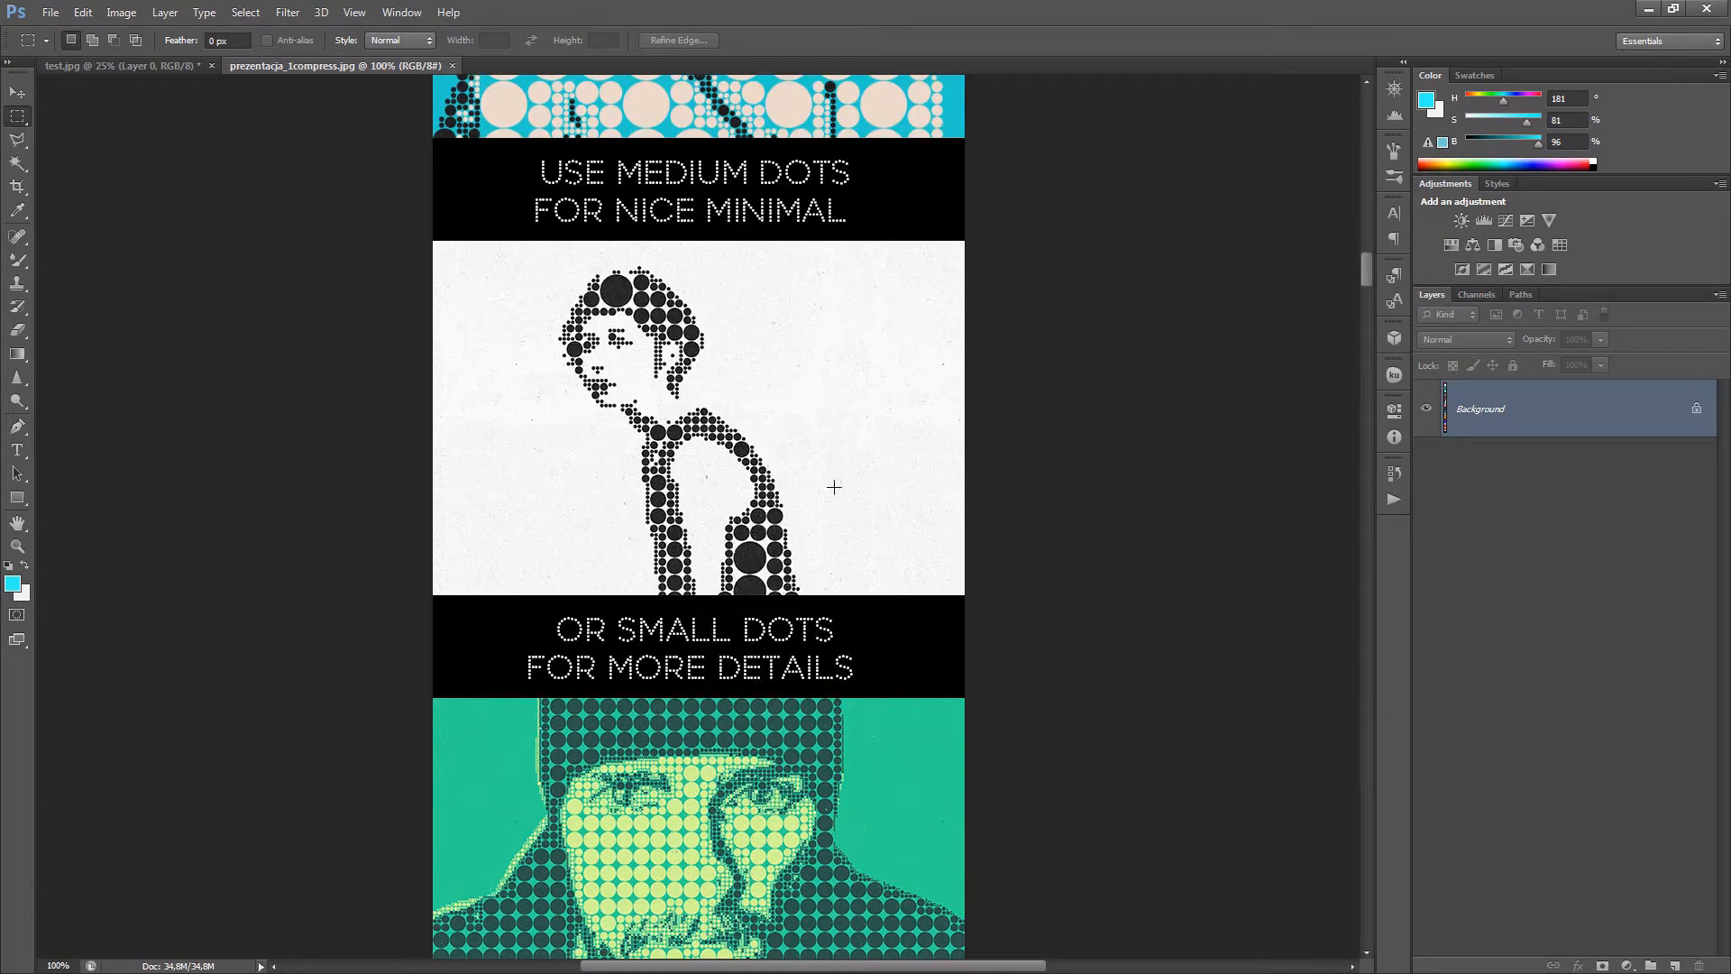
mouse_move(704, 377)
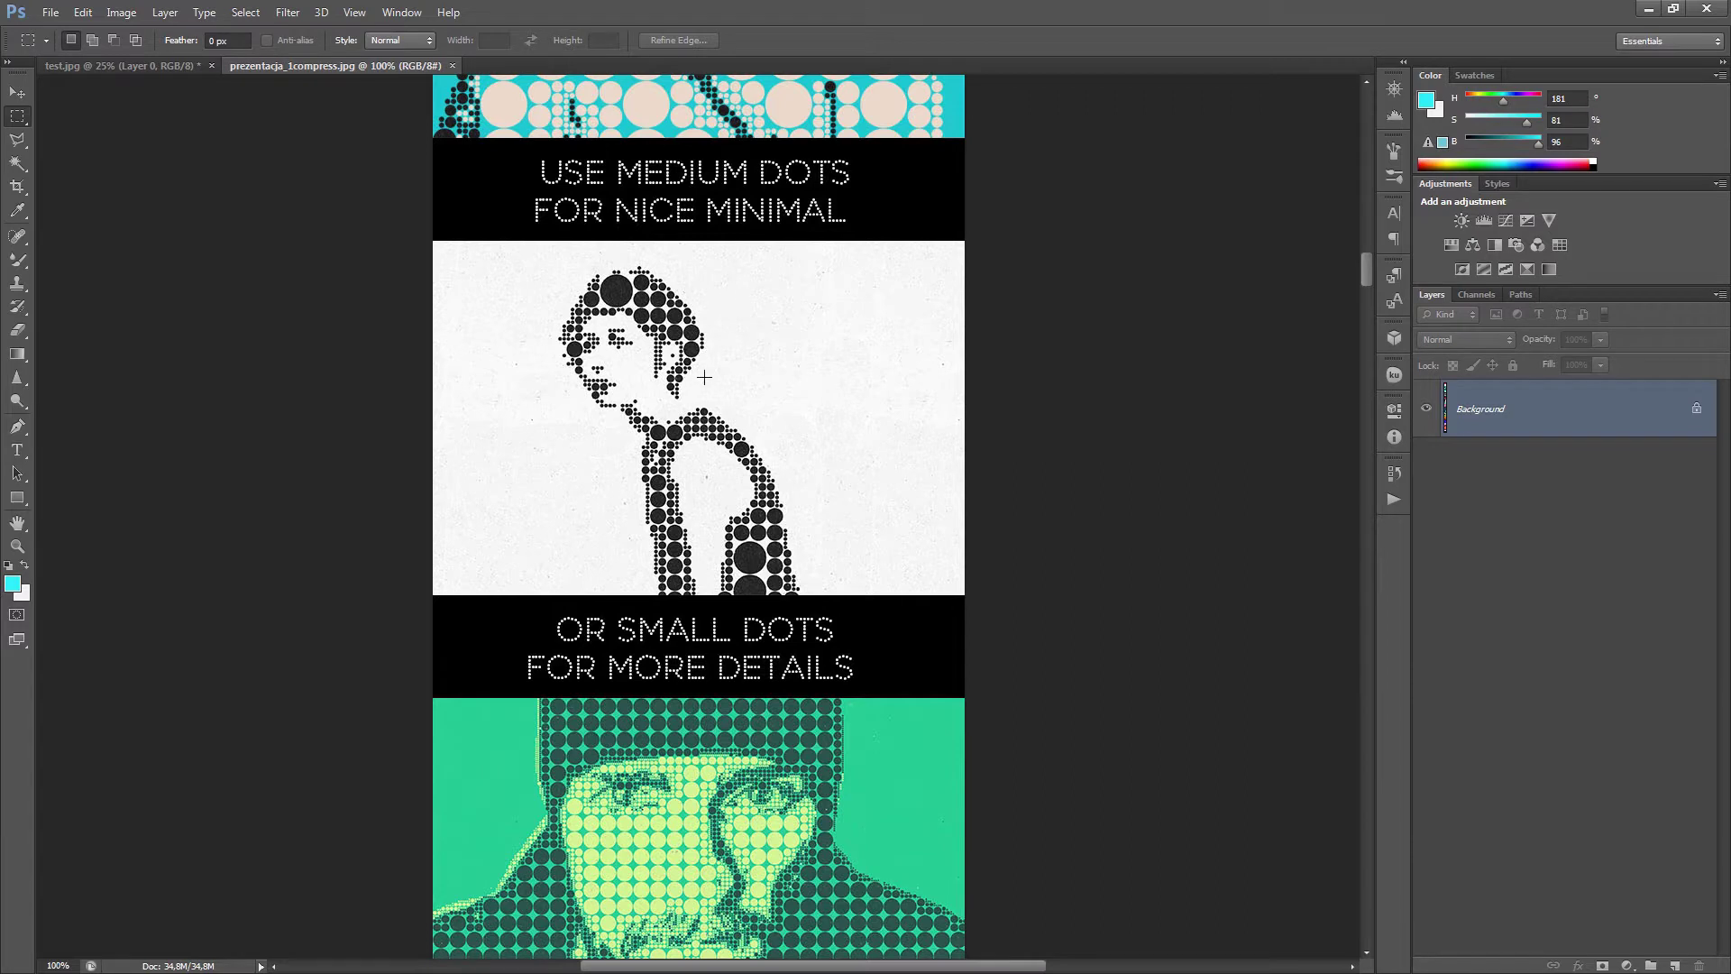
mouse_move(718, 306)
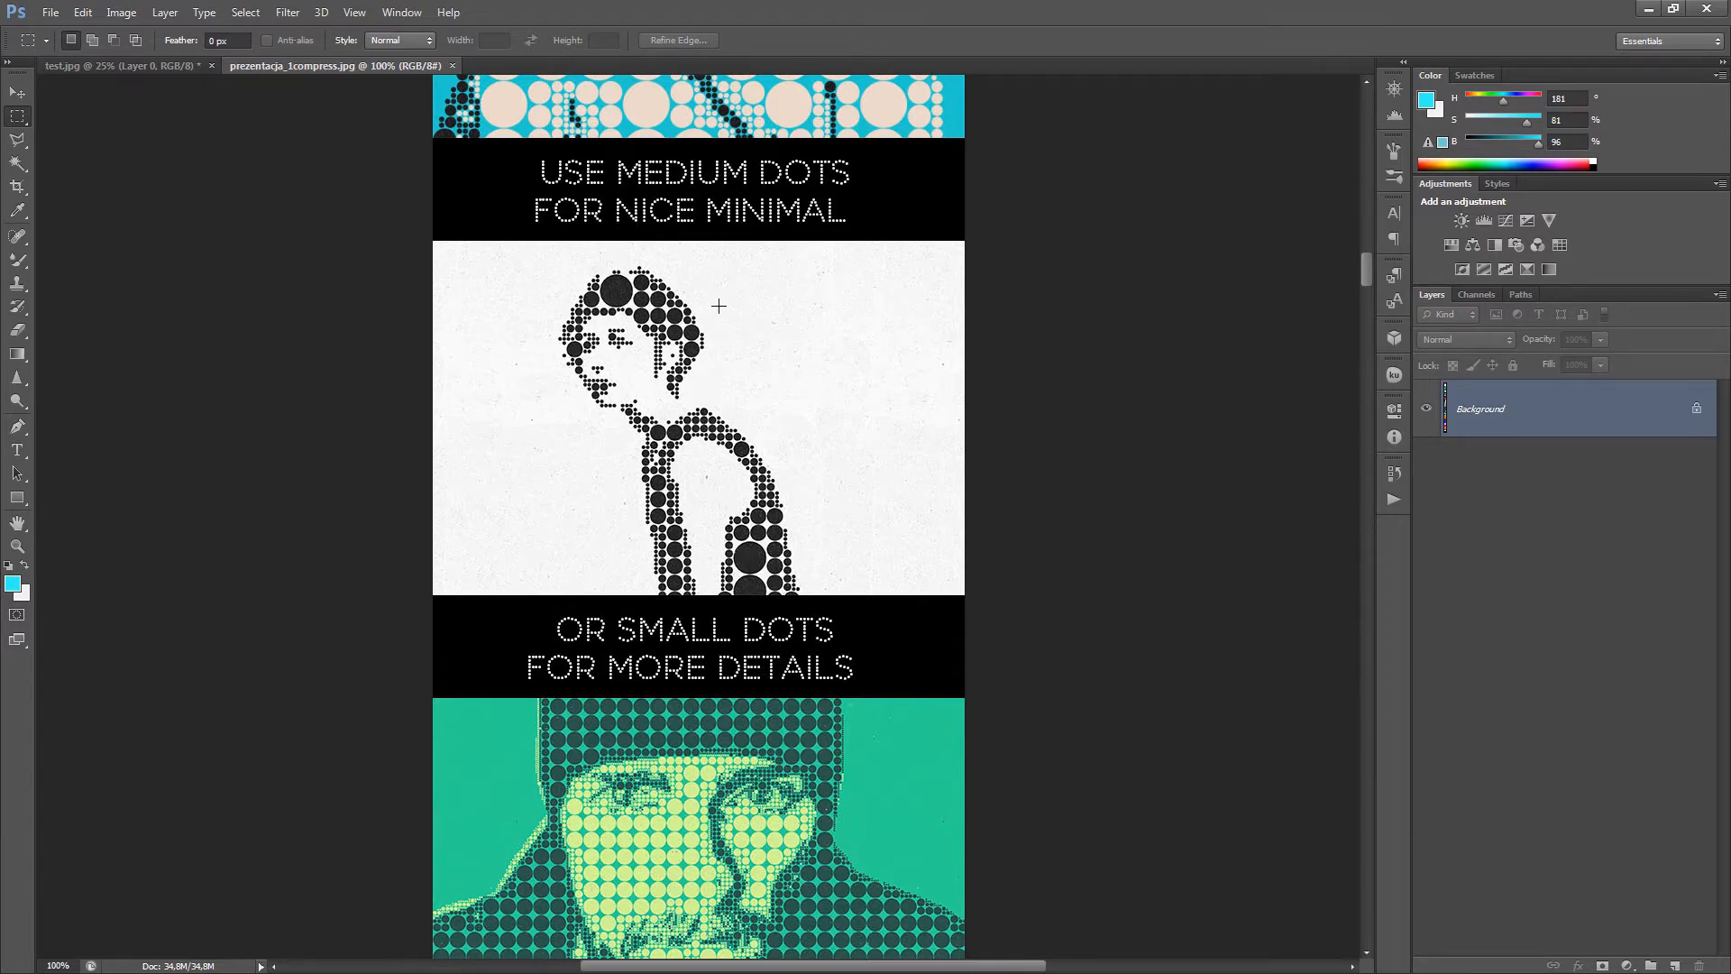
mouse_move(574, 278)
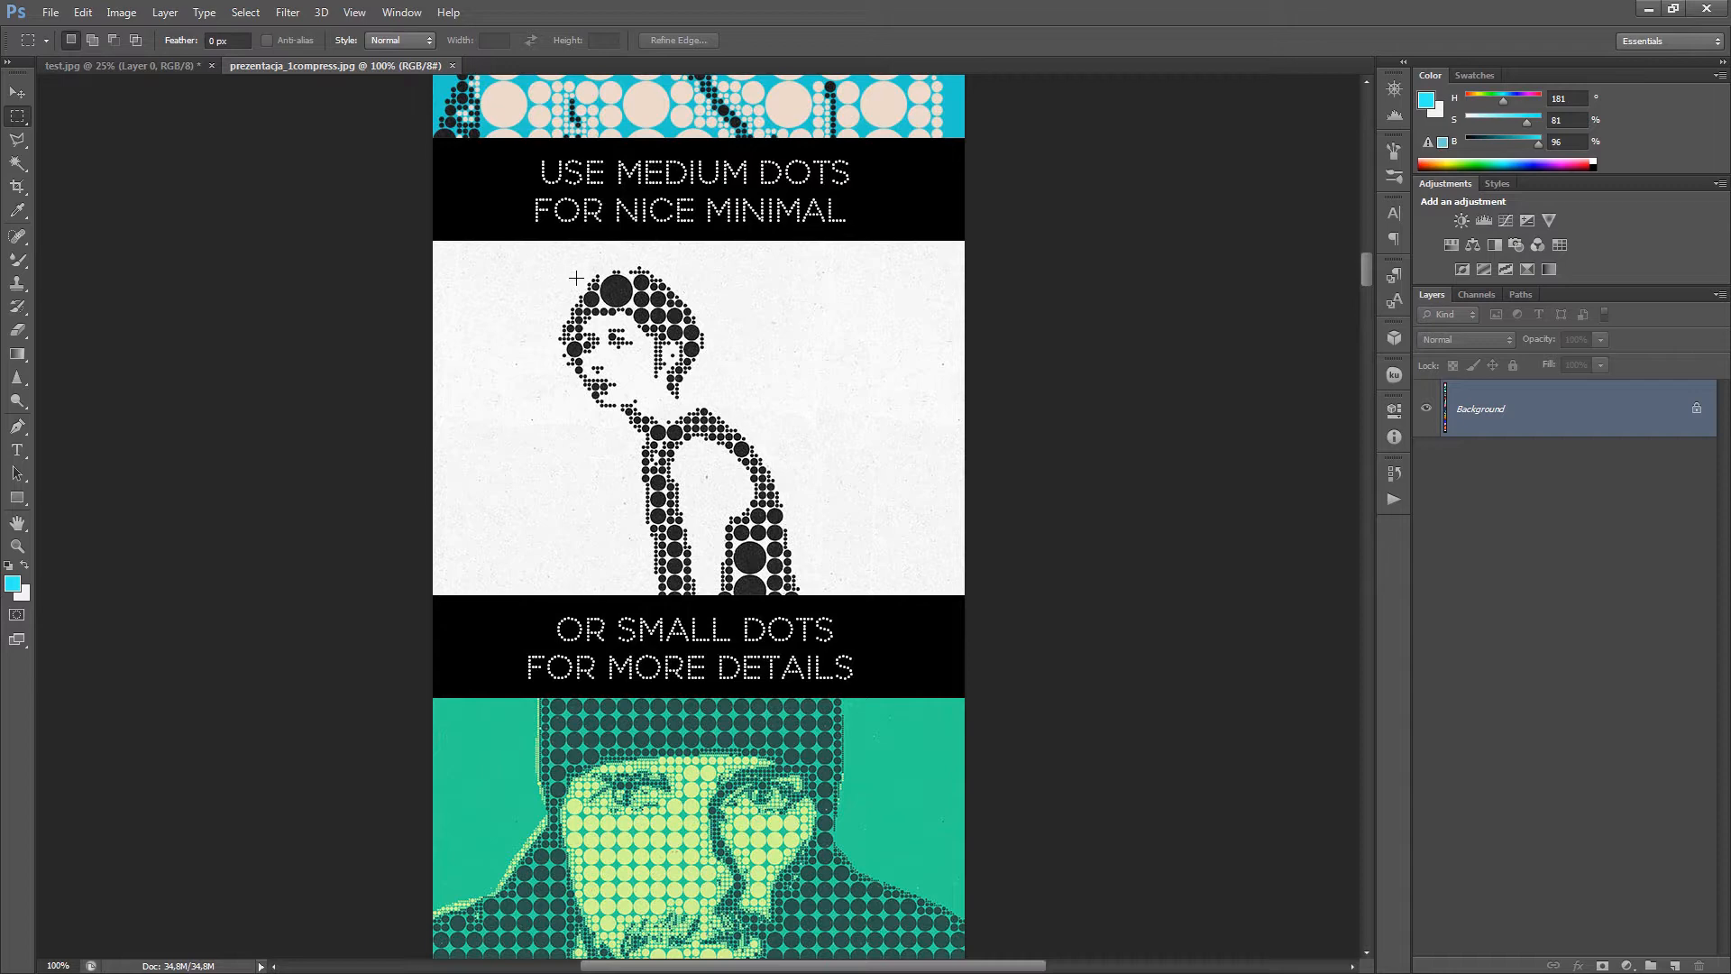
mouse_move(1367, 279)
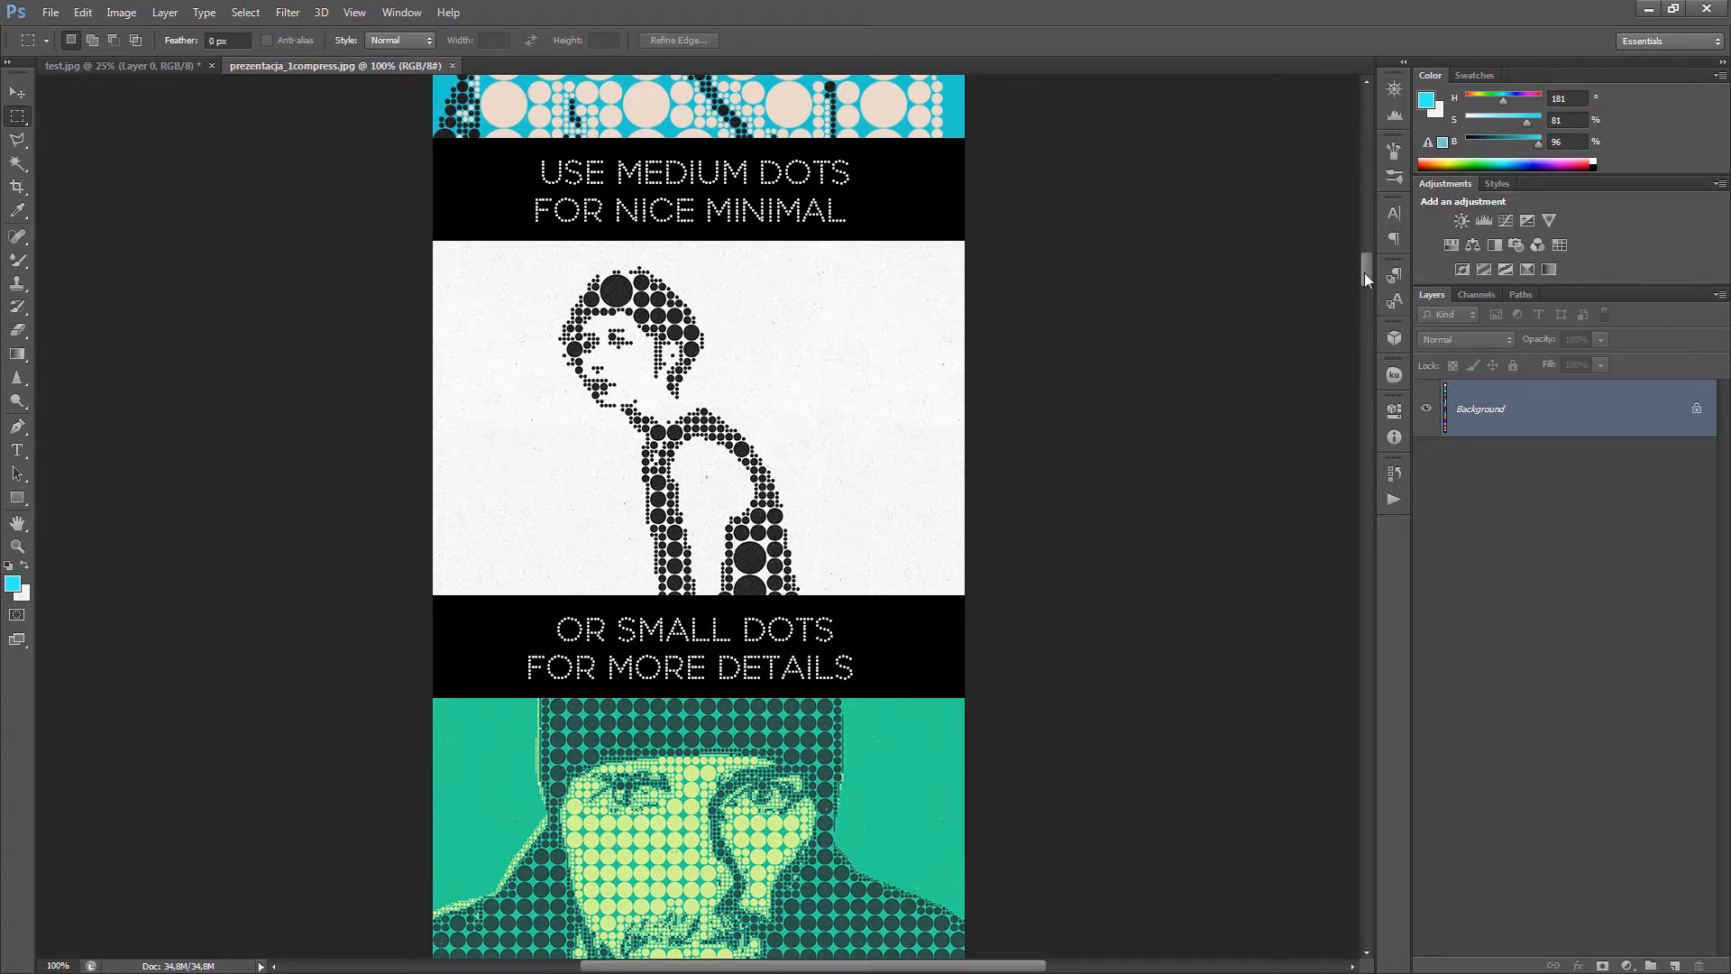
scroll(down, 3)
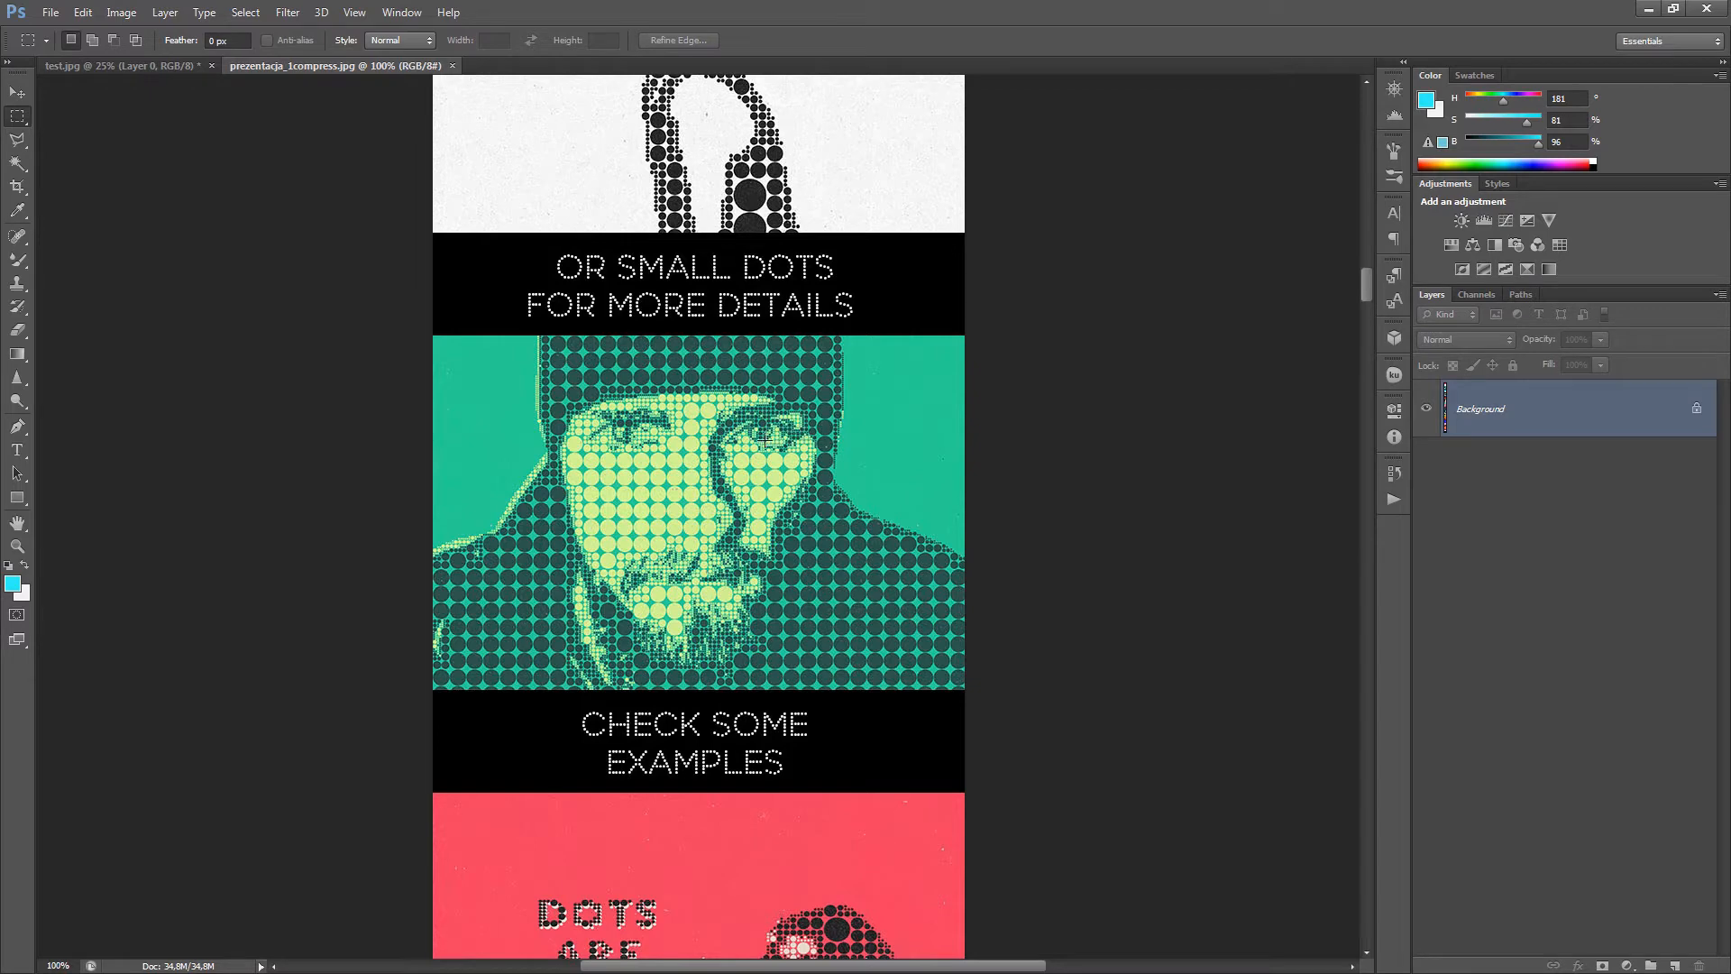
mouse_move(1024, 449)
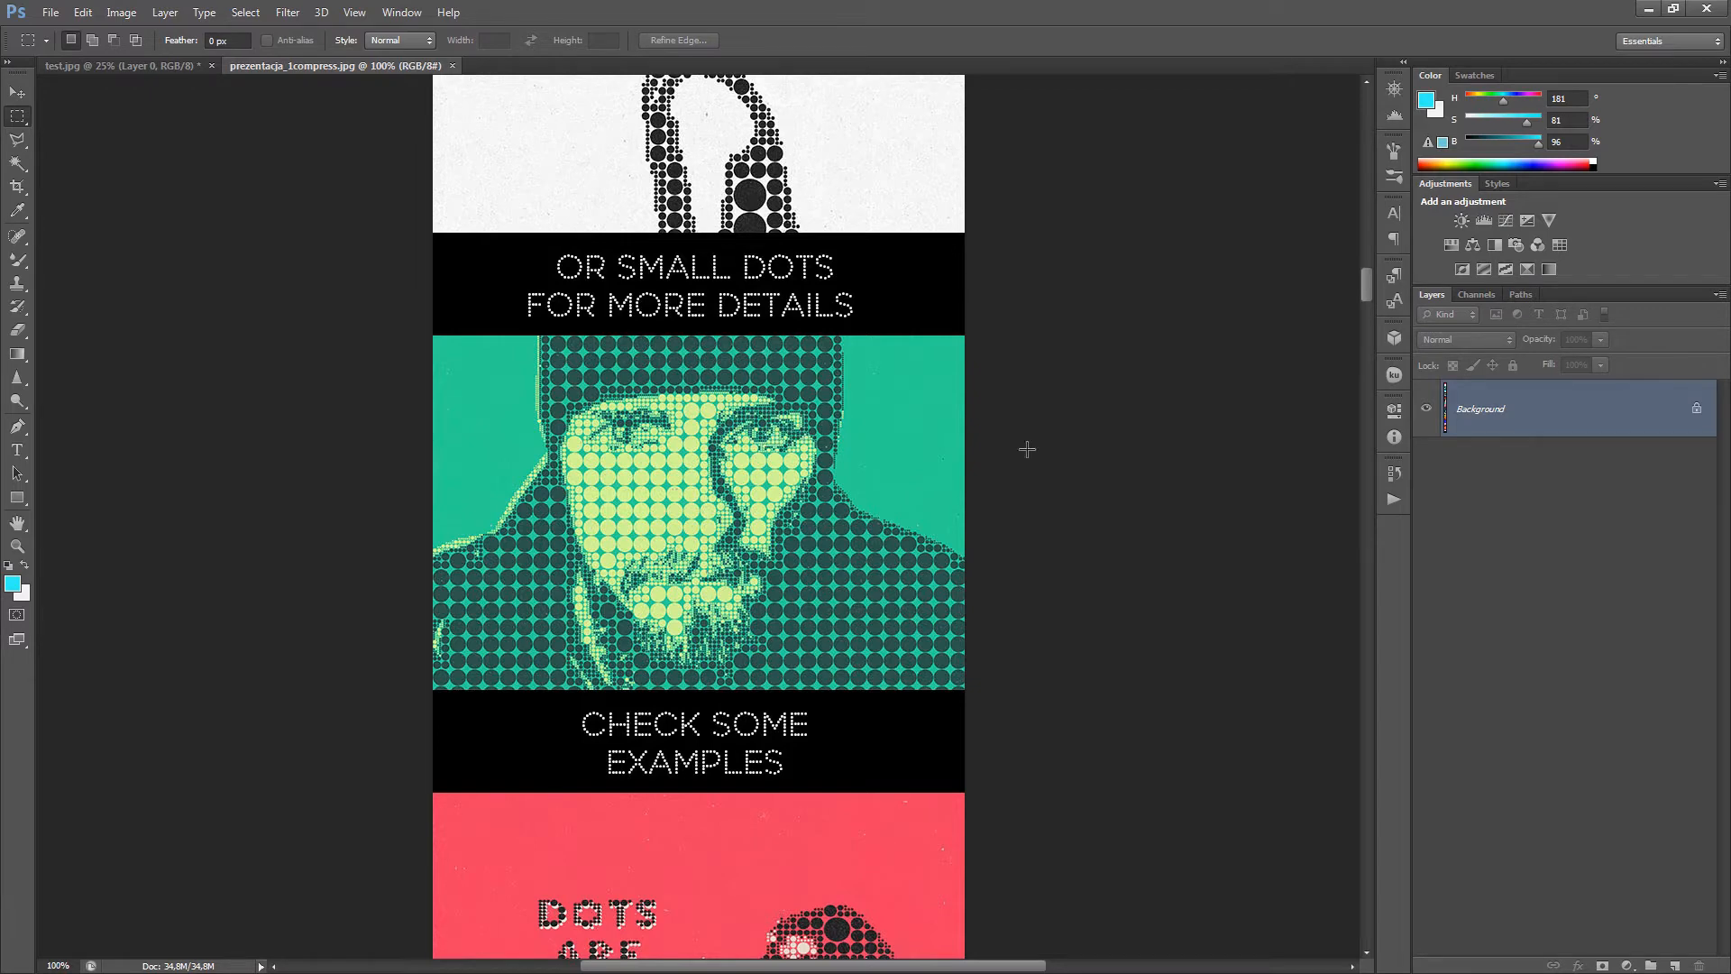
scroll(down, 3)
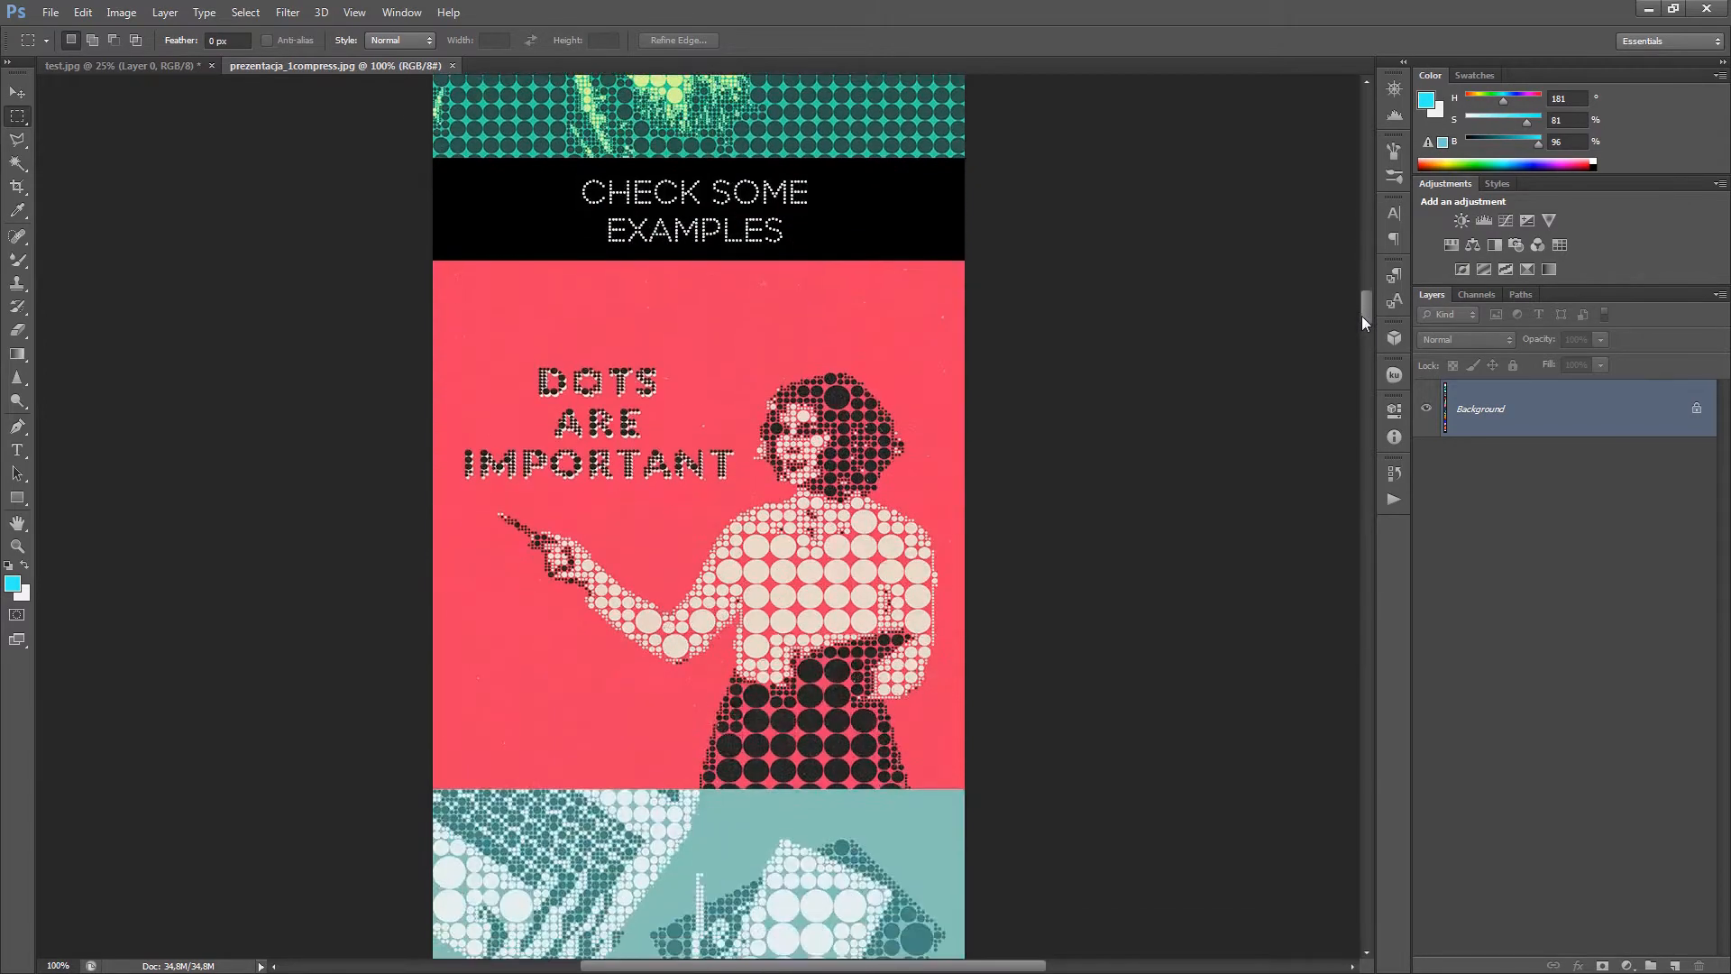
scroll(down, 3)
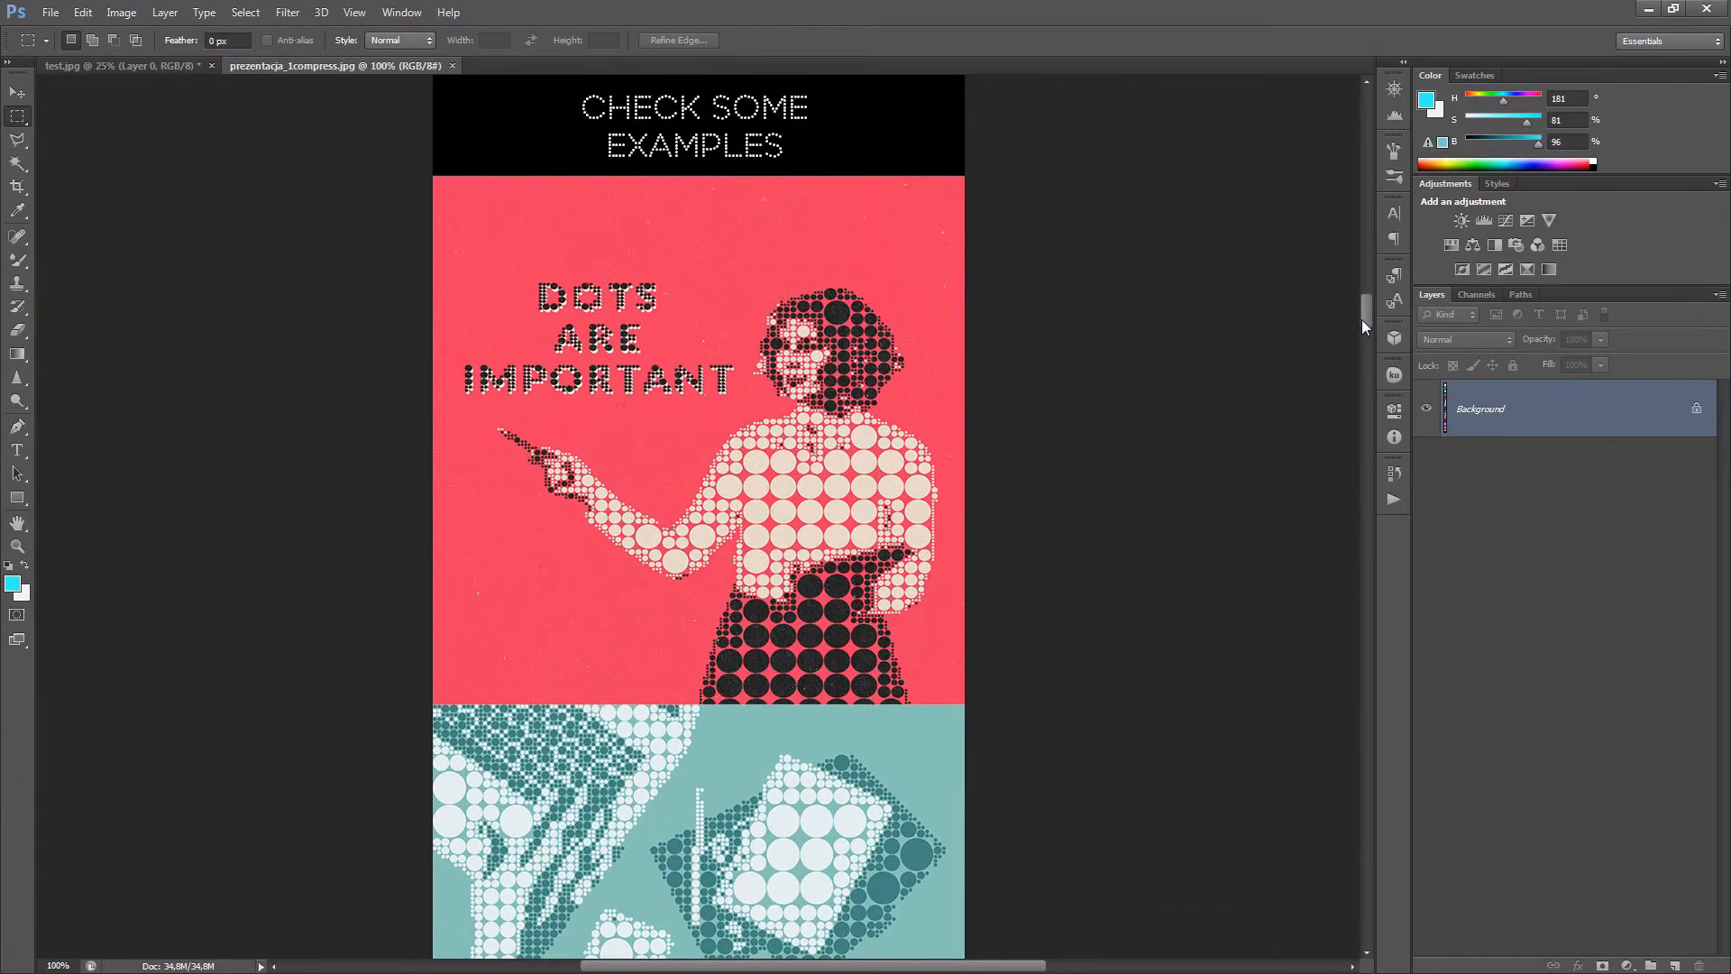
scroll(down, 3)
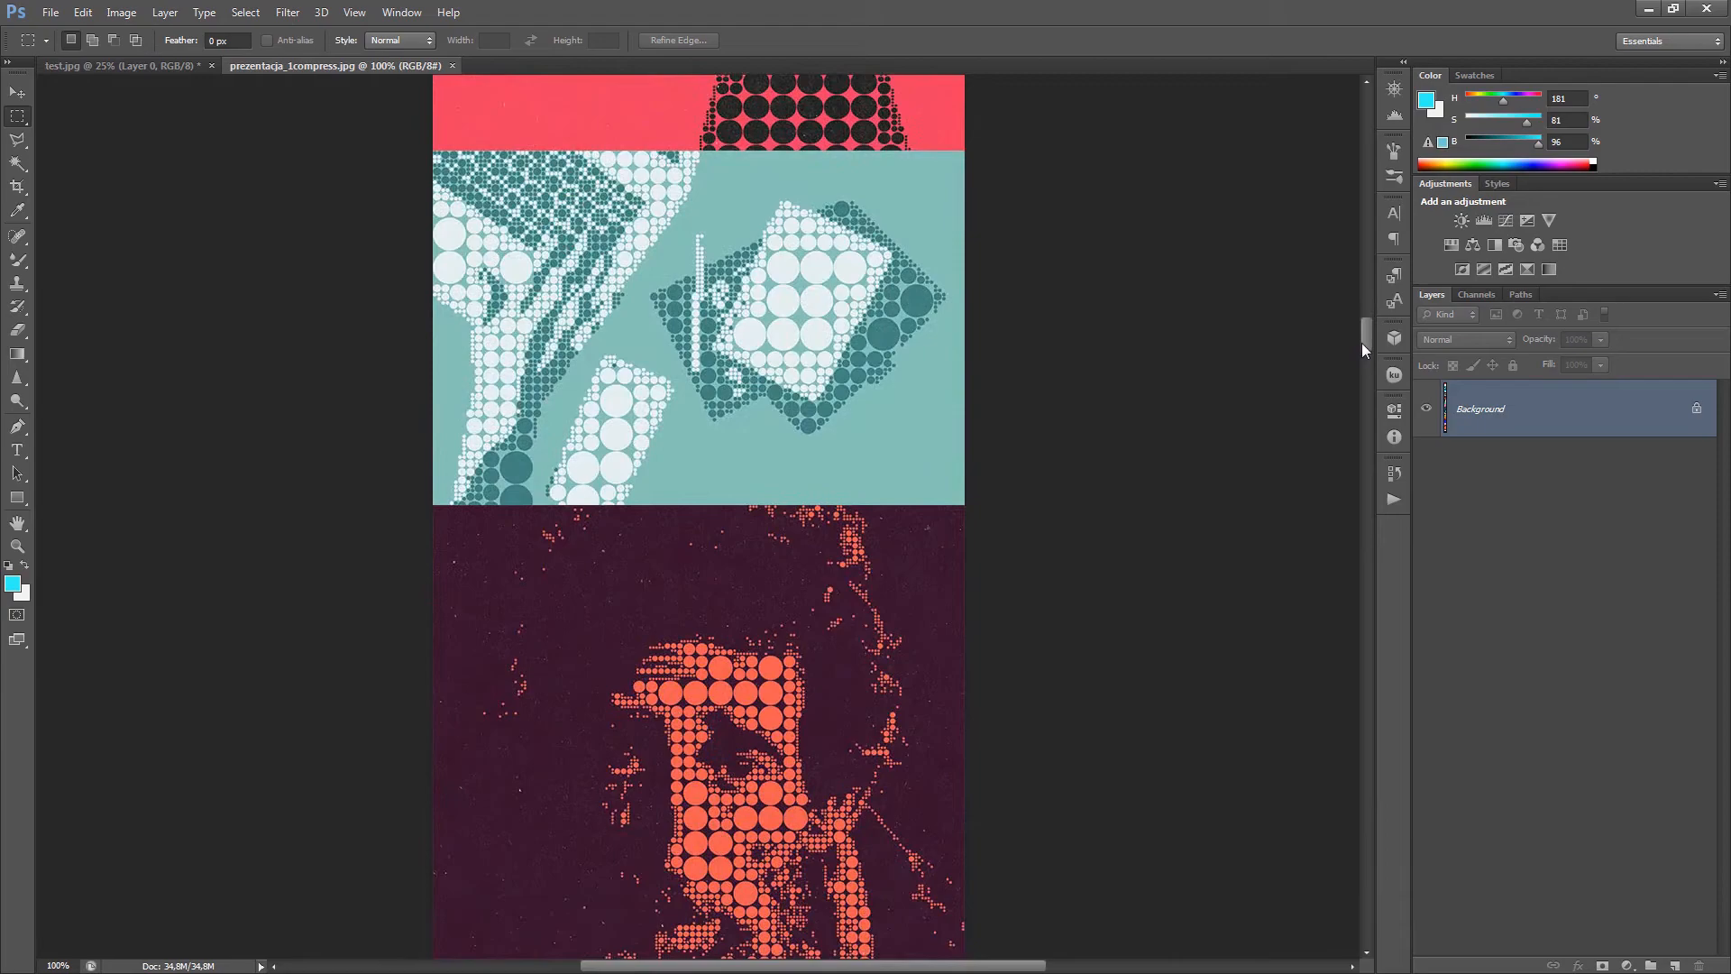
scroll(down, 3)
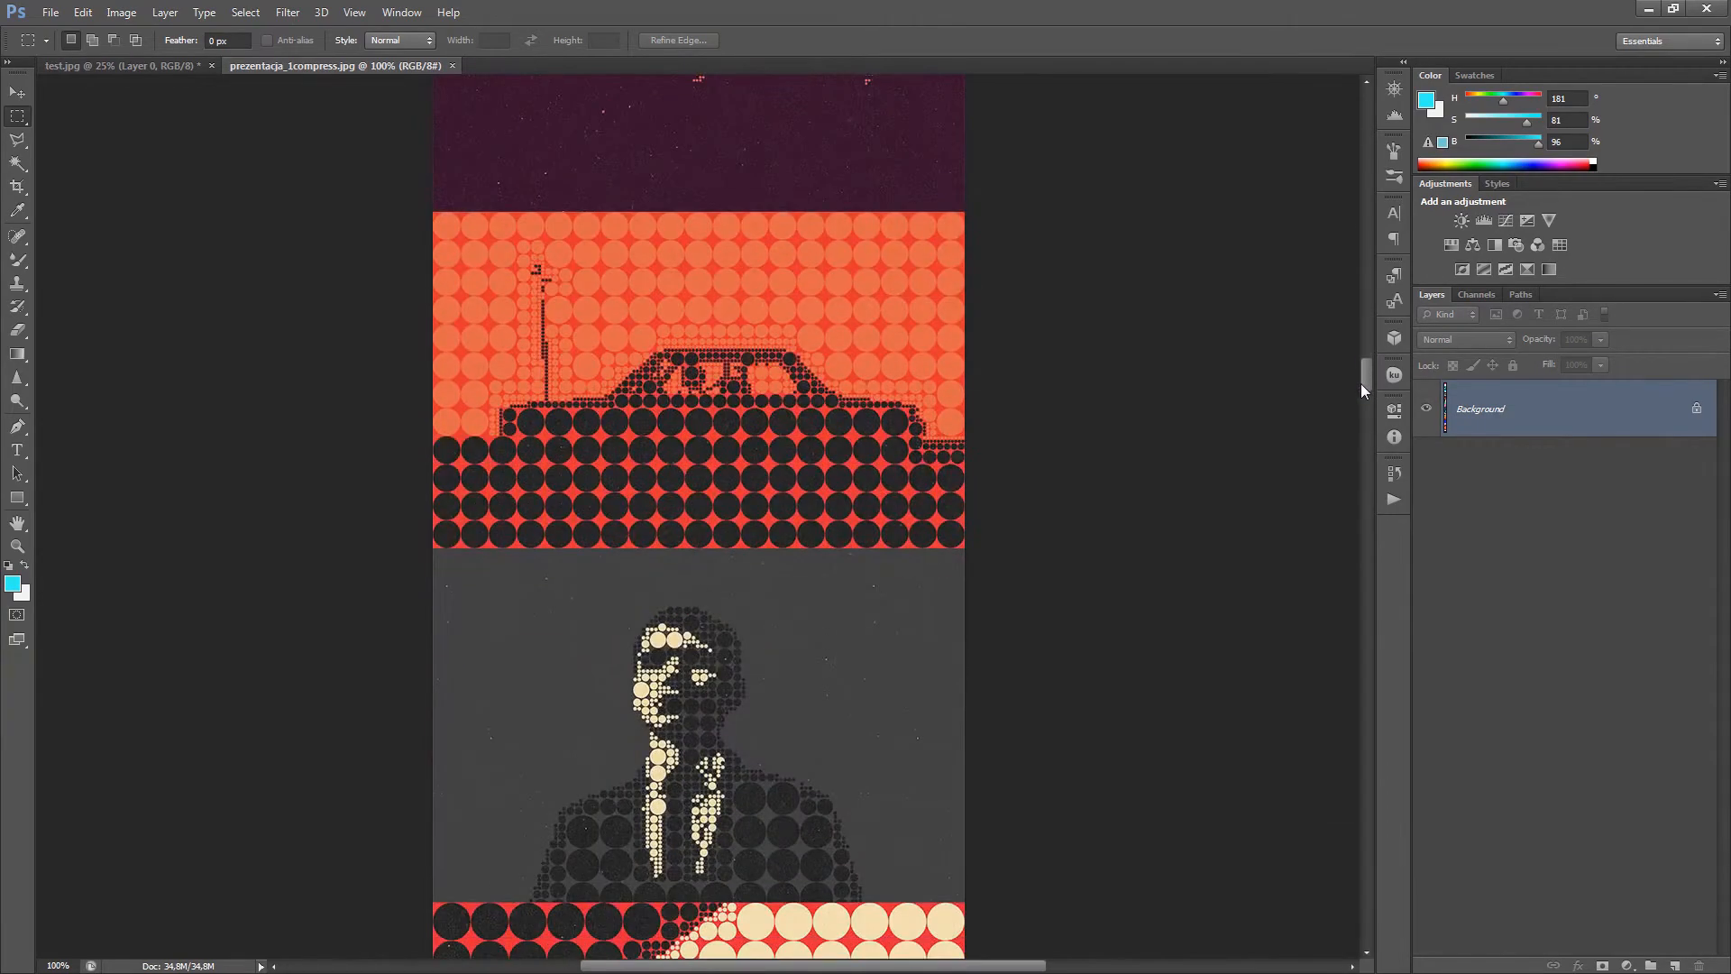
scroll(down, 3)
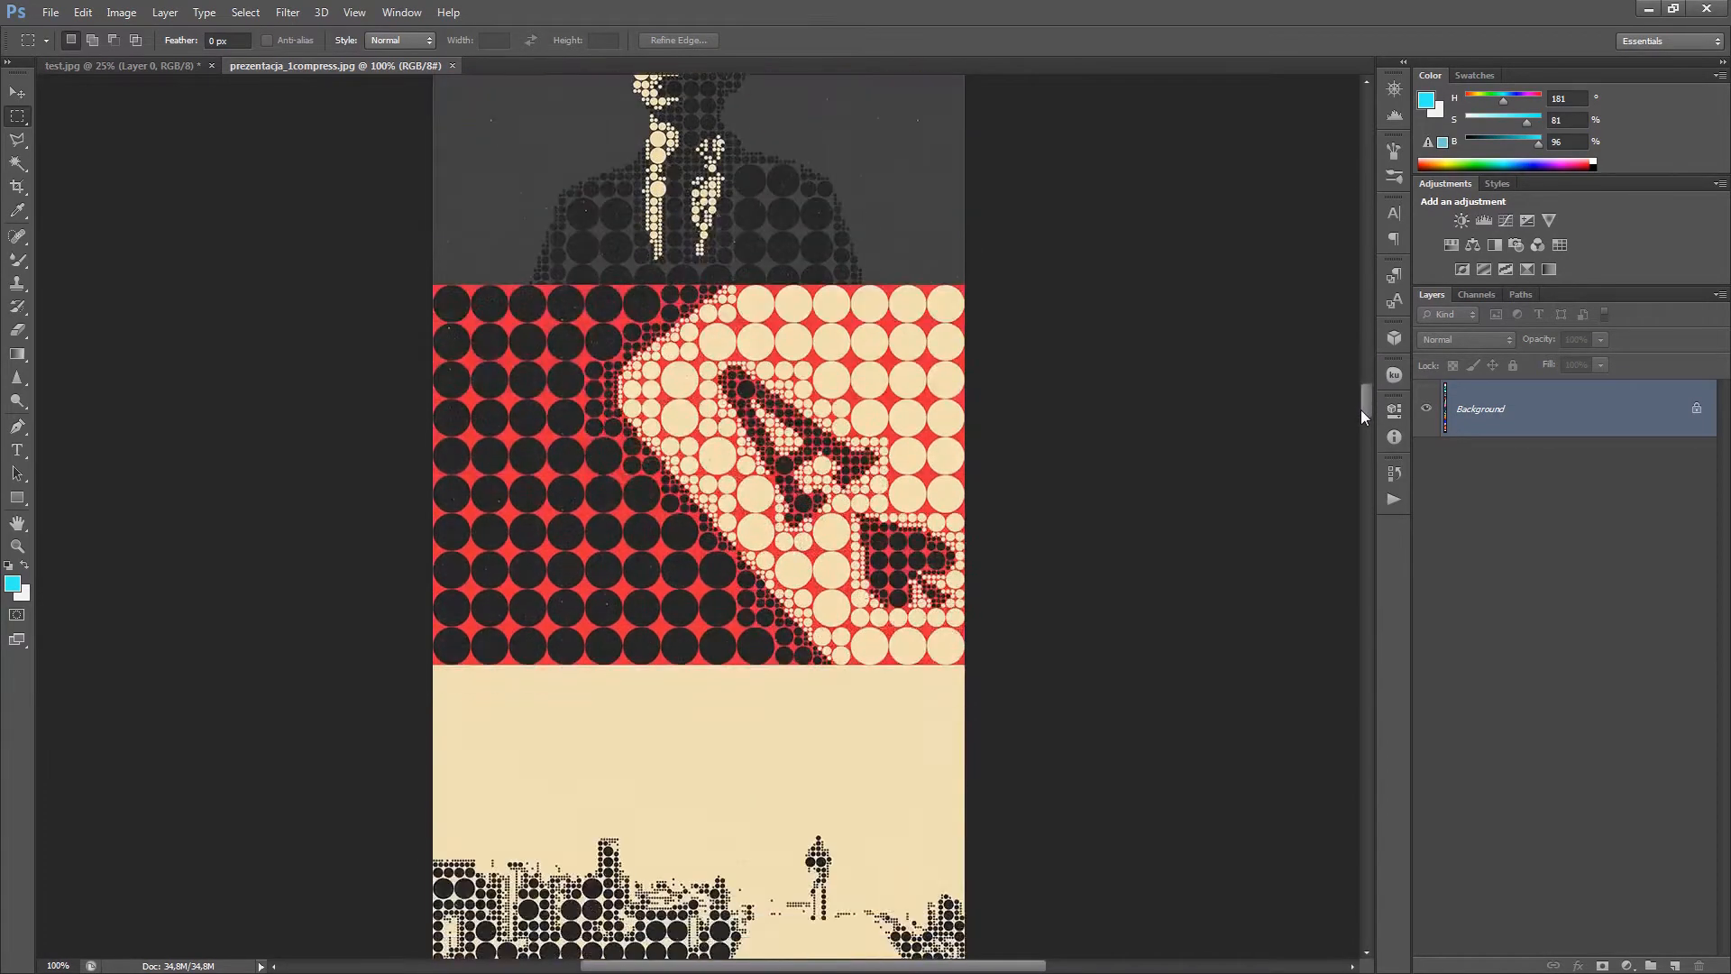
scroll(down, 3)
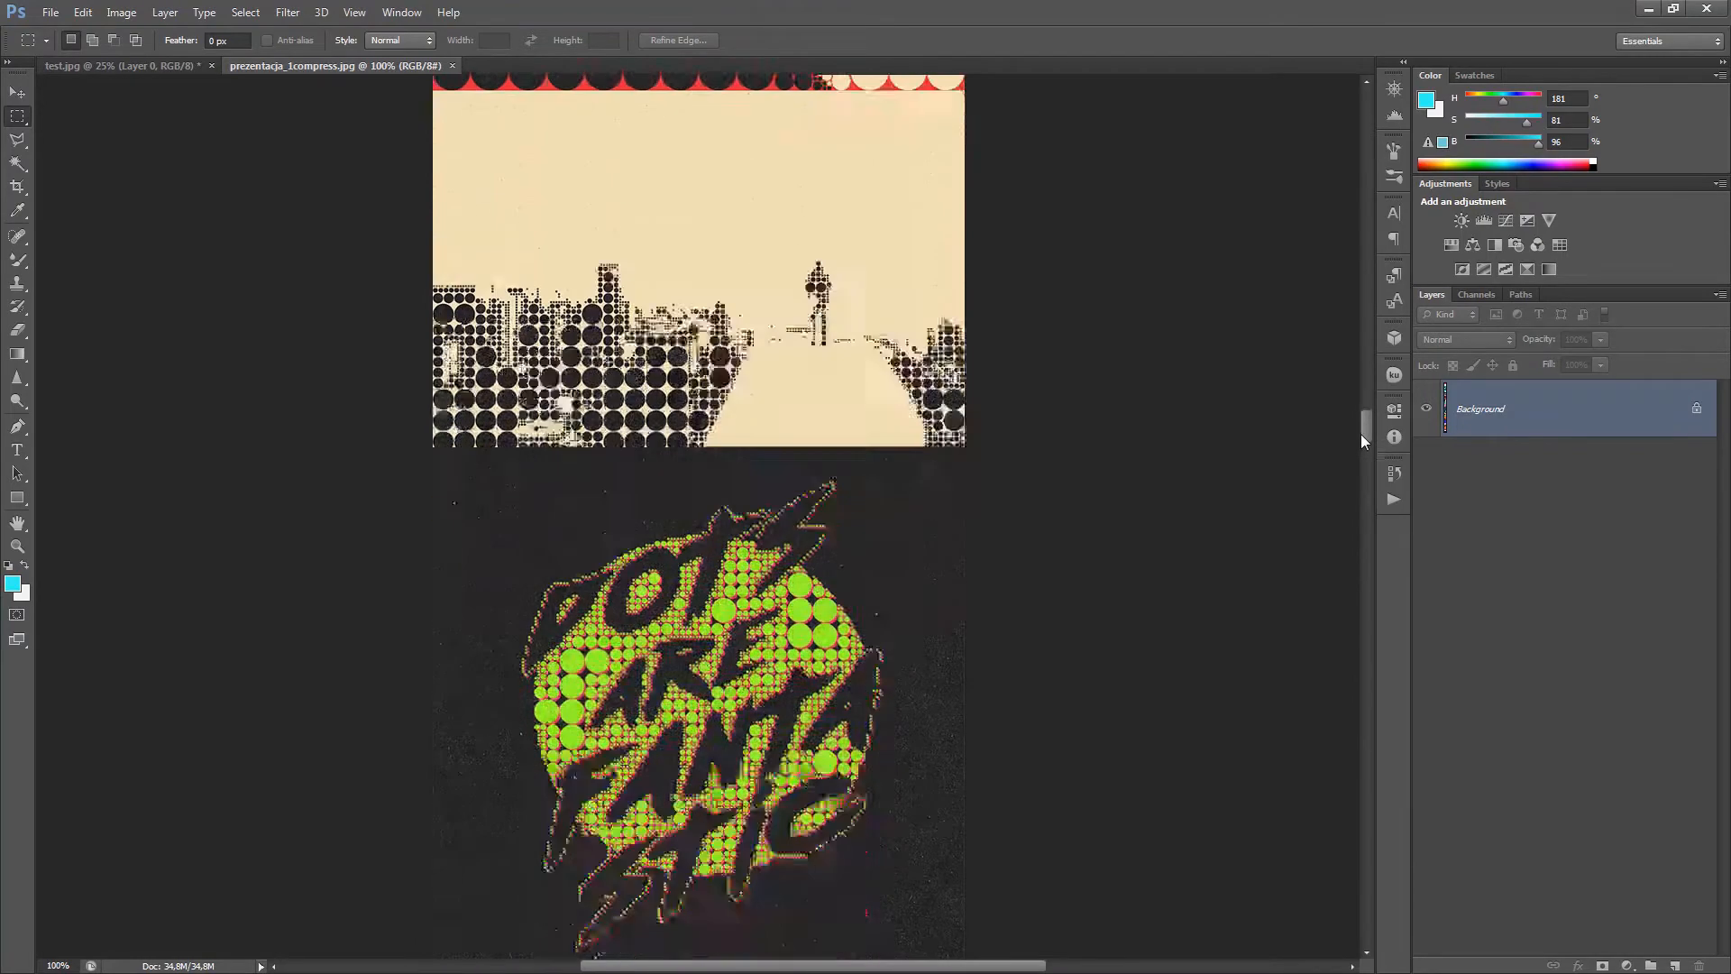
scroll(down, 3)
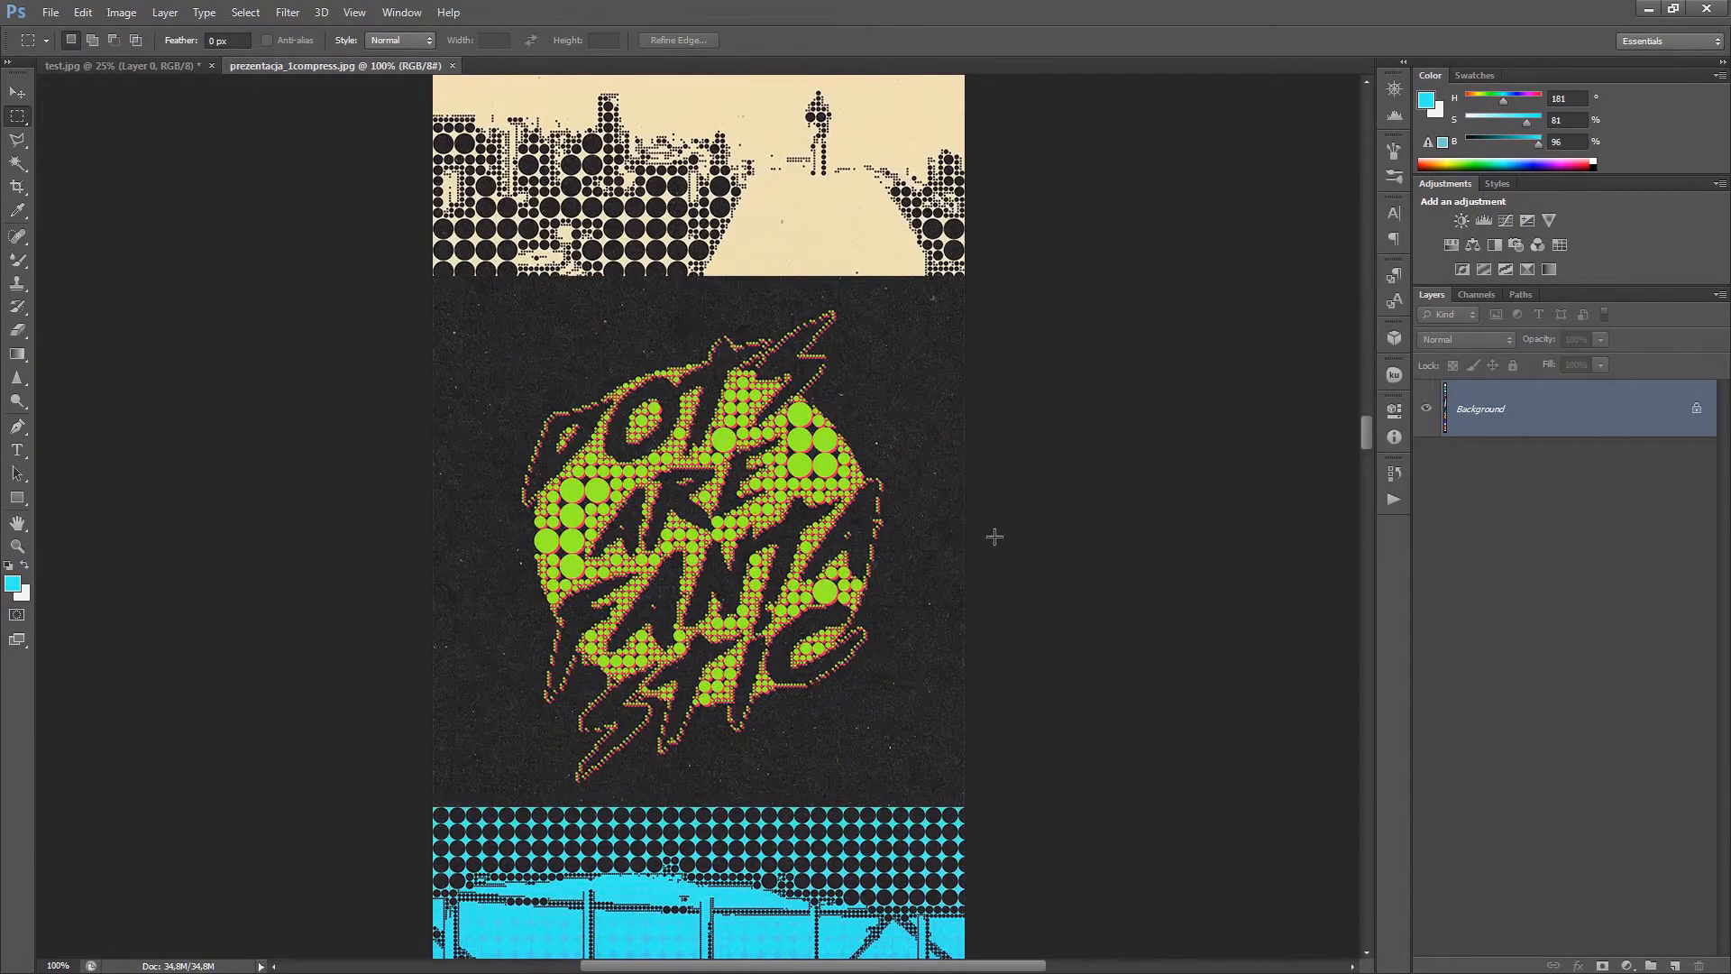
mouse_move(953, 530)
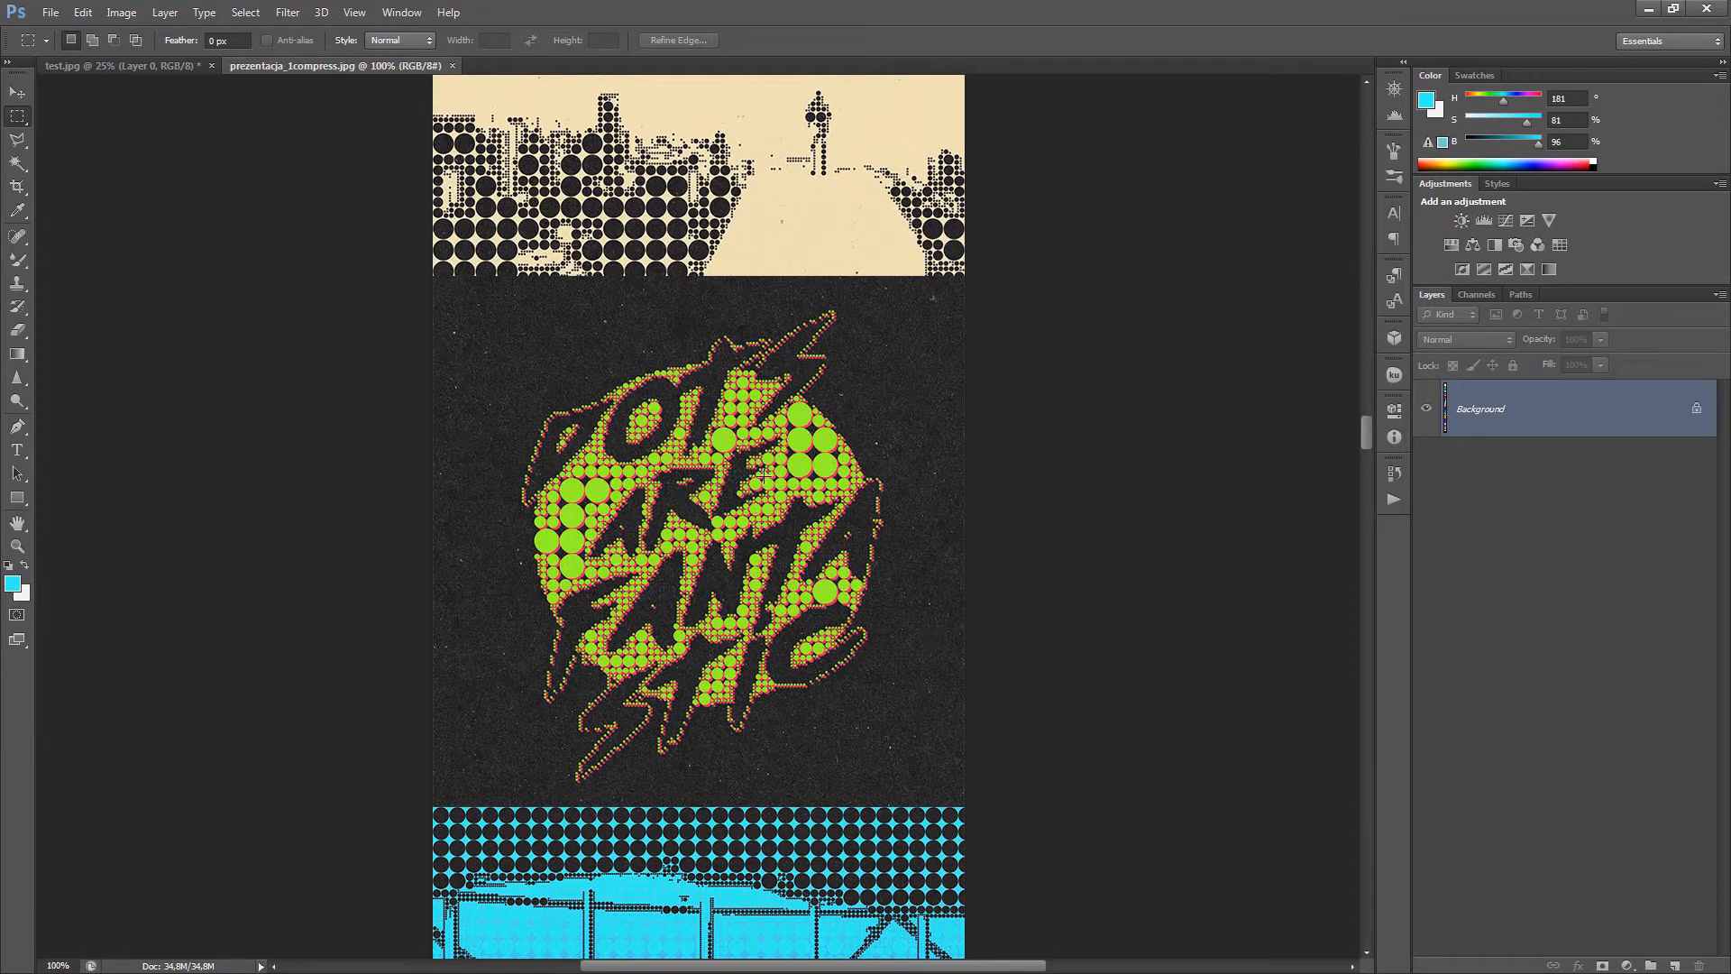
scroll(down, 3)
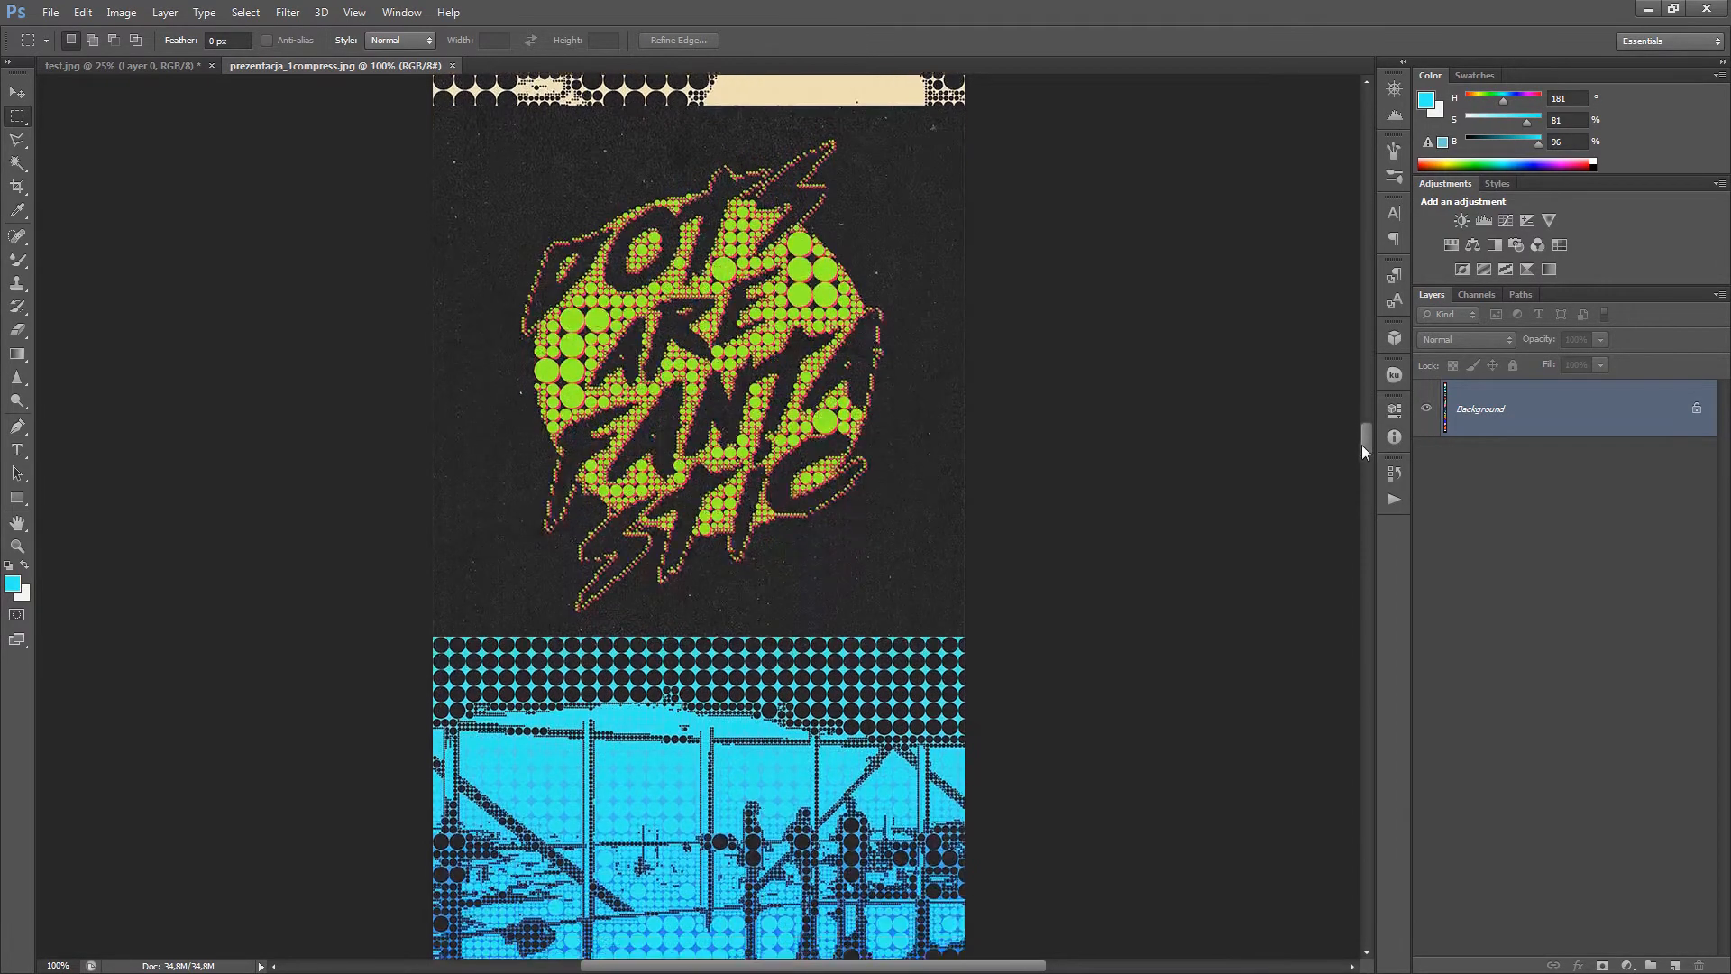
scroll(down, 3)
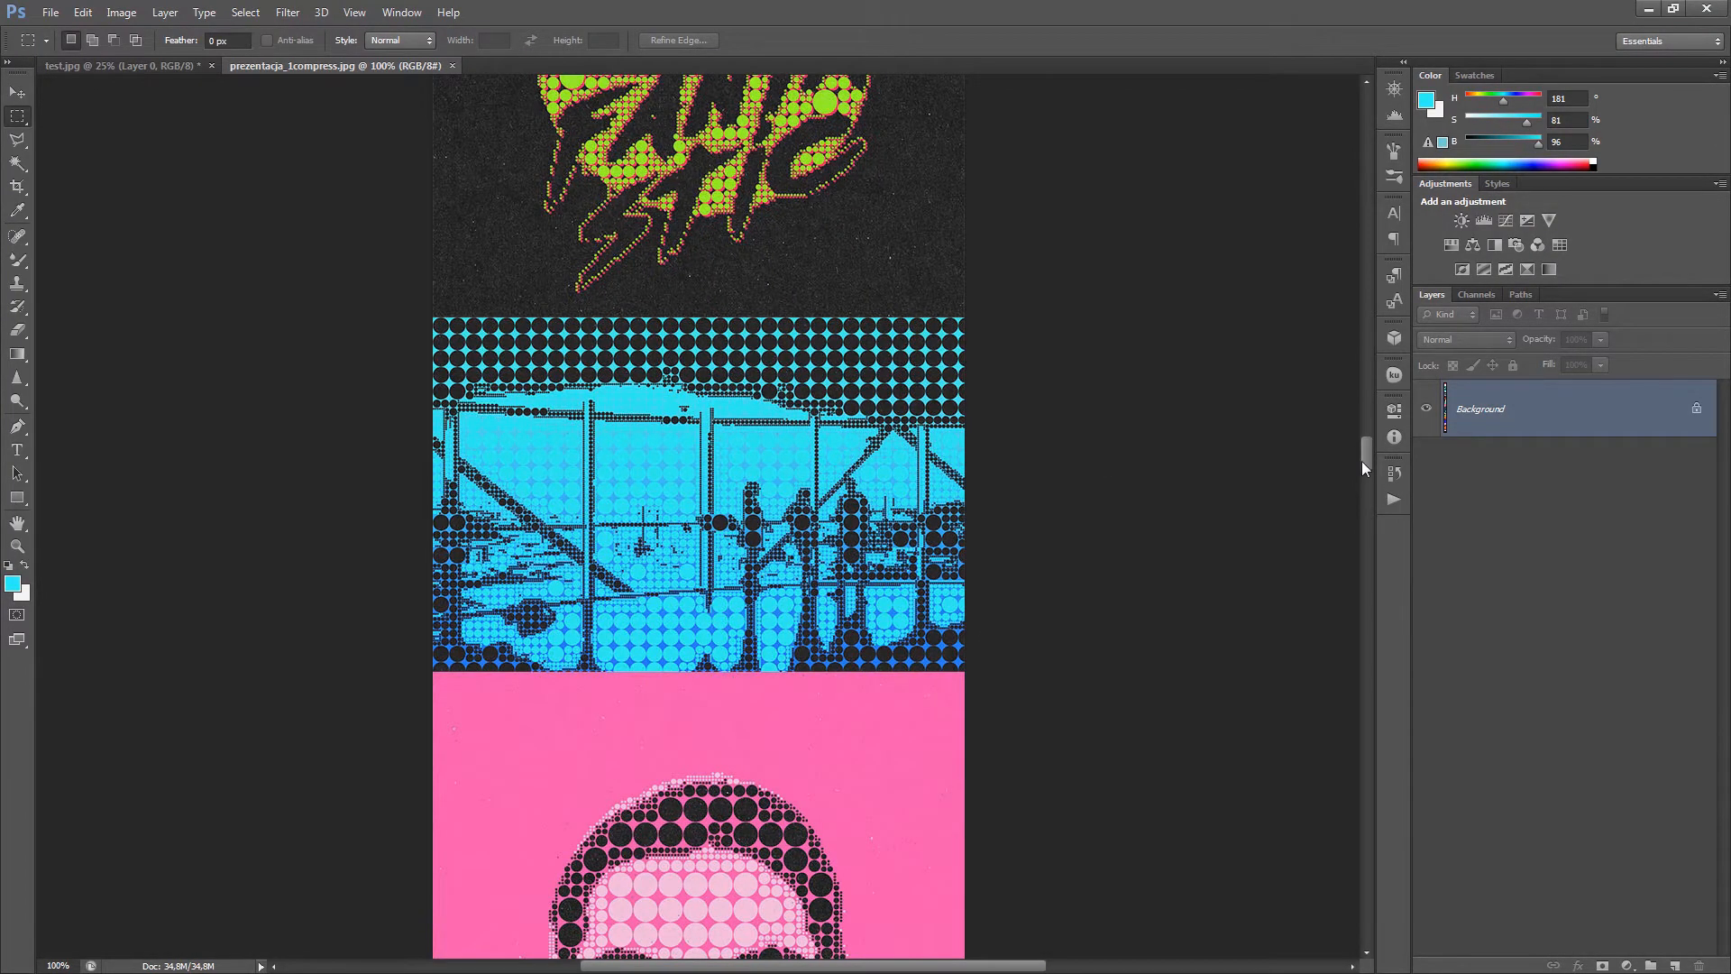
scroll(down, 3)
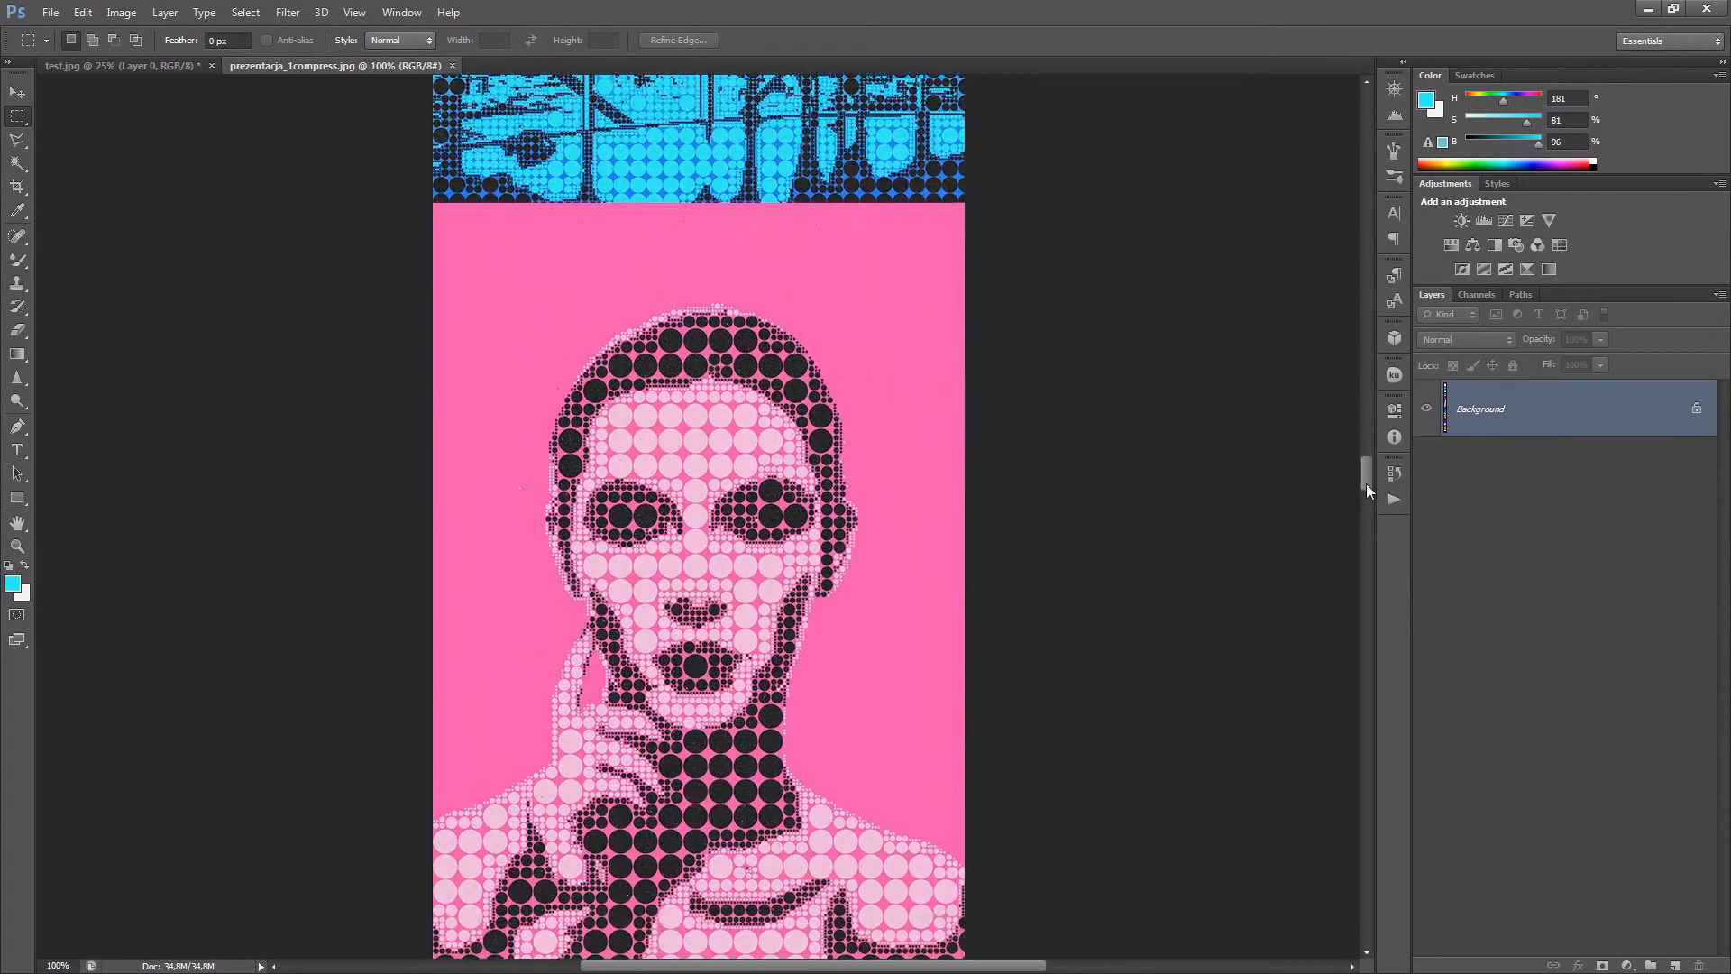
scroll(down, 3)
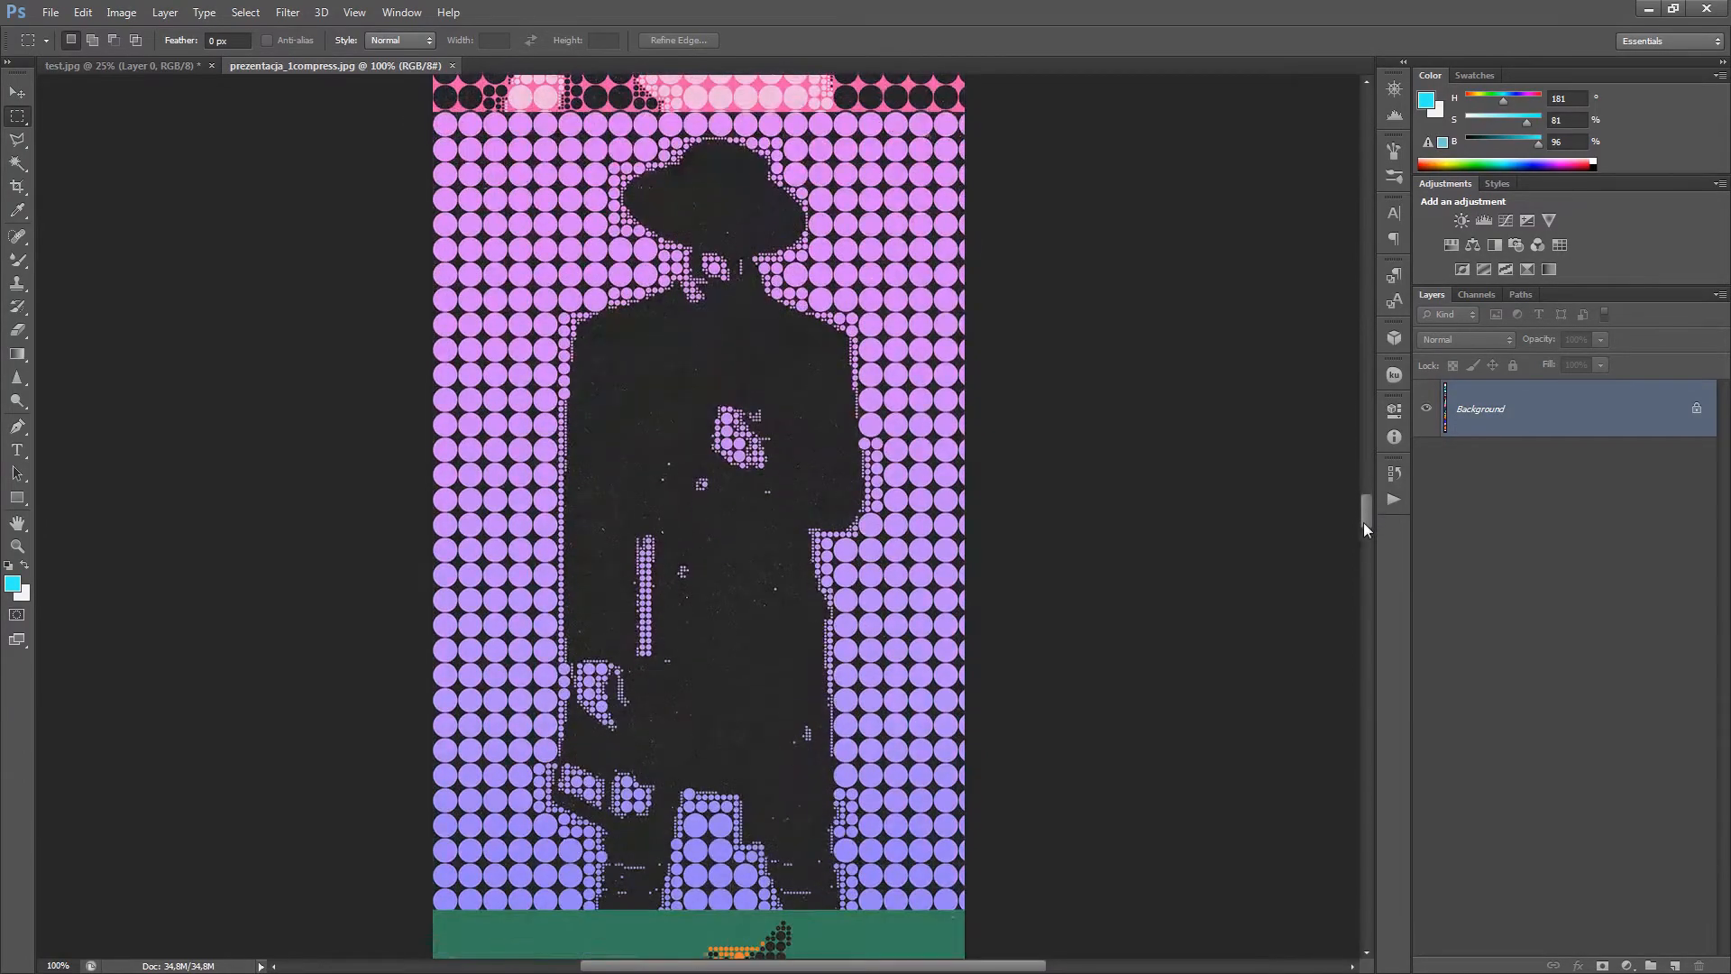
scroll(down, 3)
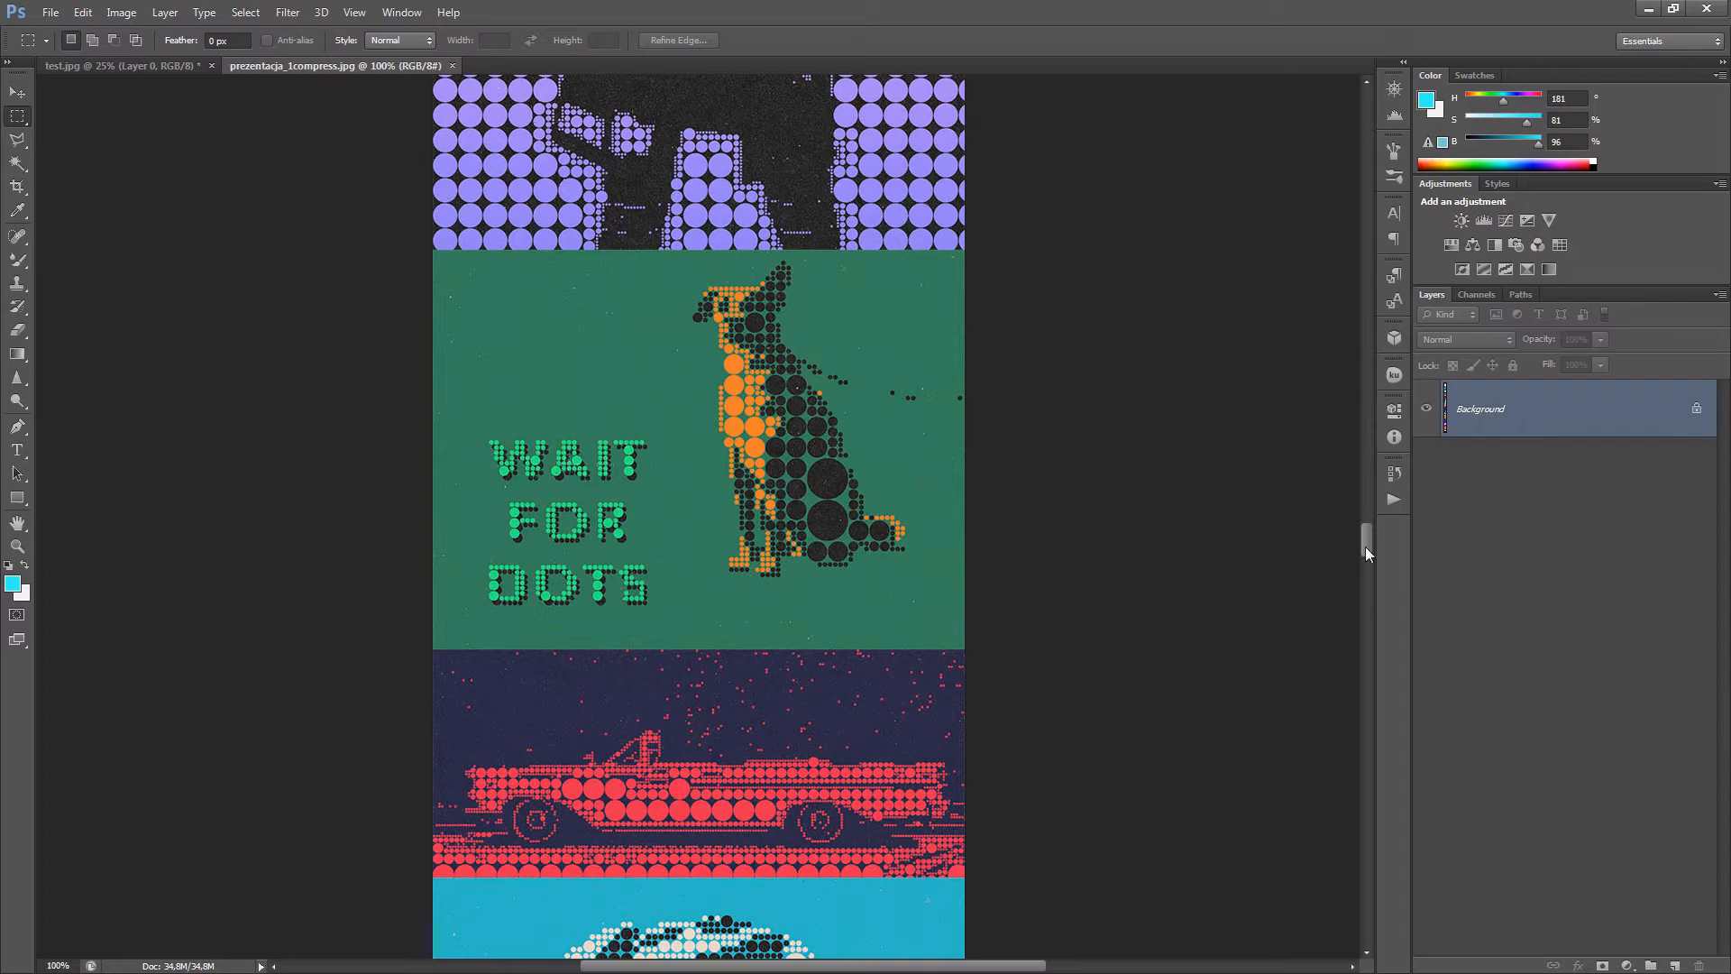
scroll(down, 3)
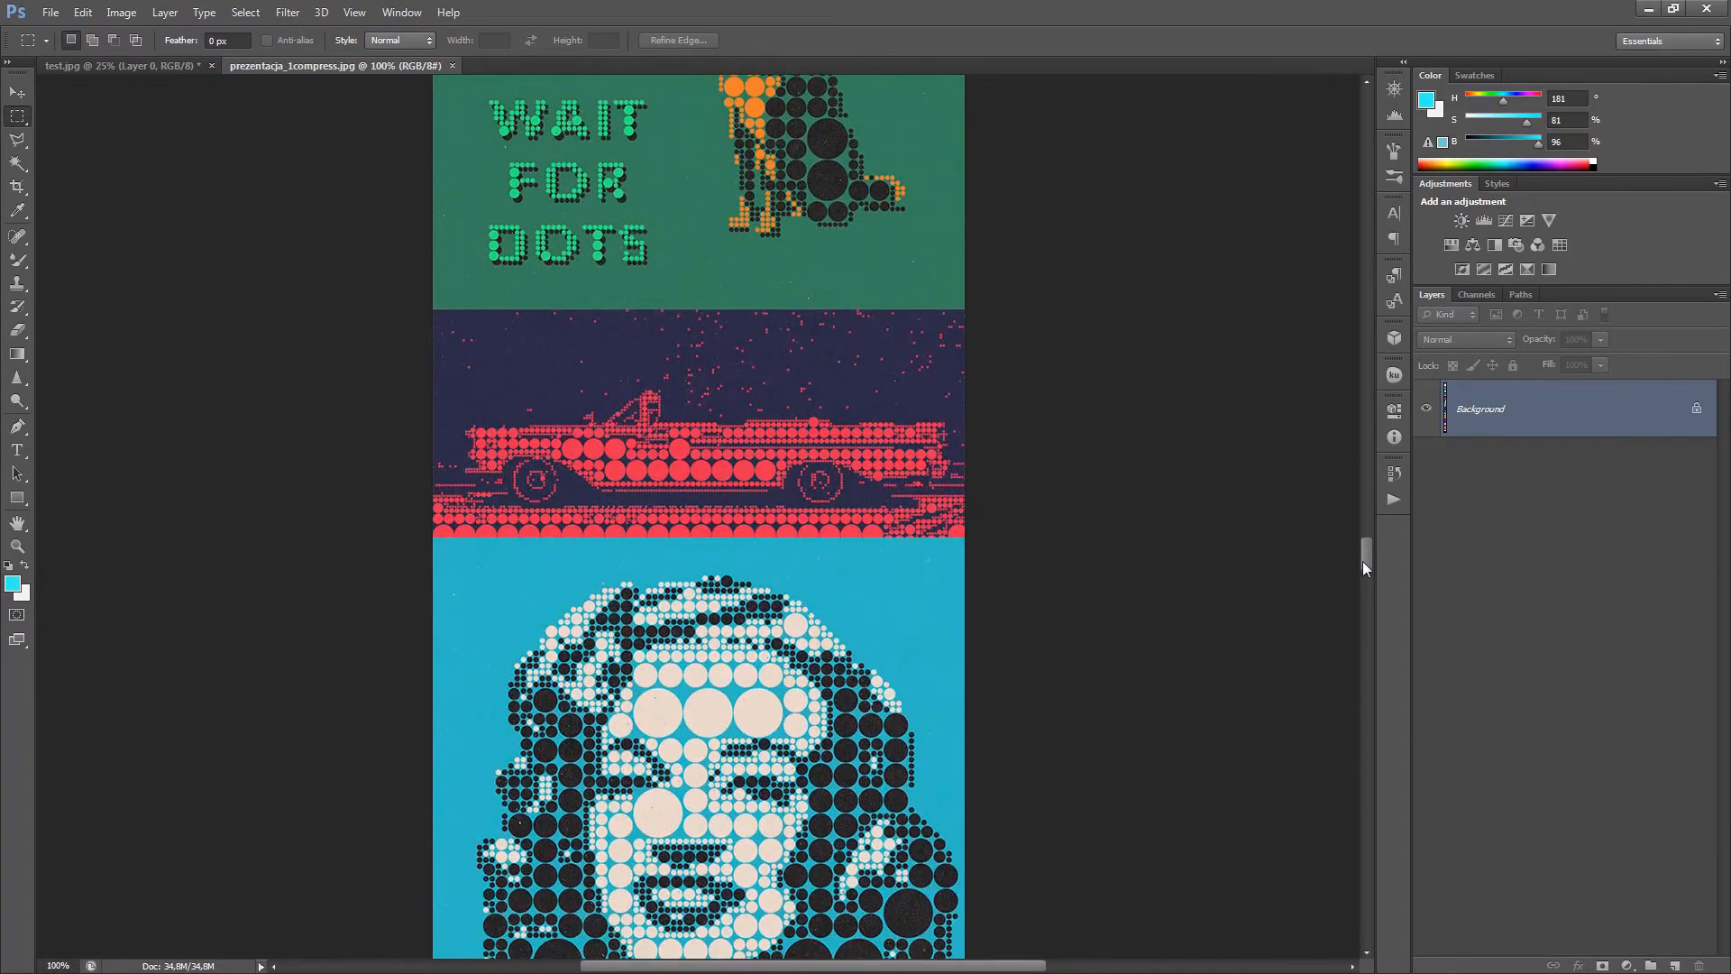
scroll(down, 3)
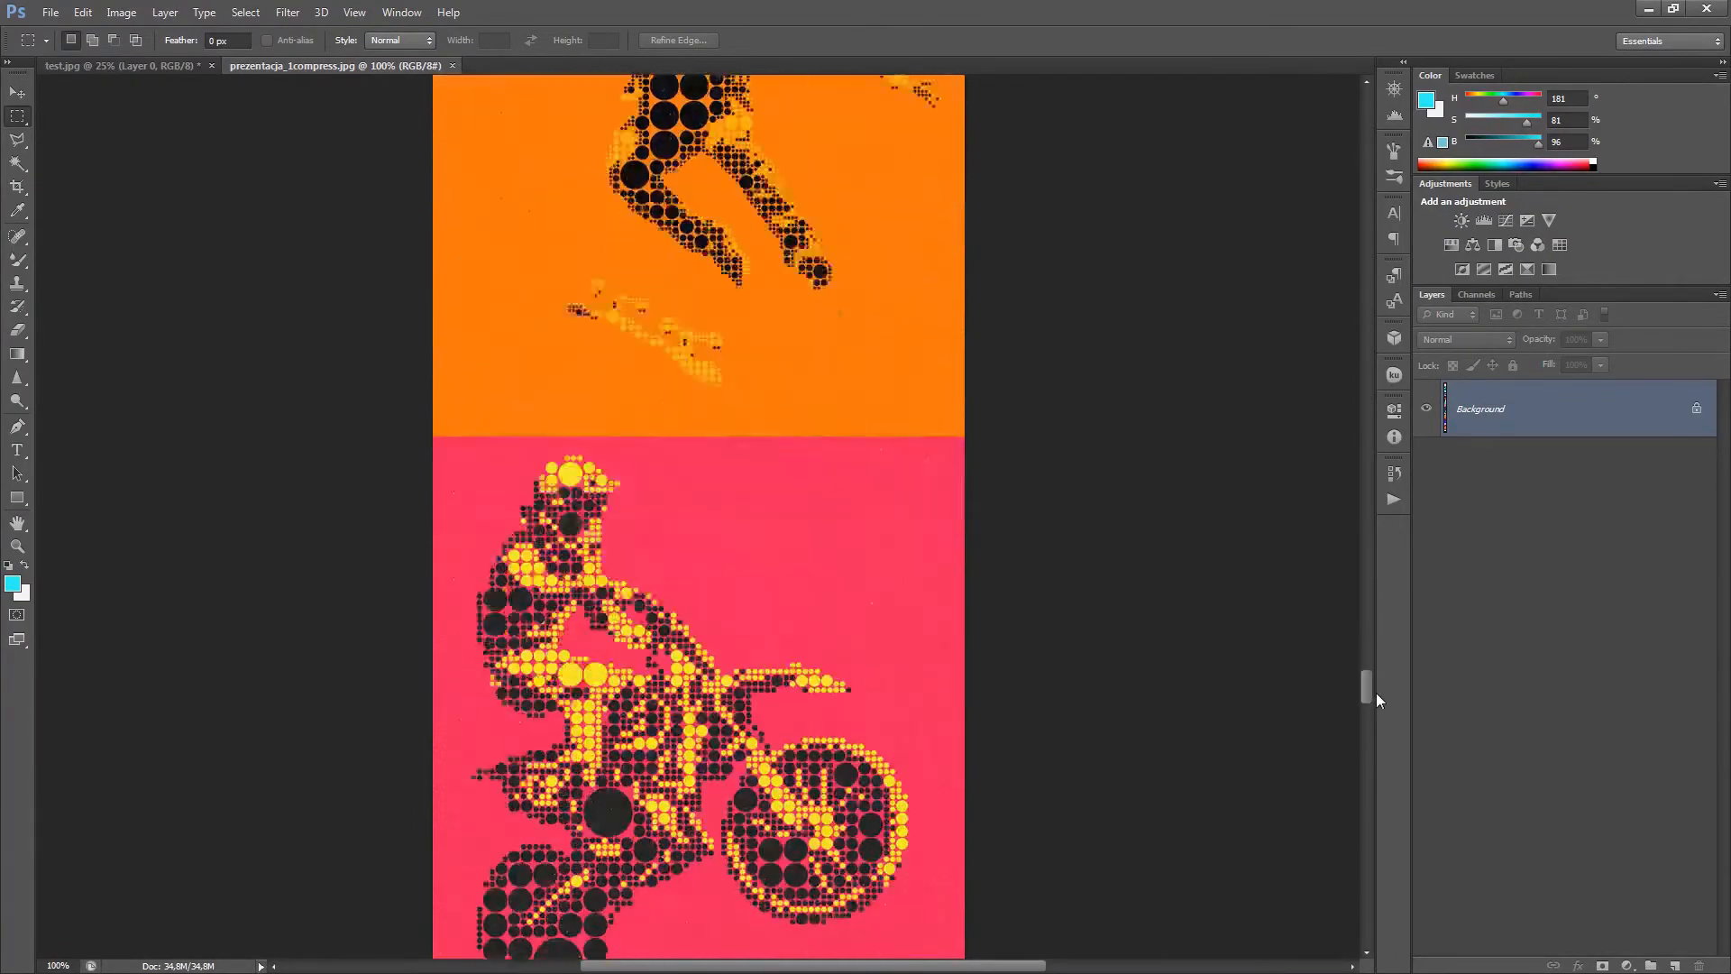
scroll(down, 3)
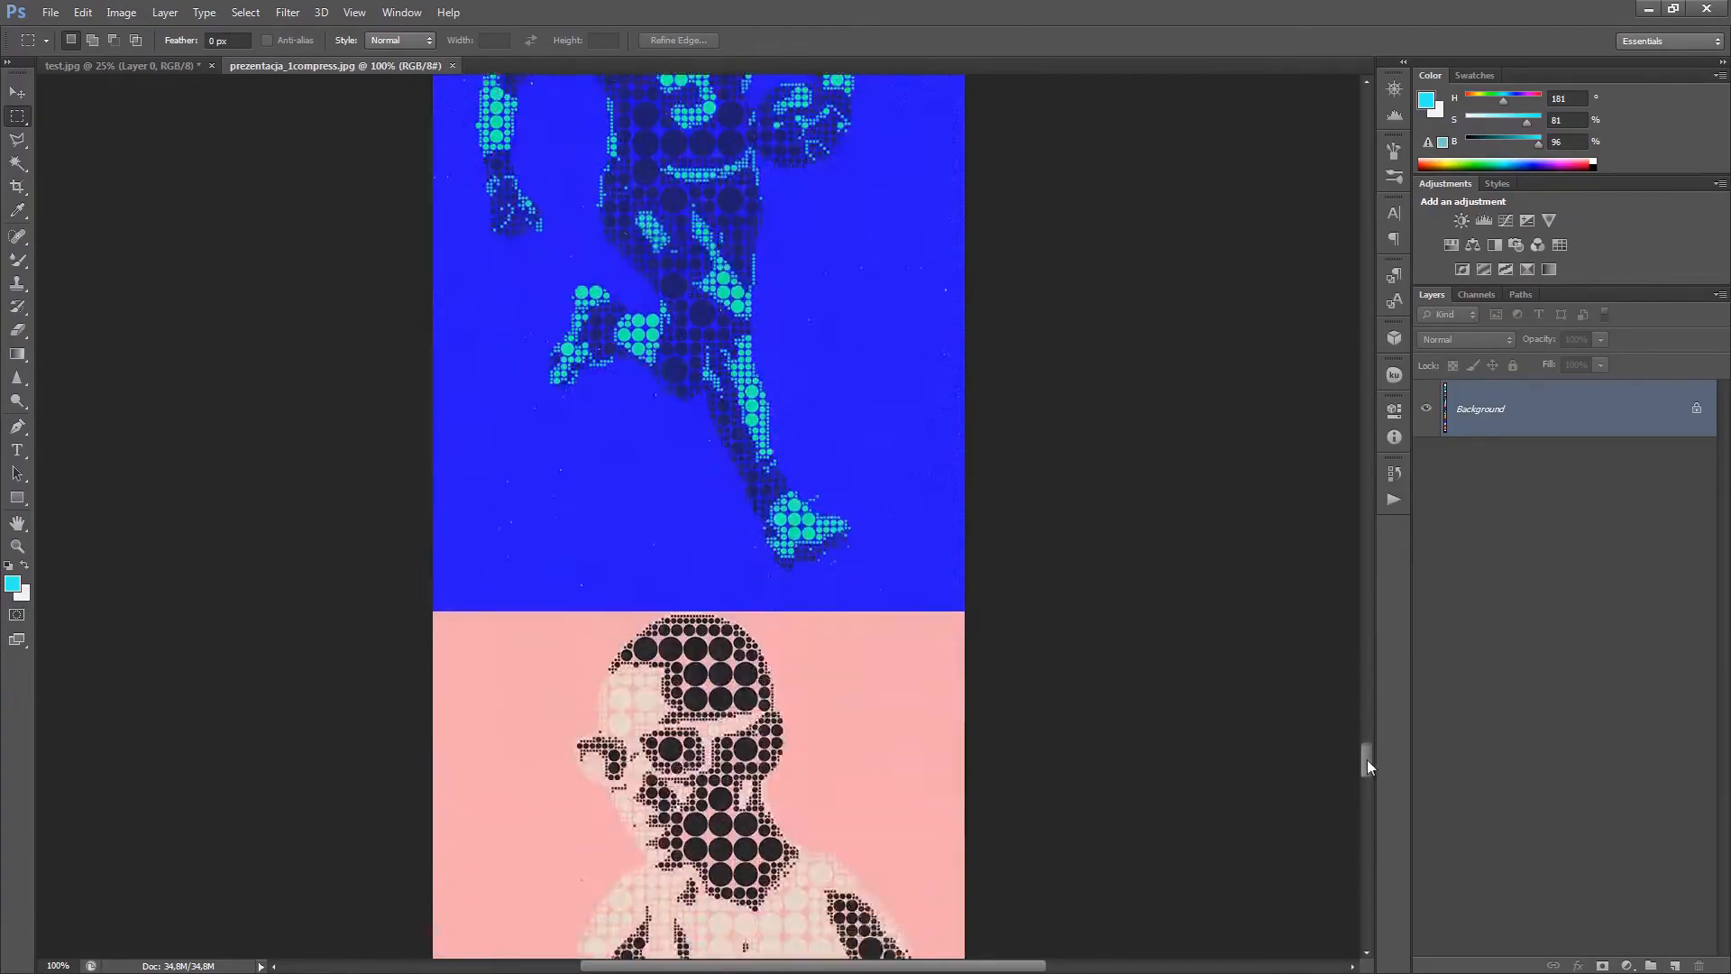
scroll(down, 3)
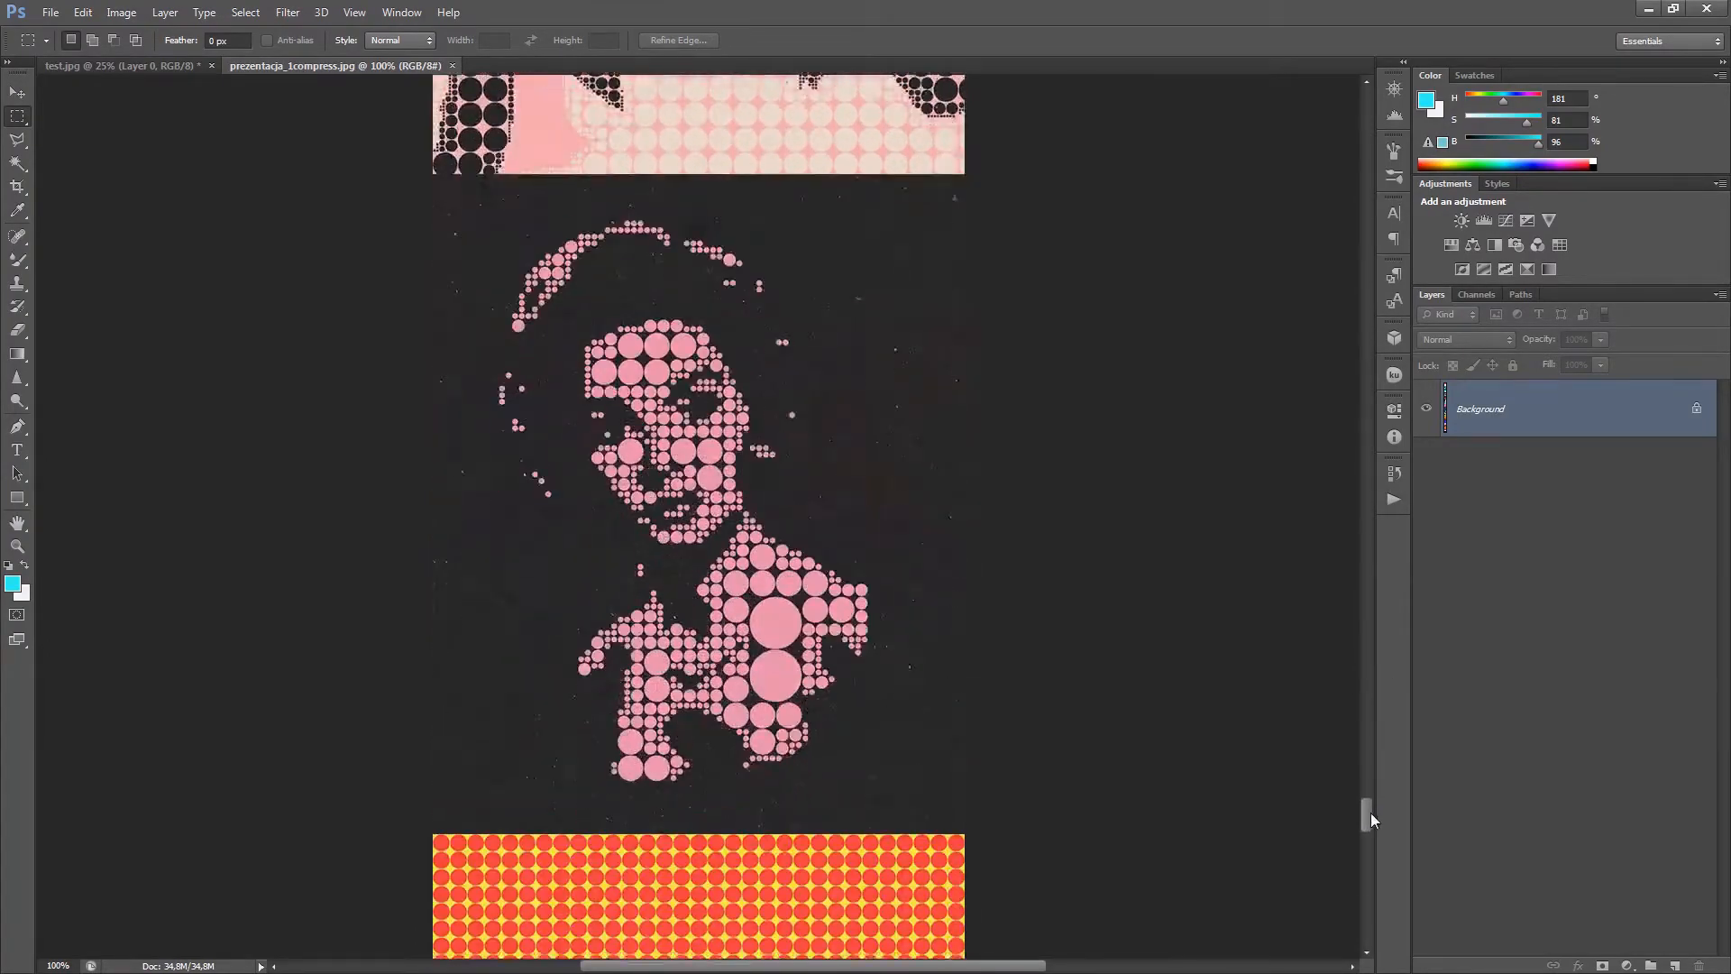
scroll(down, 3)
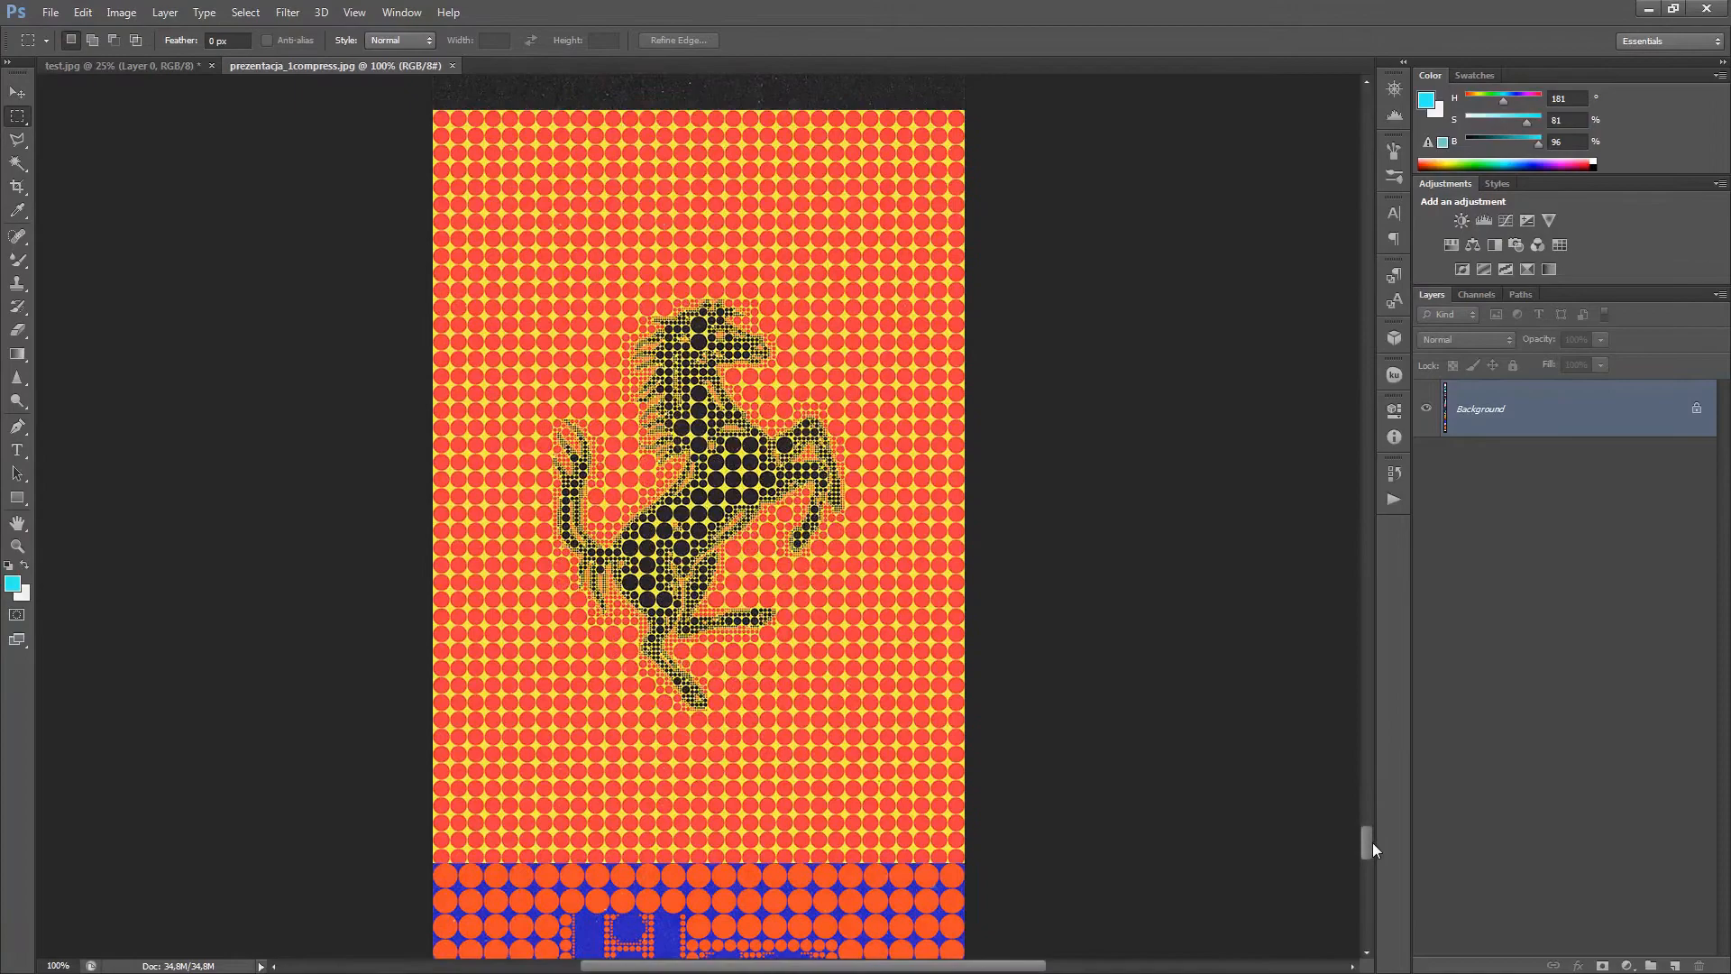
scroll(down, 3)
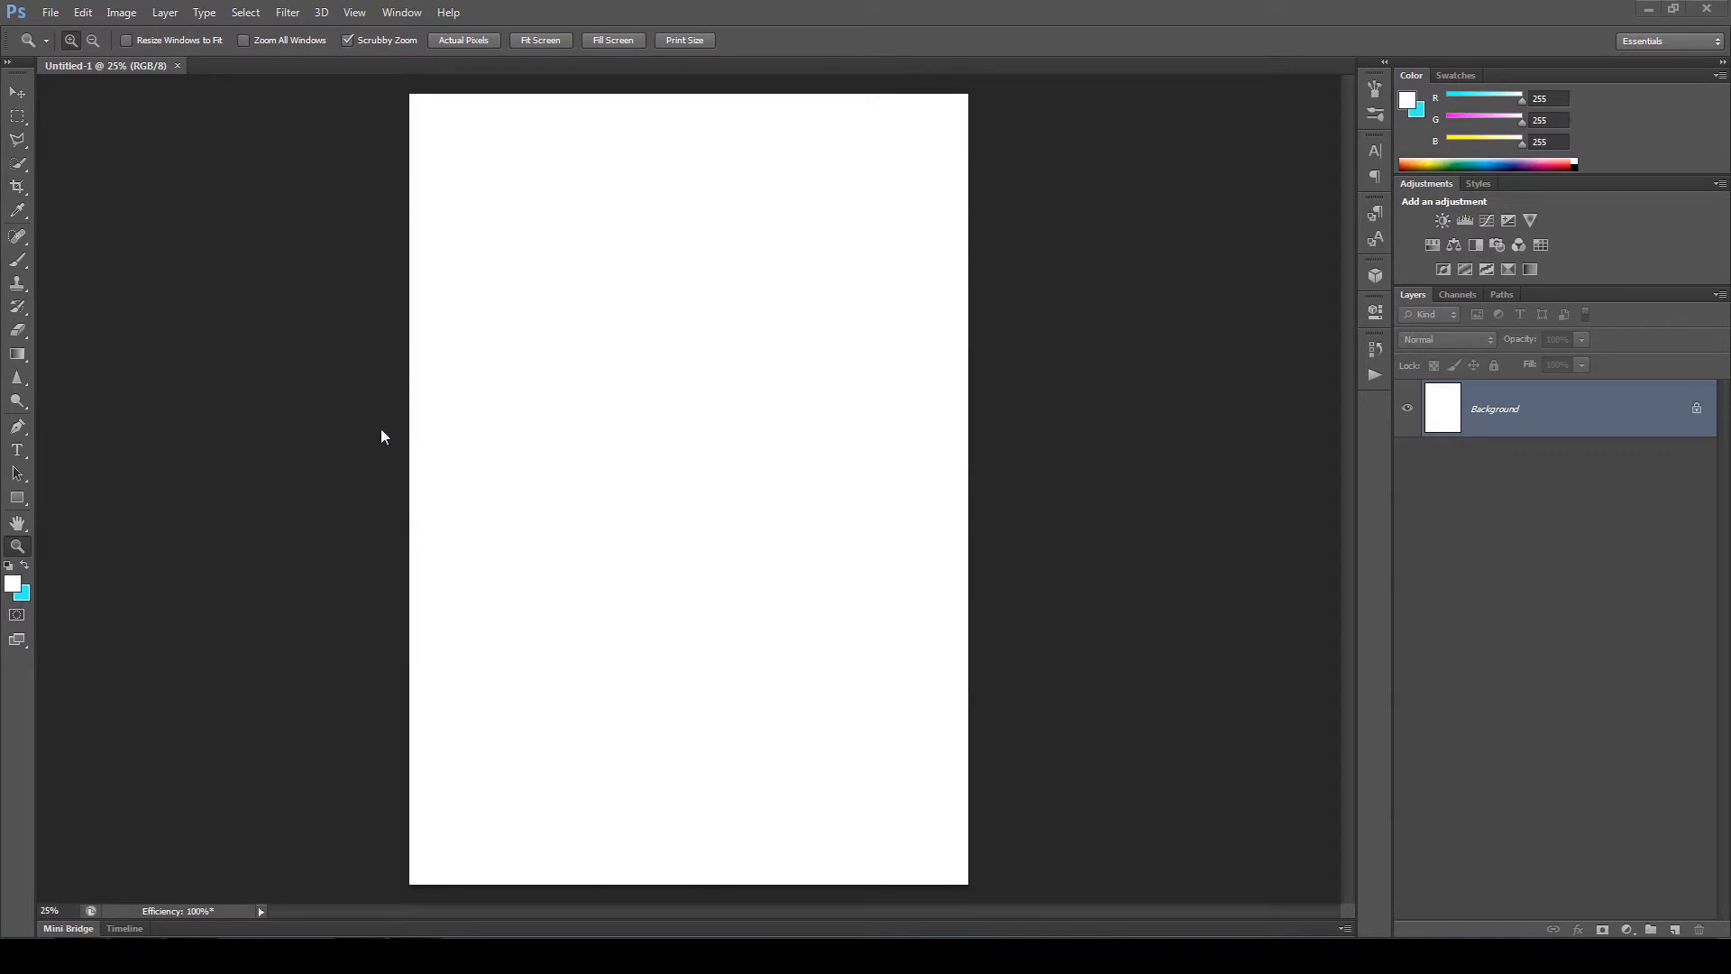
mouse_move(243, 336)
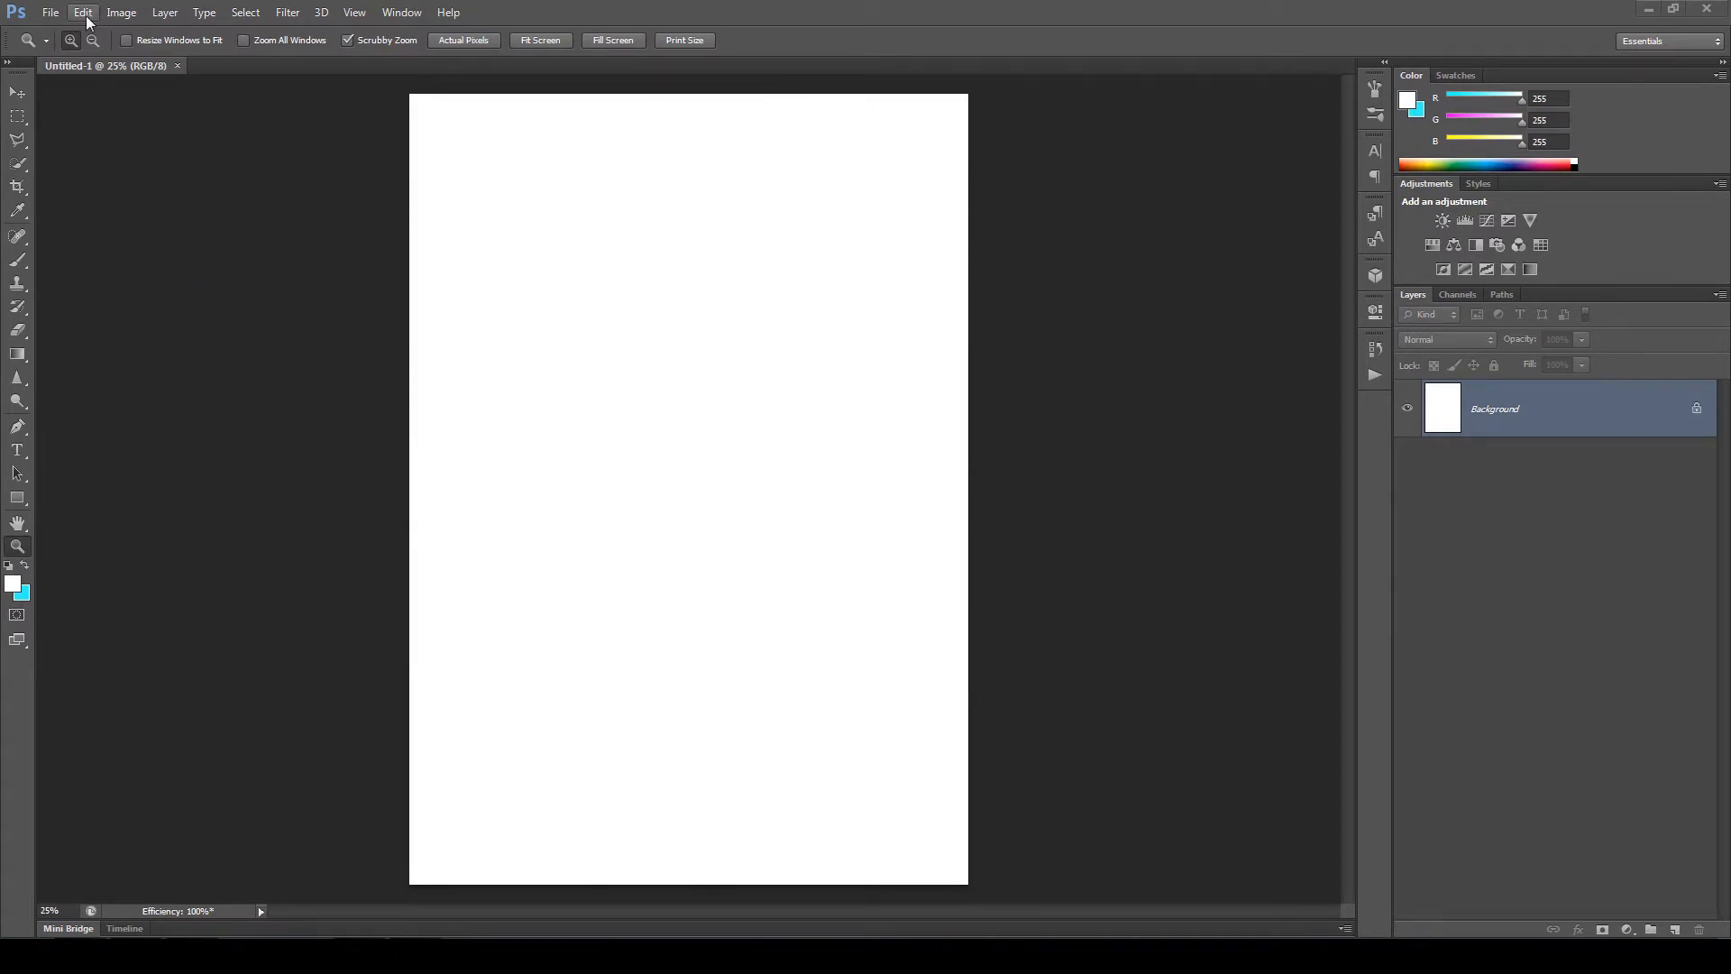
- Review Interface preferences and confirm the new document is RGB Color at 8 Bits/Channel
click(82, 12)
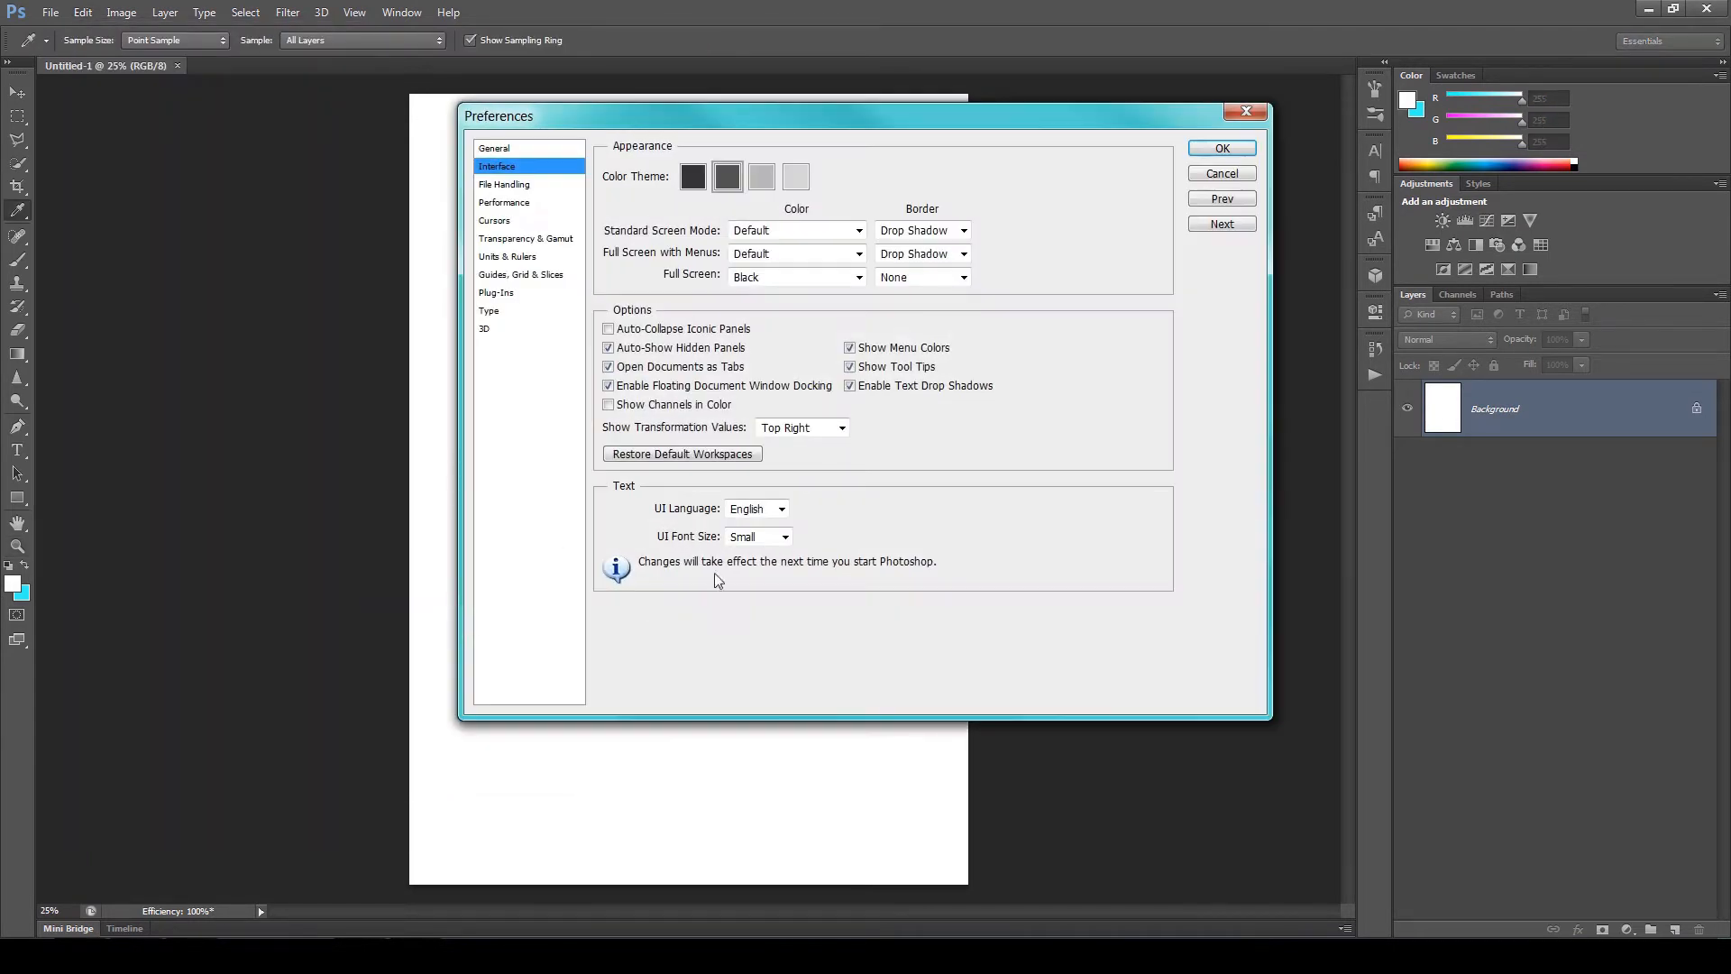
mouse_move(1221, 149)
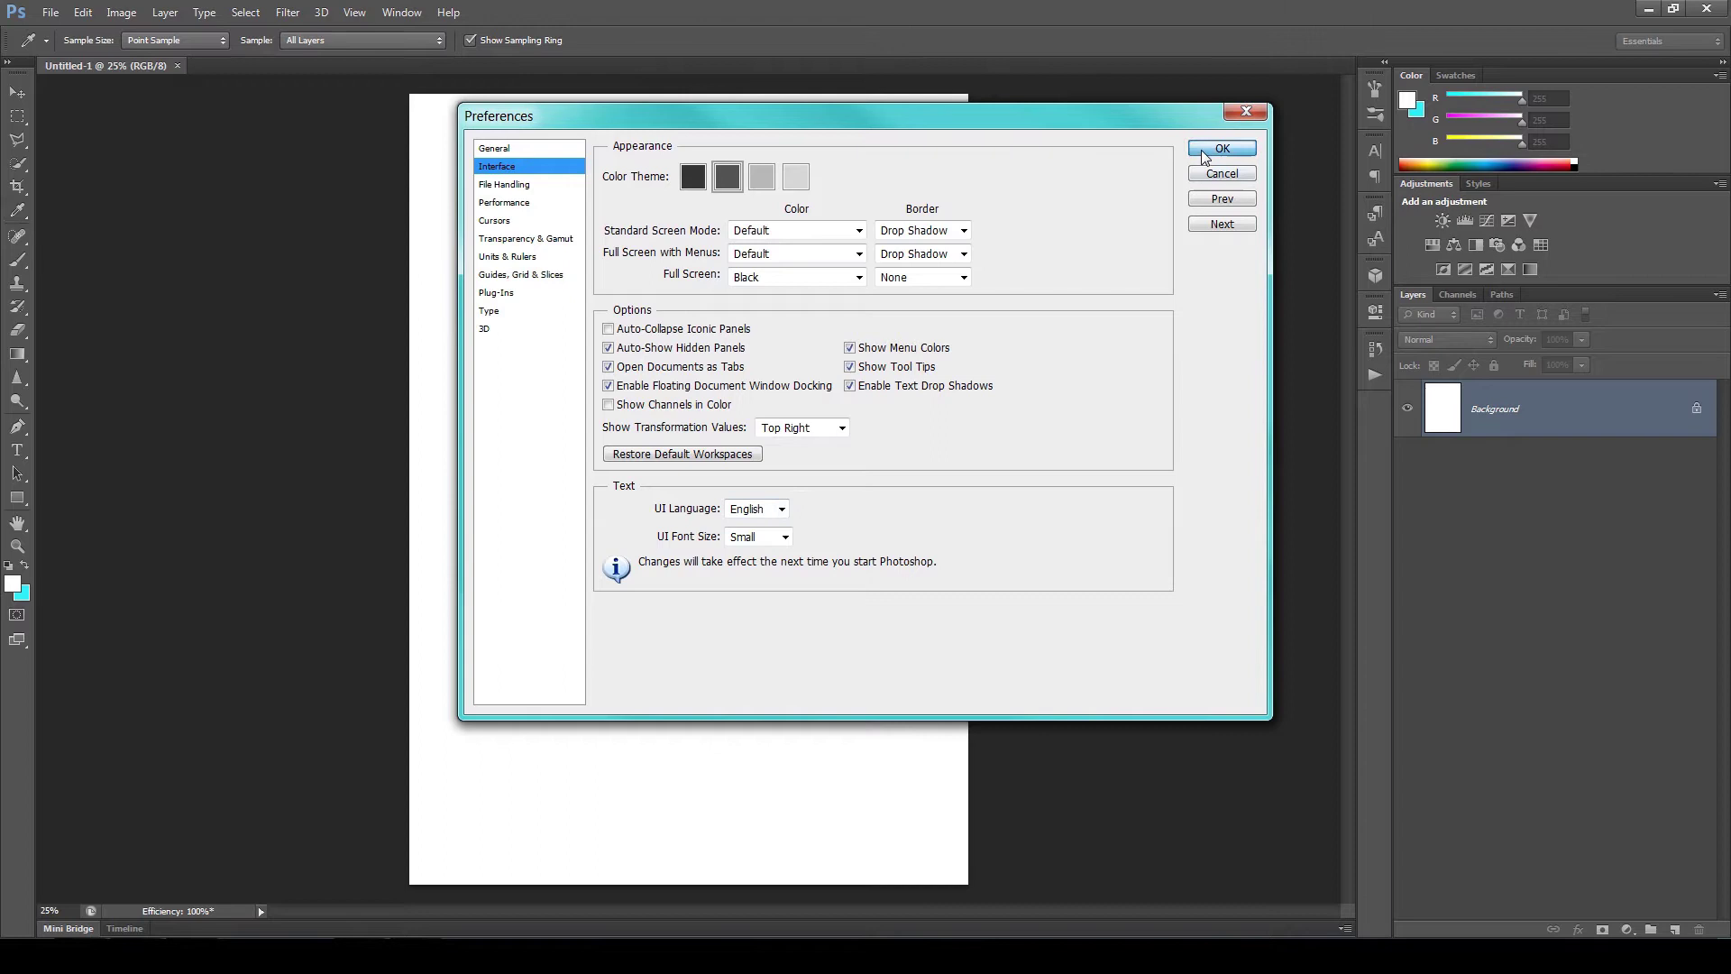
click(120, 12)
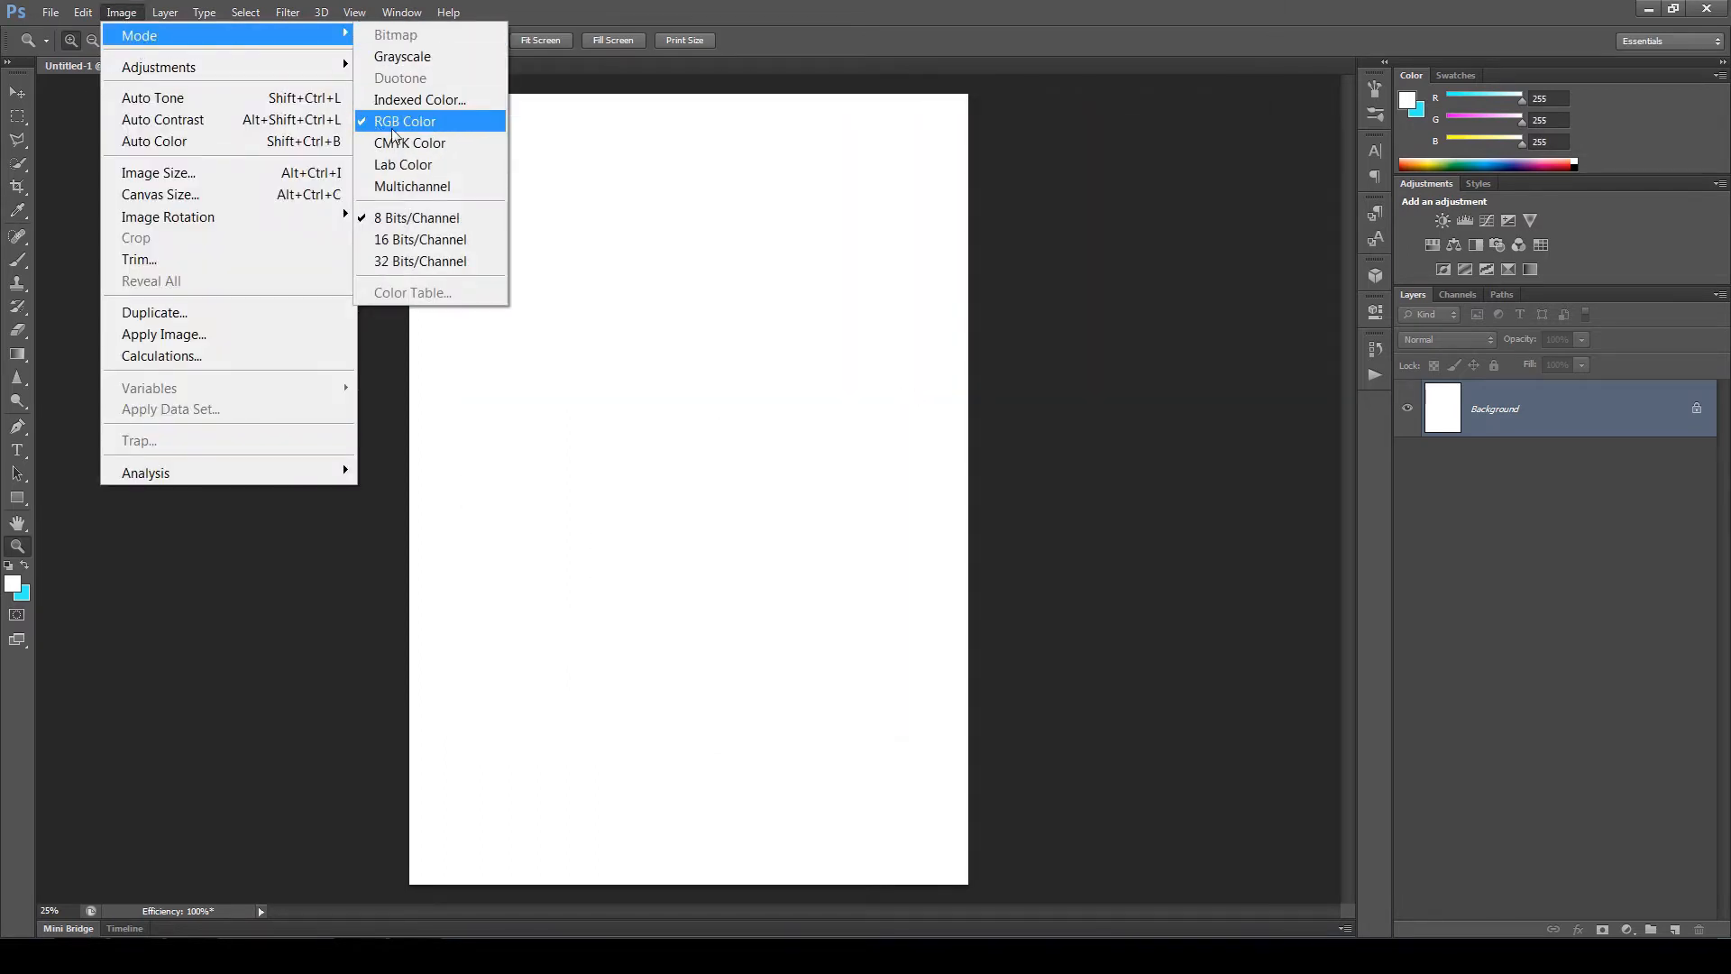
mouse_move(417, 217)
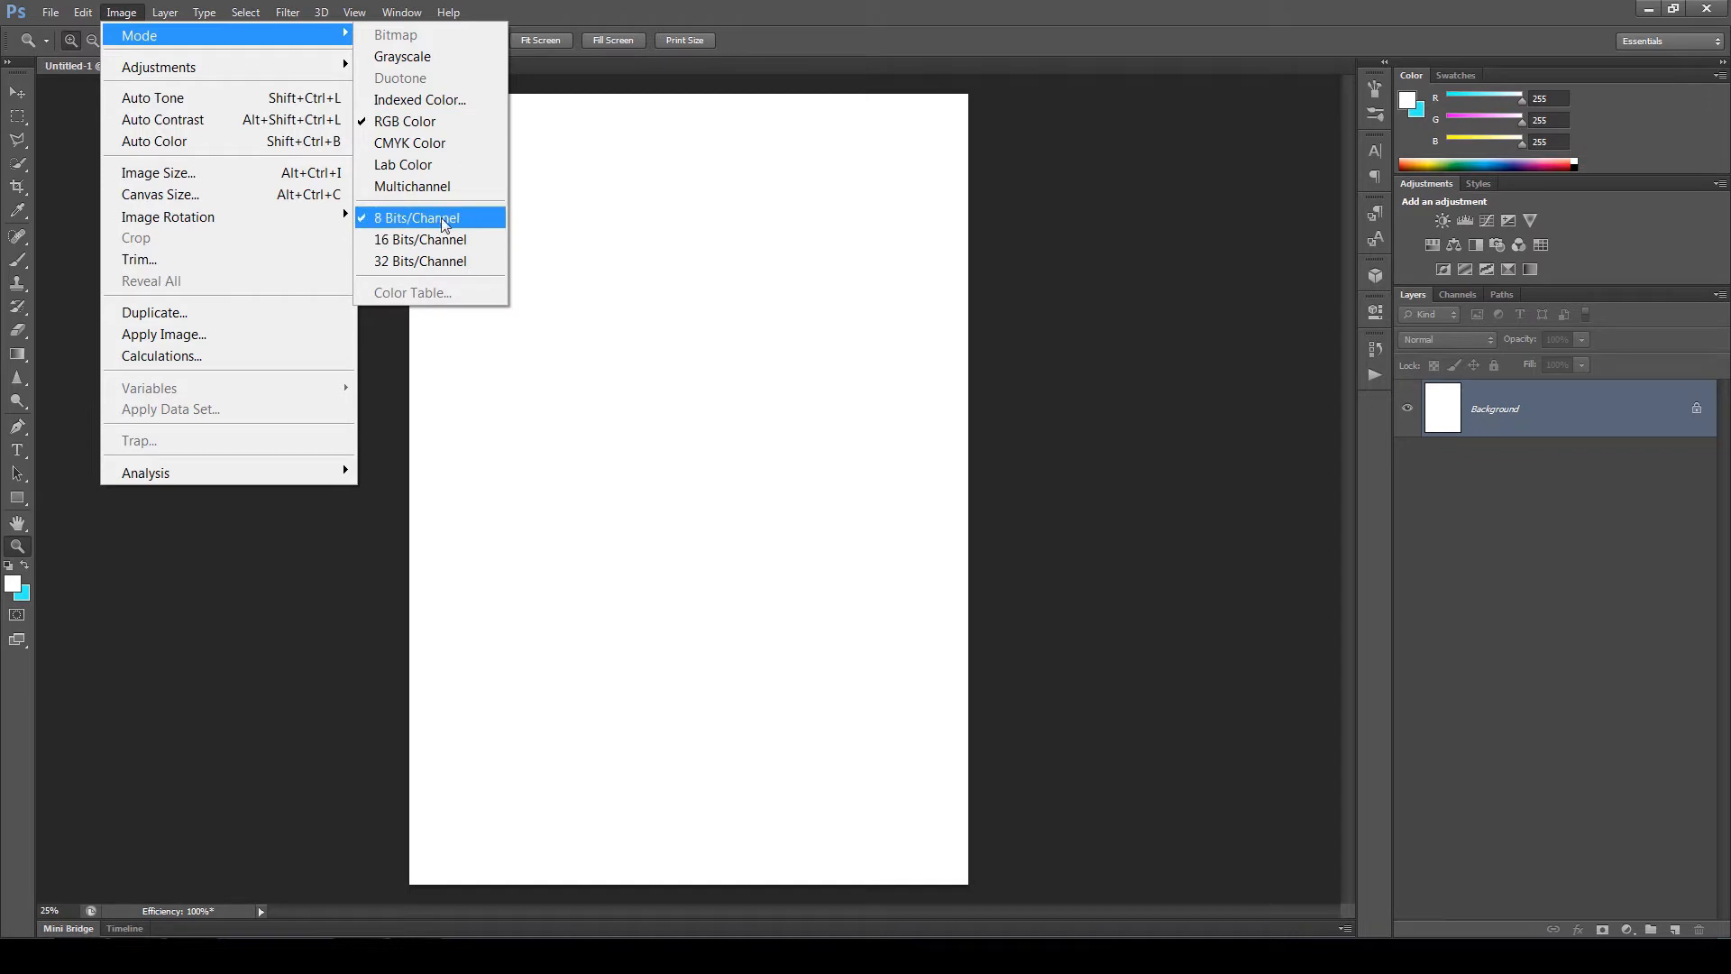
click(417, 218)
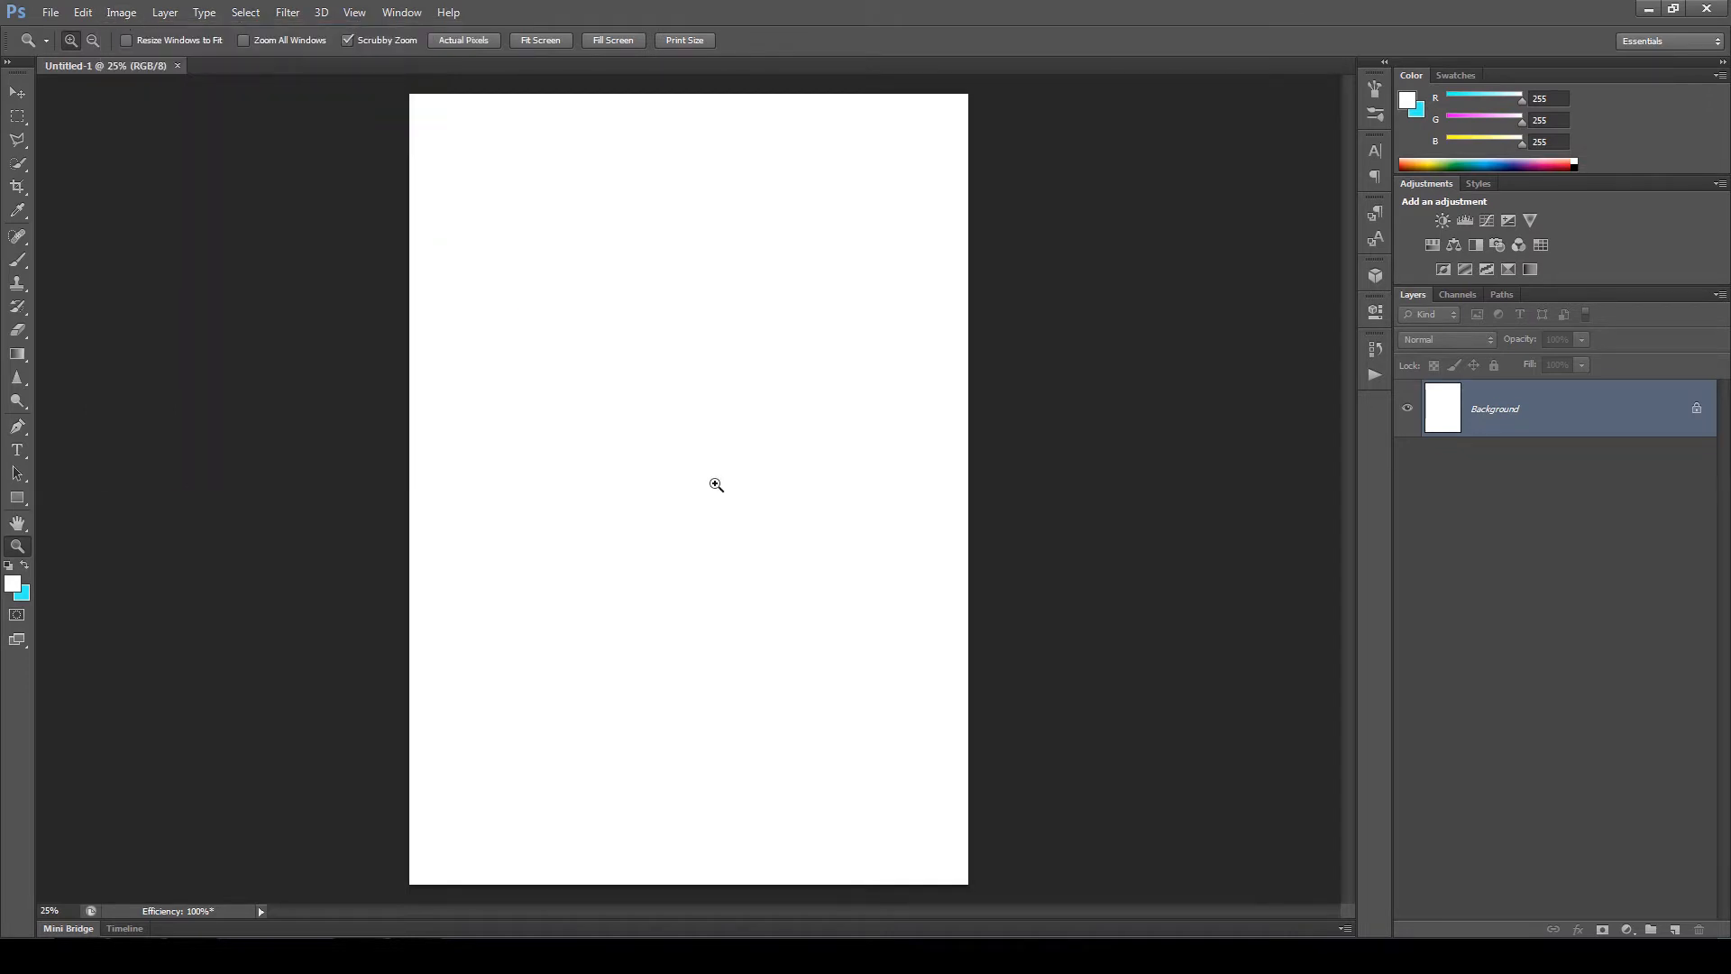
mouse_move(1563, 390)
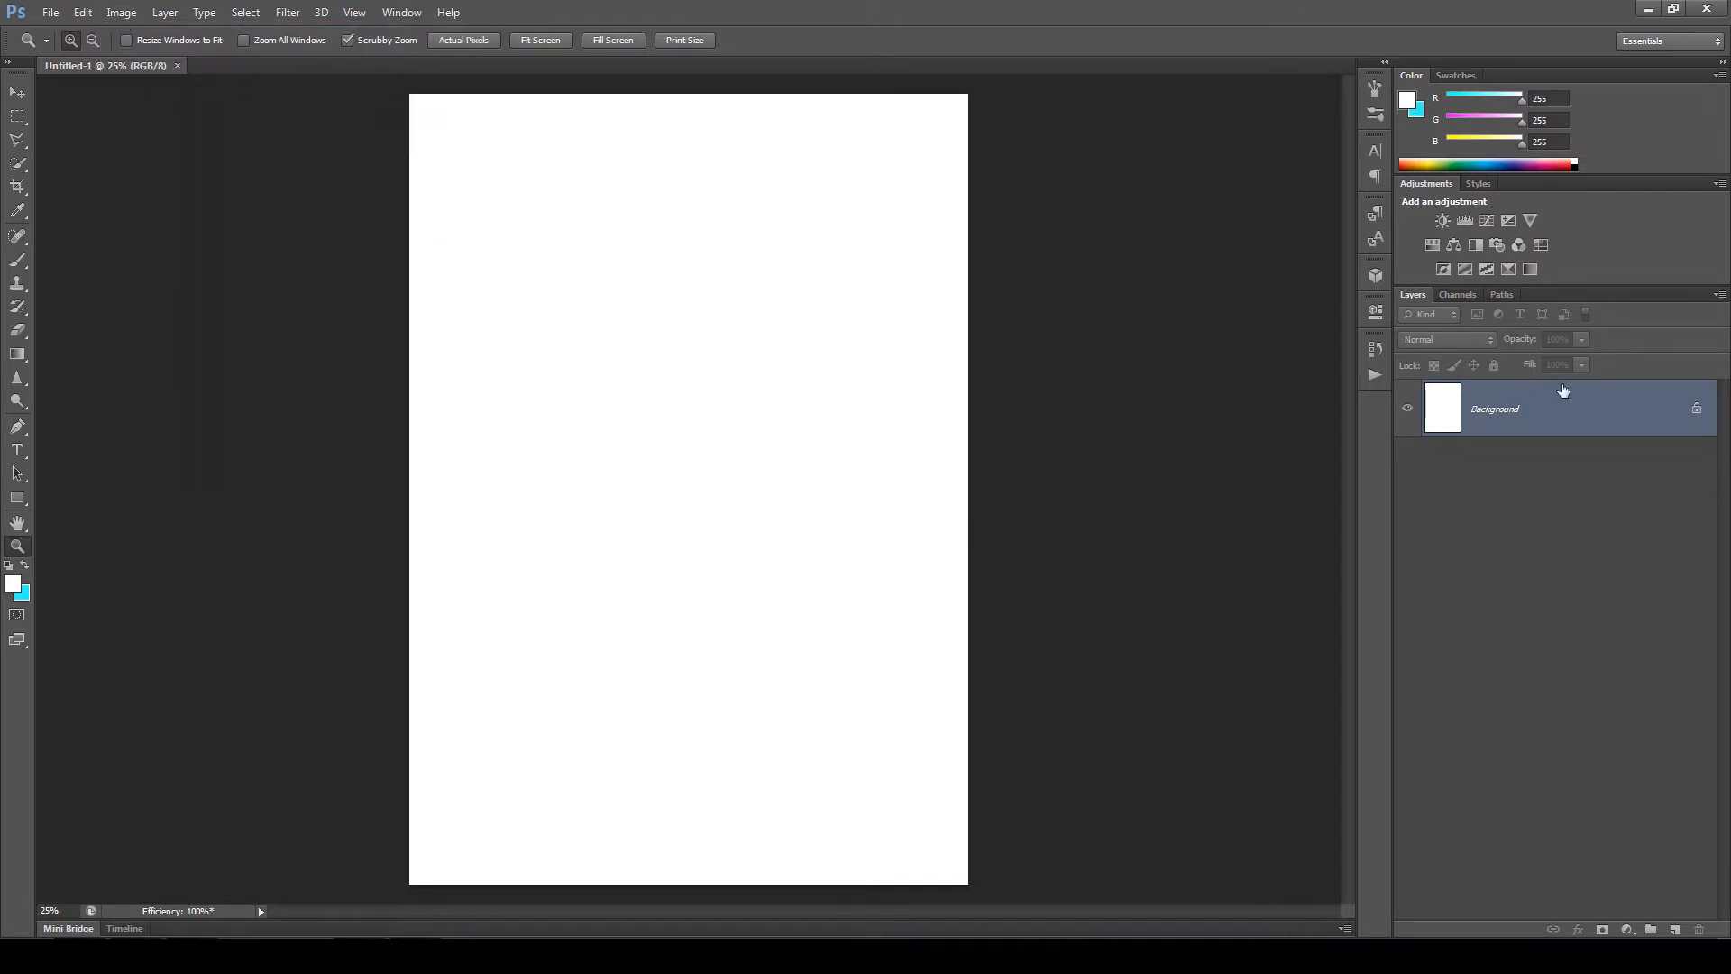
- Keep Layers Panel Options at medium thumbnails, Entire Document, with 'Add copy' enabled
click(1718, 295)
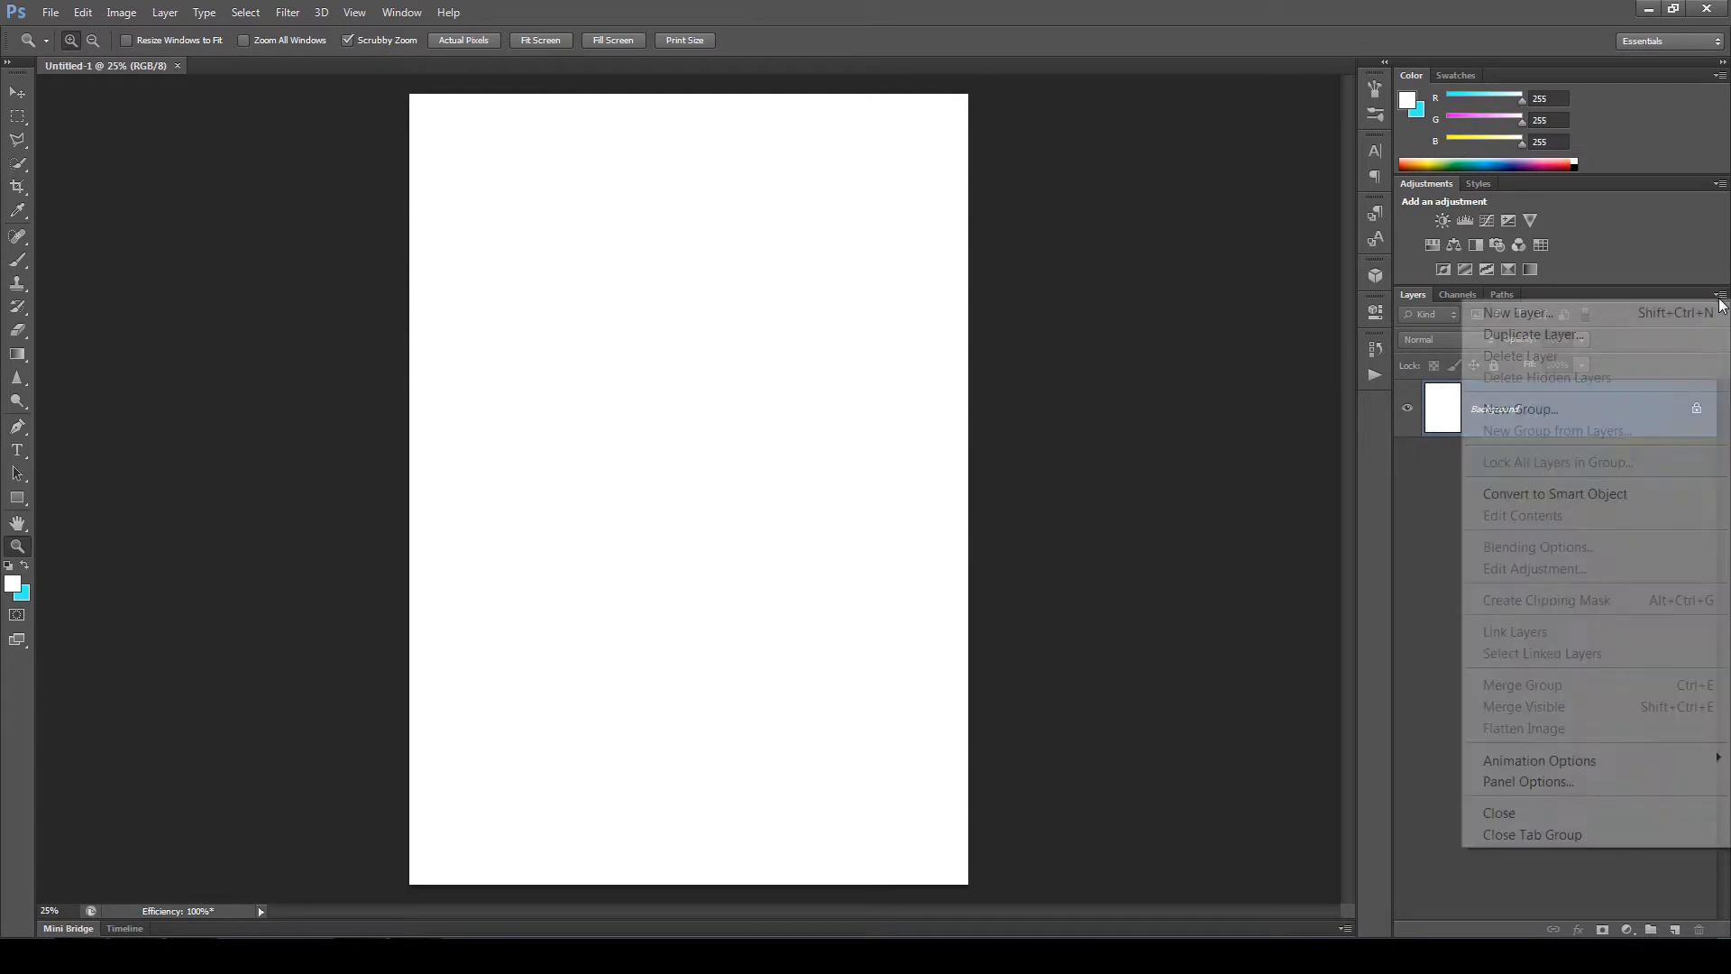
click(1528, 781)
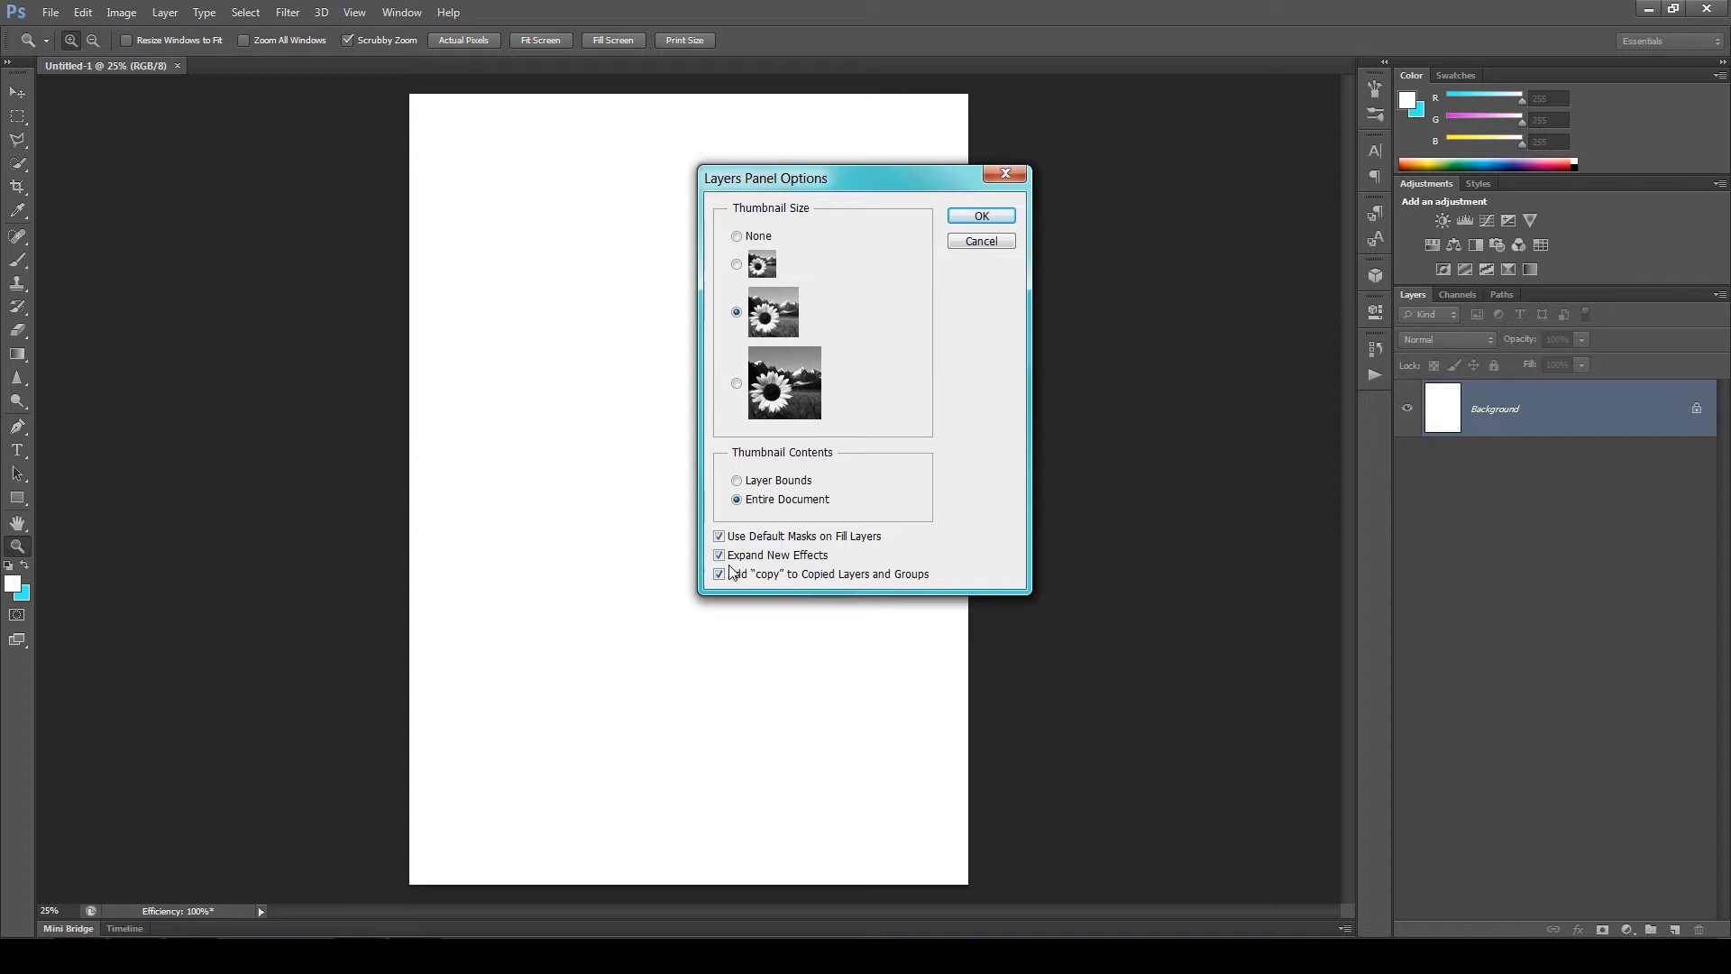
mouse_move(751, 590)
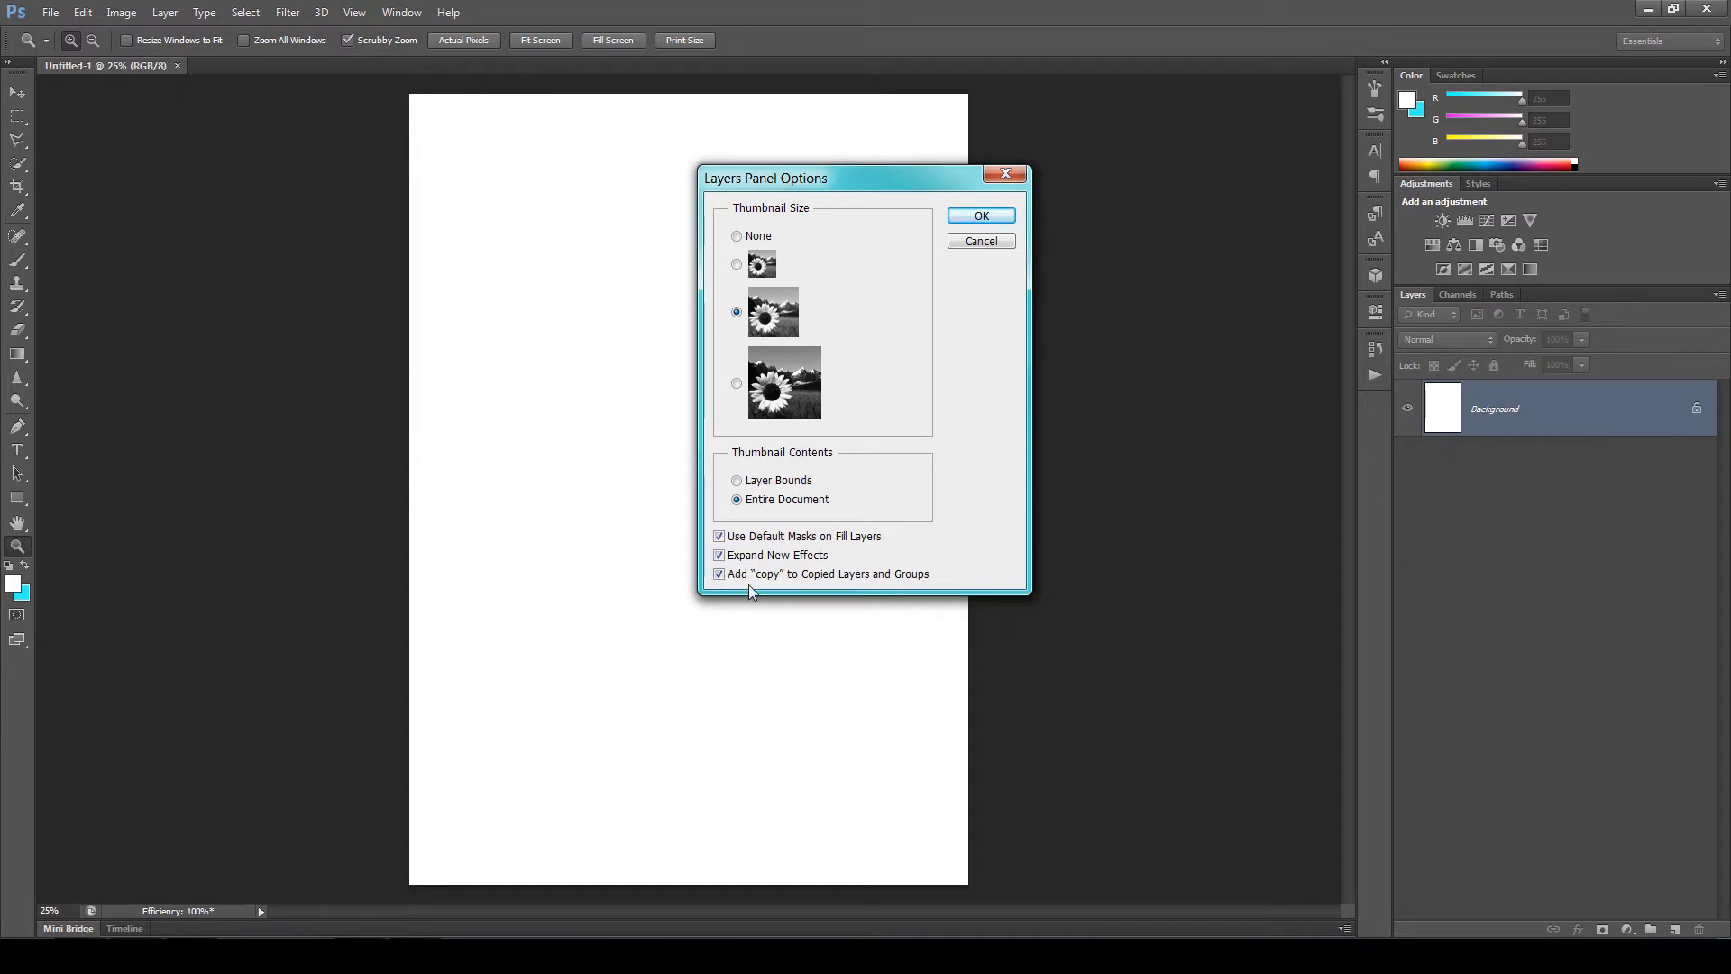
mouse_move(734, 580)
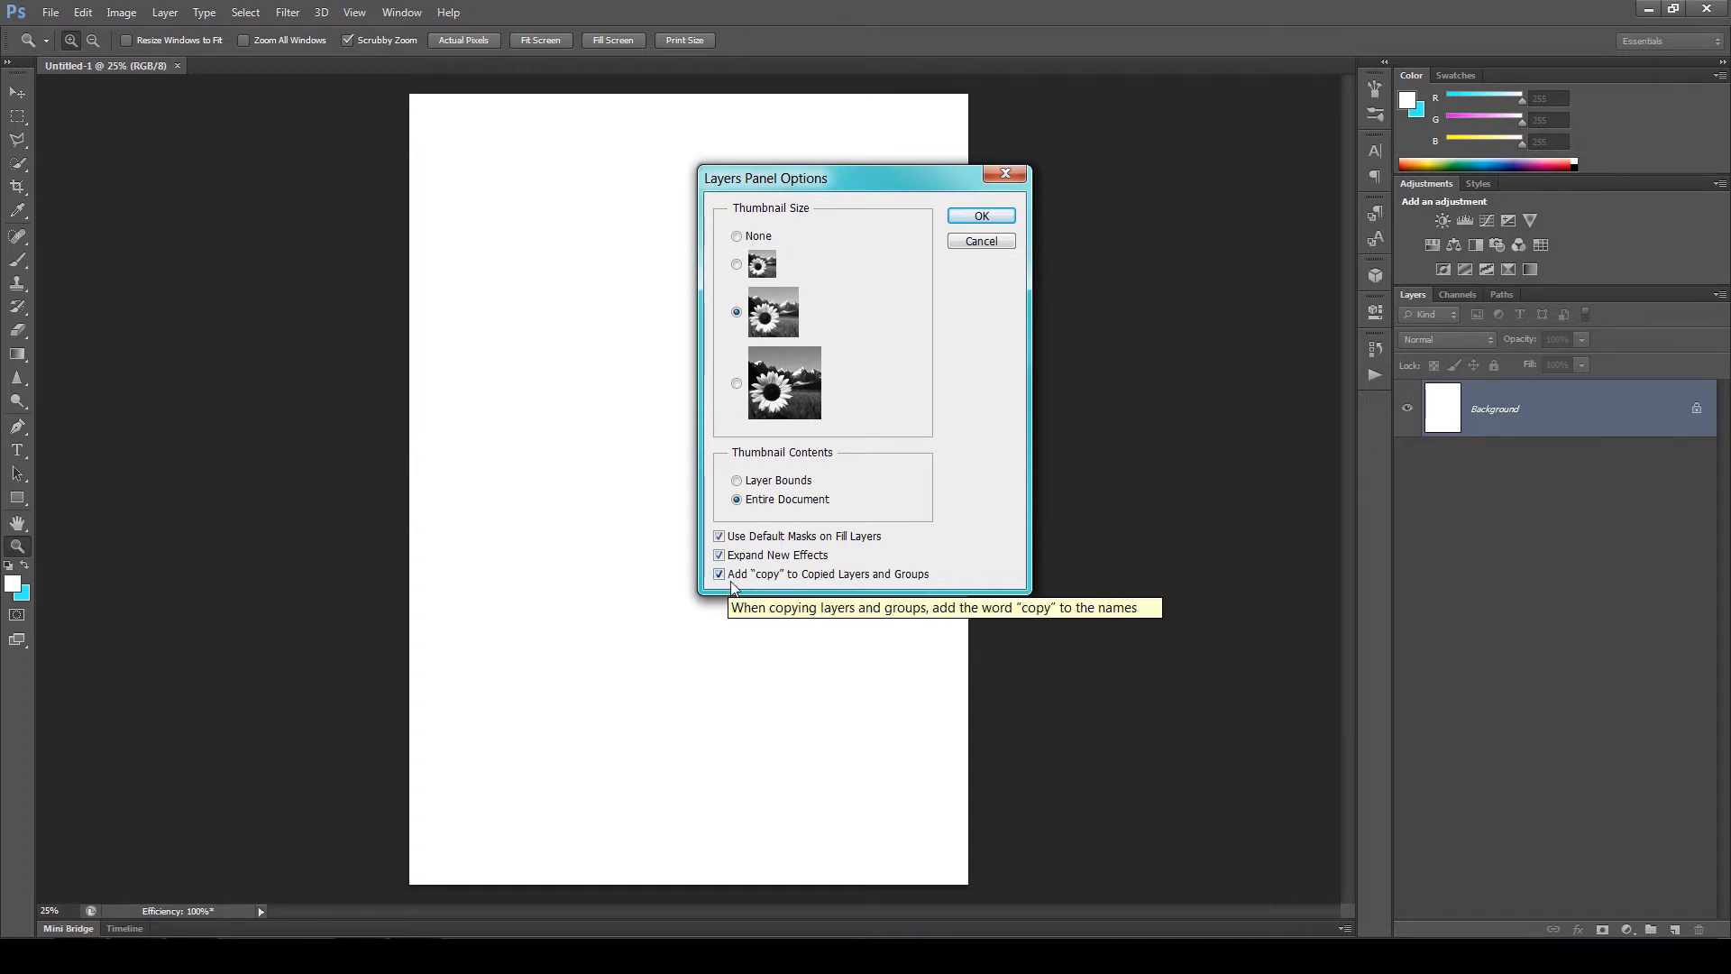
click(979, 216)
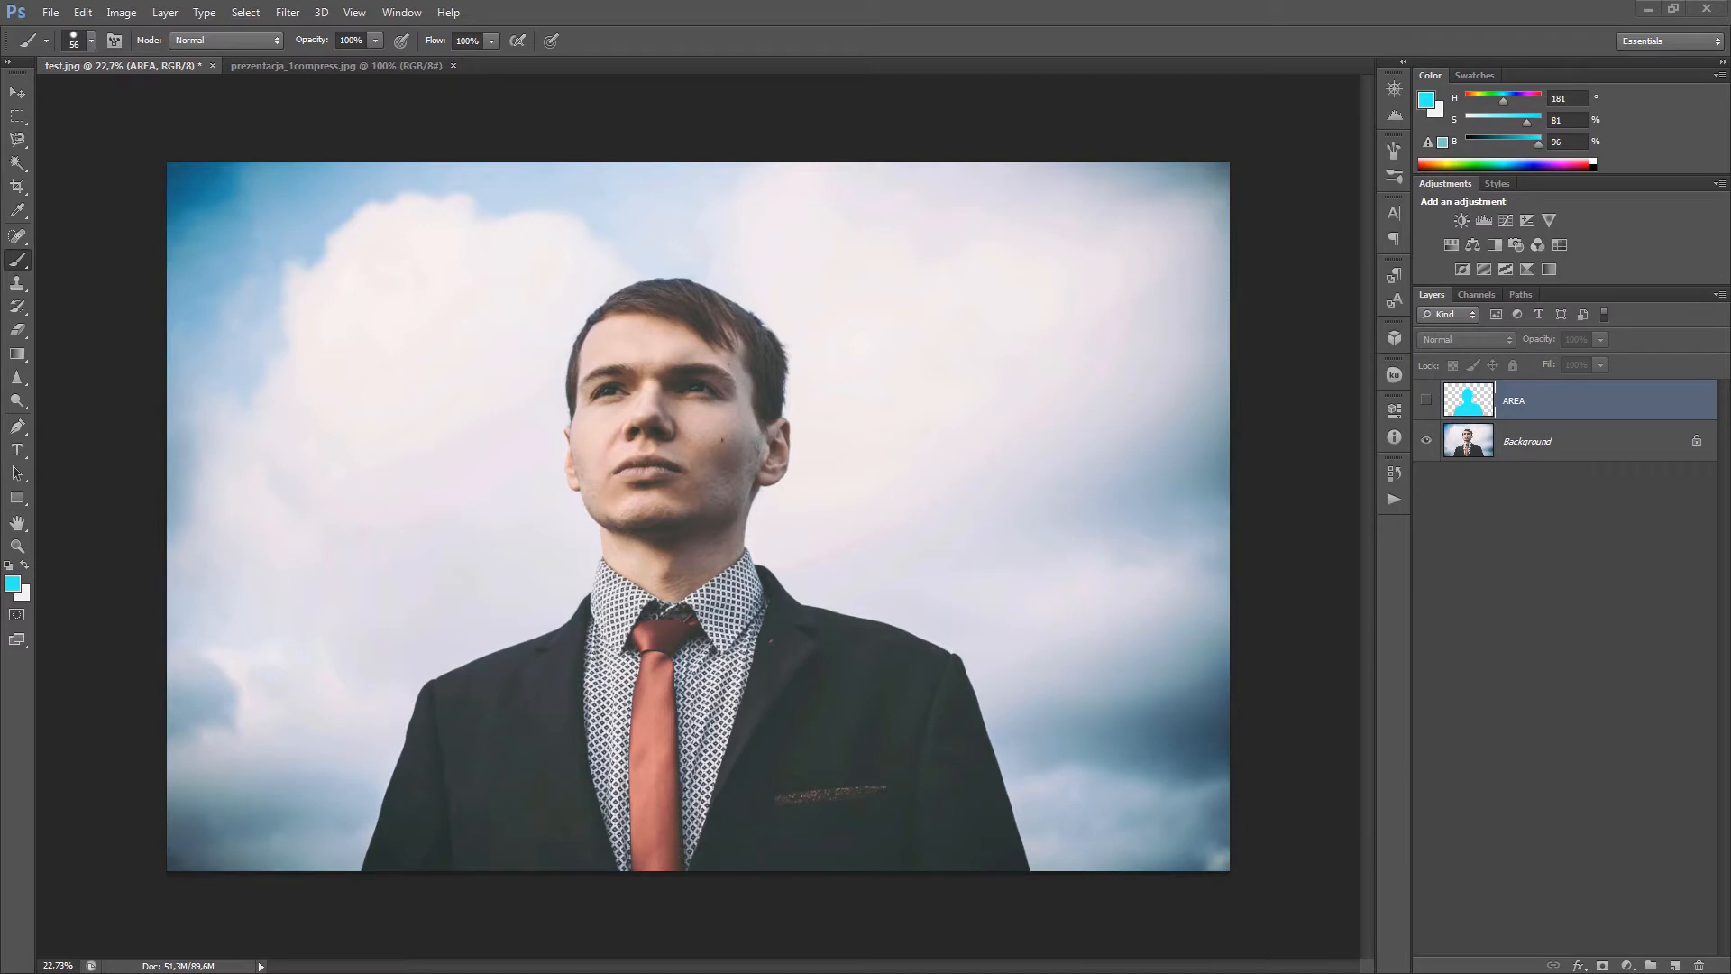
mouse_move(1296, 497)
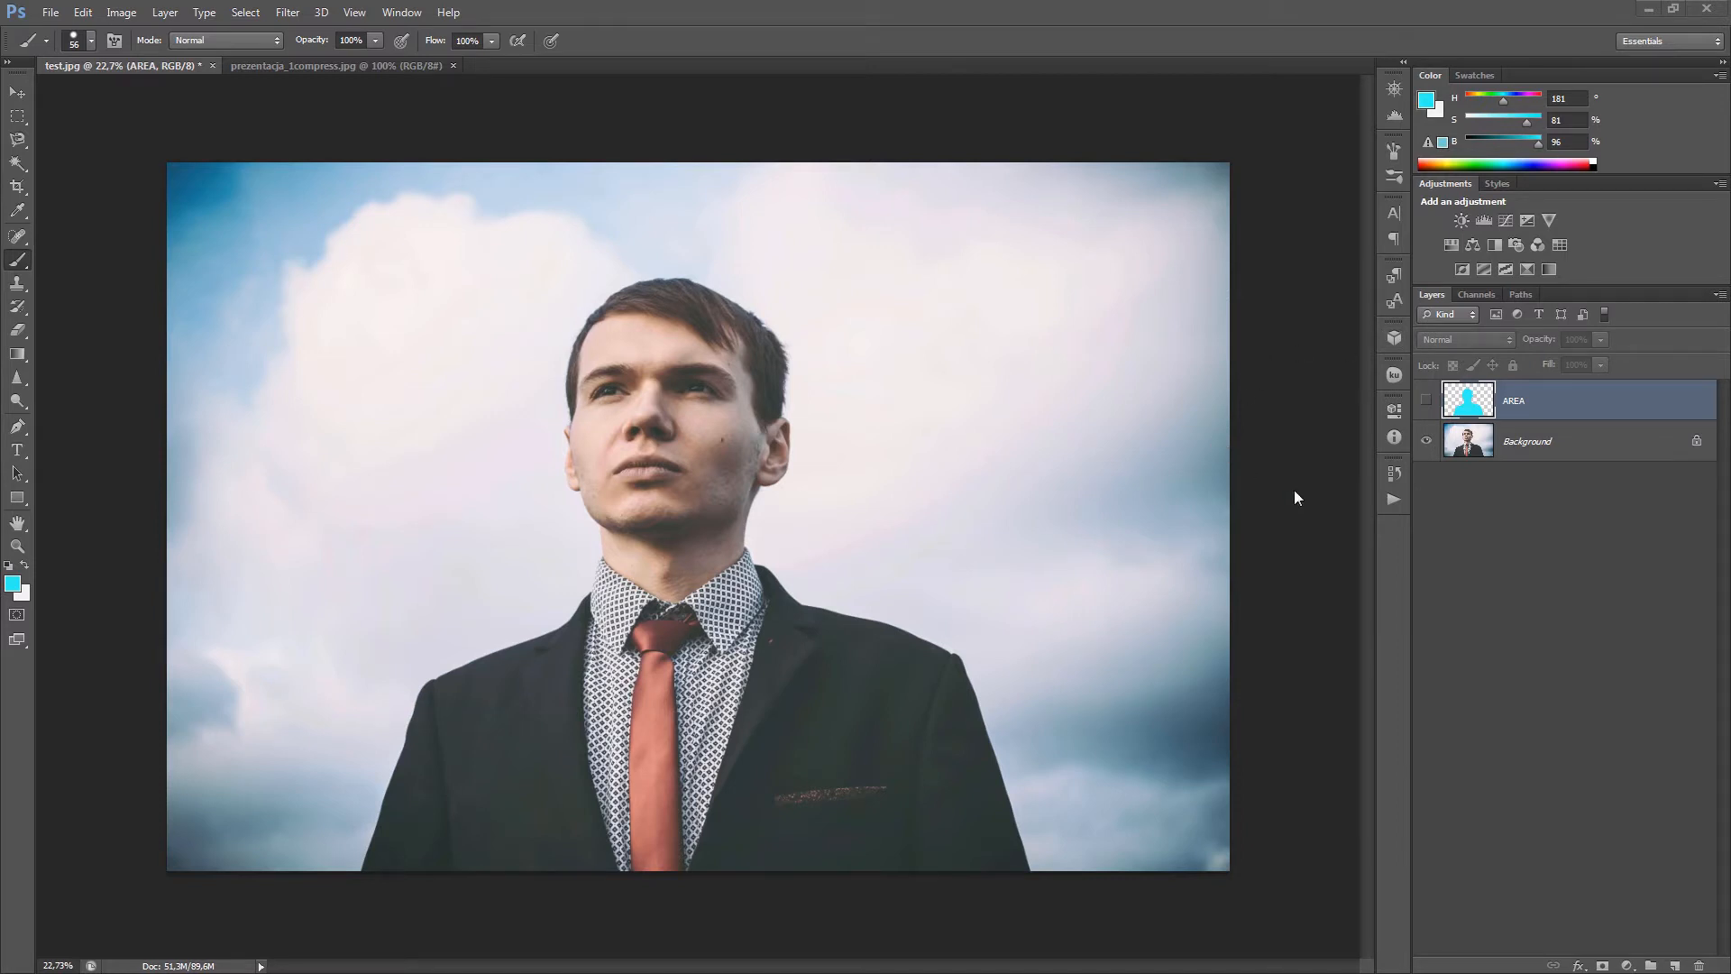
- Load the 'Minimal dots - Mint Actions.atn' set into the Actions panel
click(1393, 499)
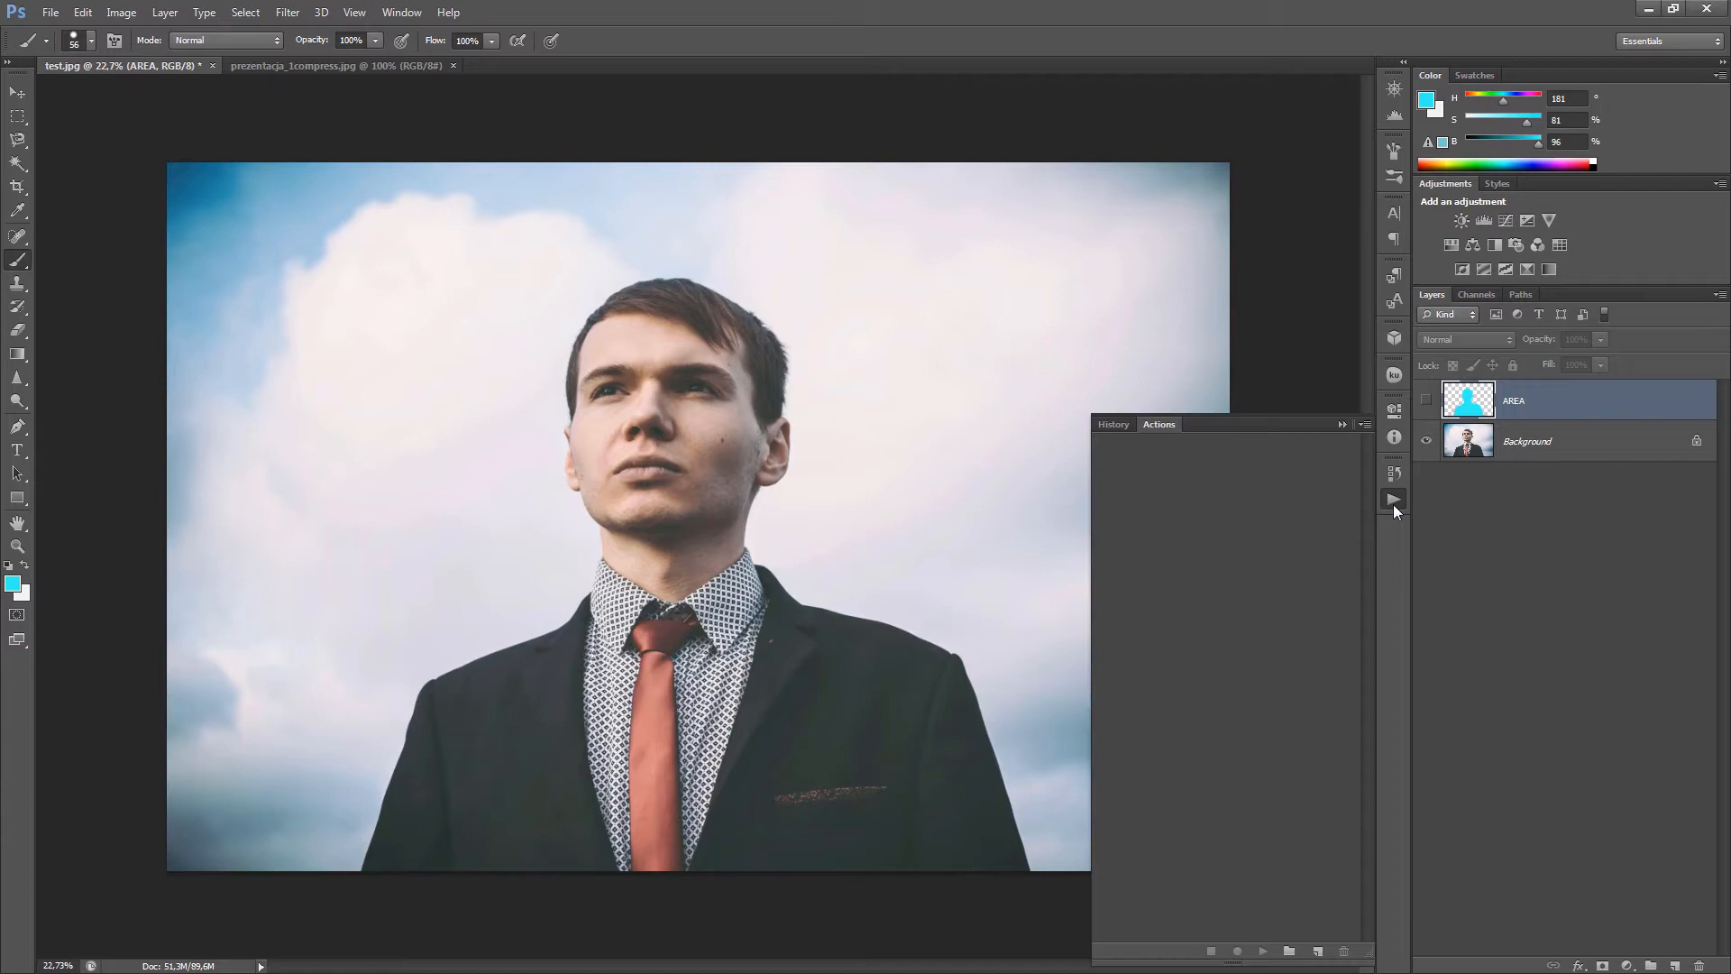
click(1343, 424)
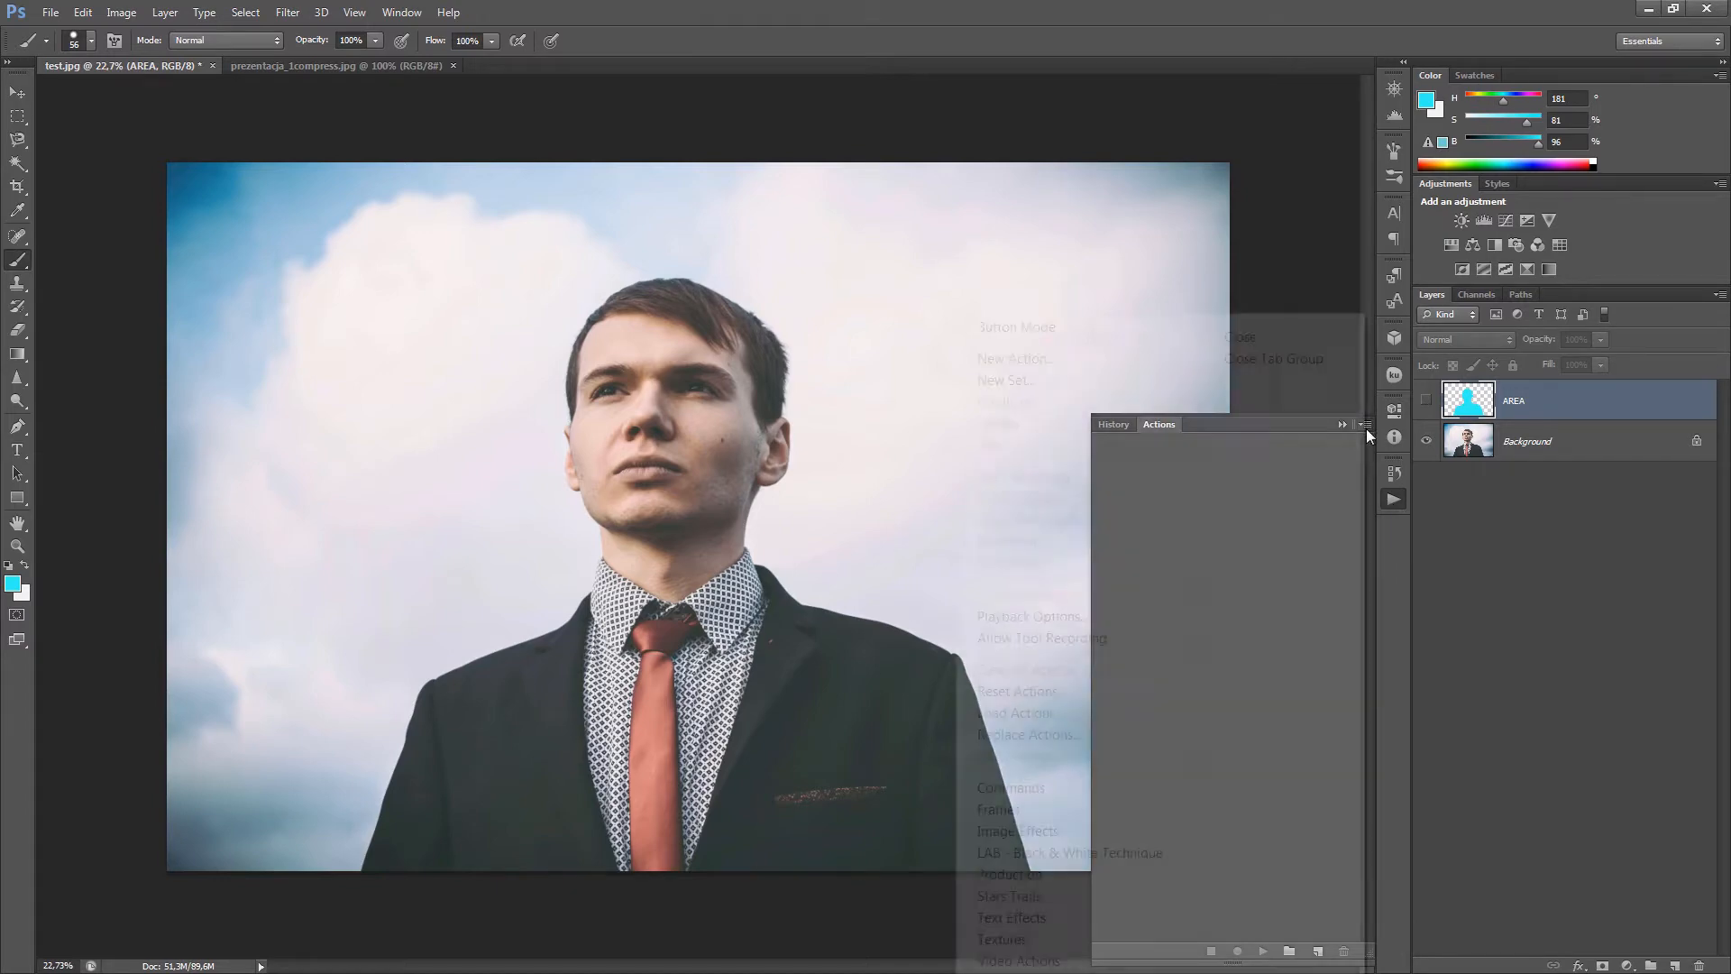
click(1013, 712)
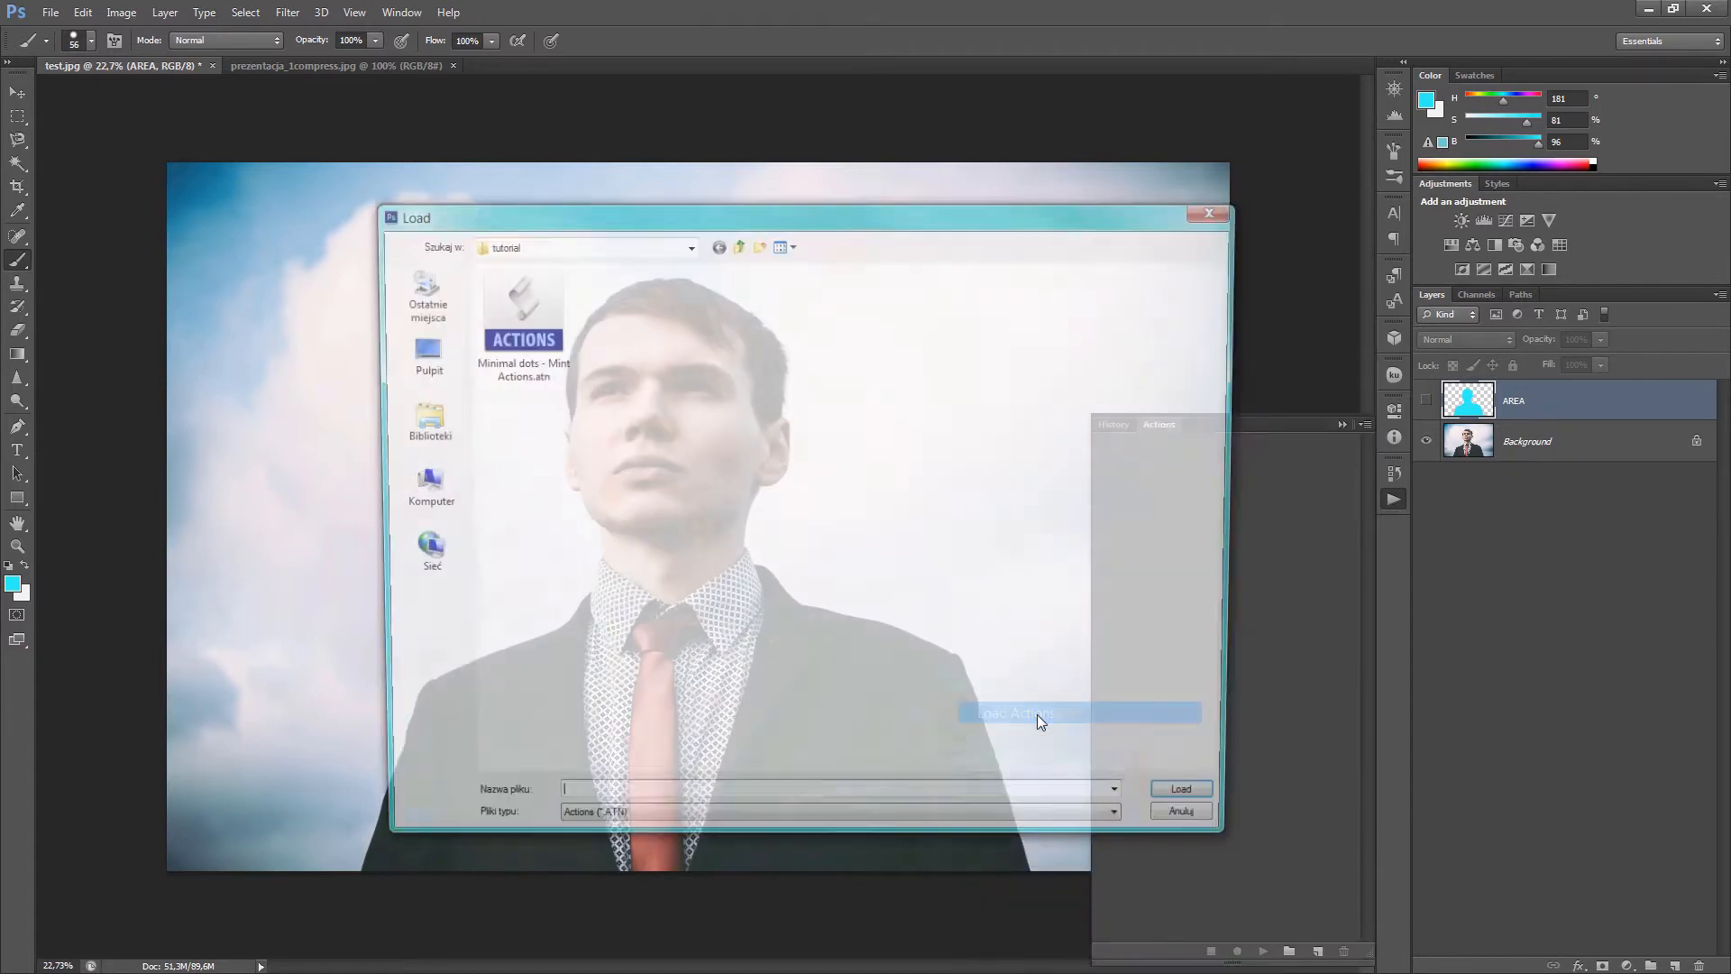
click(523, 310)
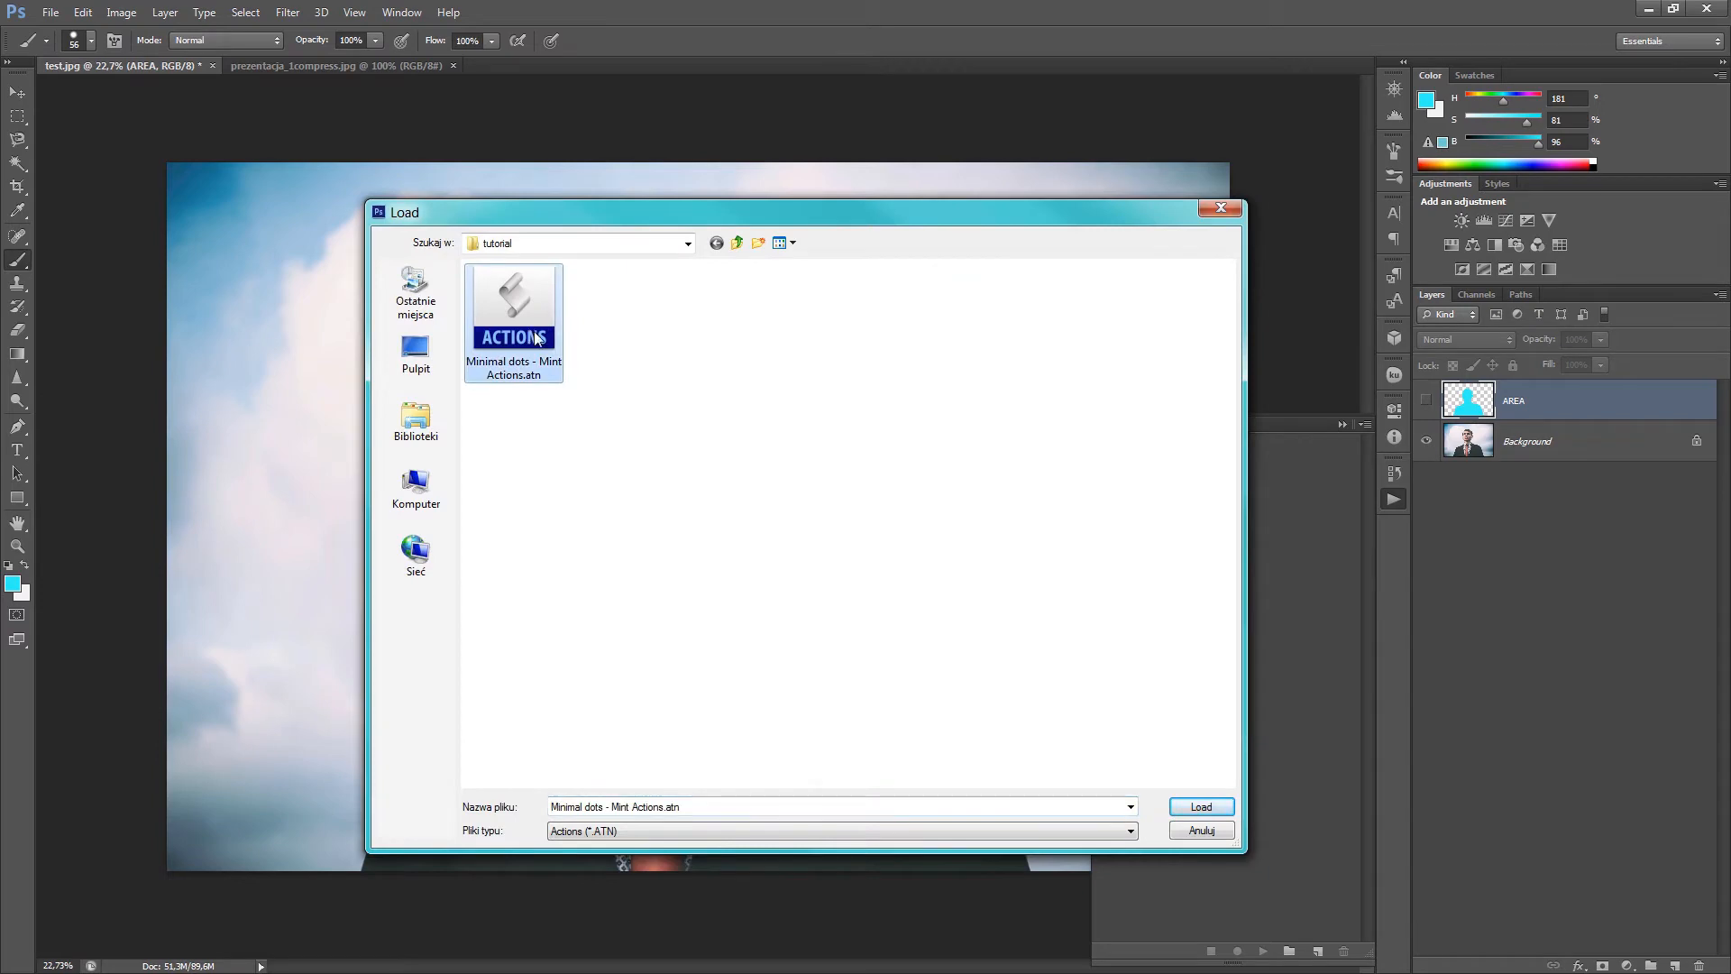
click(1199, 806)
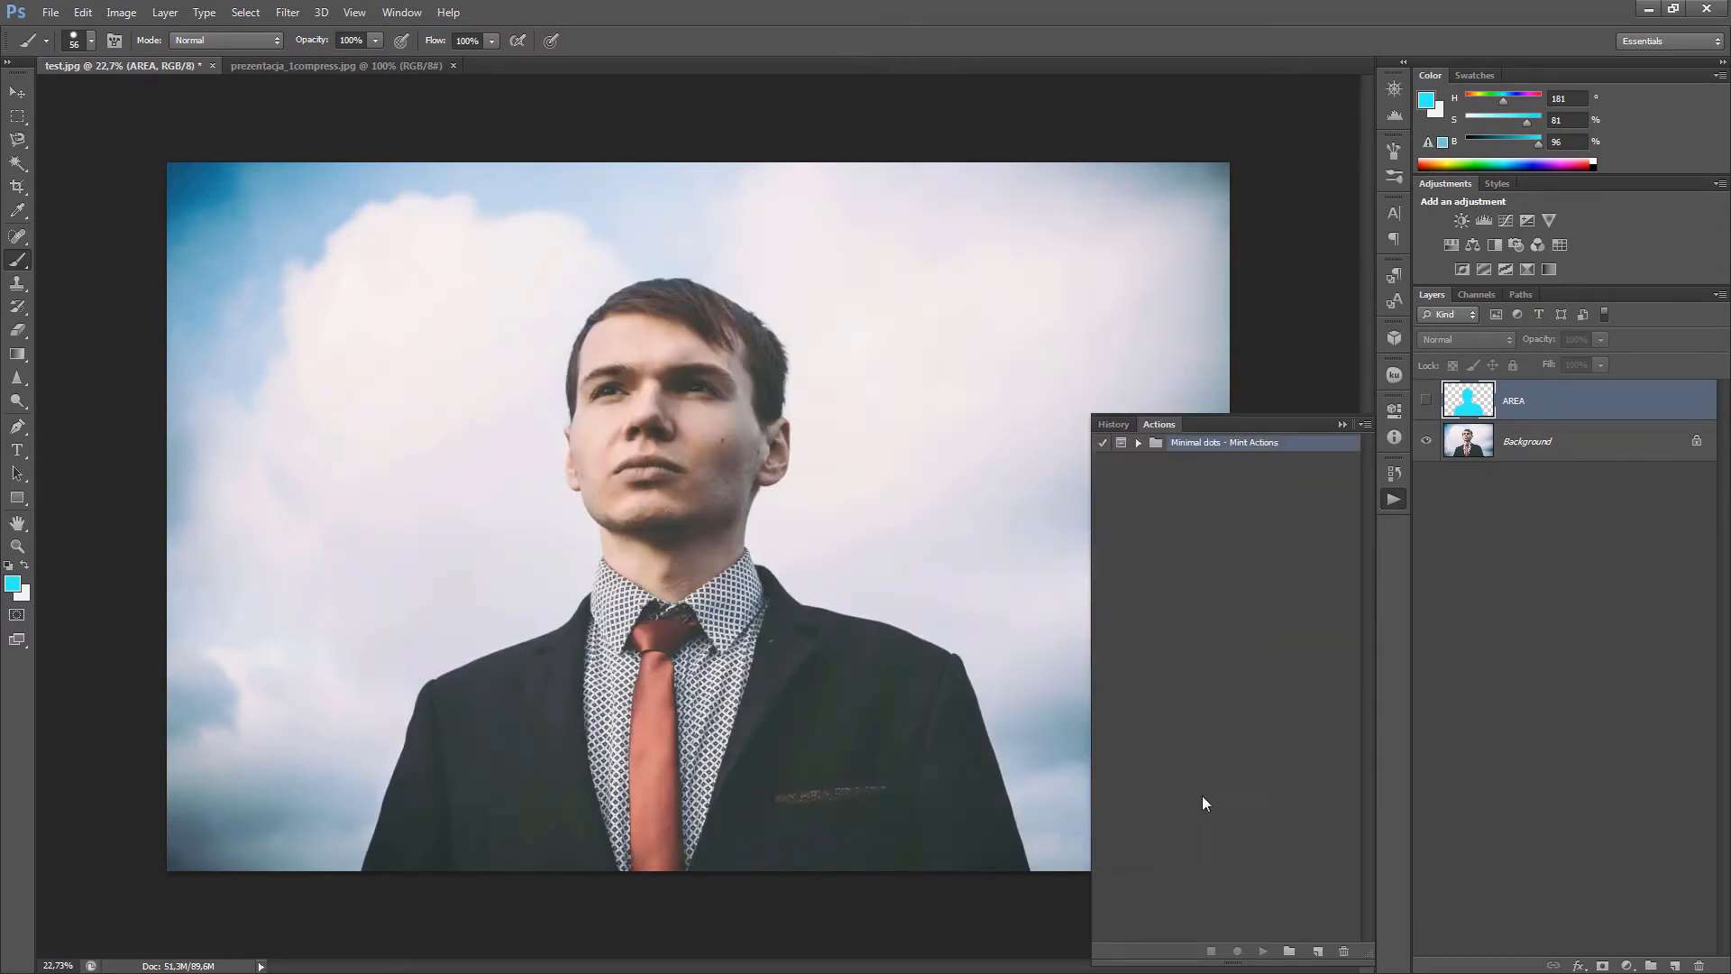
click(82, 12)
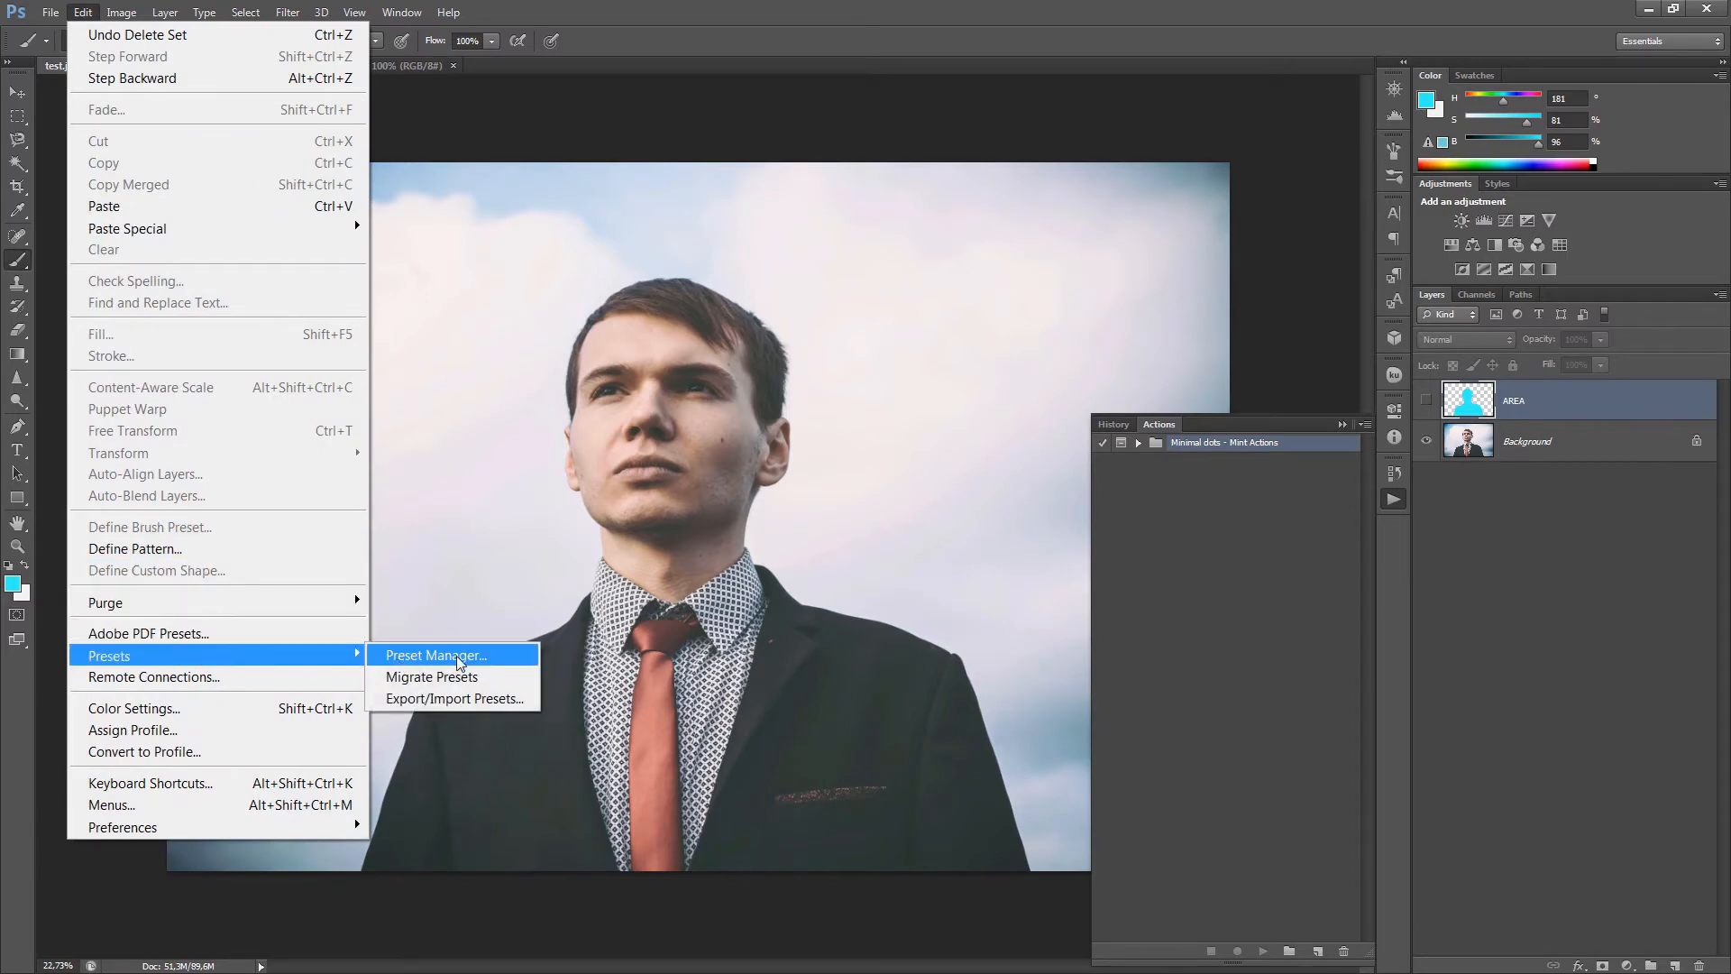
- Load the minimal dots pattern file into Preset Manager patterns, then click Done
click(434, 655)
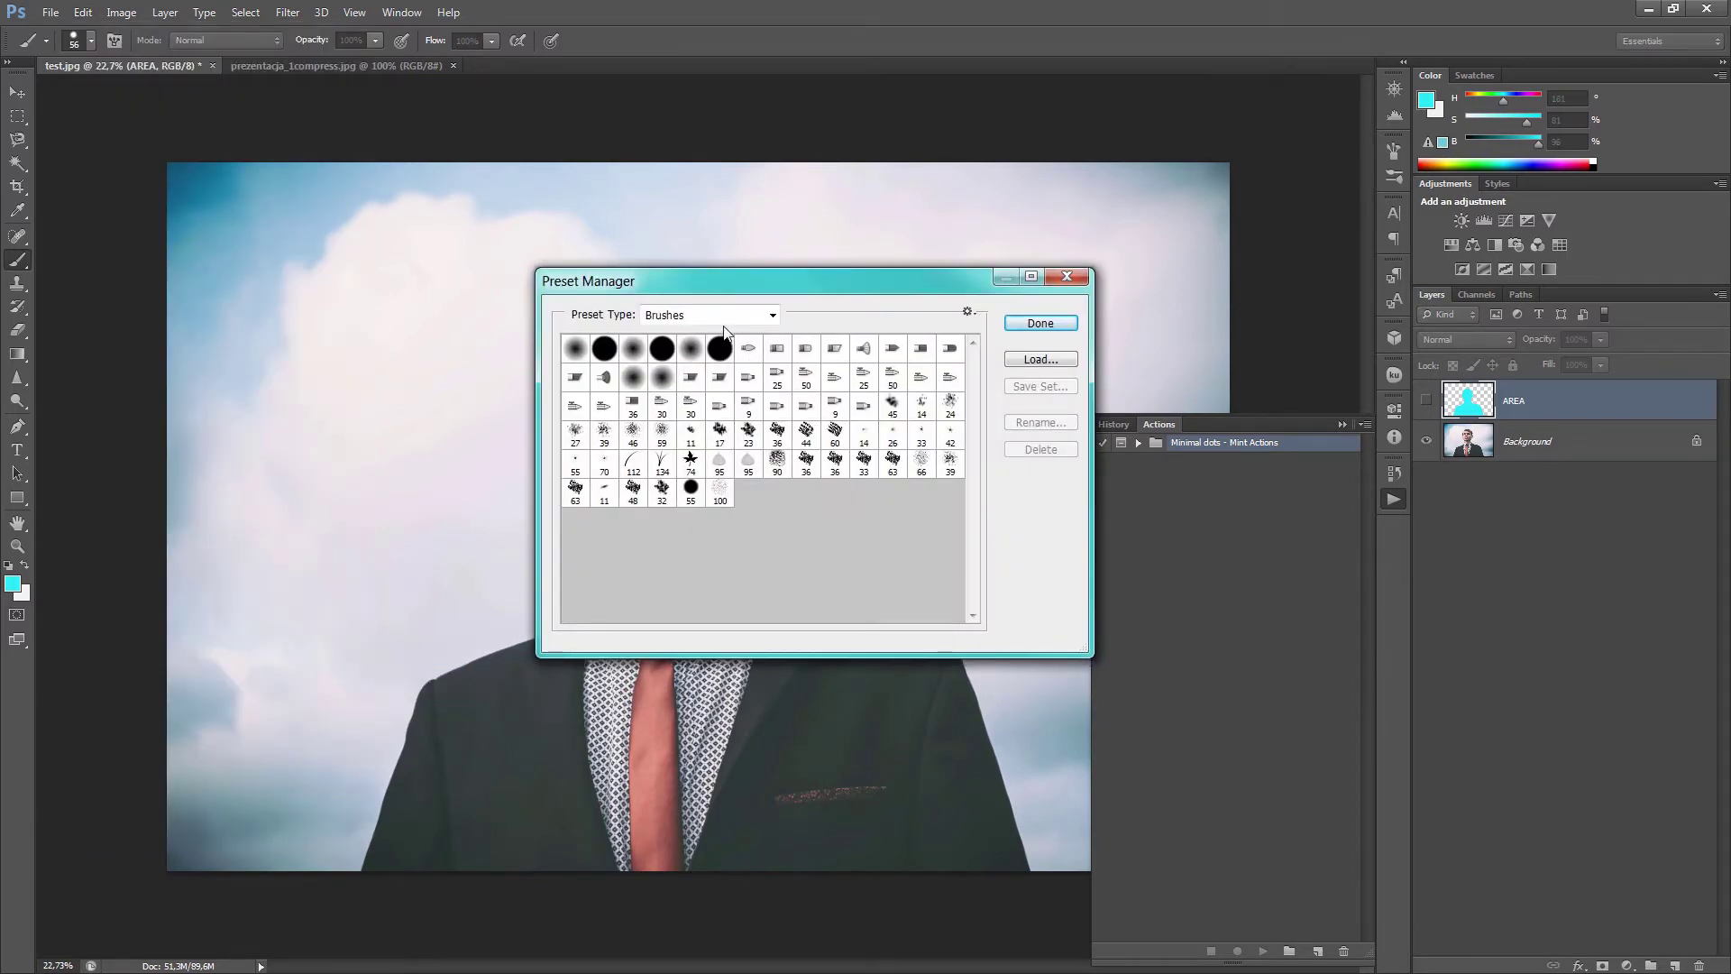
click(707, 314)
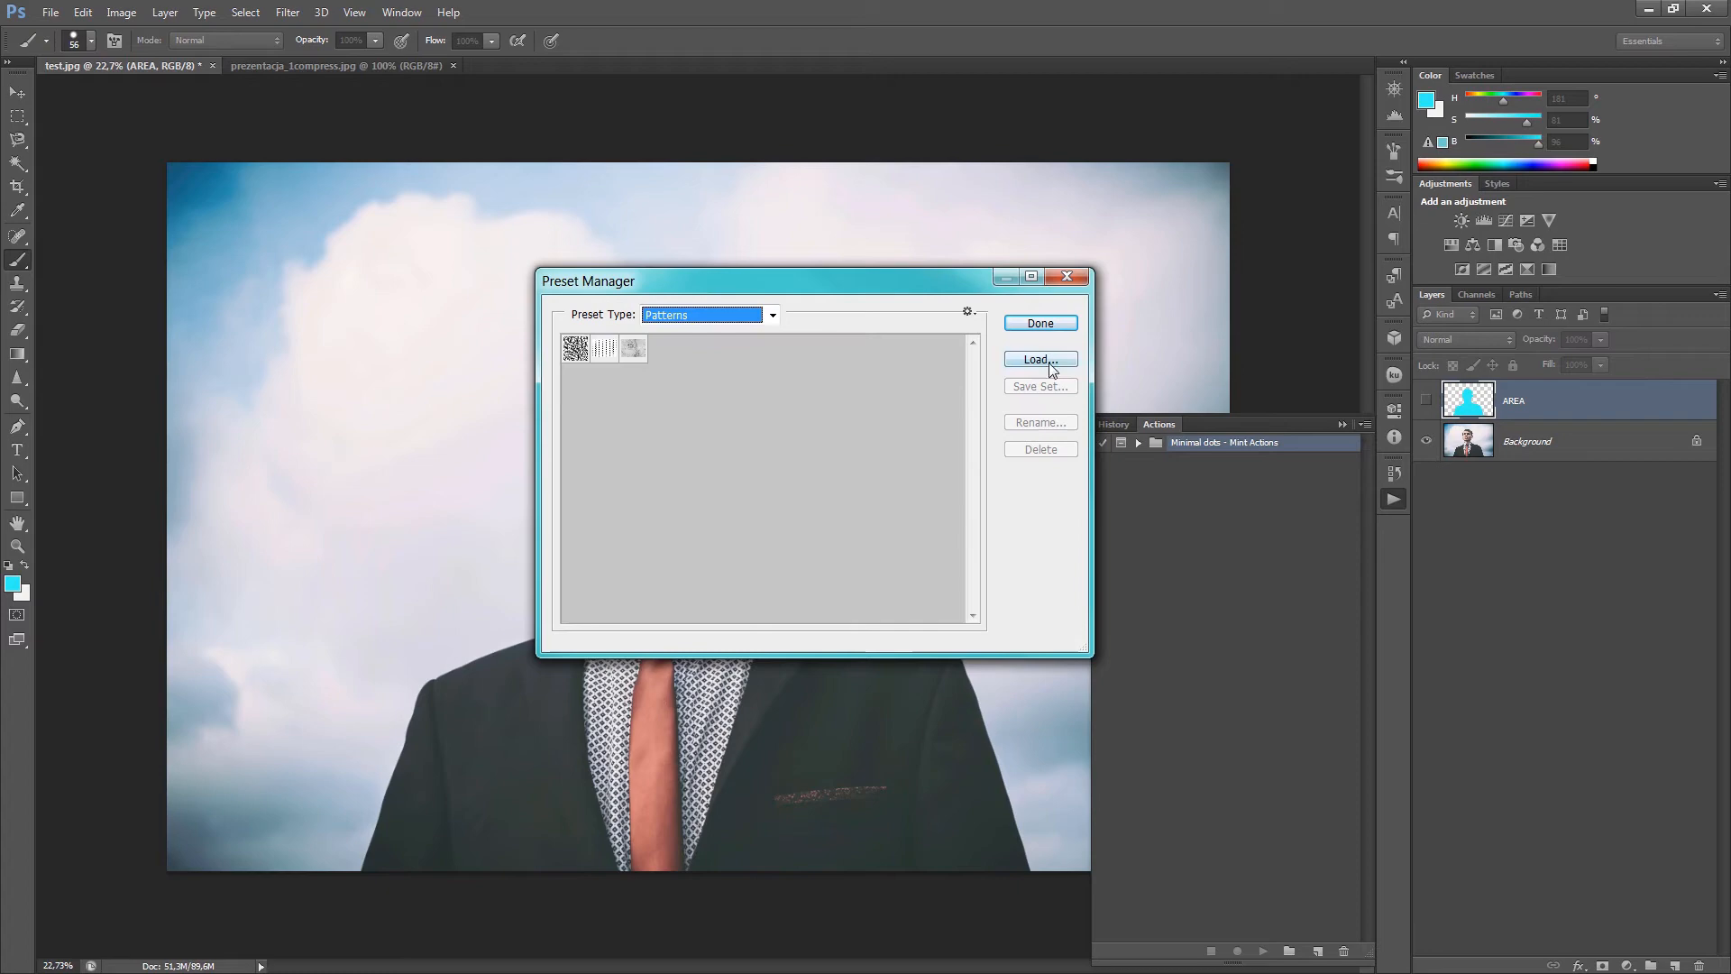
click(1039, 360)
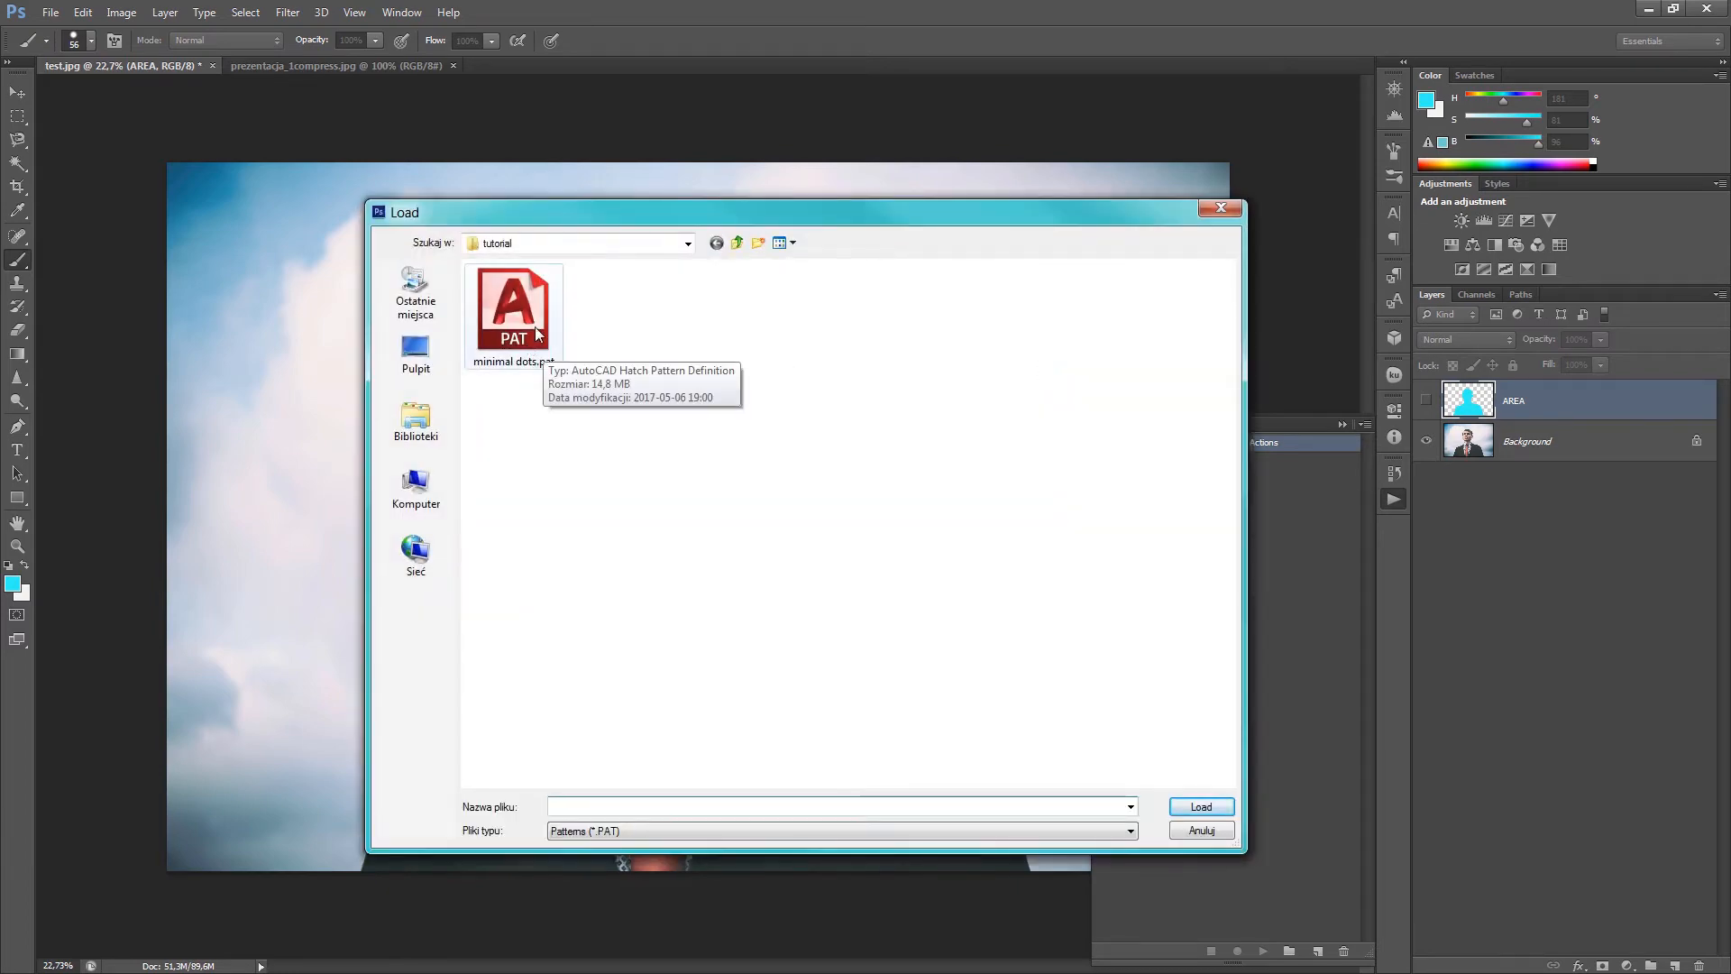
click(512, 311)
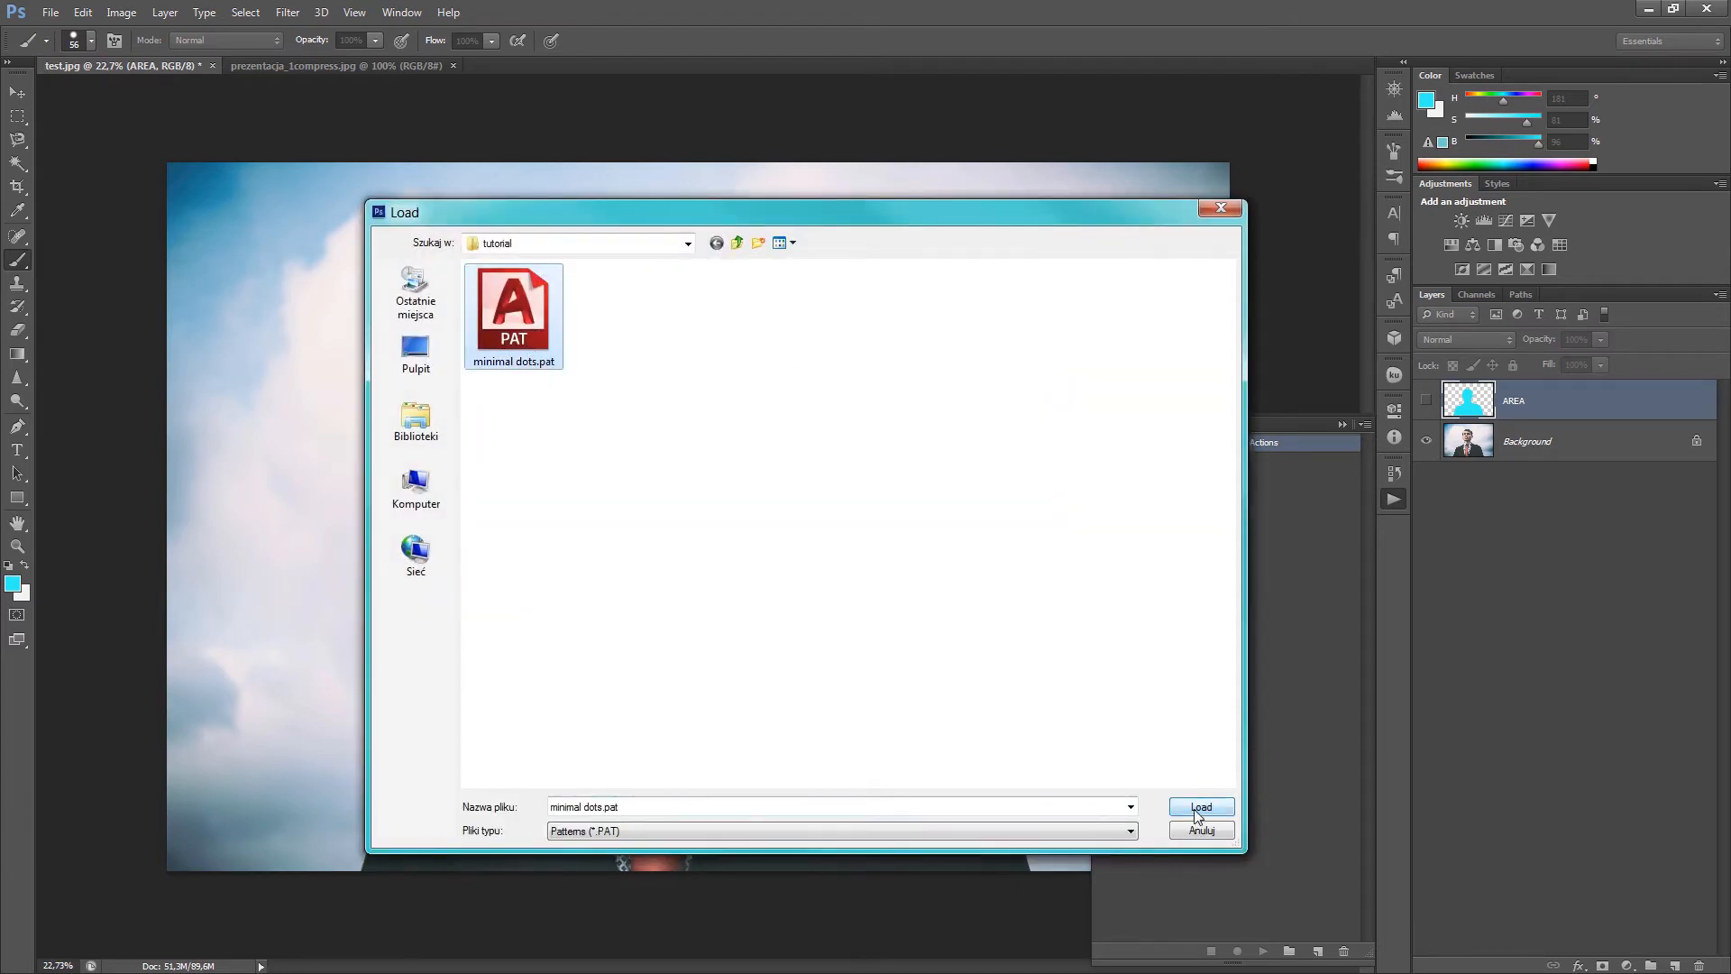
click(1200, 807)
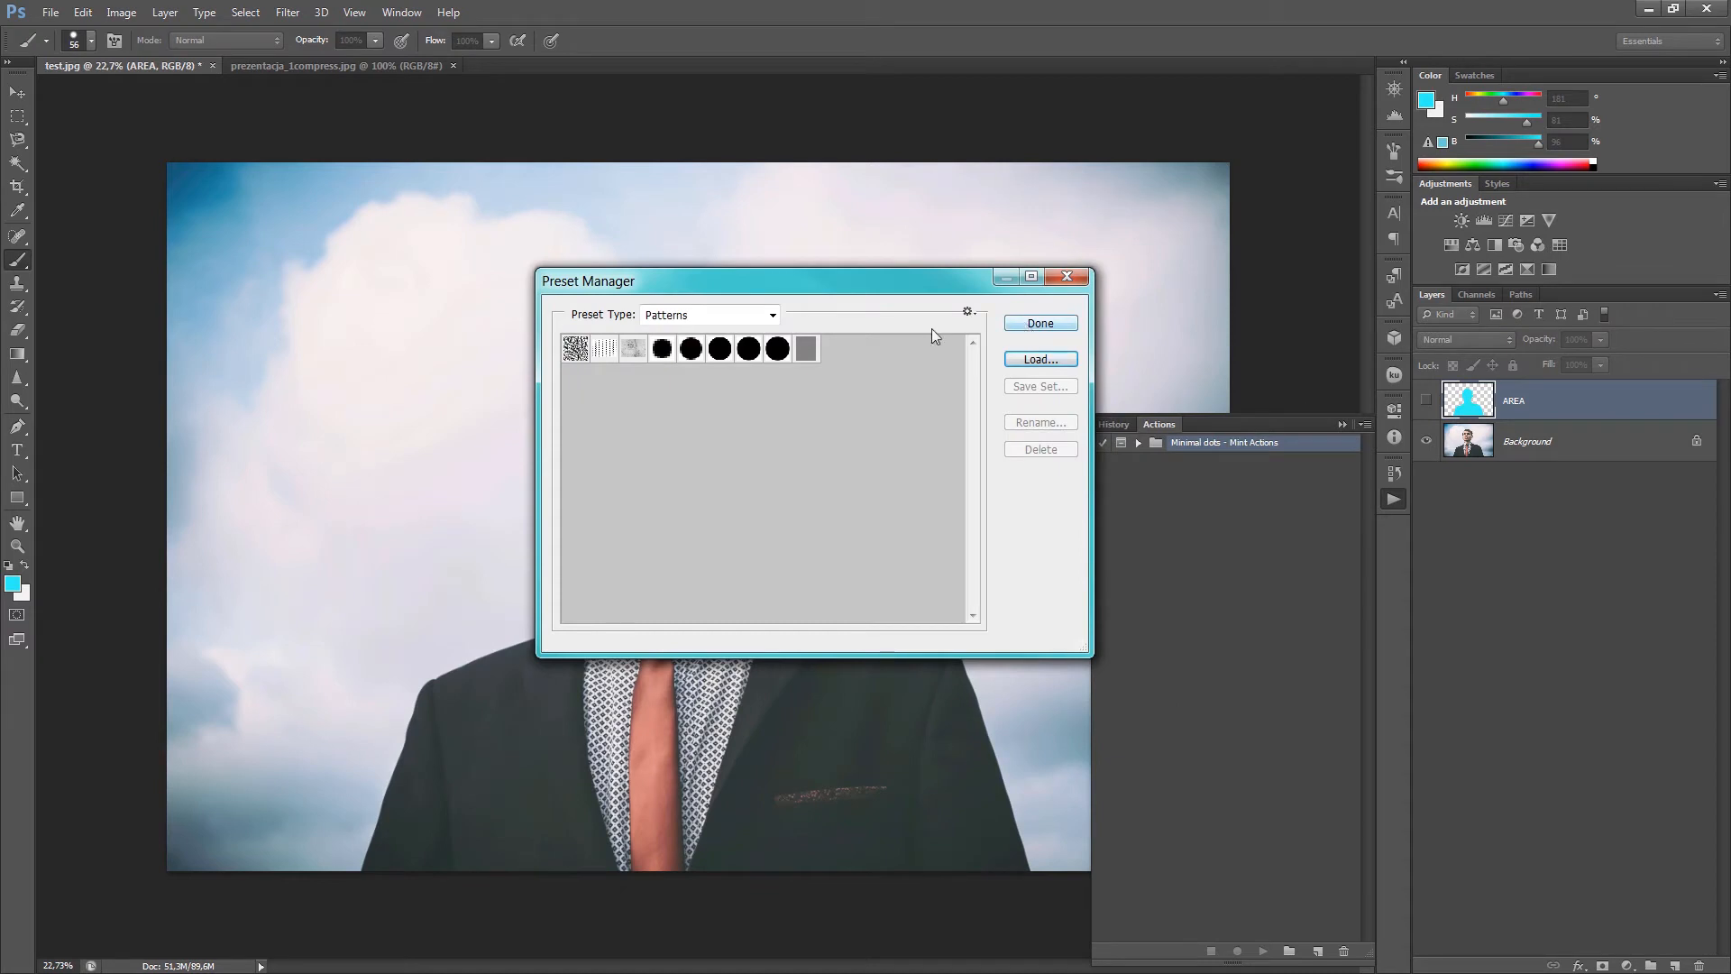
click(1038, 324)
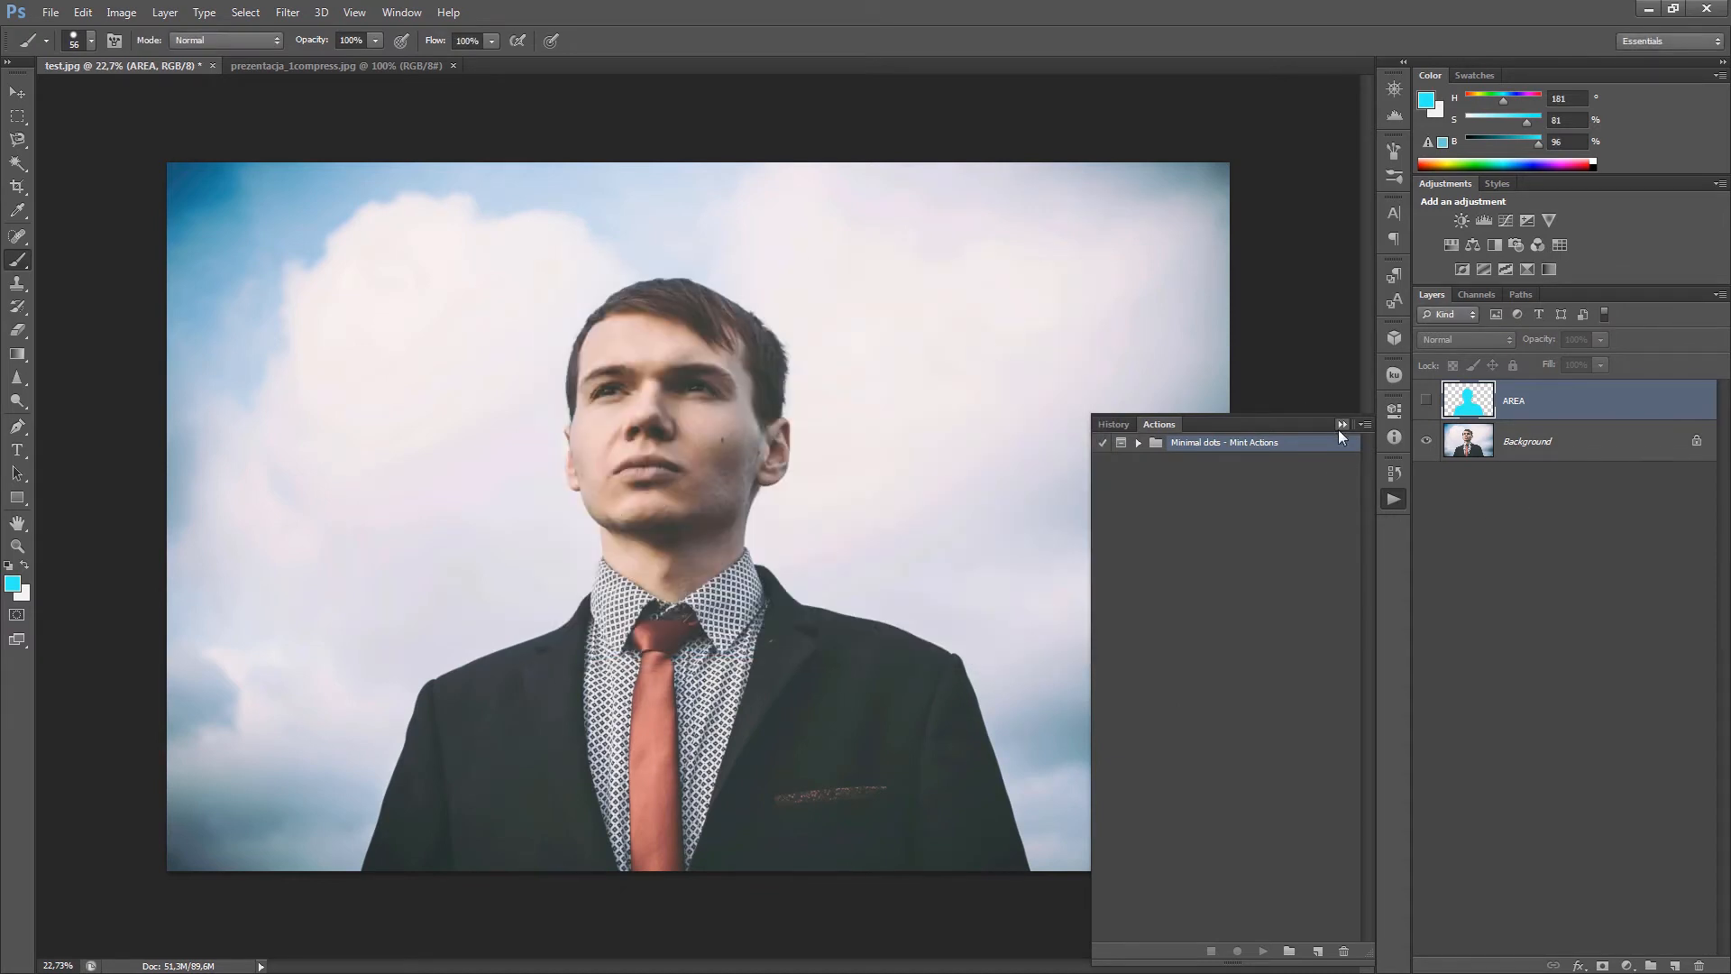
mouse_move(758, 427)
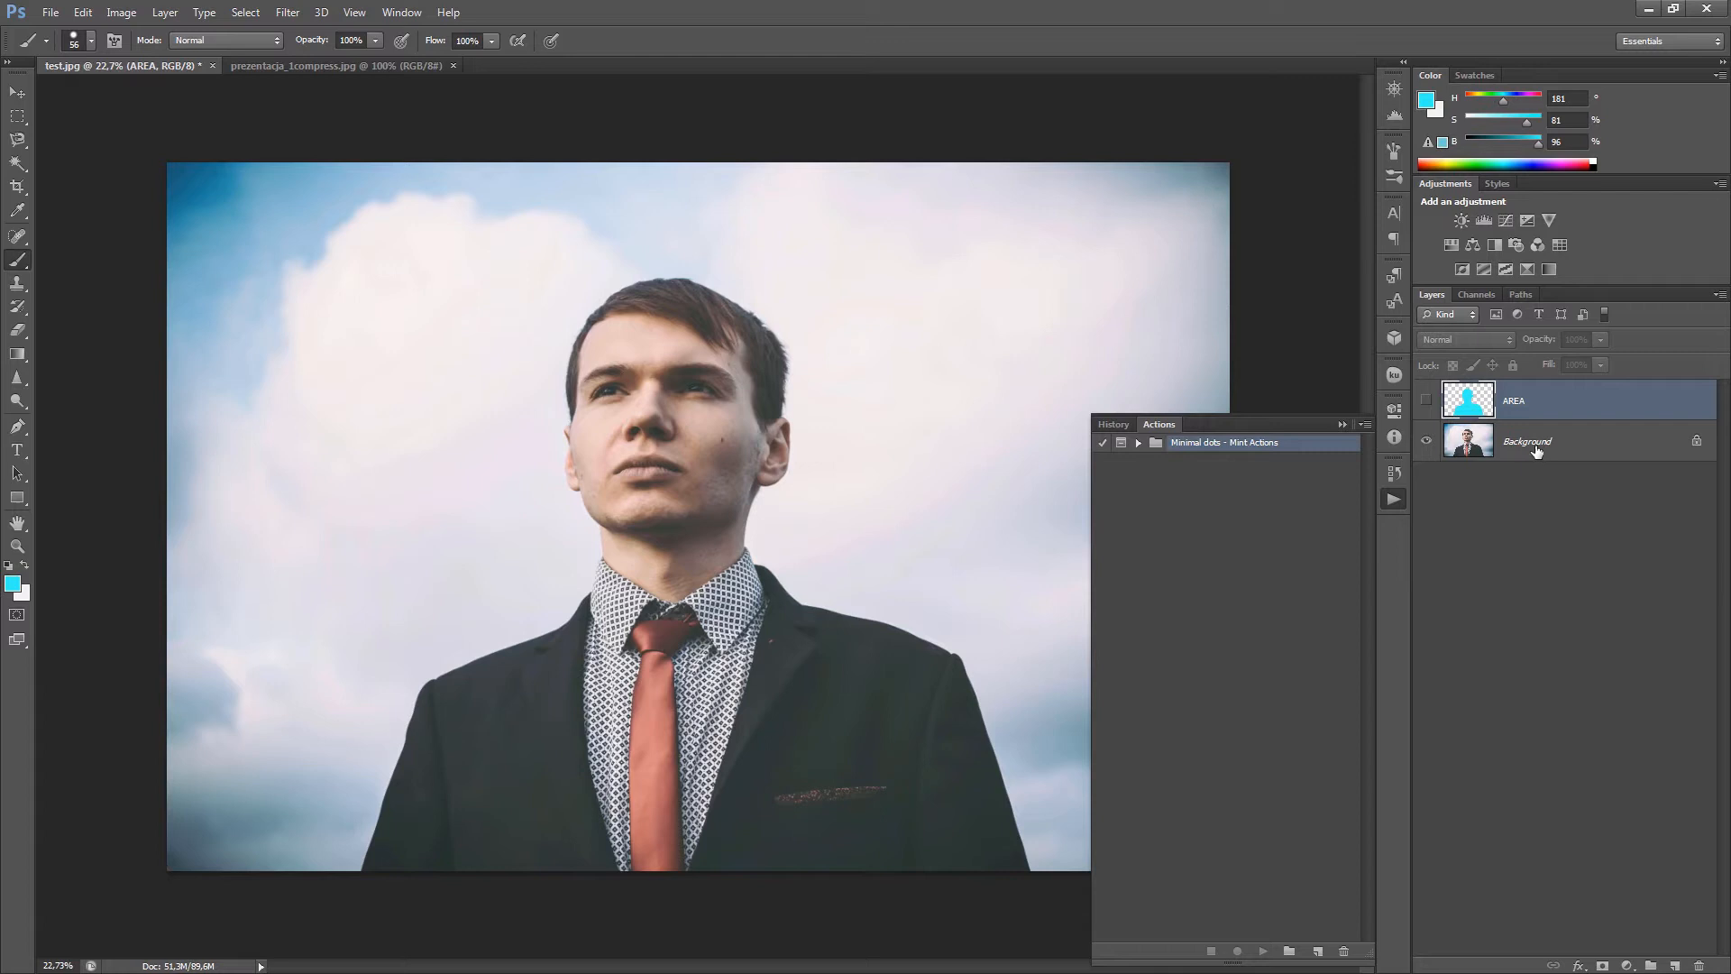
mouse_move(1544, 453)
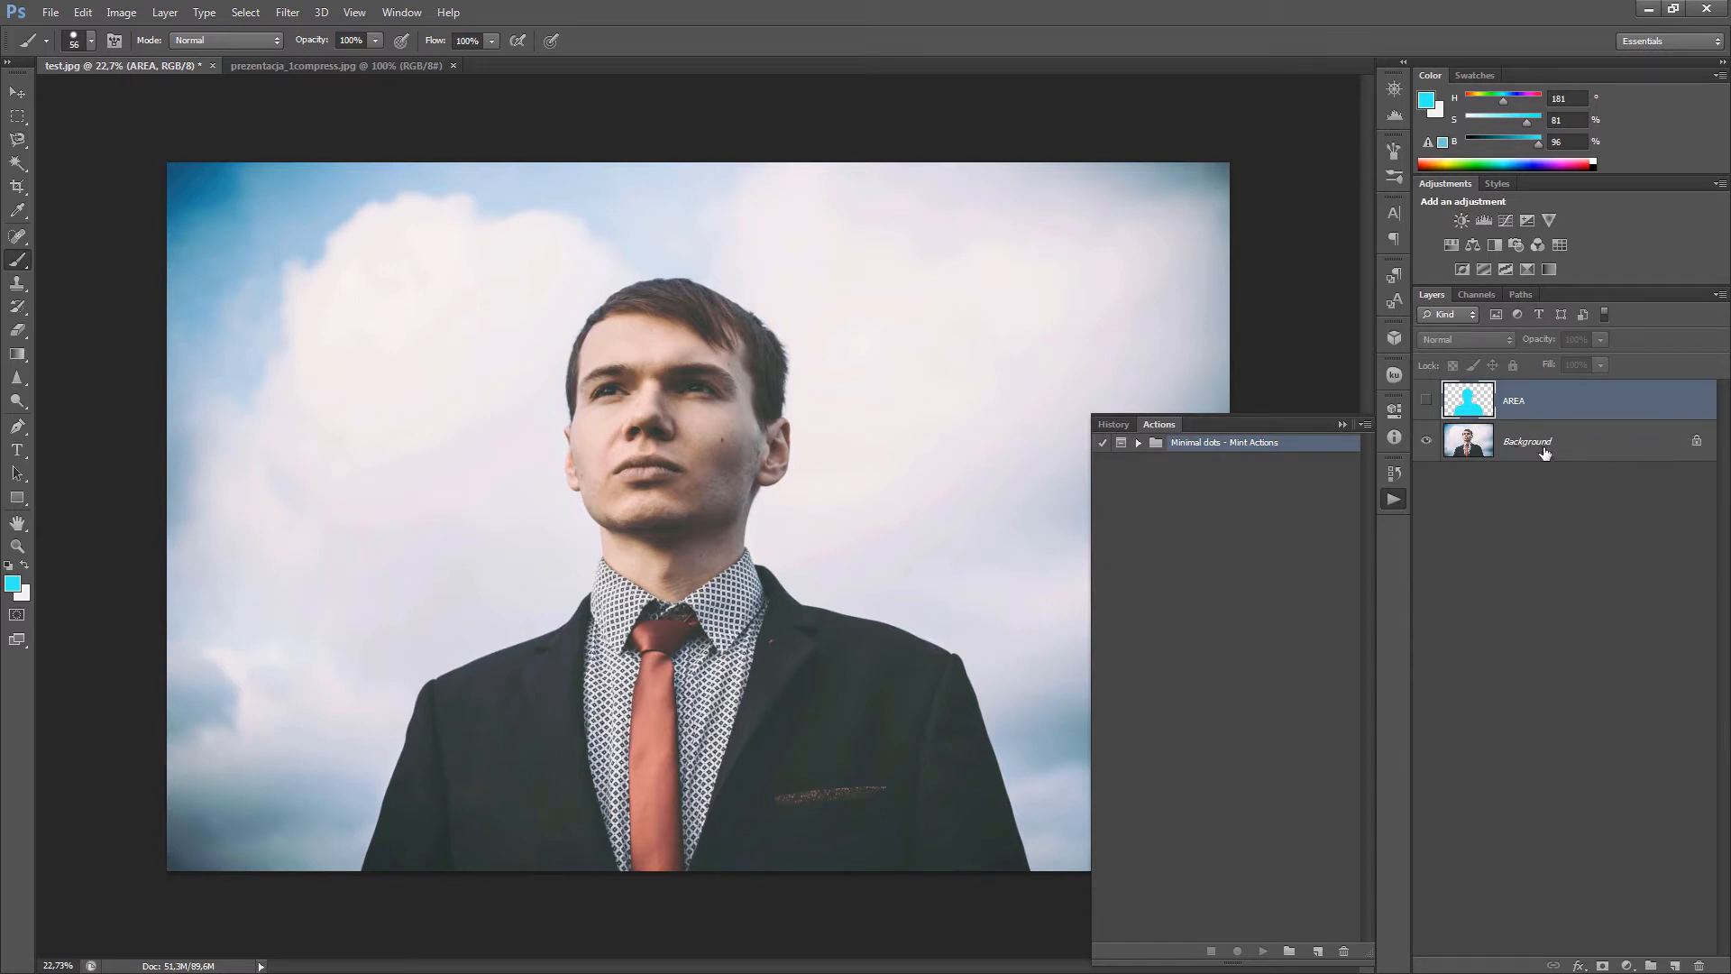
double_click(1525, 441)
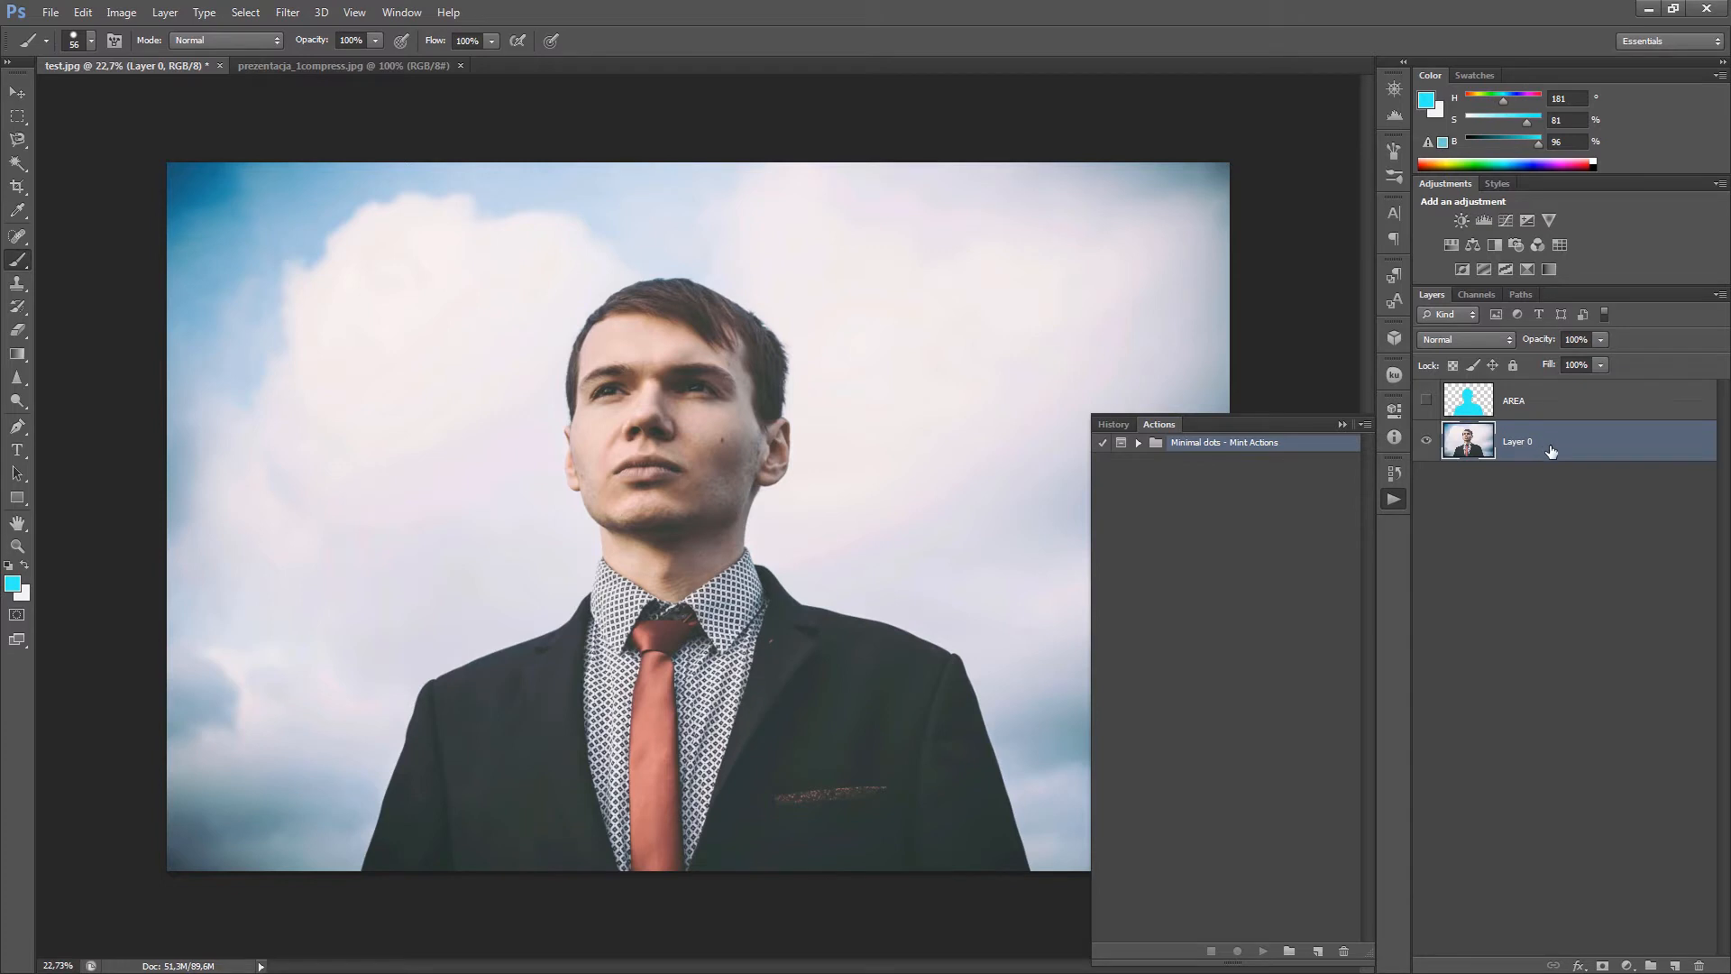
click(164, 12)
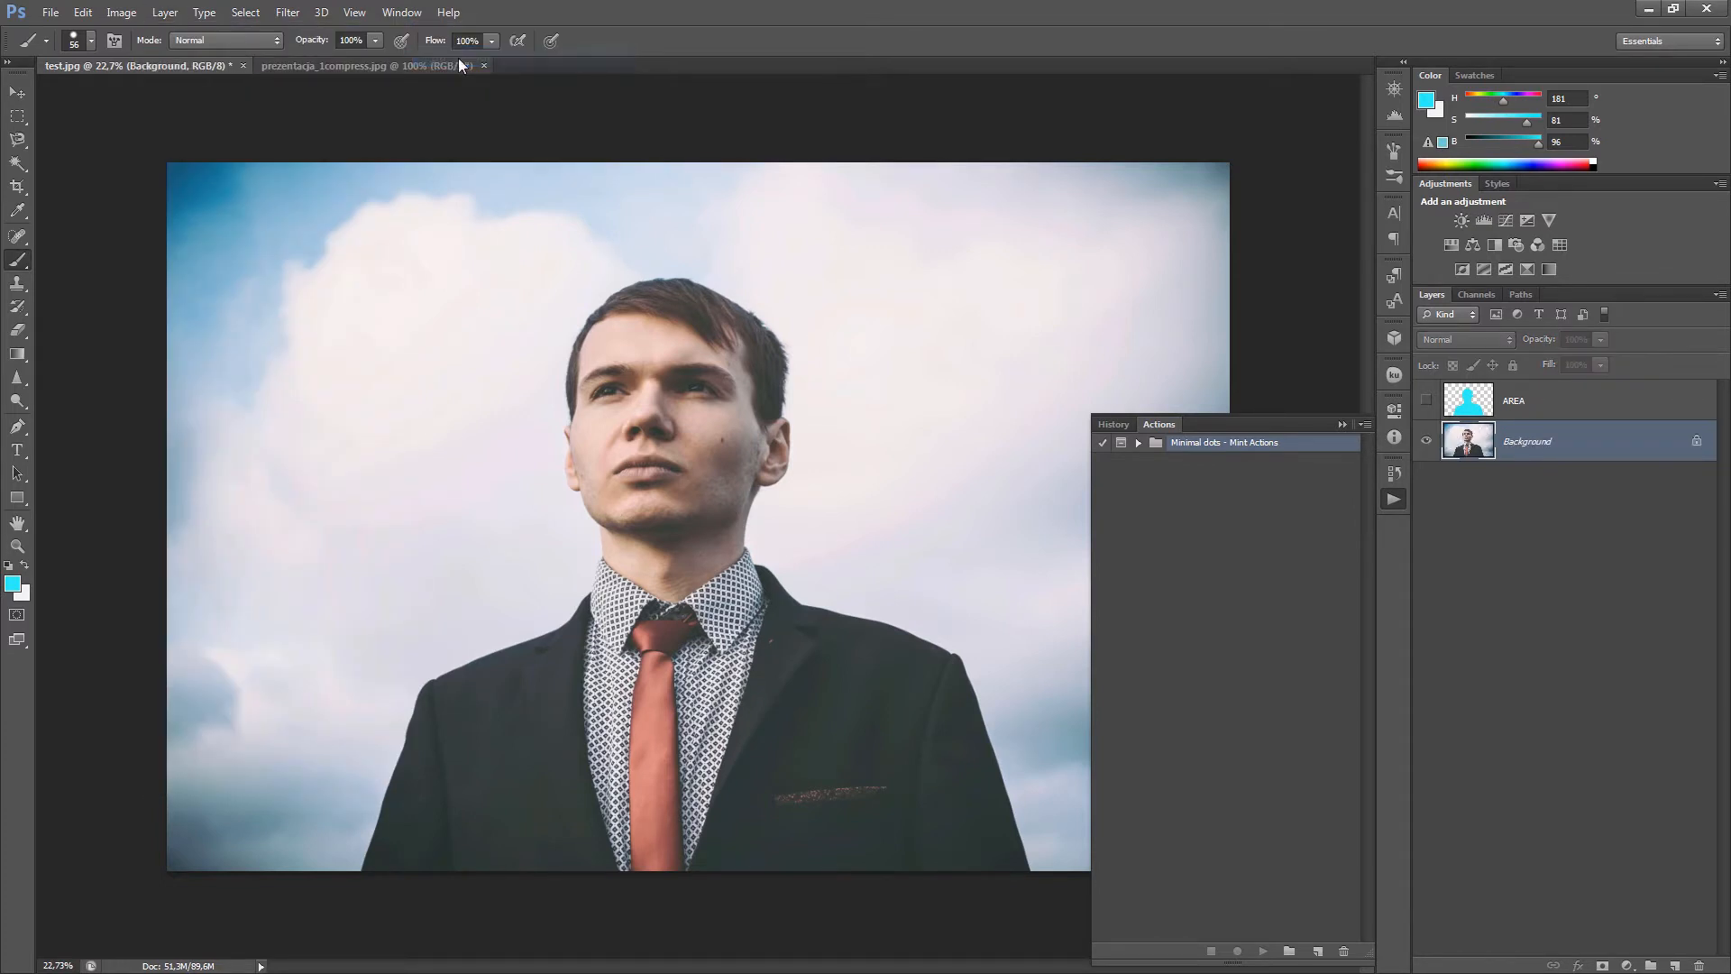
click(1534, 441)
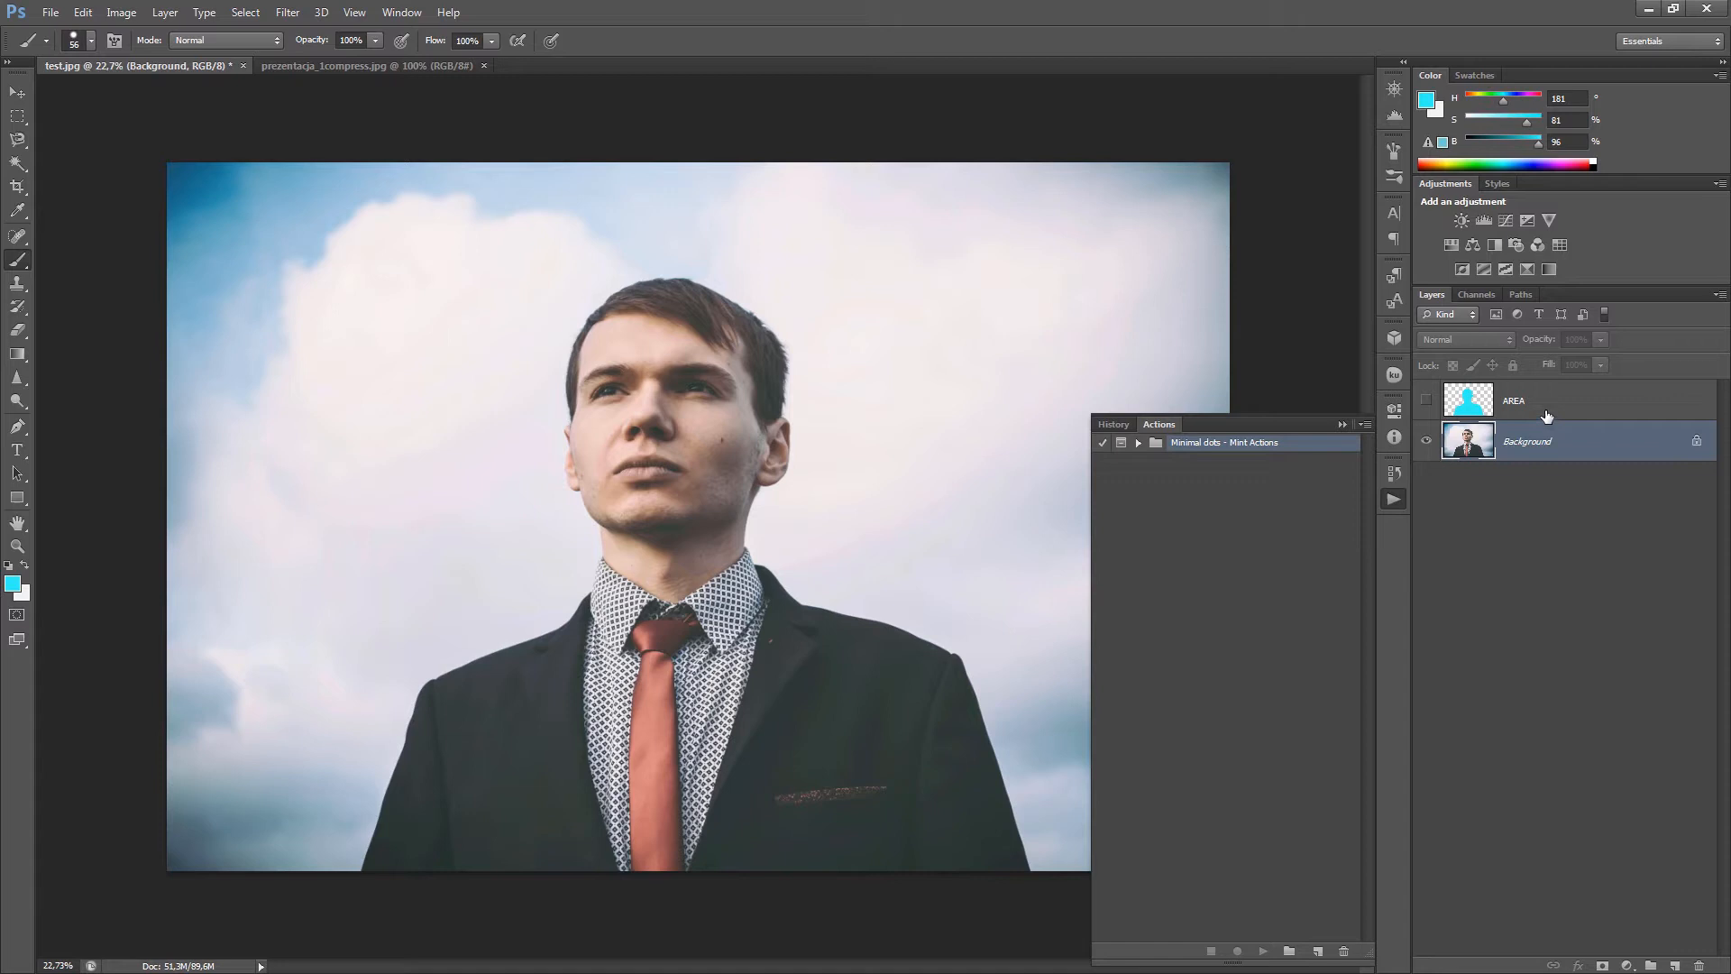
mouse_move(1570, 405)
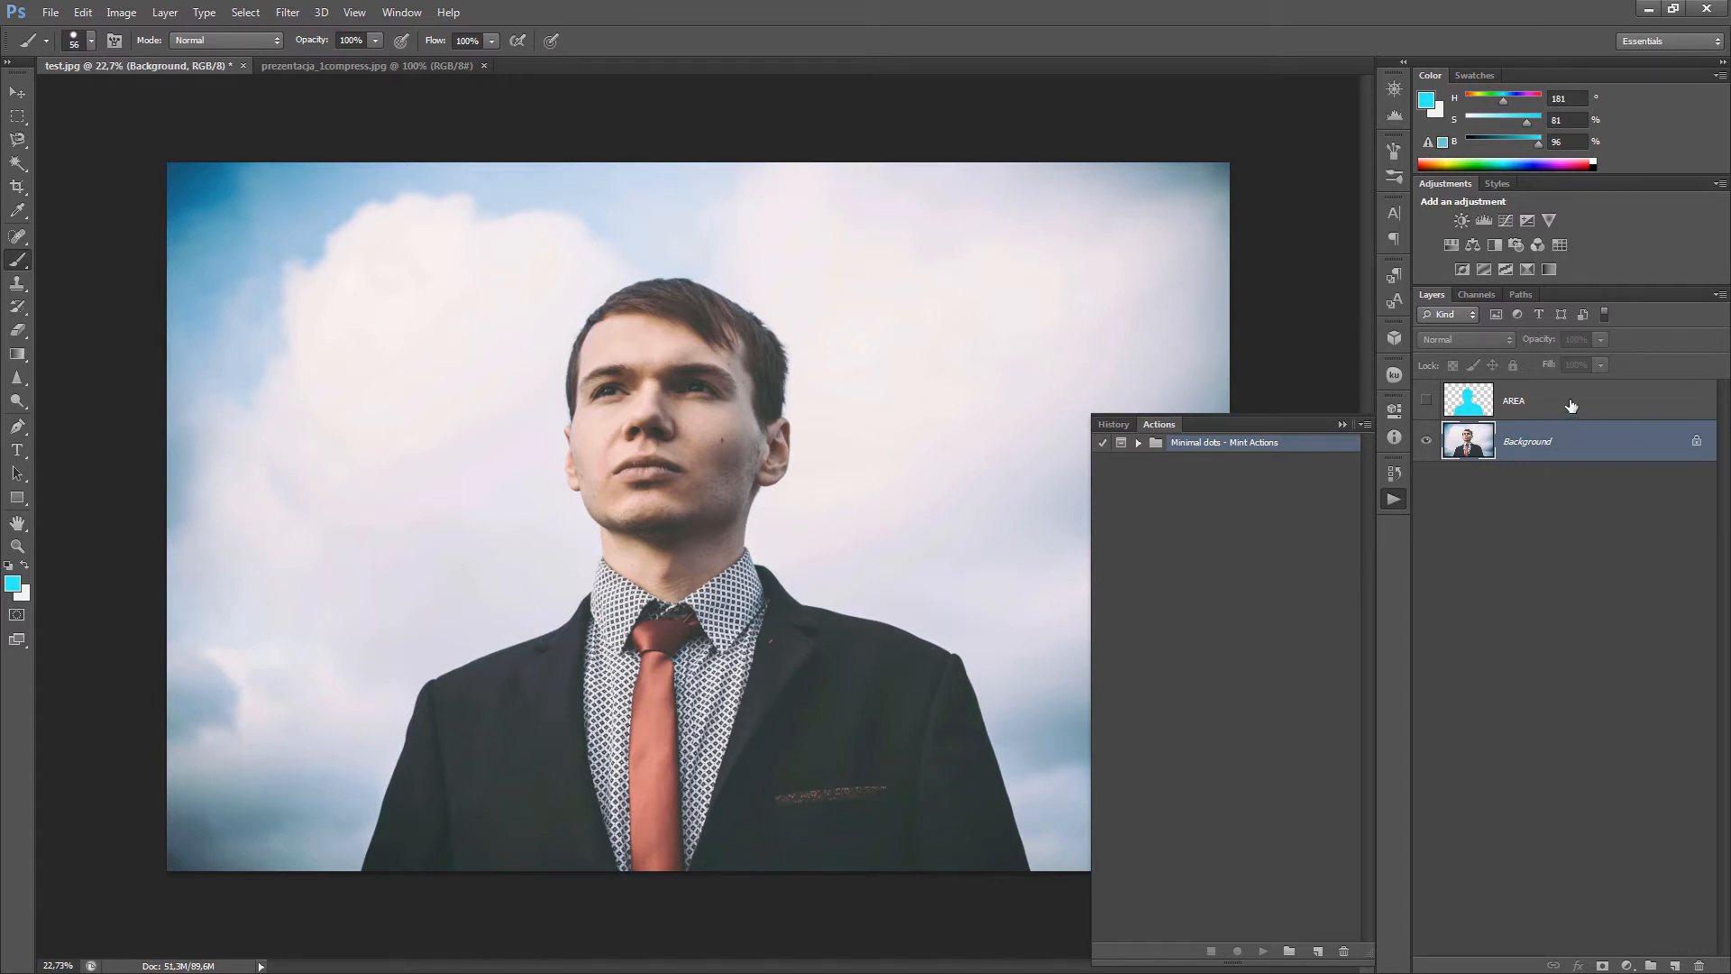
click(1426, 400)
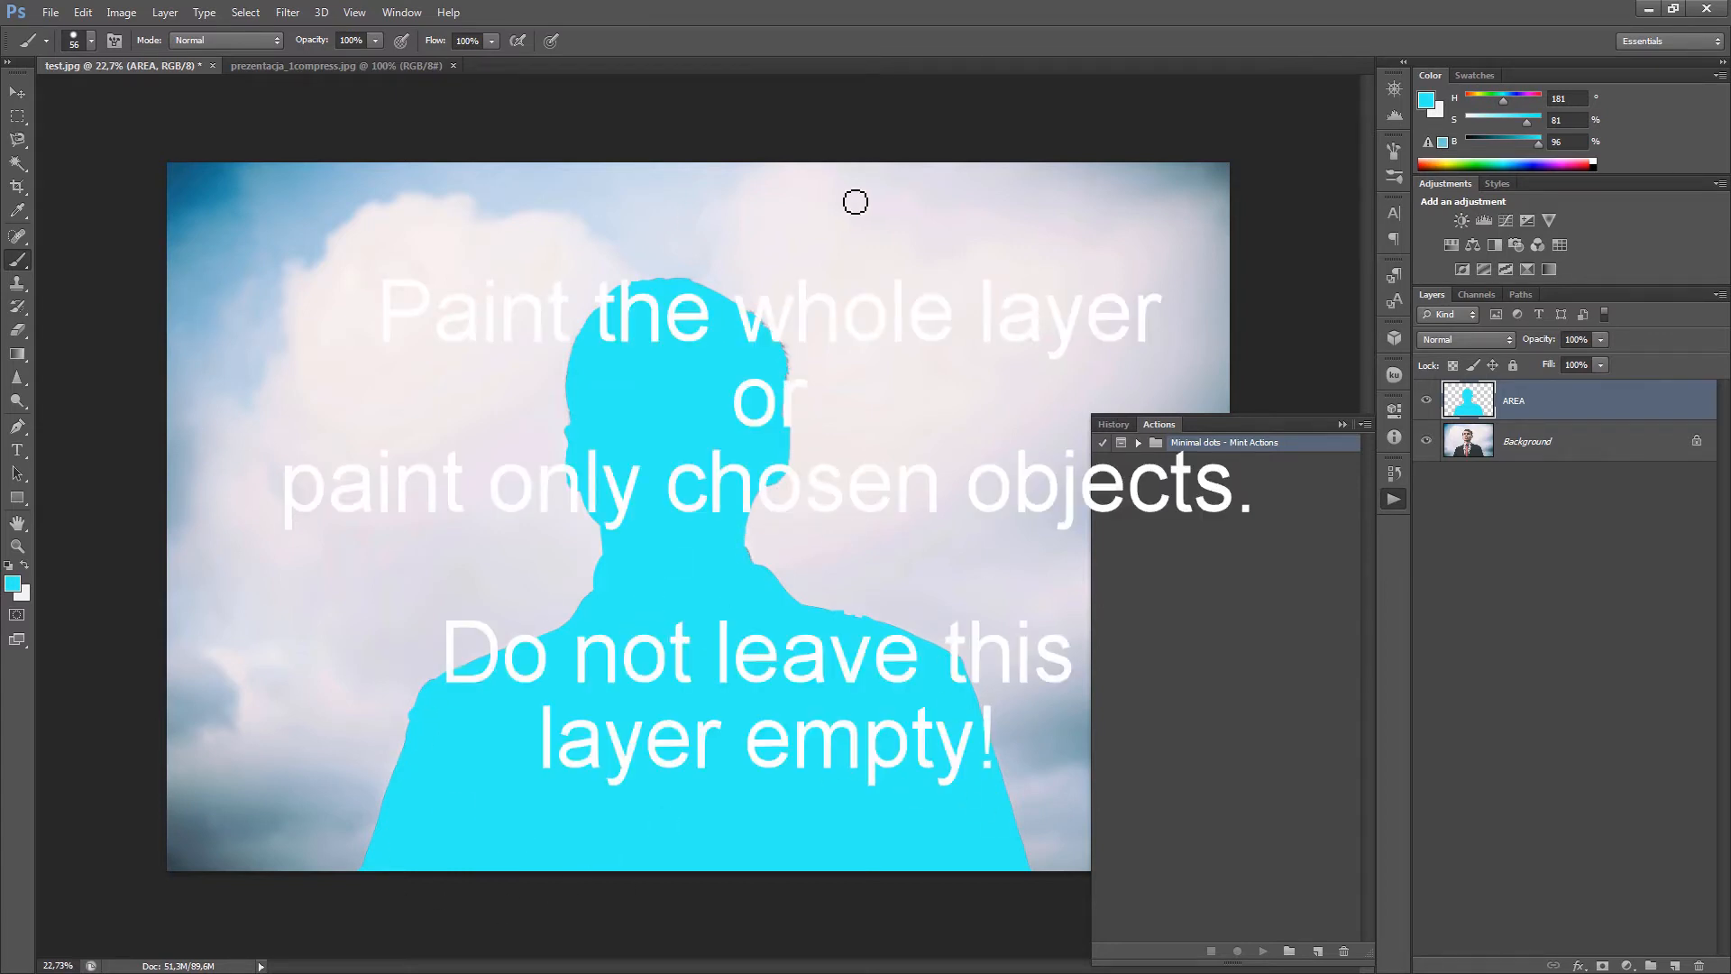
mouse_move(1014, 626)
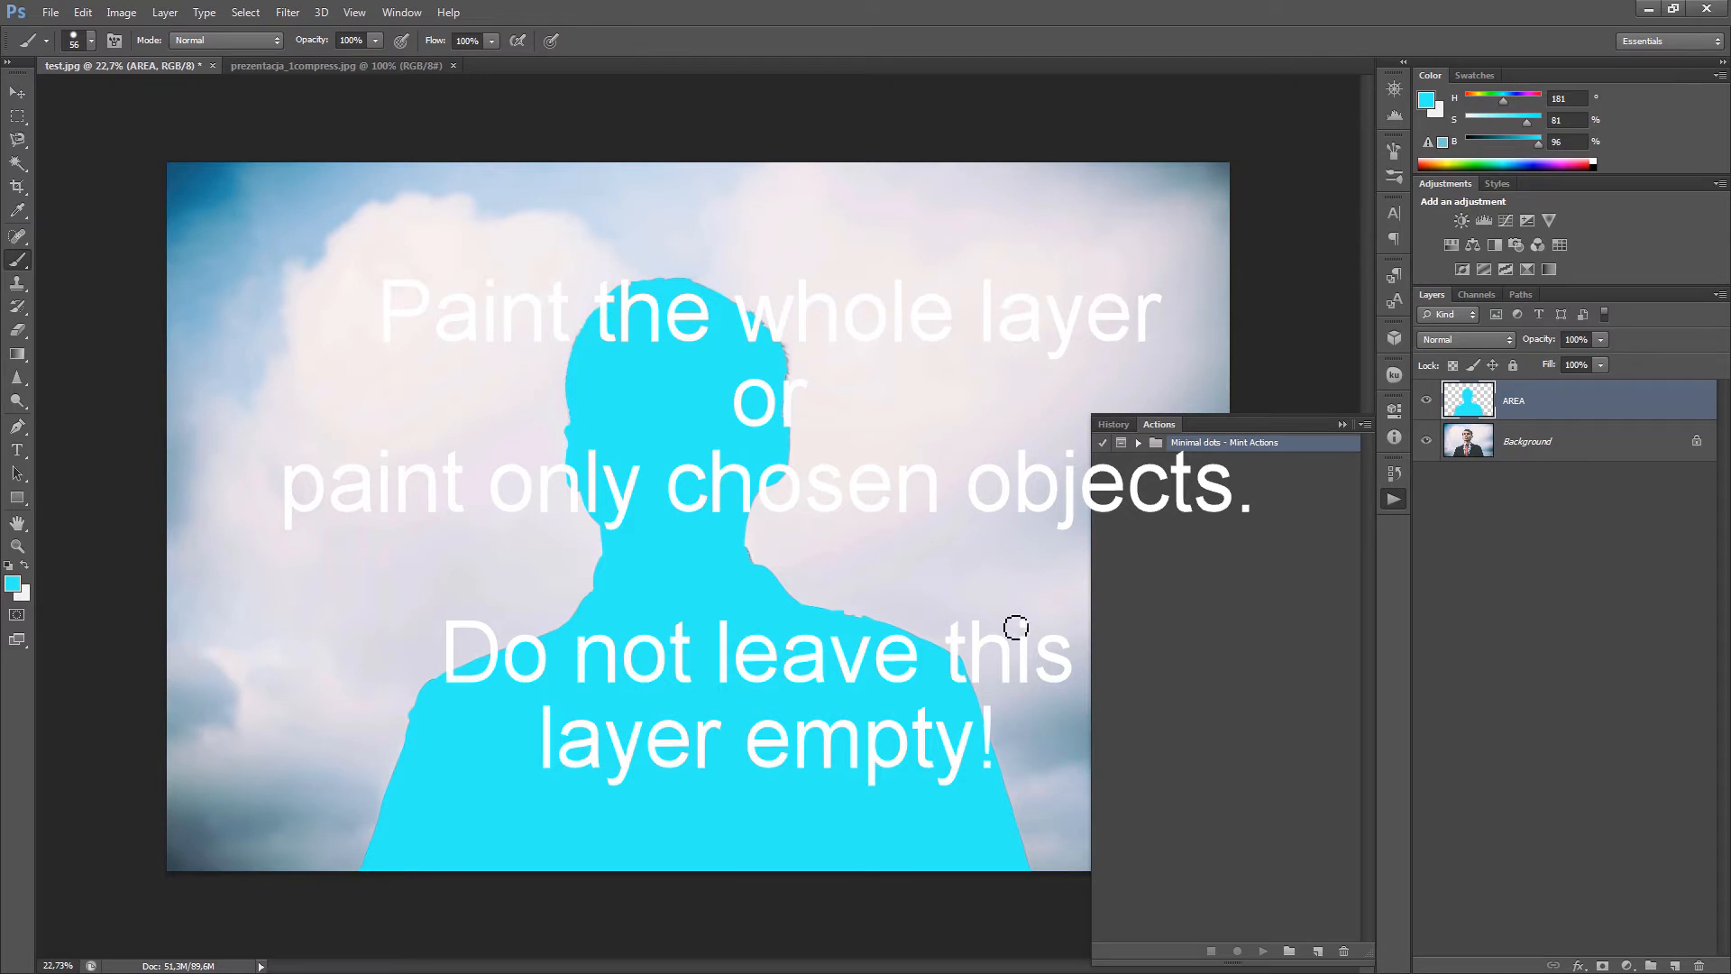
mouse_move(808, 517)
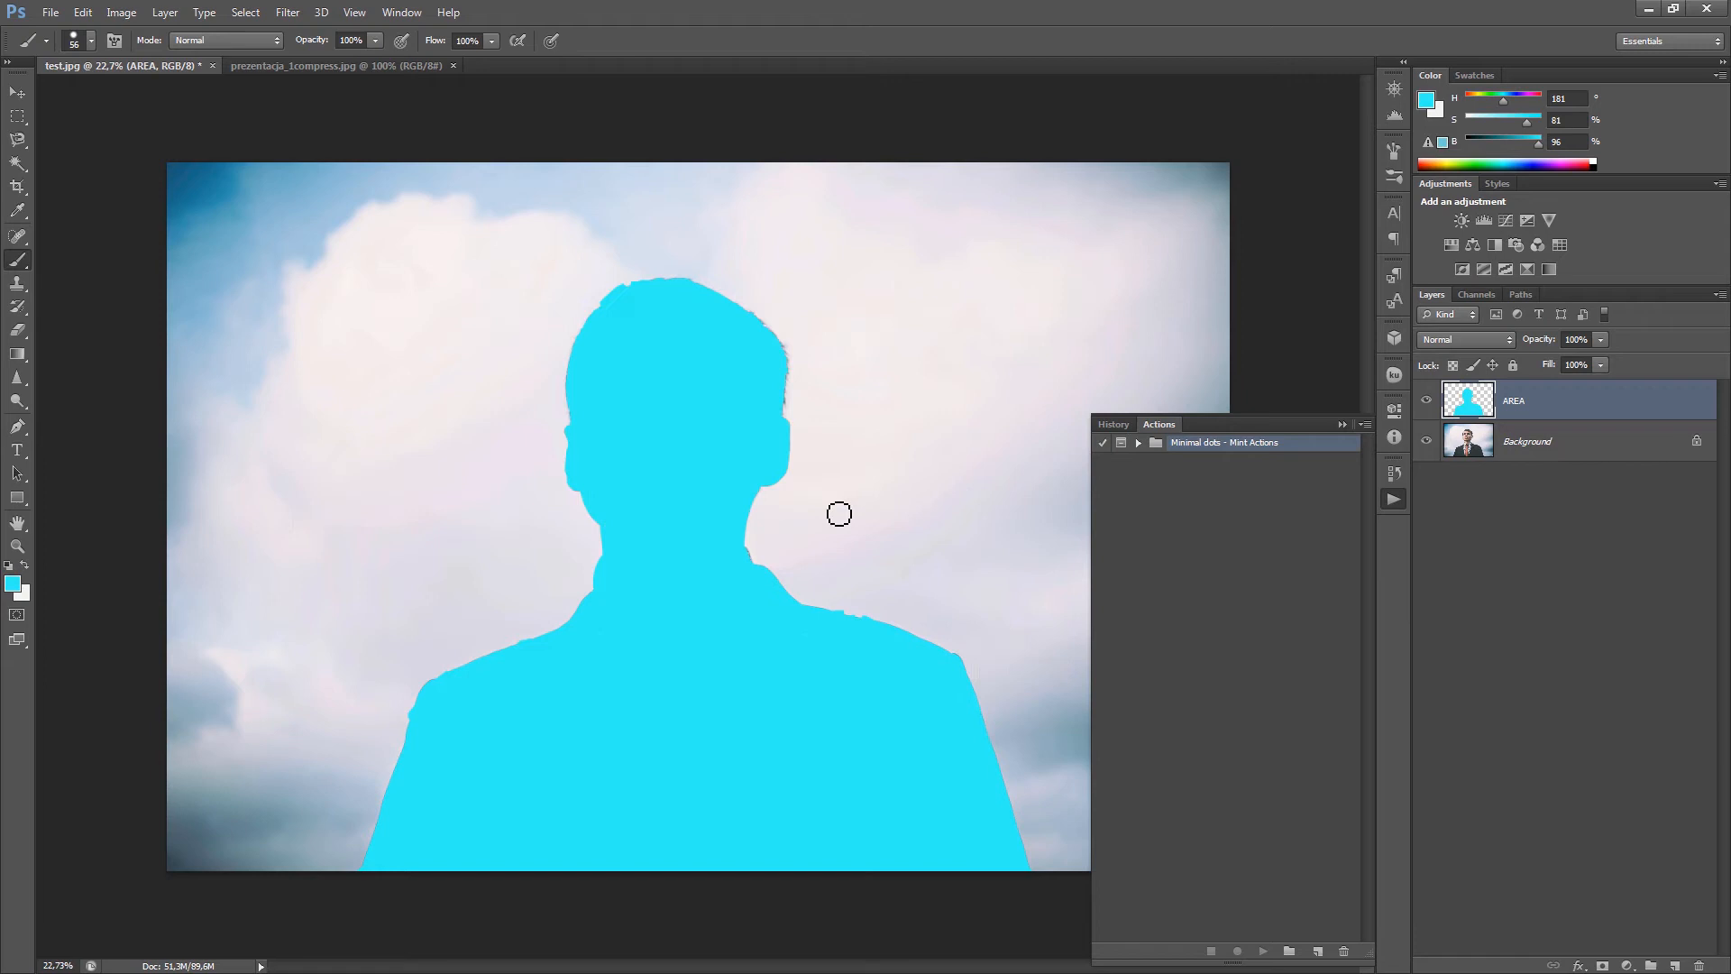
mouse_move(673, 271)
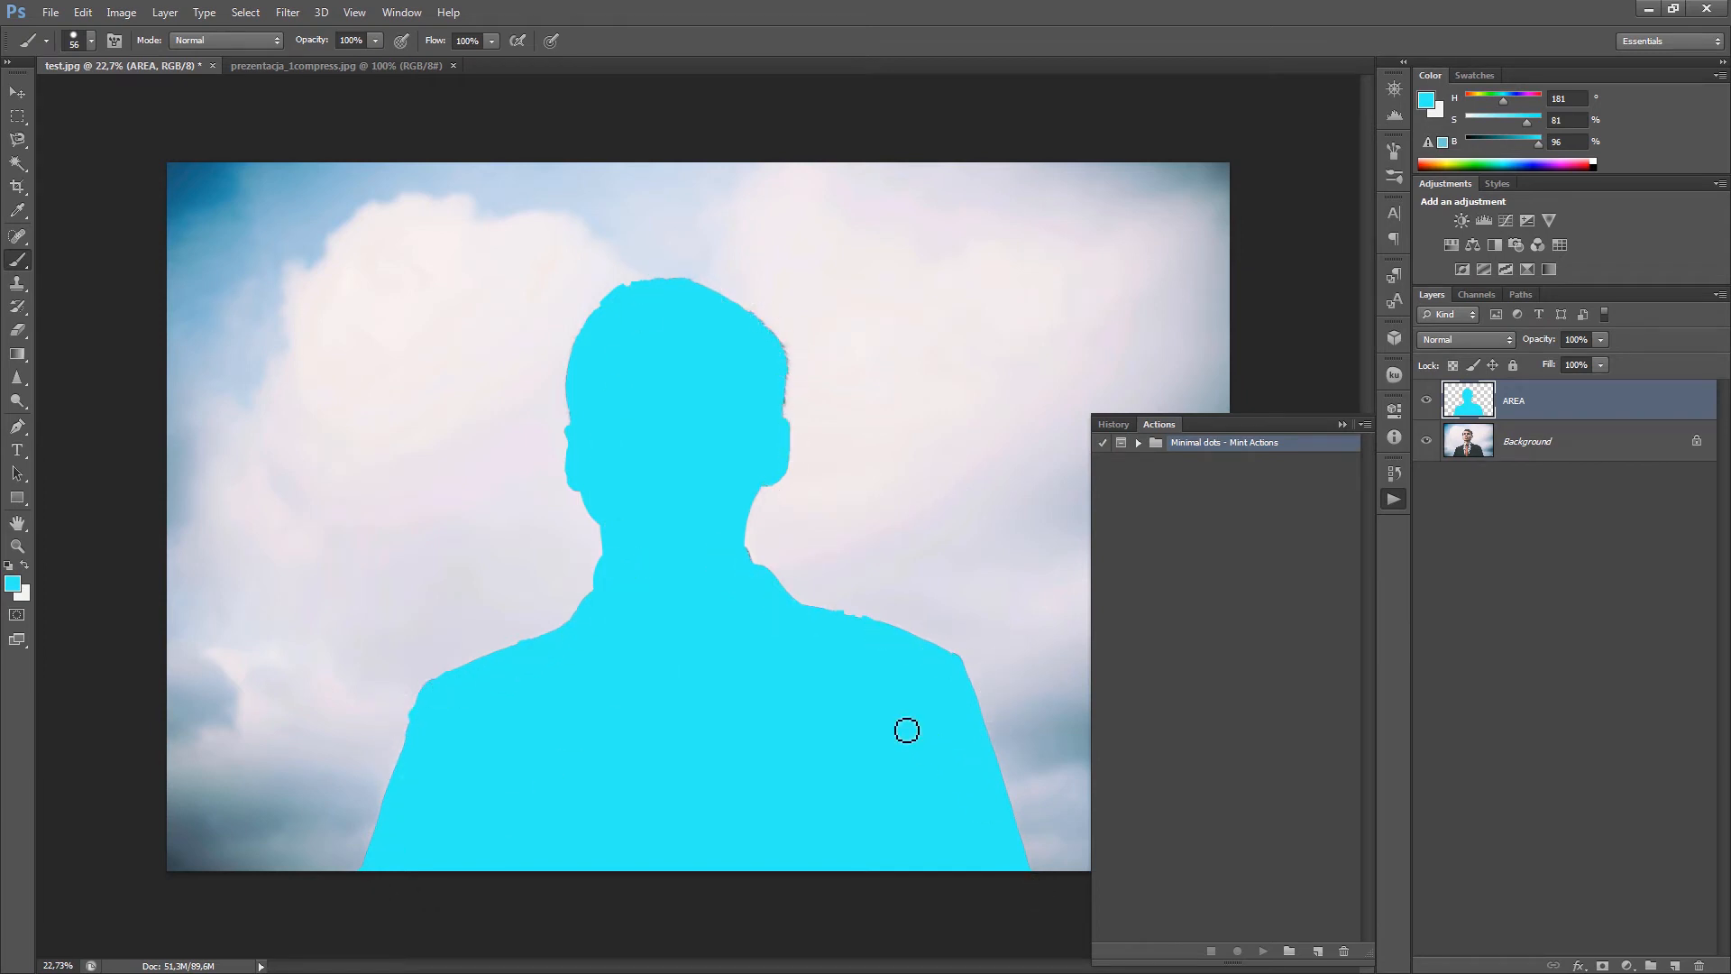
mouse_move(1557, 429)
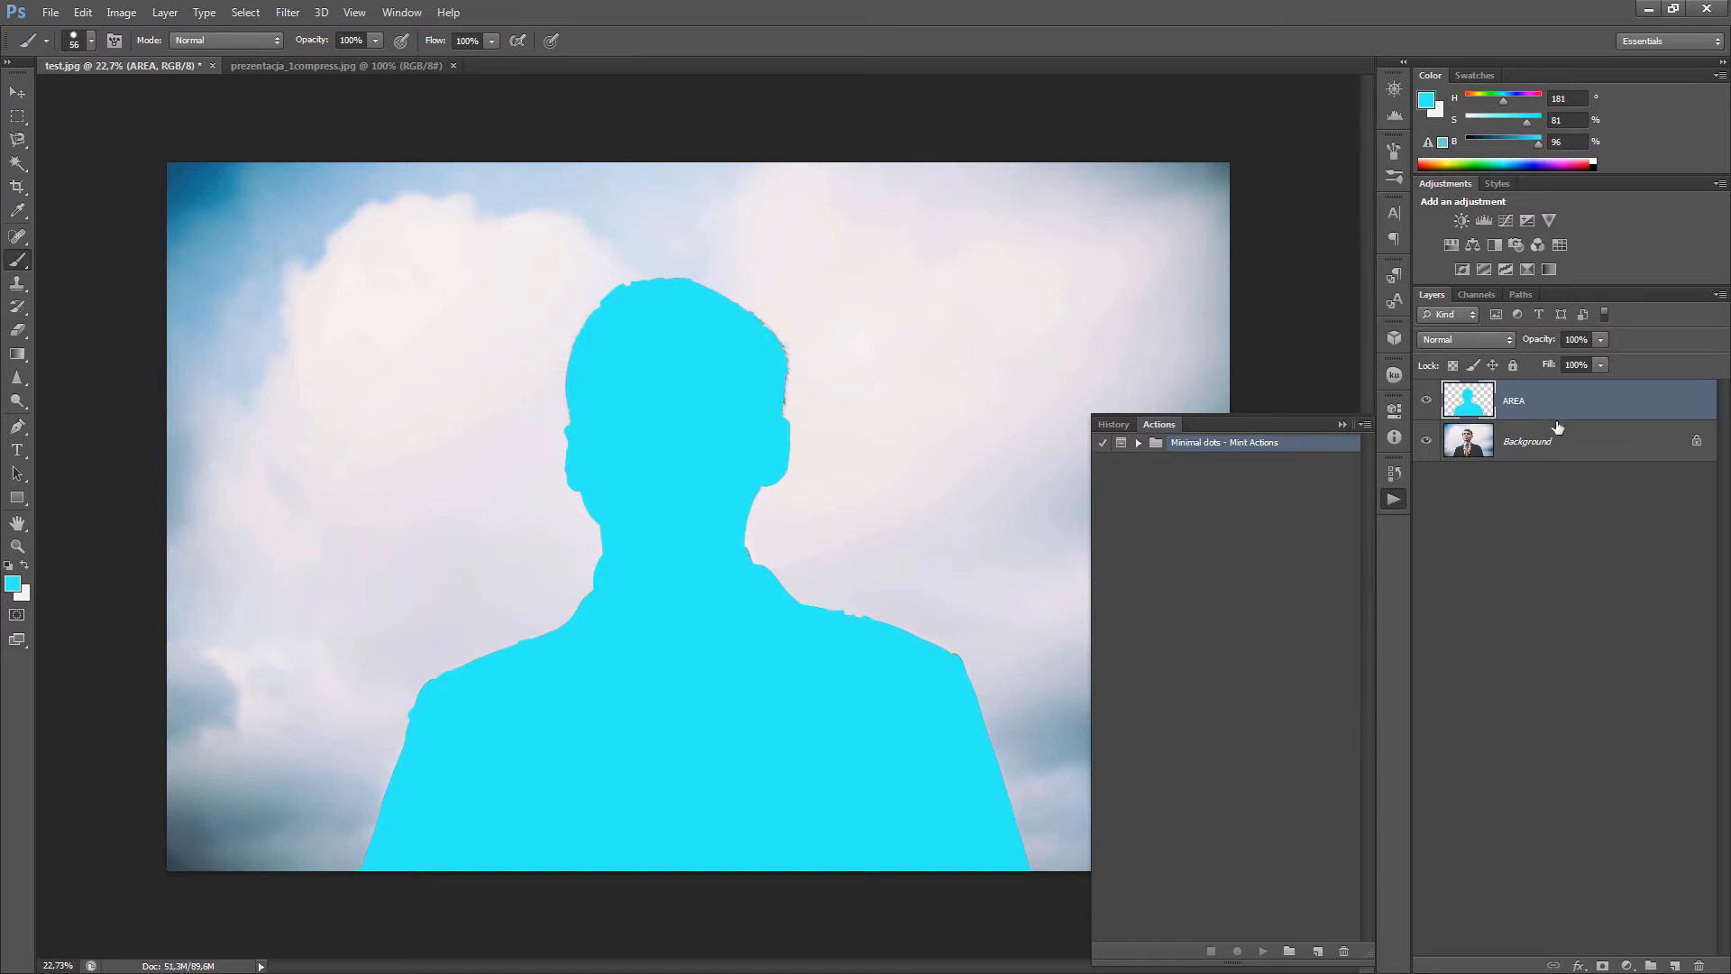
mouse_move(1128, 447)
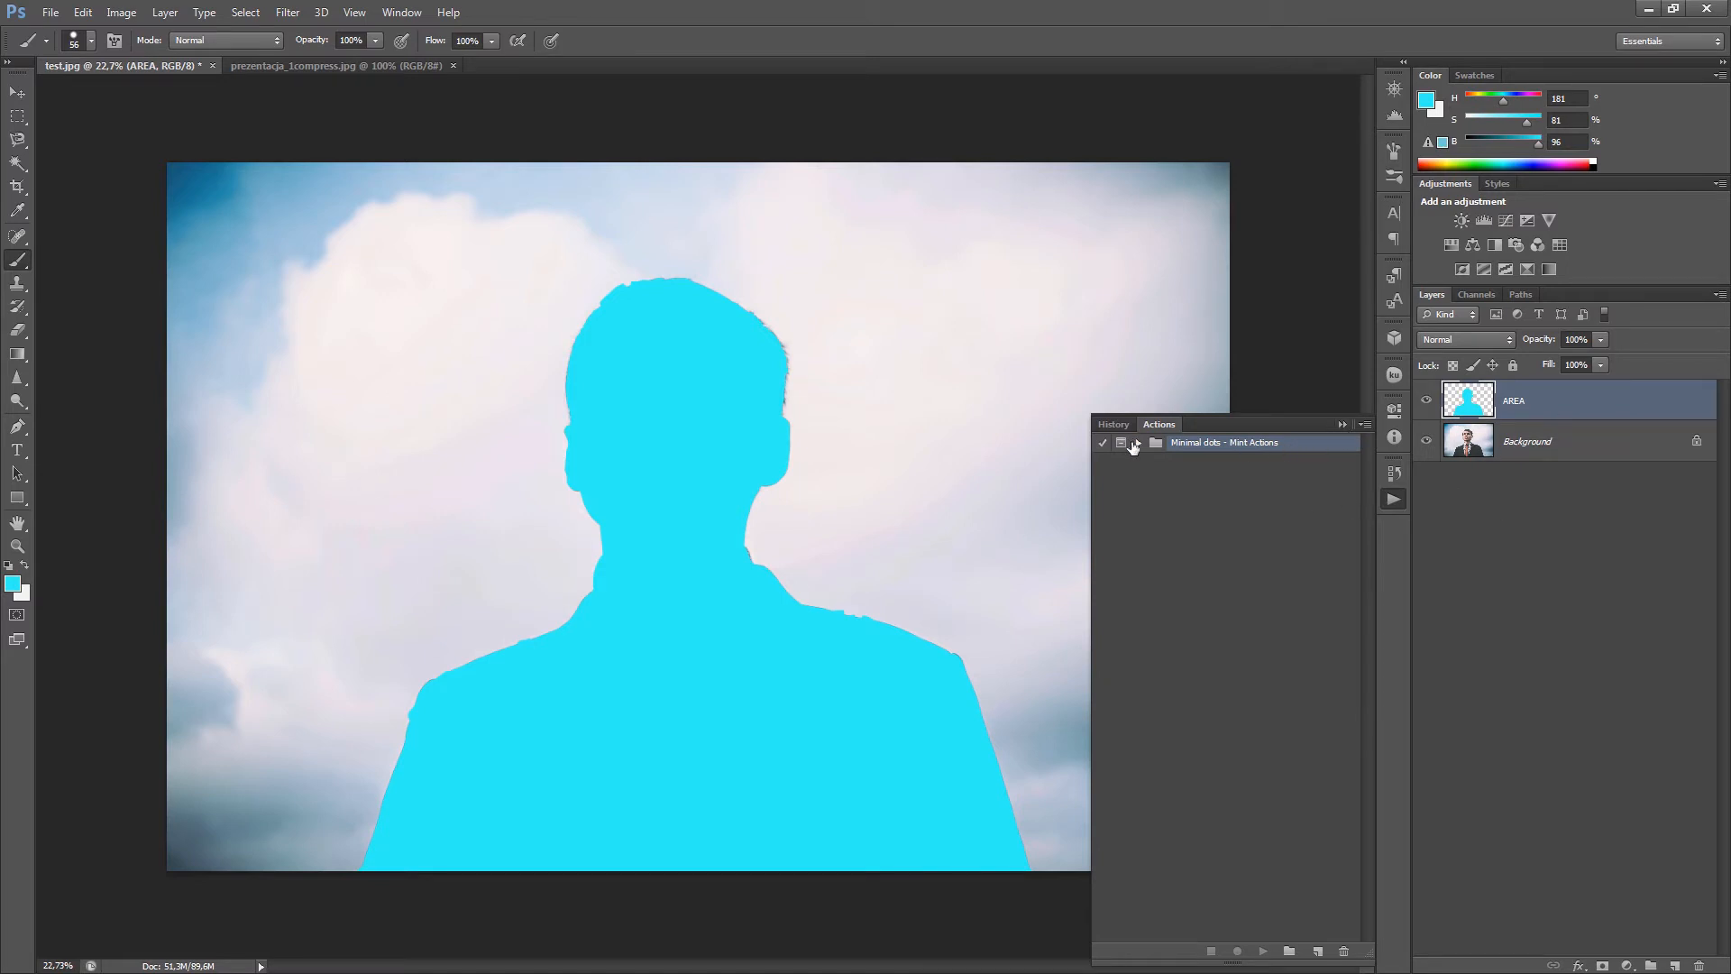
- Play the MEDIUM 2 types dots action and accept its Threshold level
click(1138, 443)
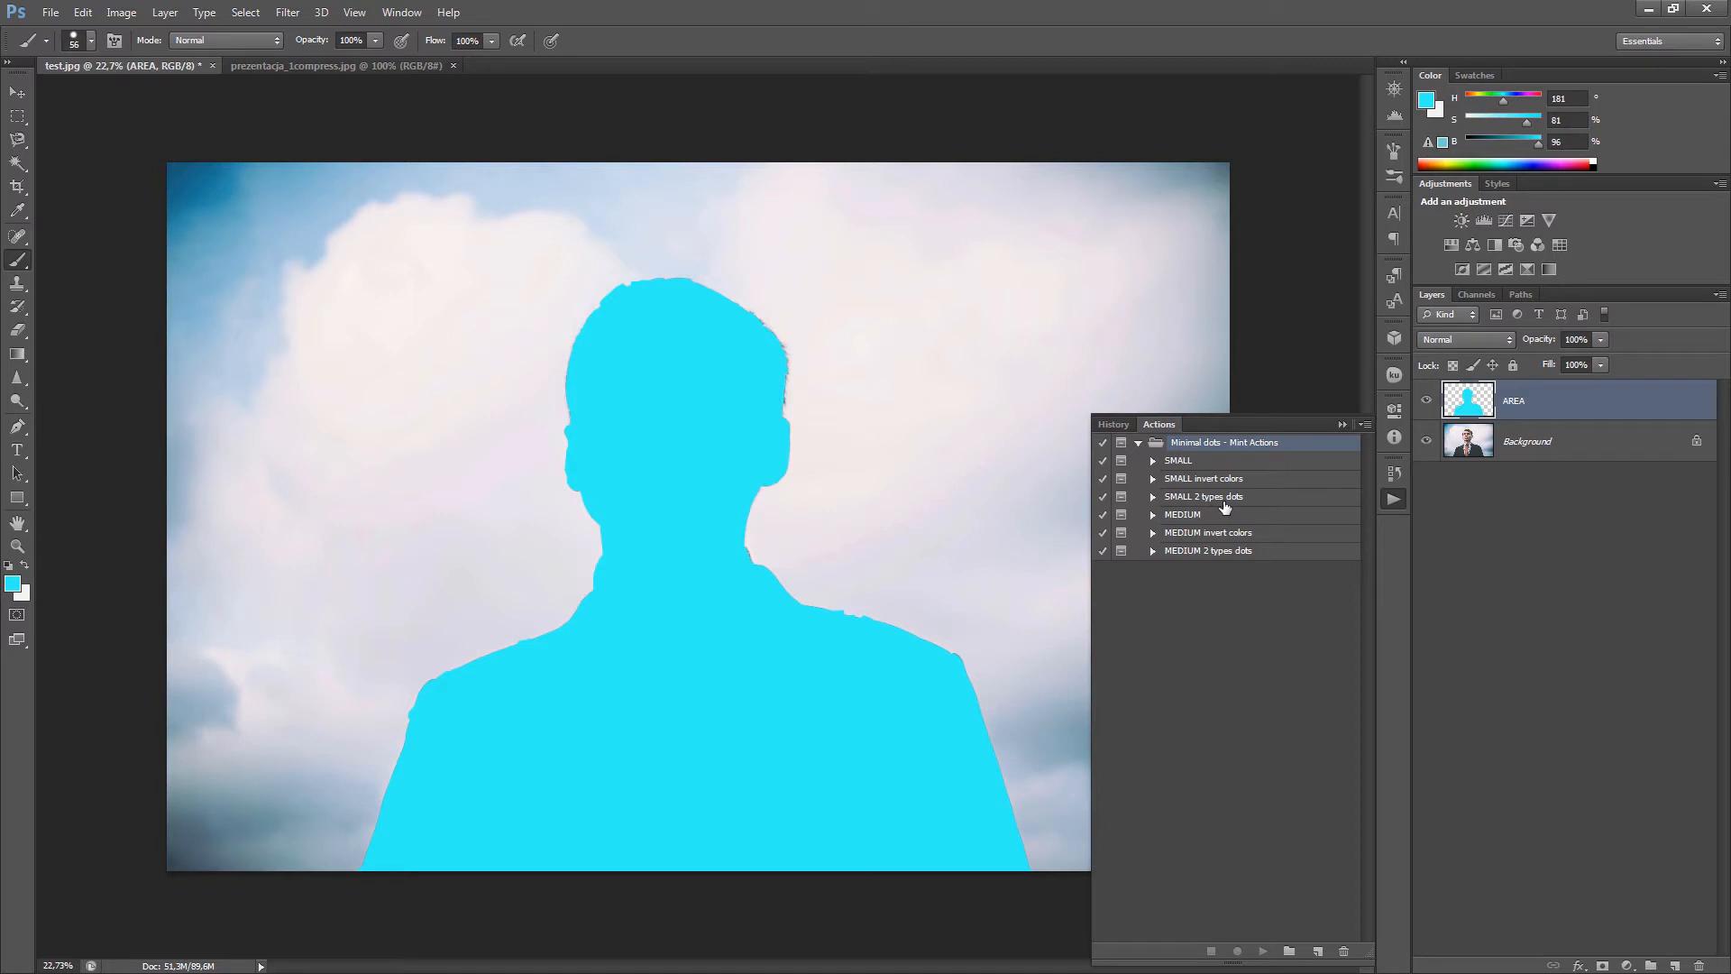
click(1209, 550)
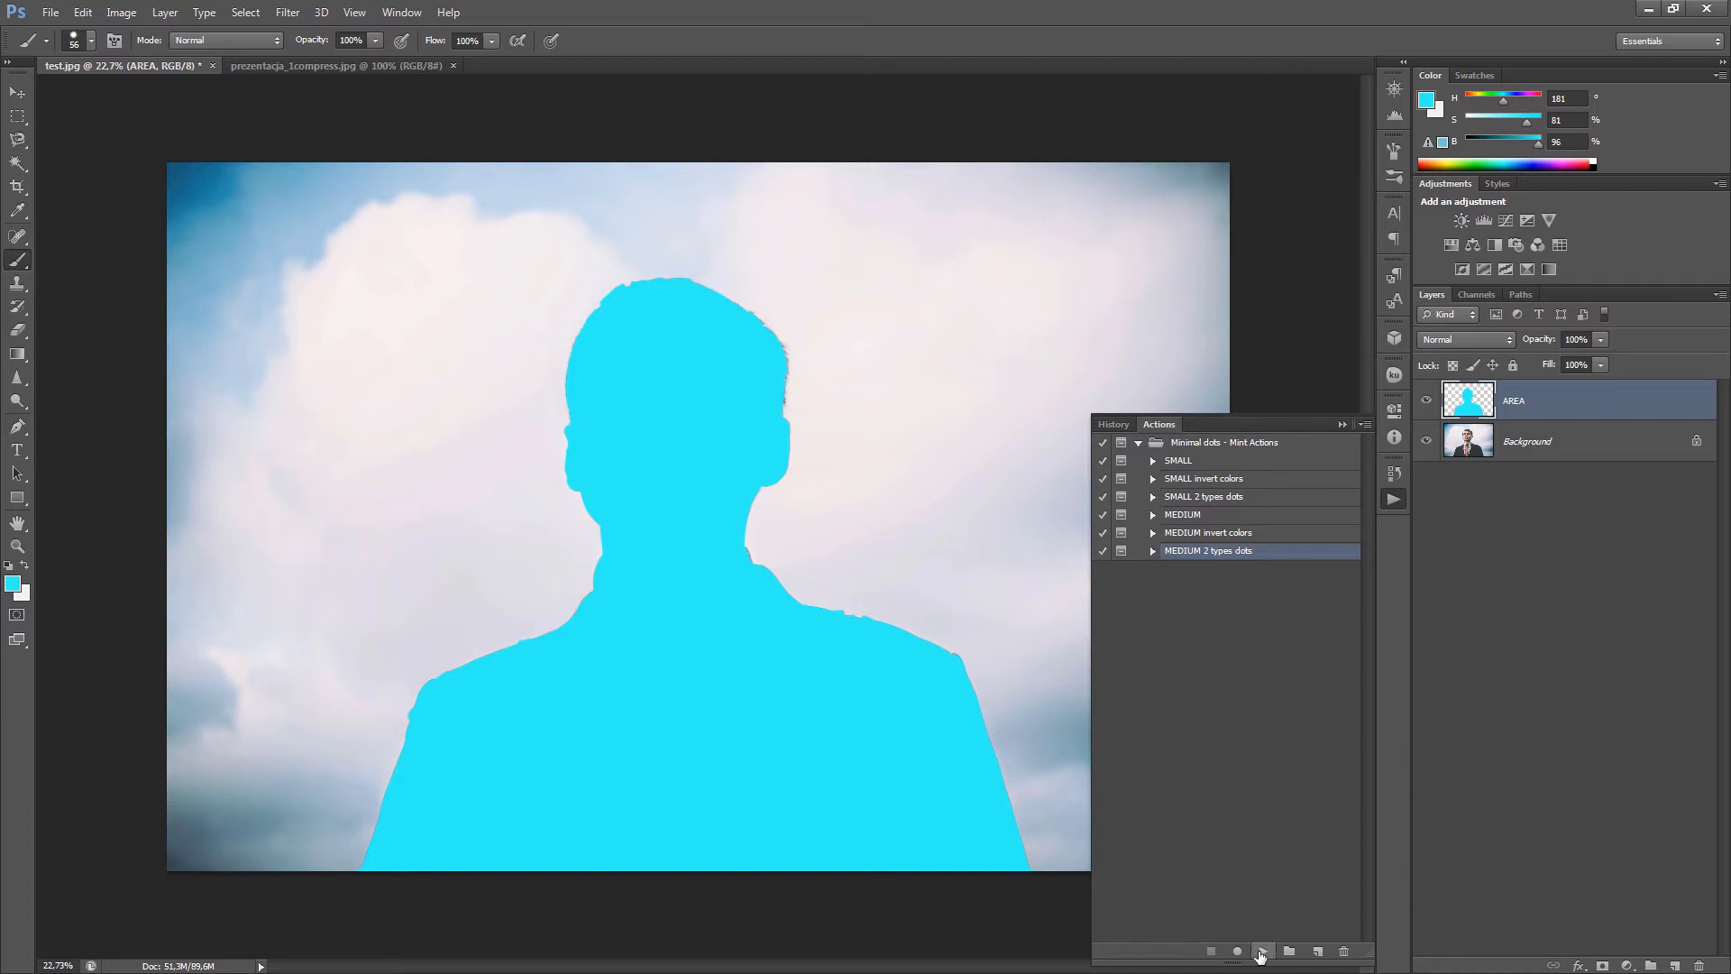
click(1260, 950)
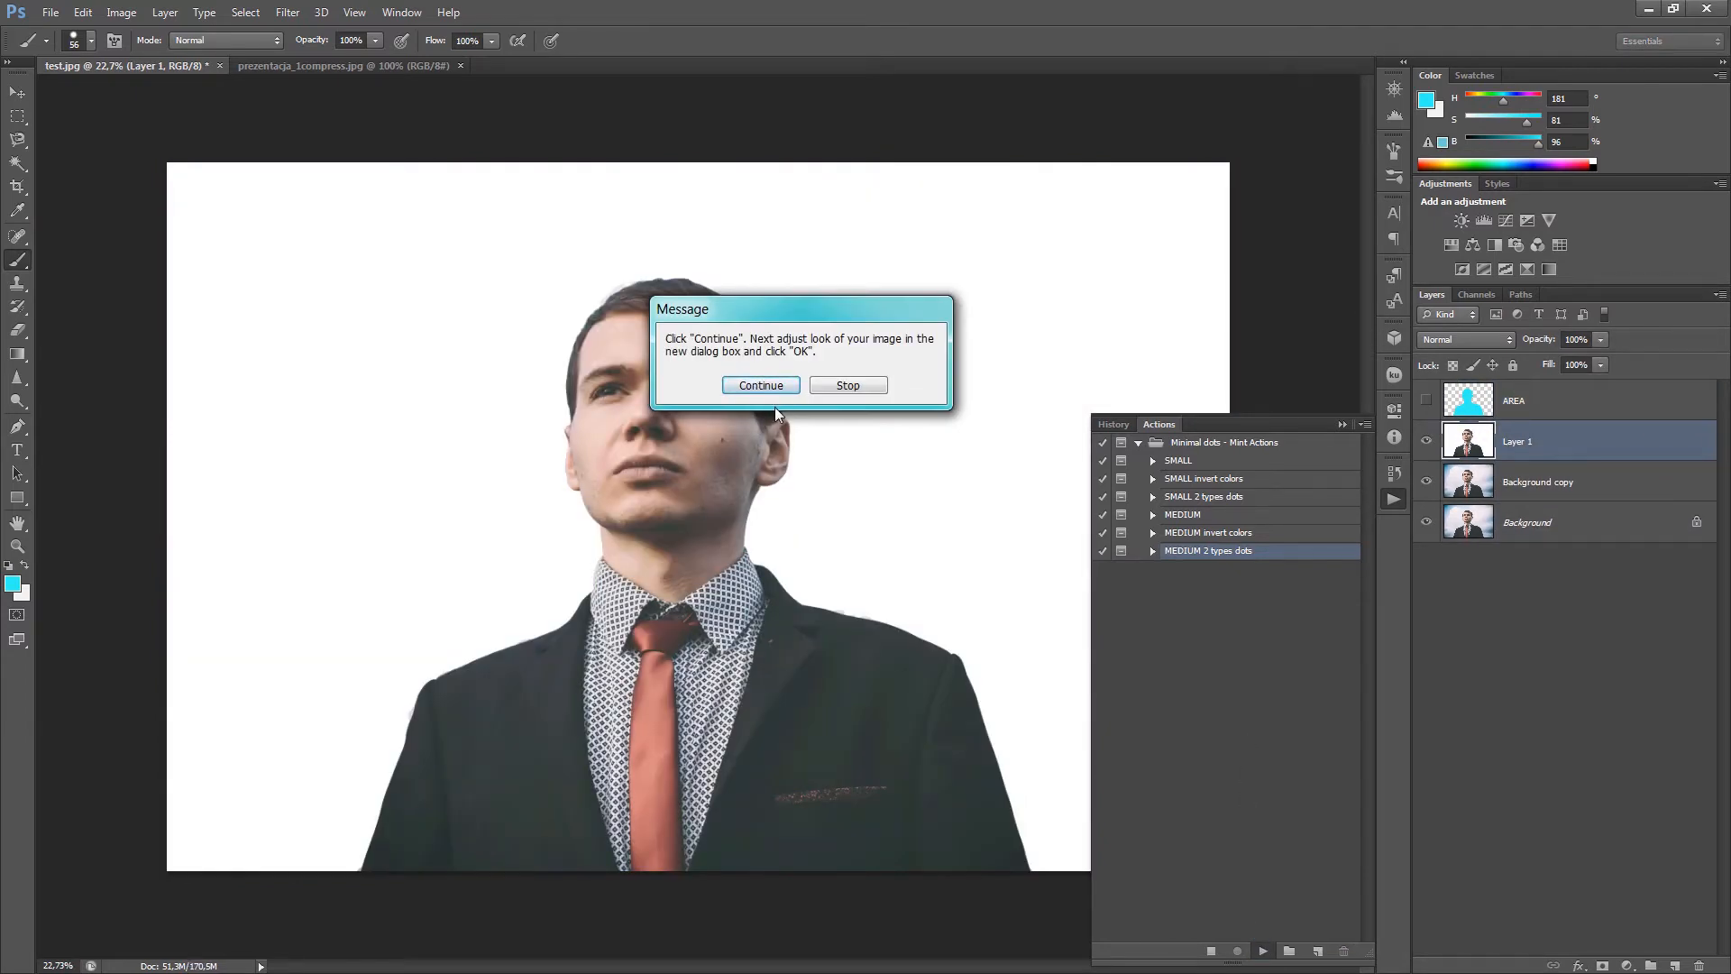
click(759, 385)
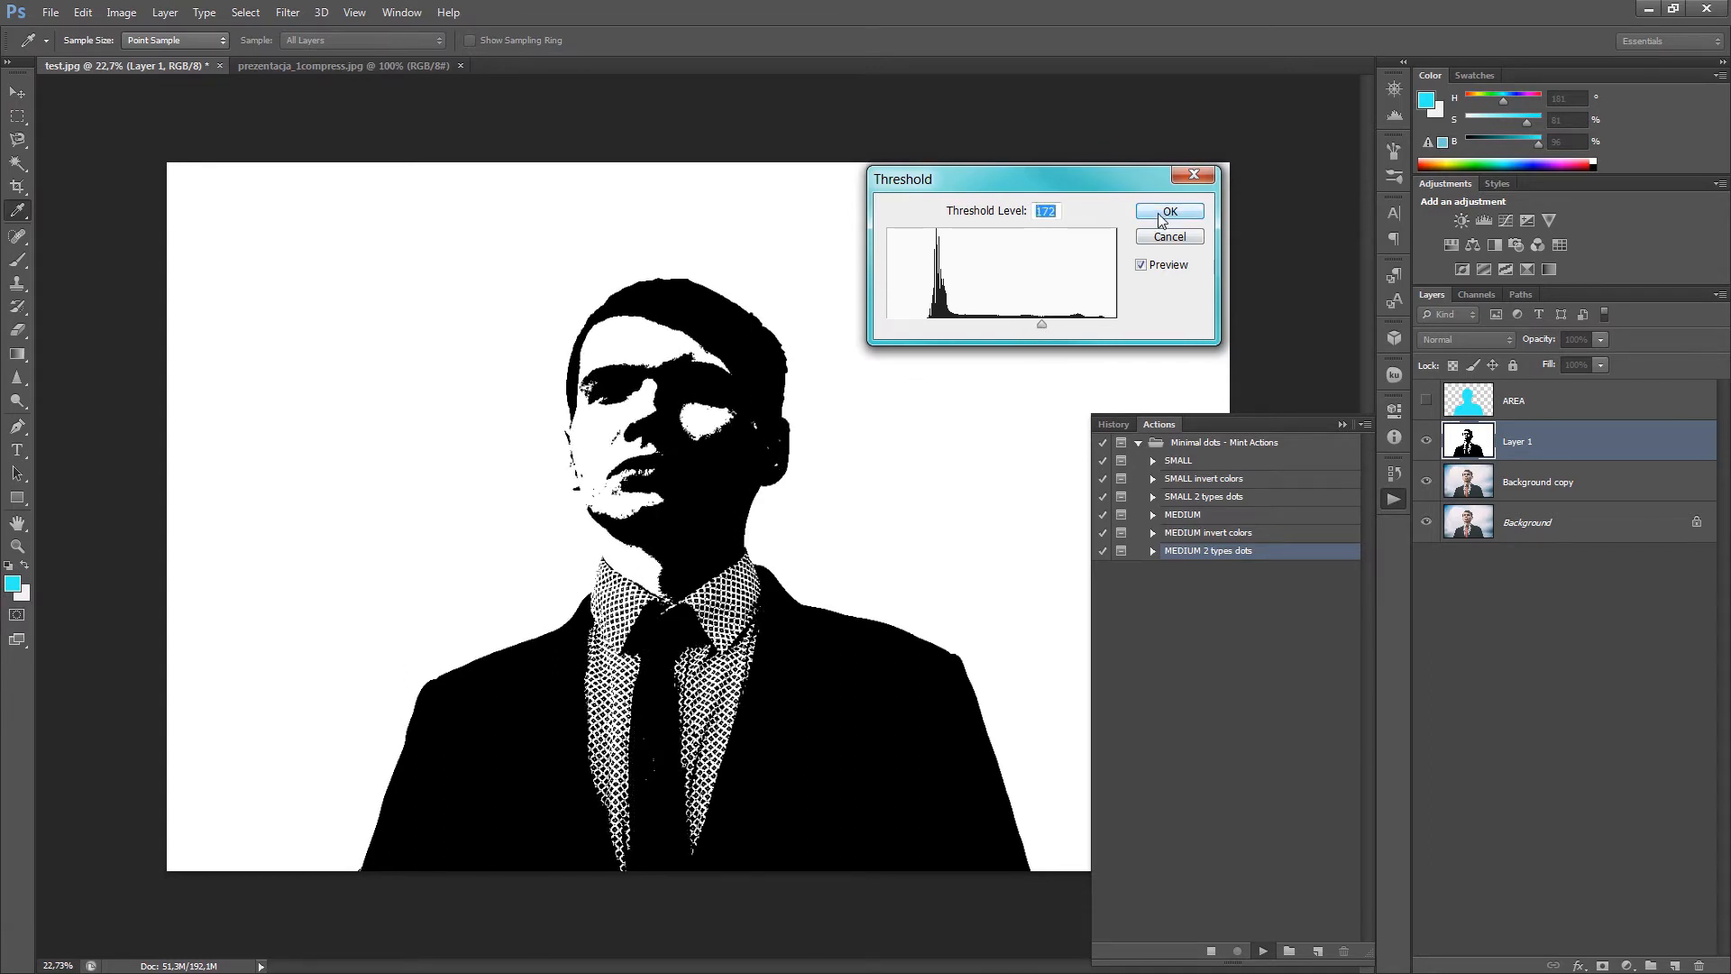
click(1168, 212)
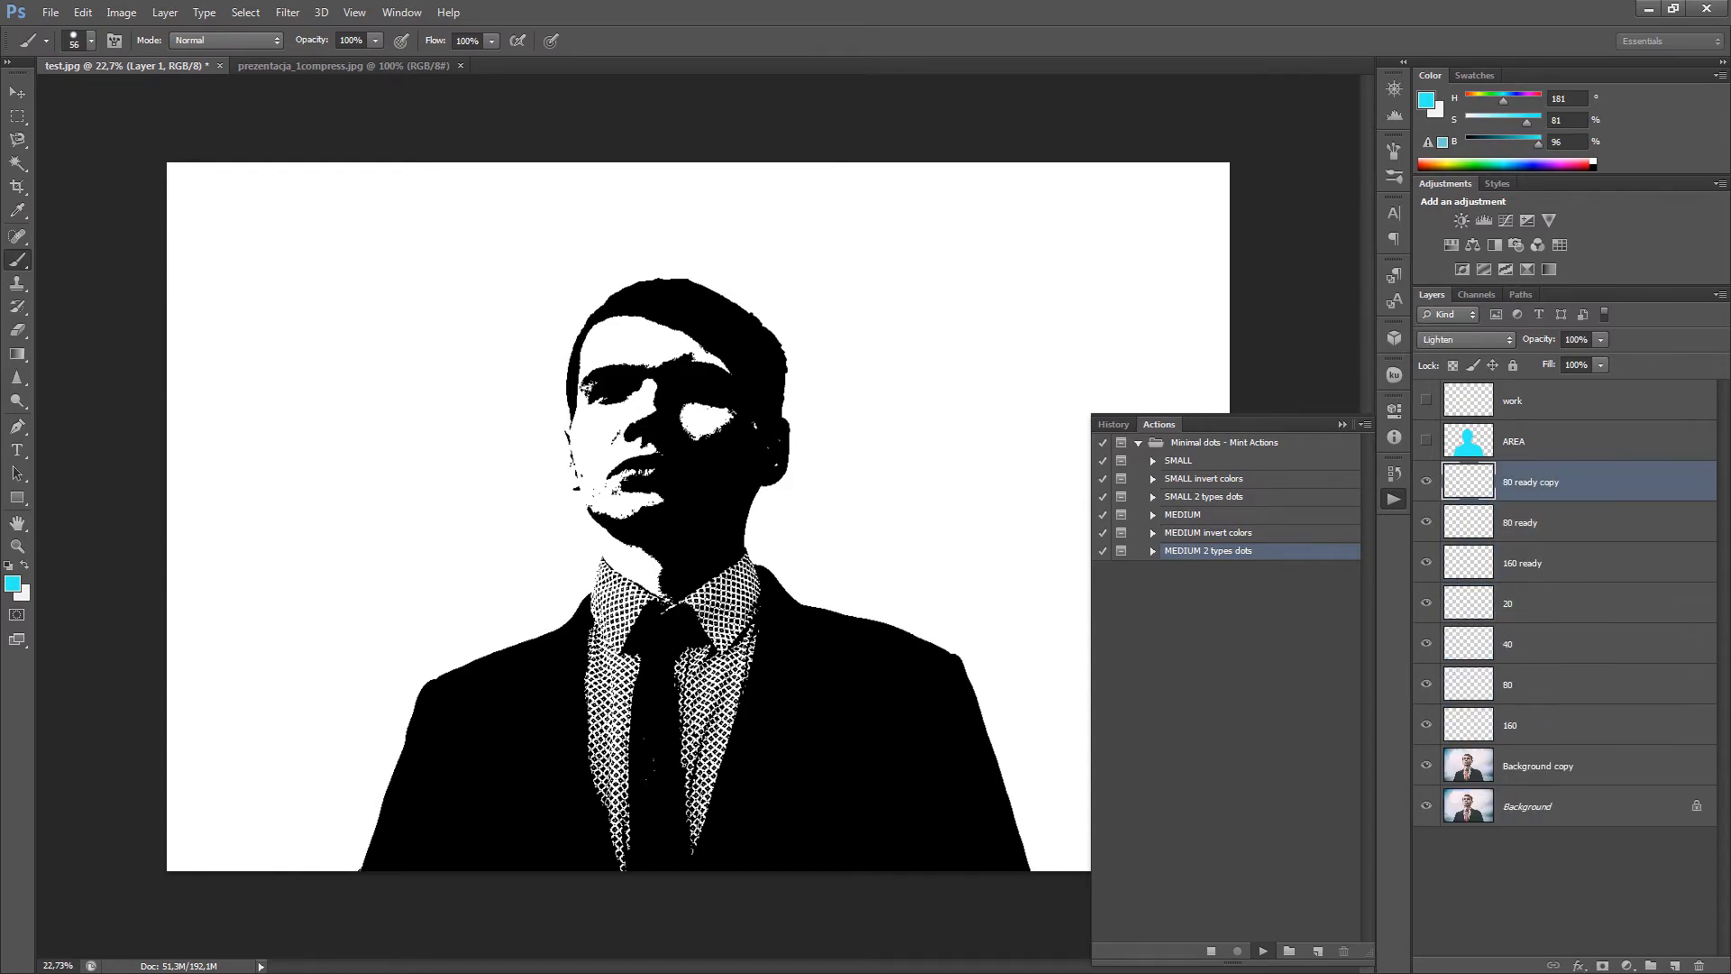
- Dismiss the action's final message once the two-size halftone on red is built
click(1261, 950)
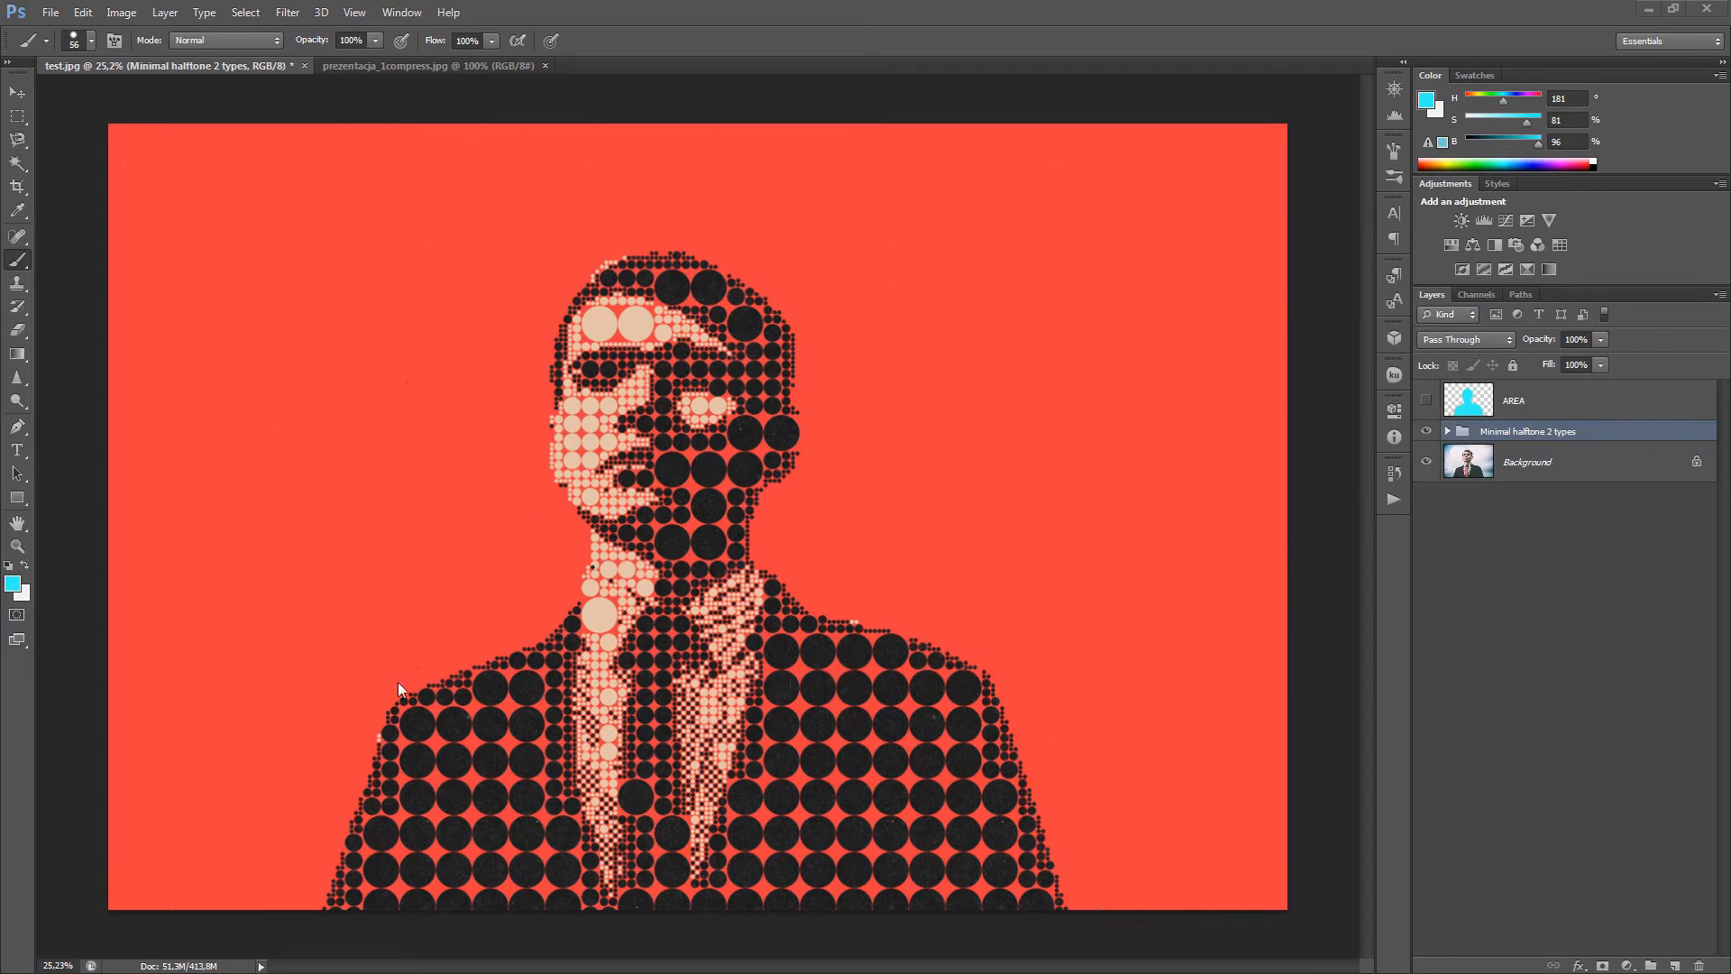
mouse_move(1314, 641)
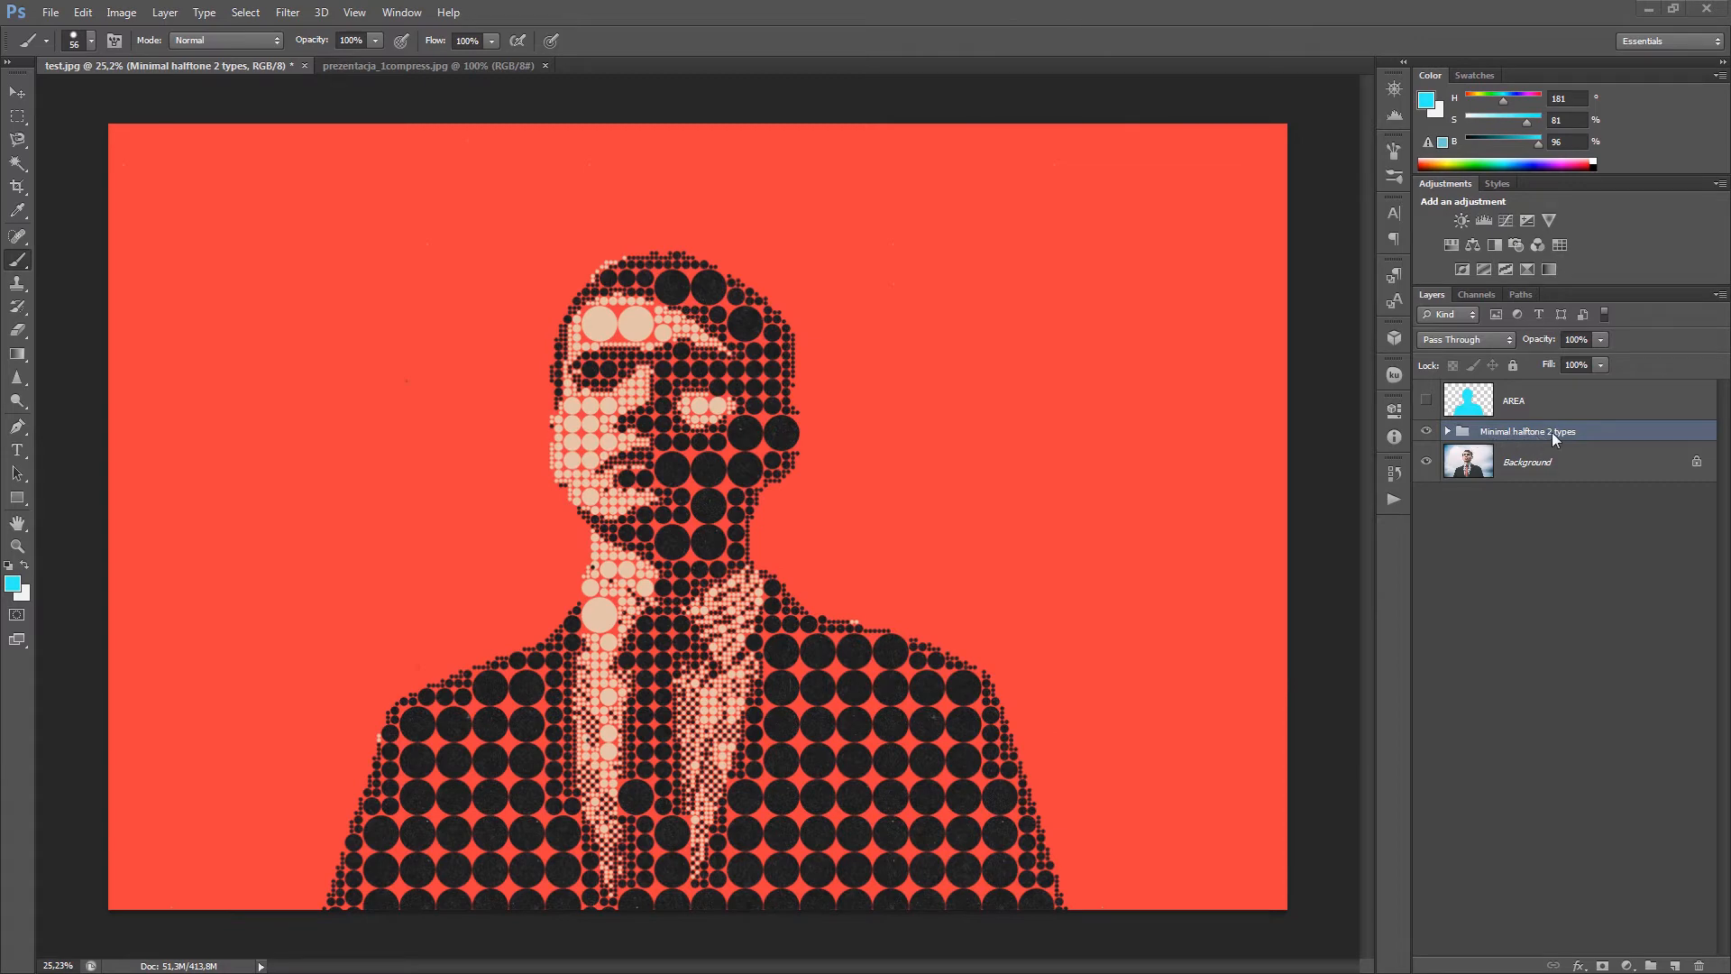
mouse_move(1500, 442)
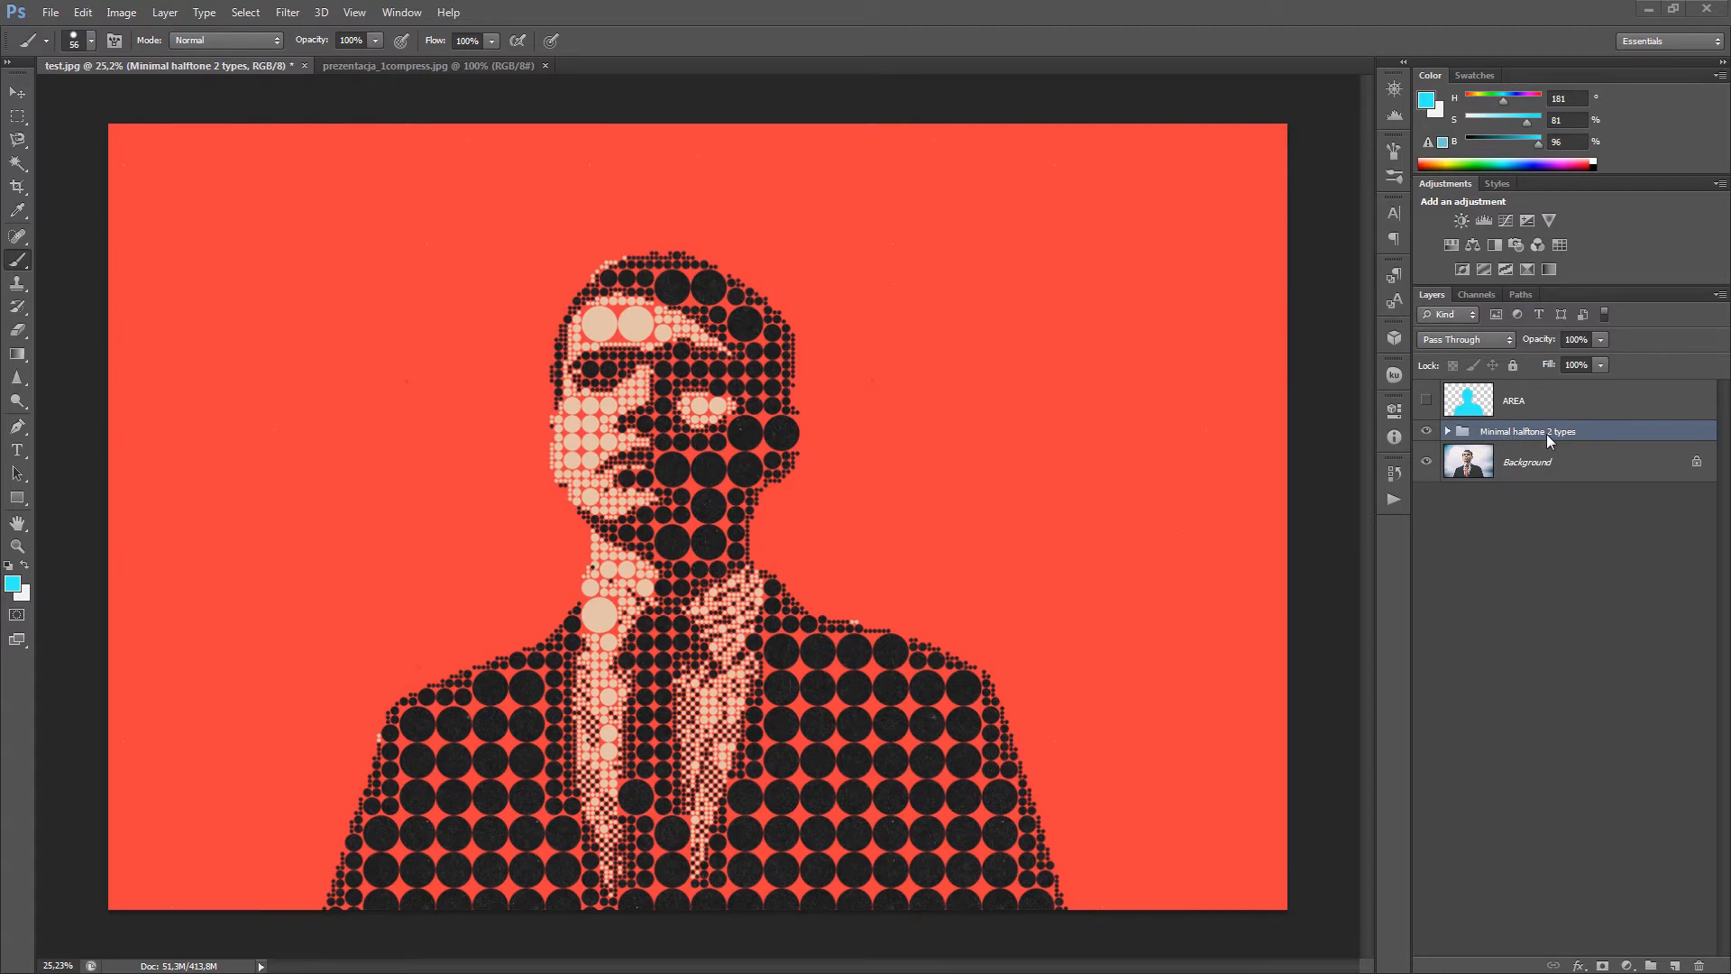
mouse_move(1533, 411)
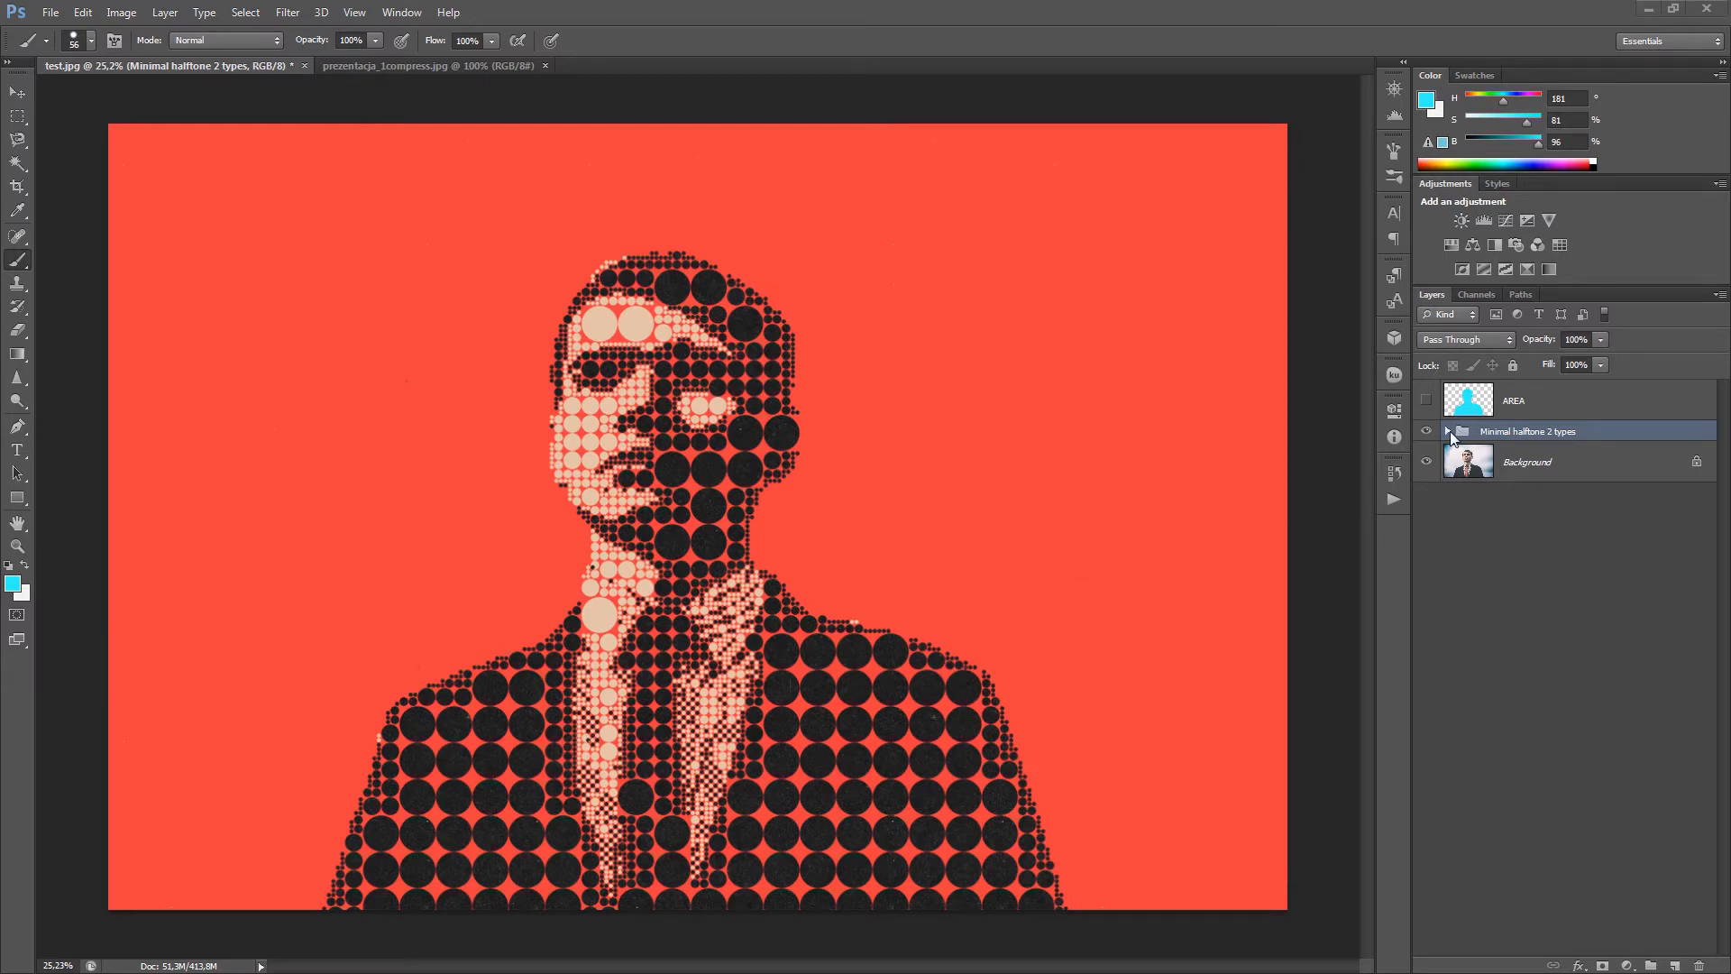
- Expand the Minimal halftone 2 types group, toggle the dark dots, and select the background fill layer
click(1447, 431)
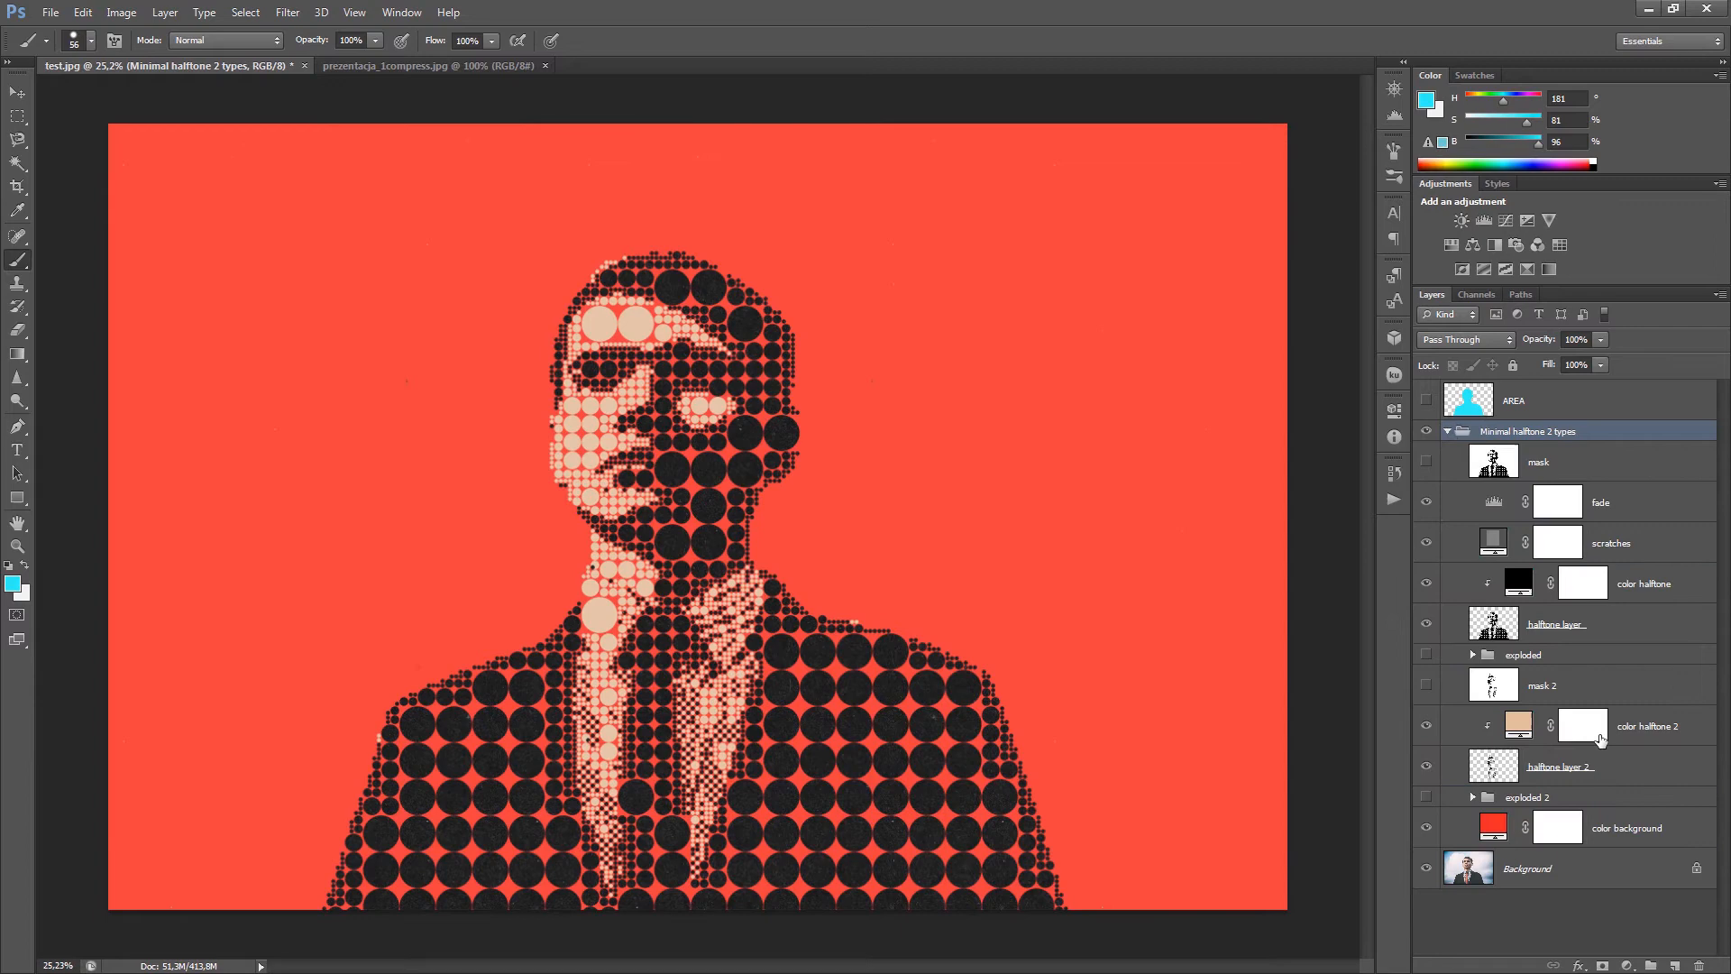
mouse_move(1588, 792)
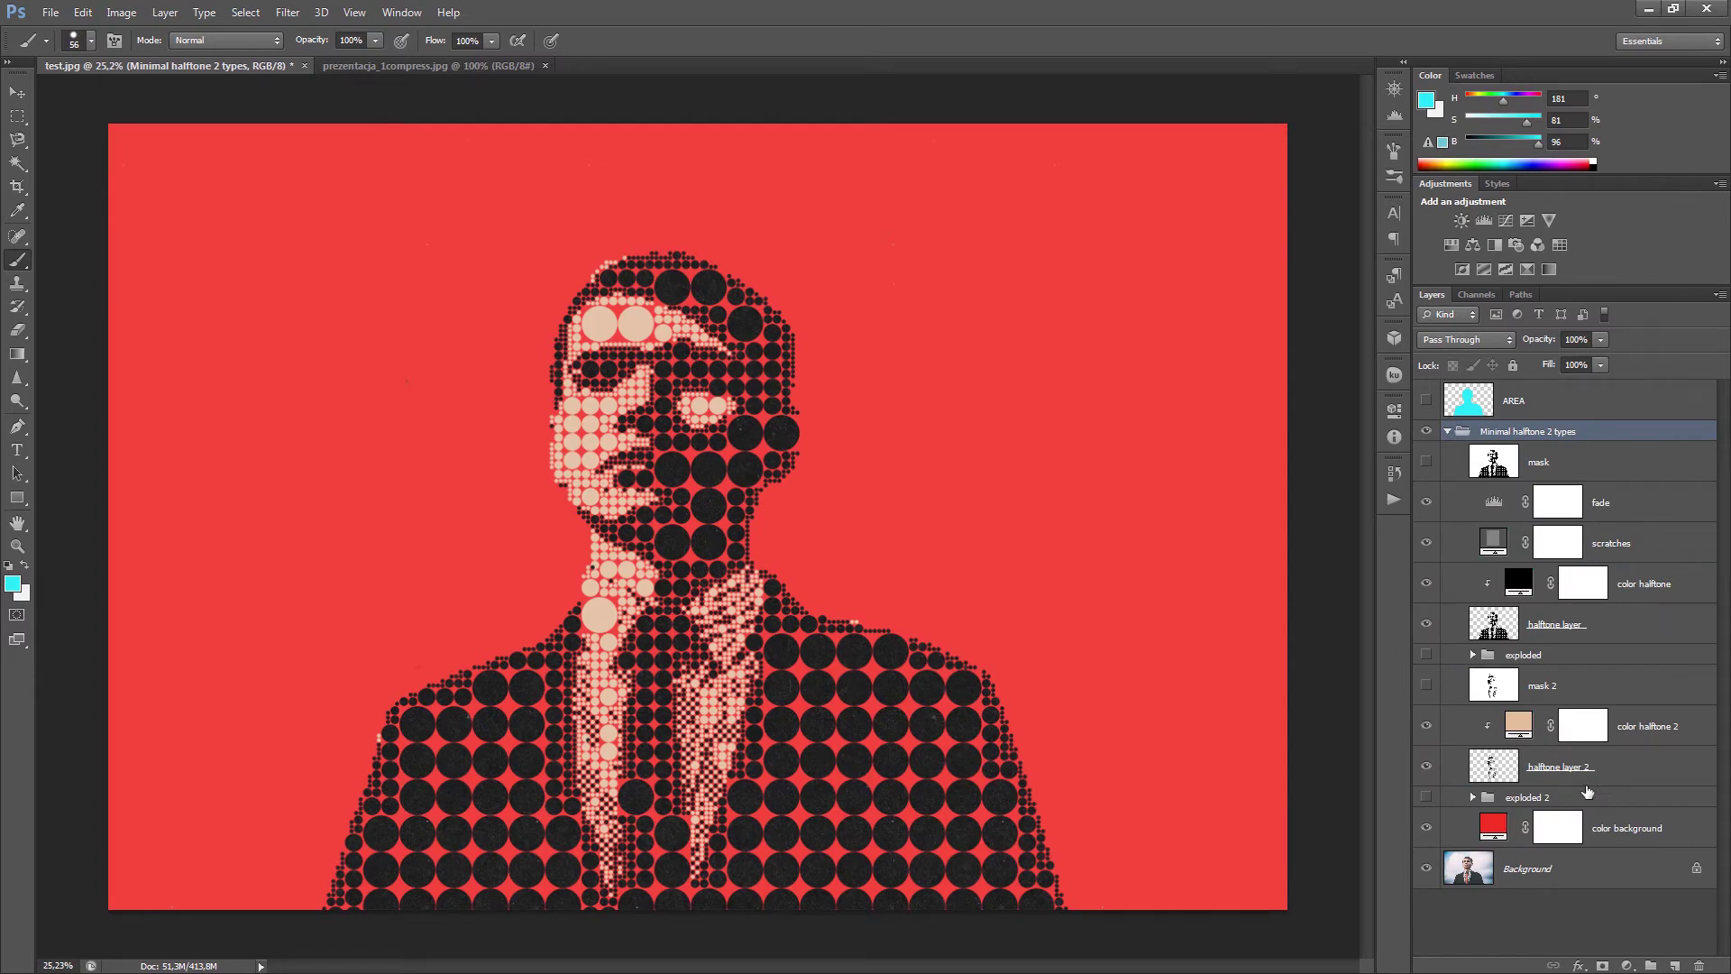
mouse_move(1614, 632)
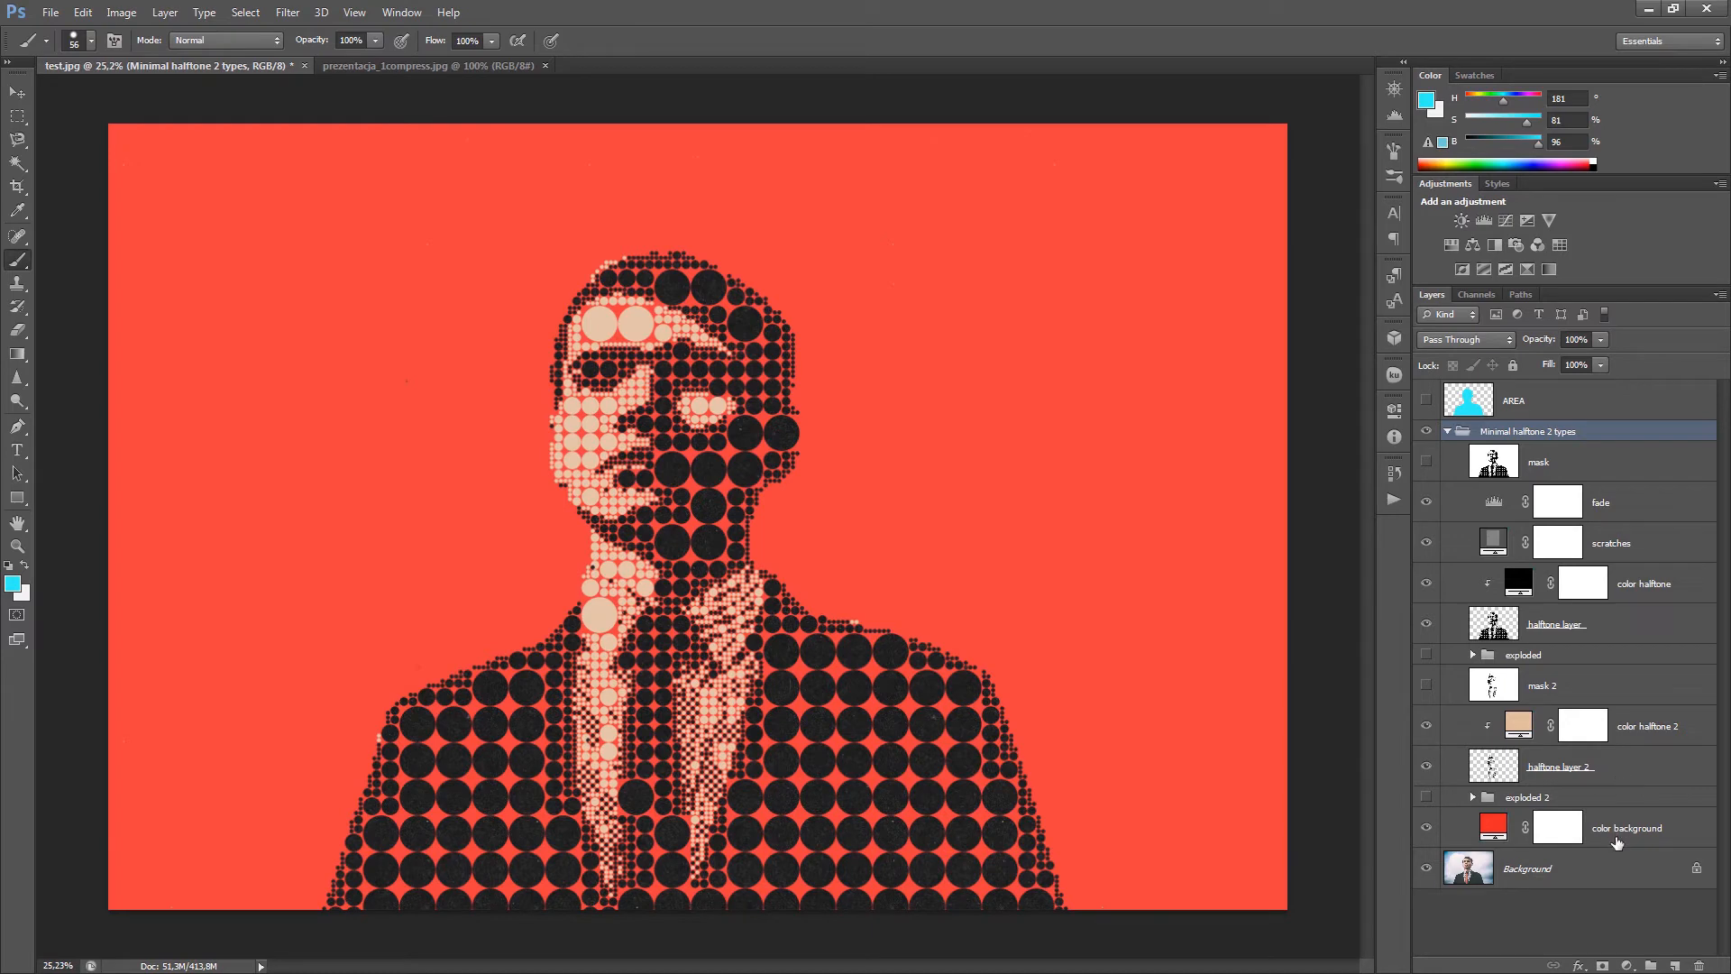
click(1557, 624)
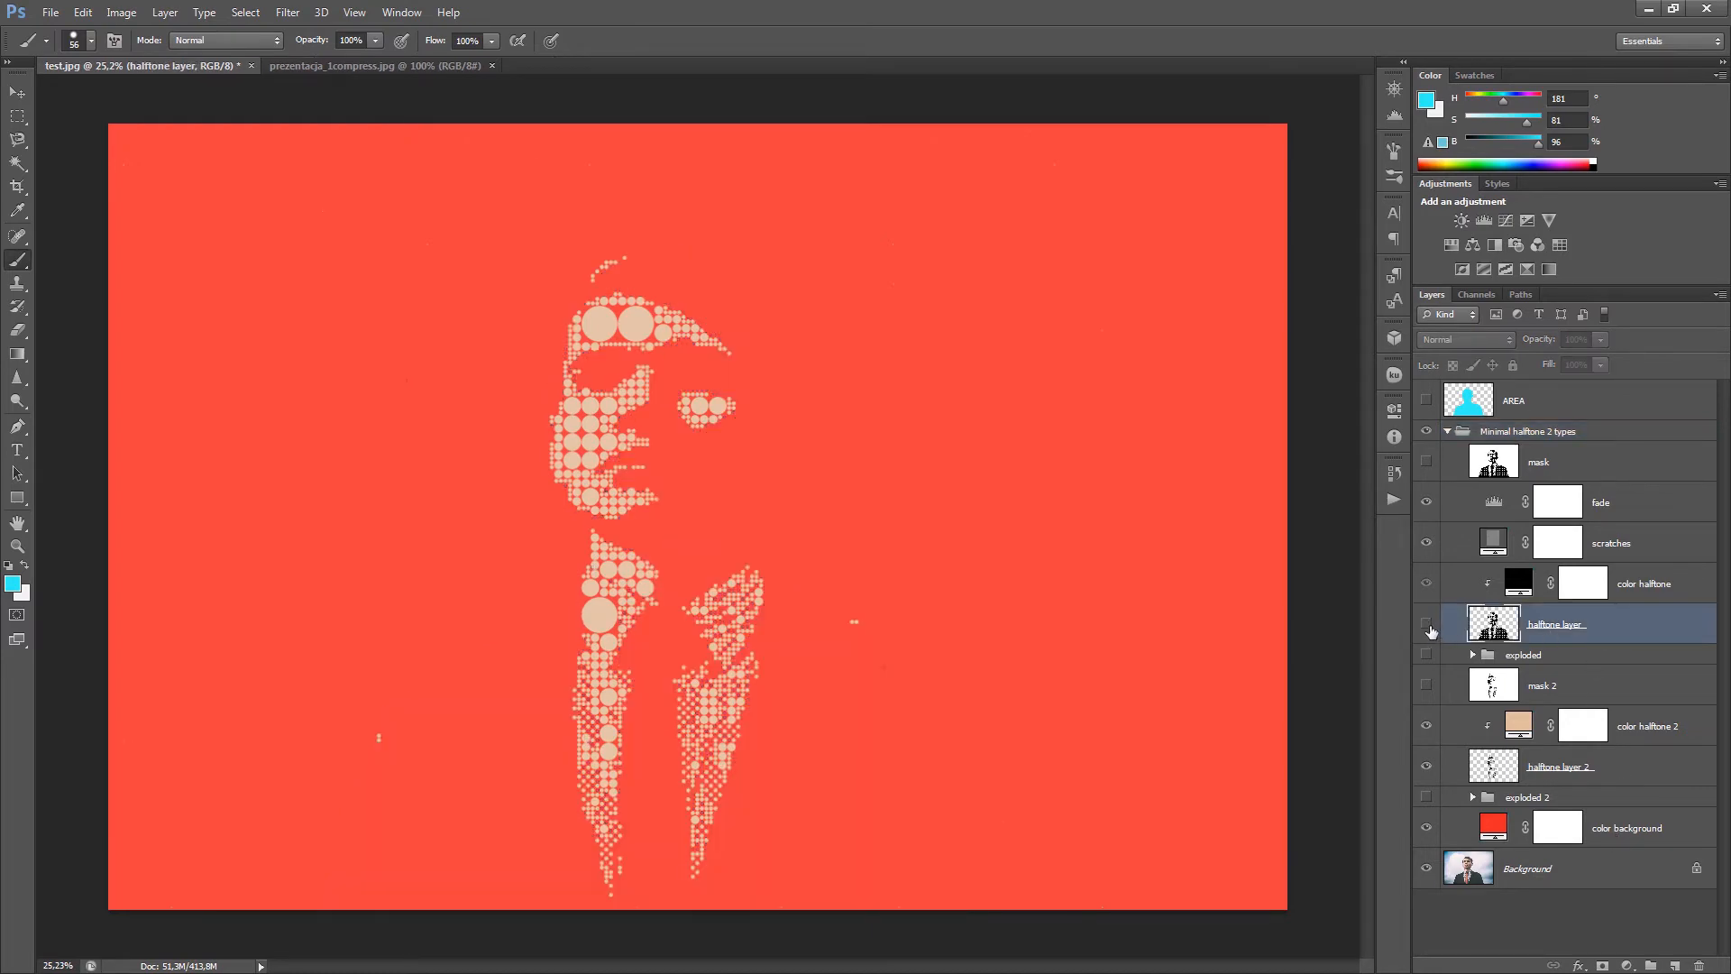
click(1425, 628)
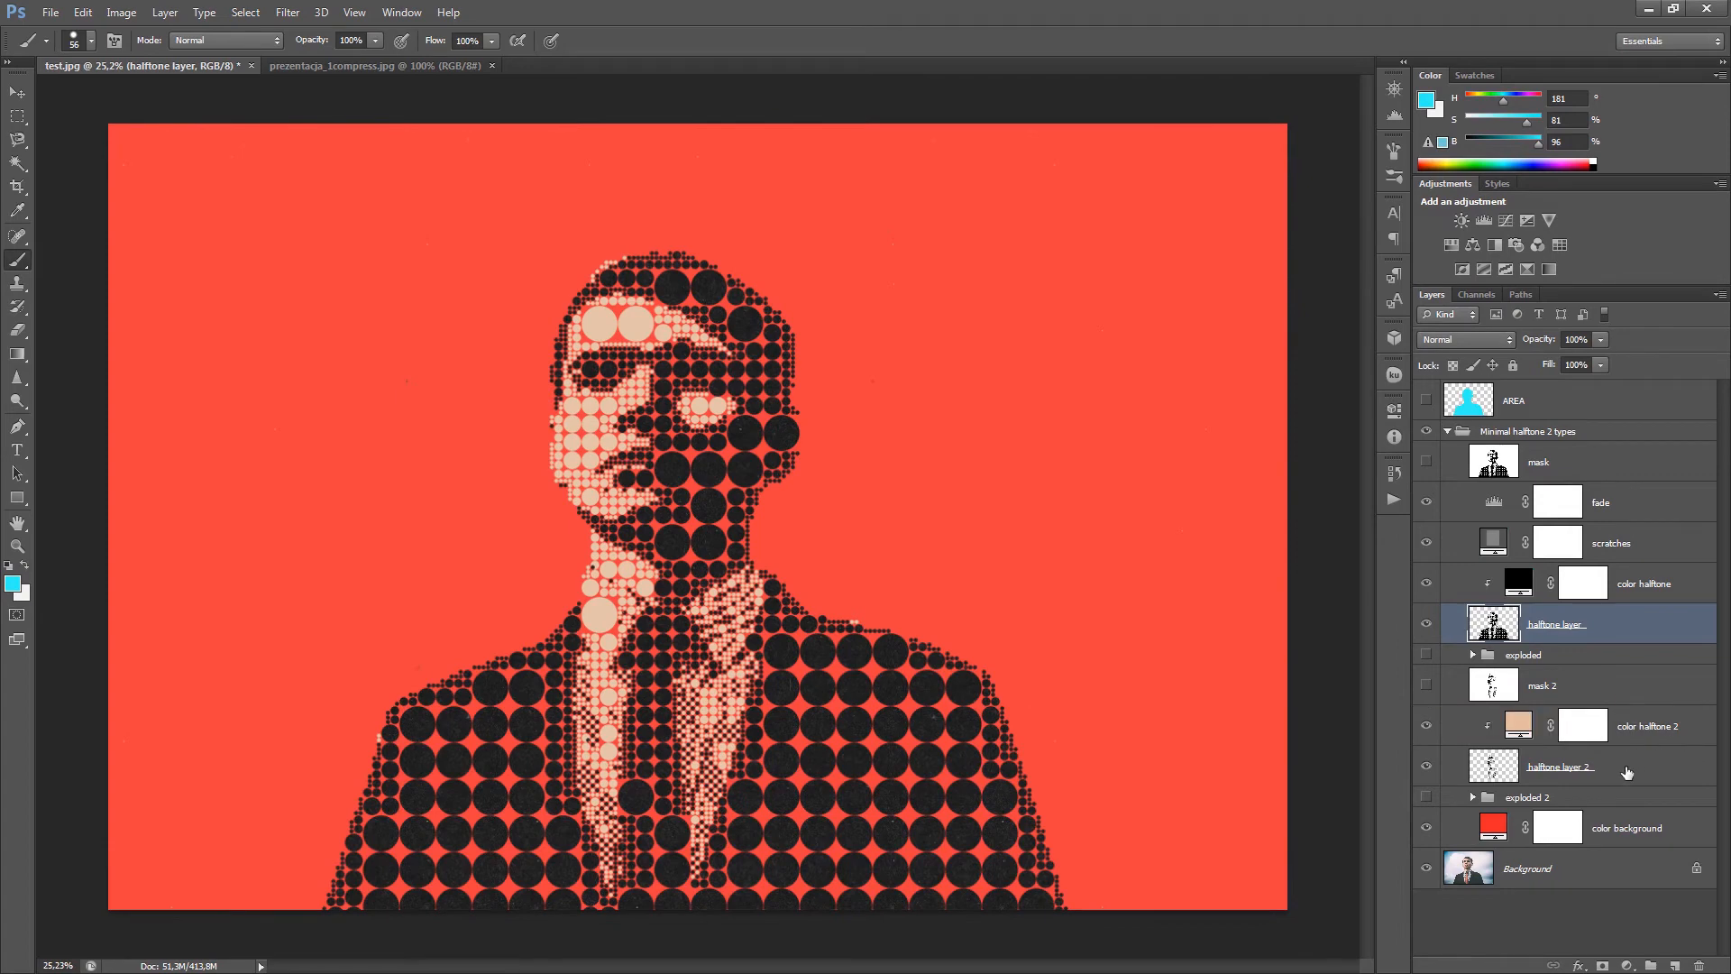
click(1427, 769)
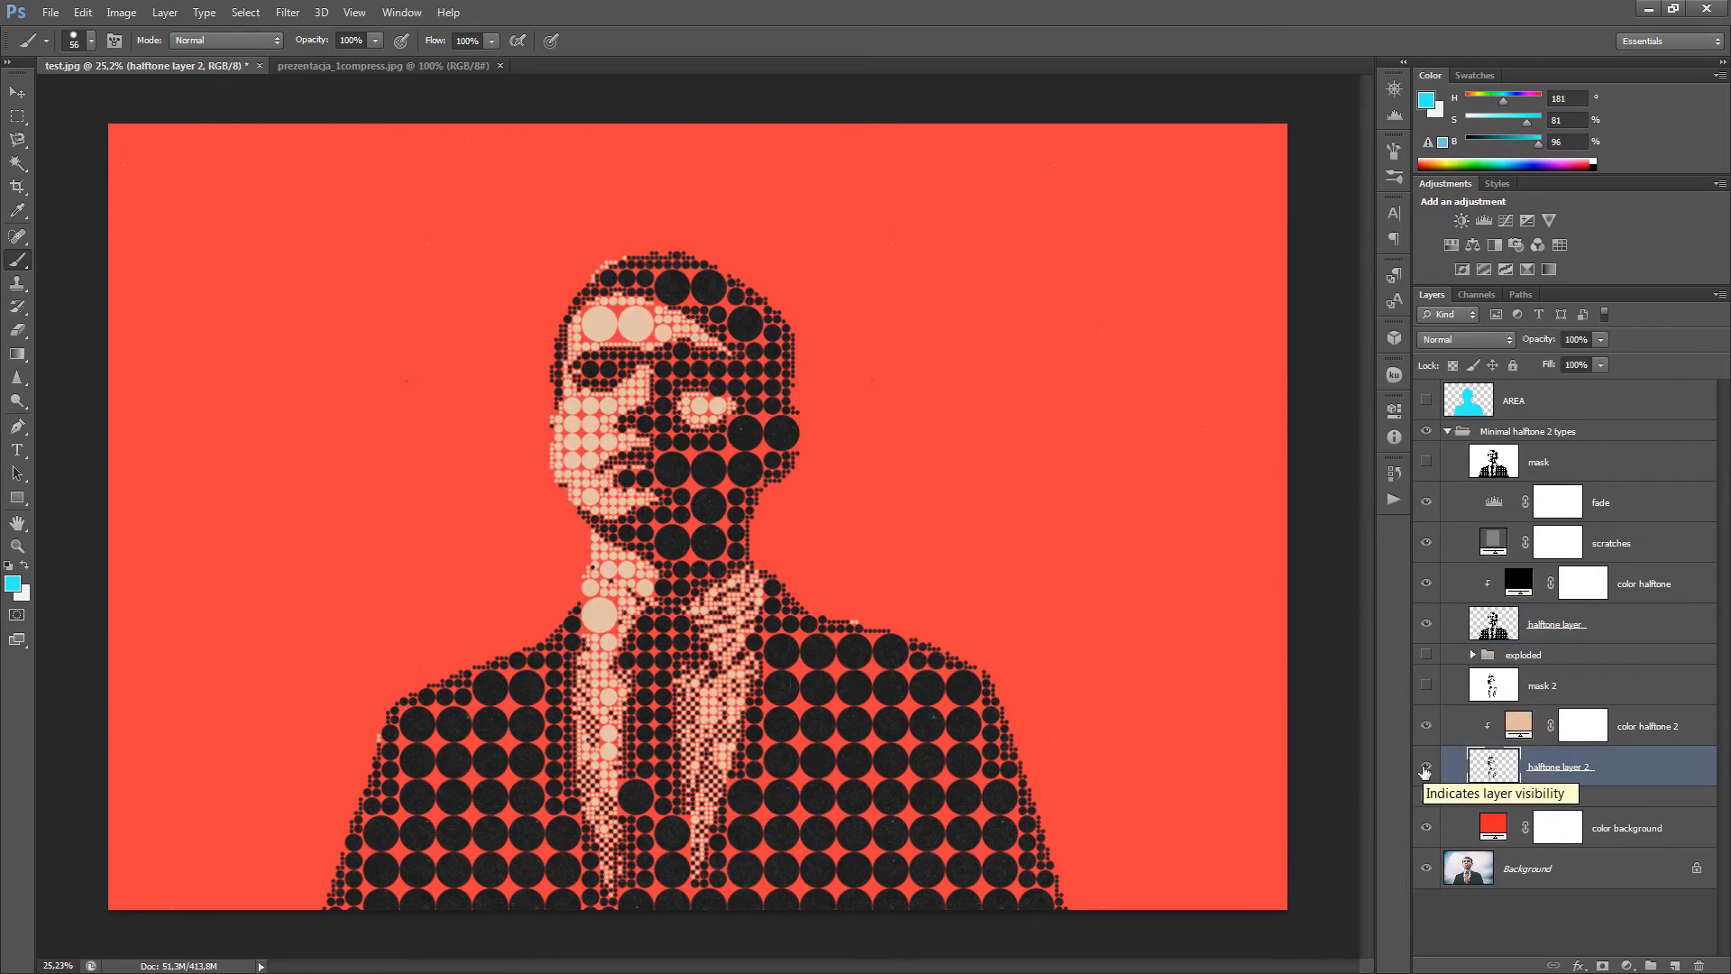
click(1622, 827)
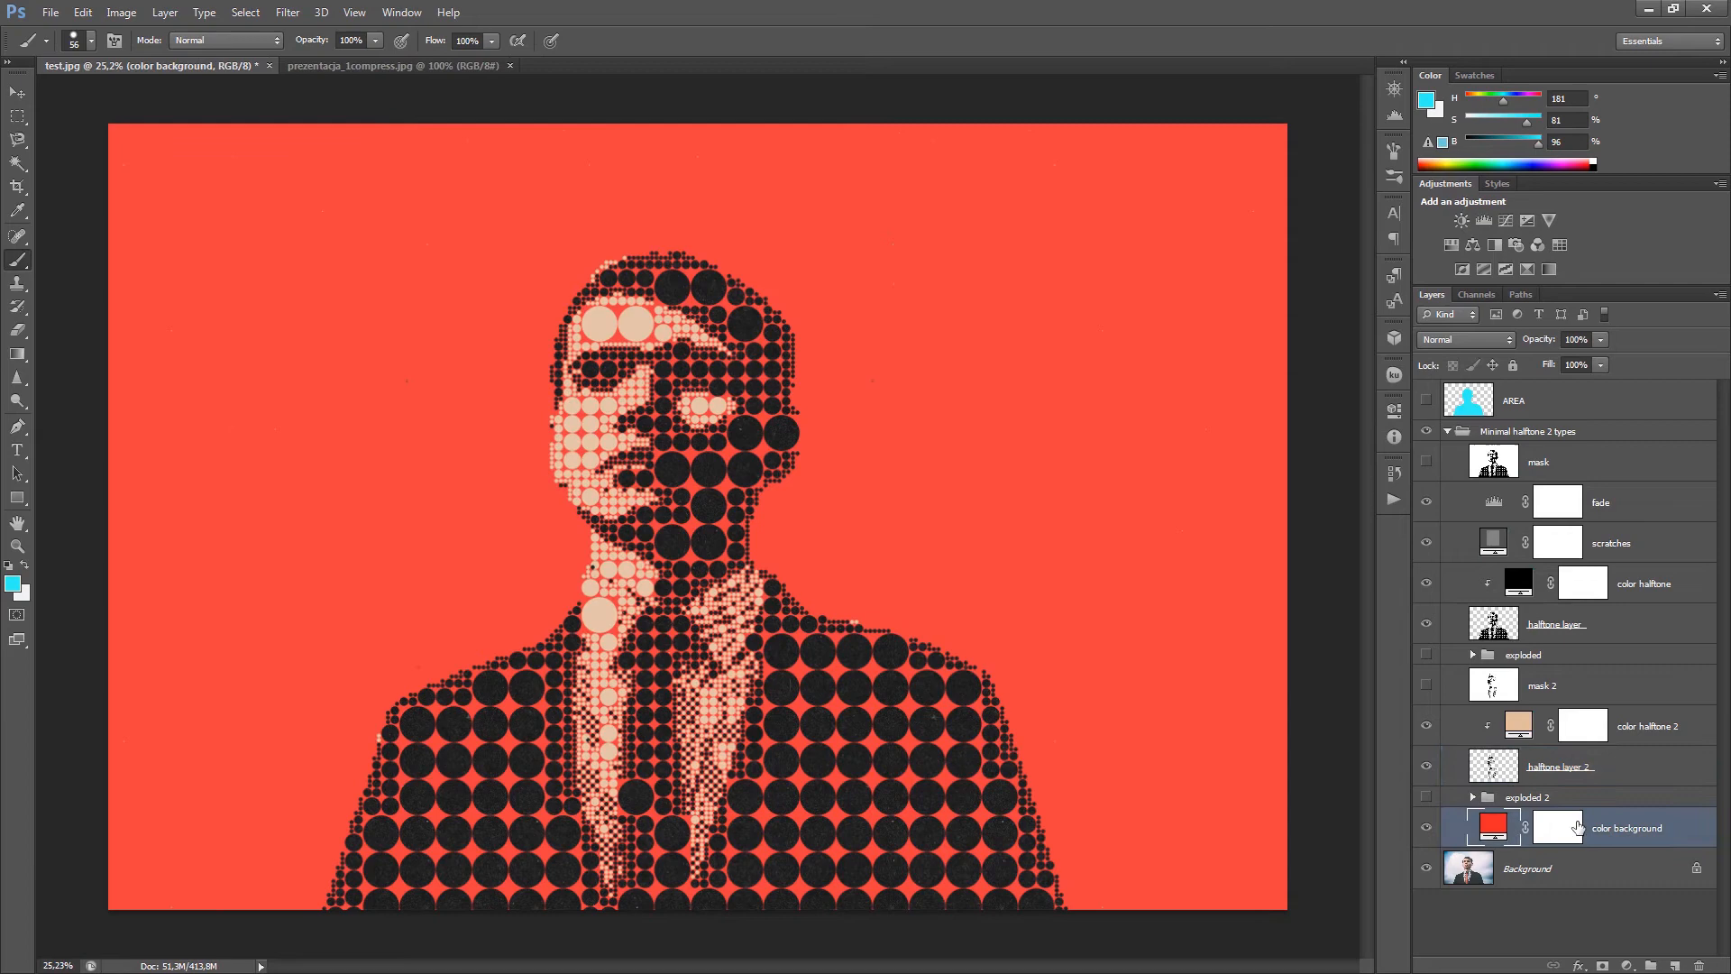
click(1494, 826)
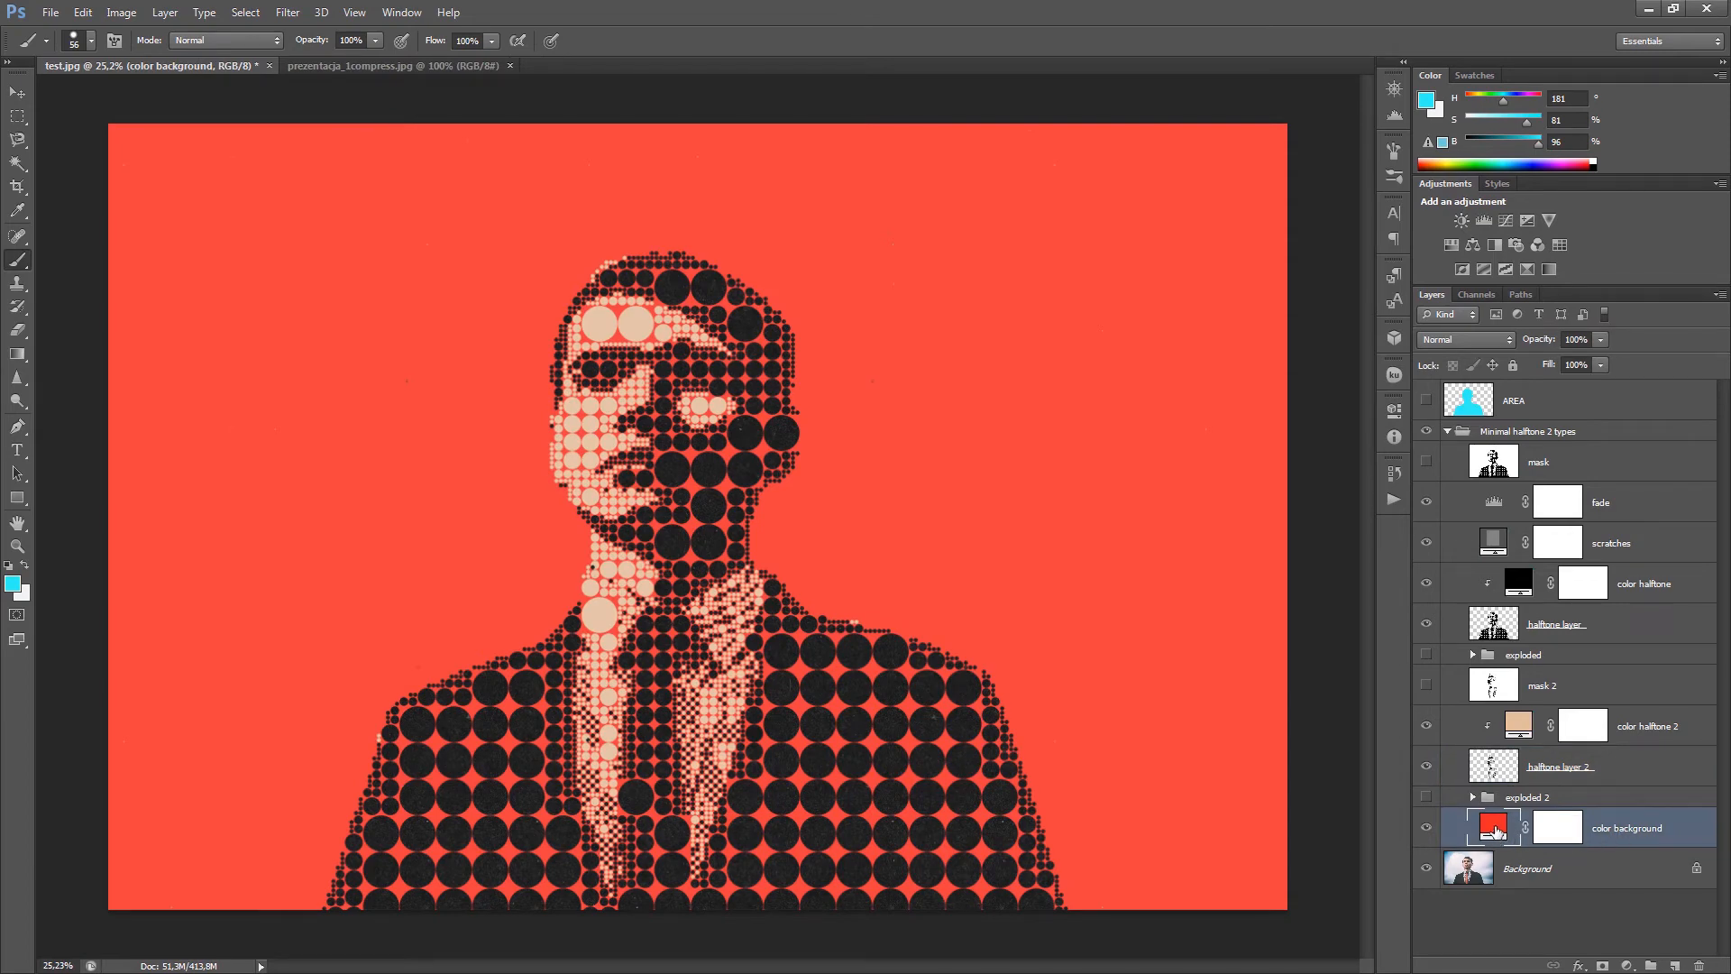
- Fill the small face and tie dots with orange #ec9747
double_click(1494, 827)
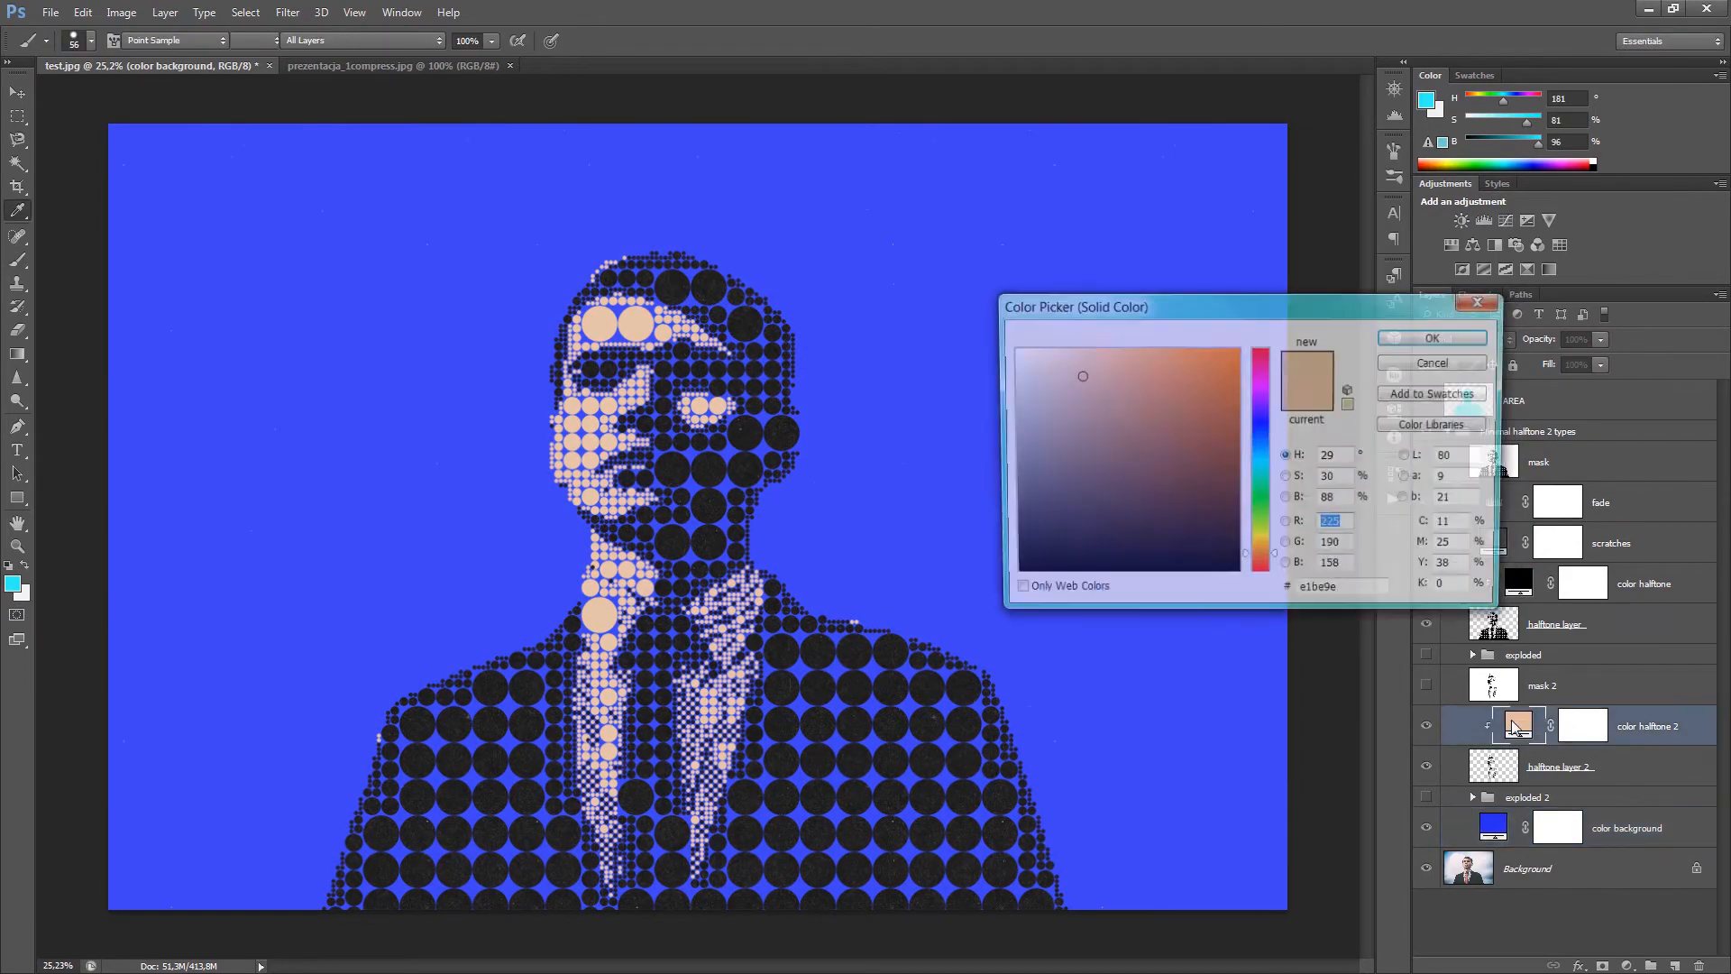
click(1174, 364)
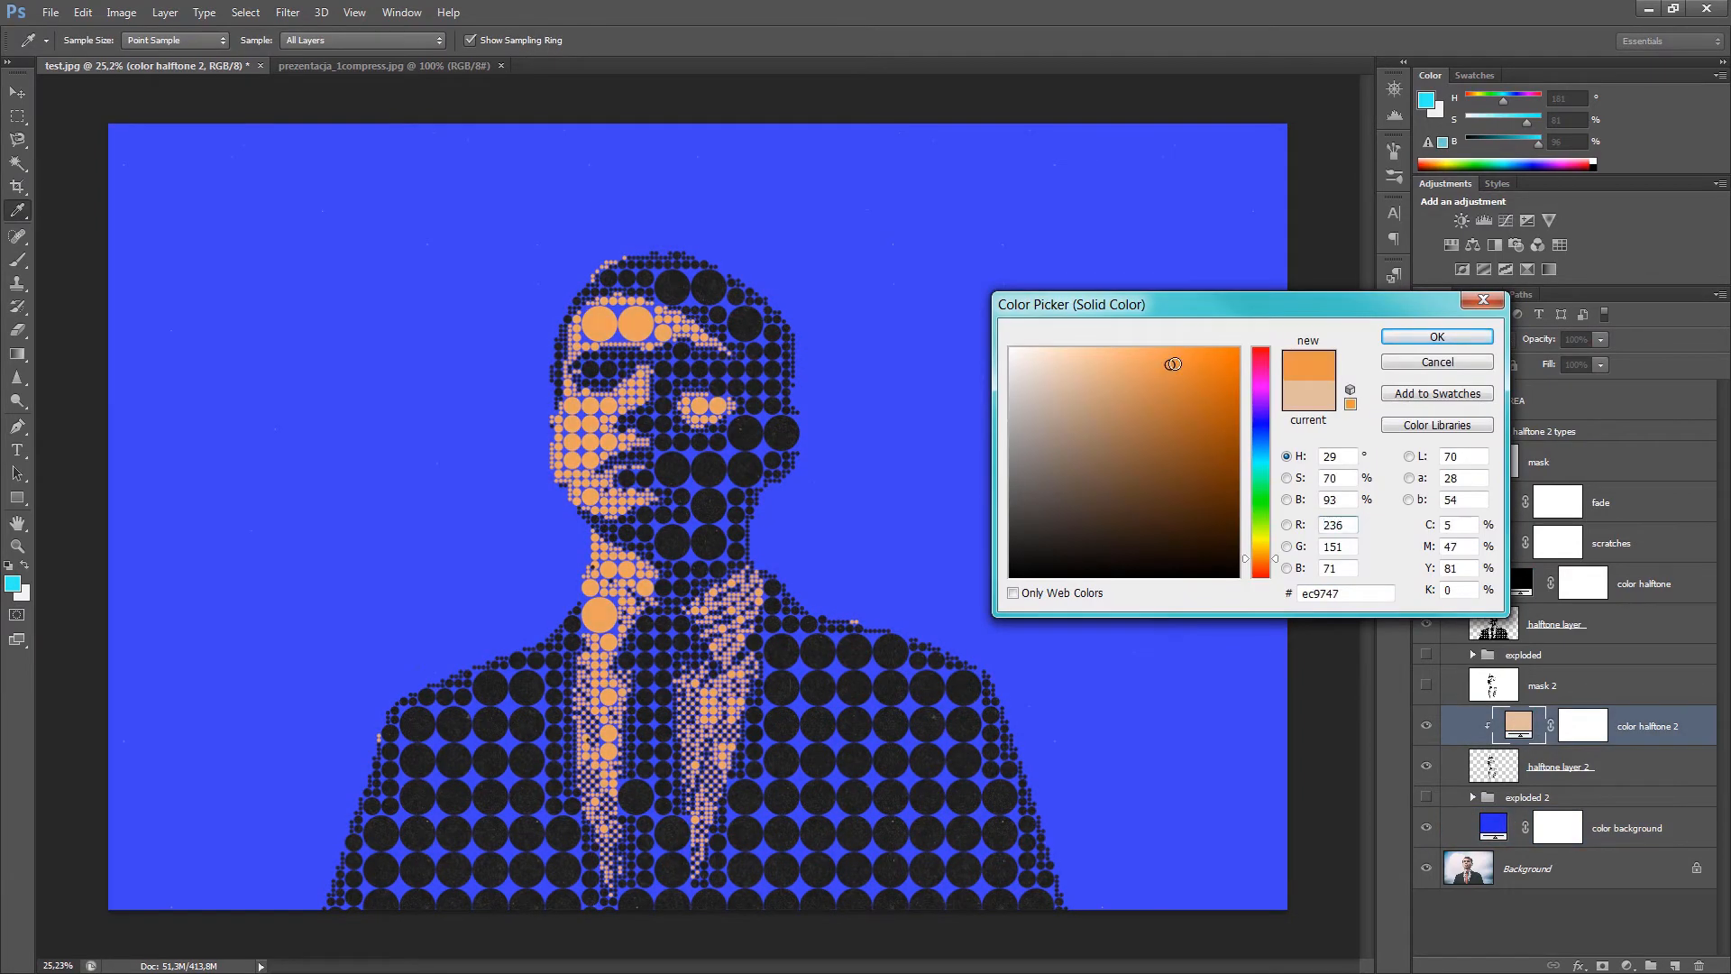
click(1435, 335)
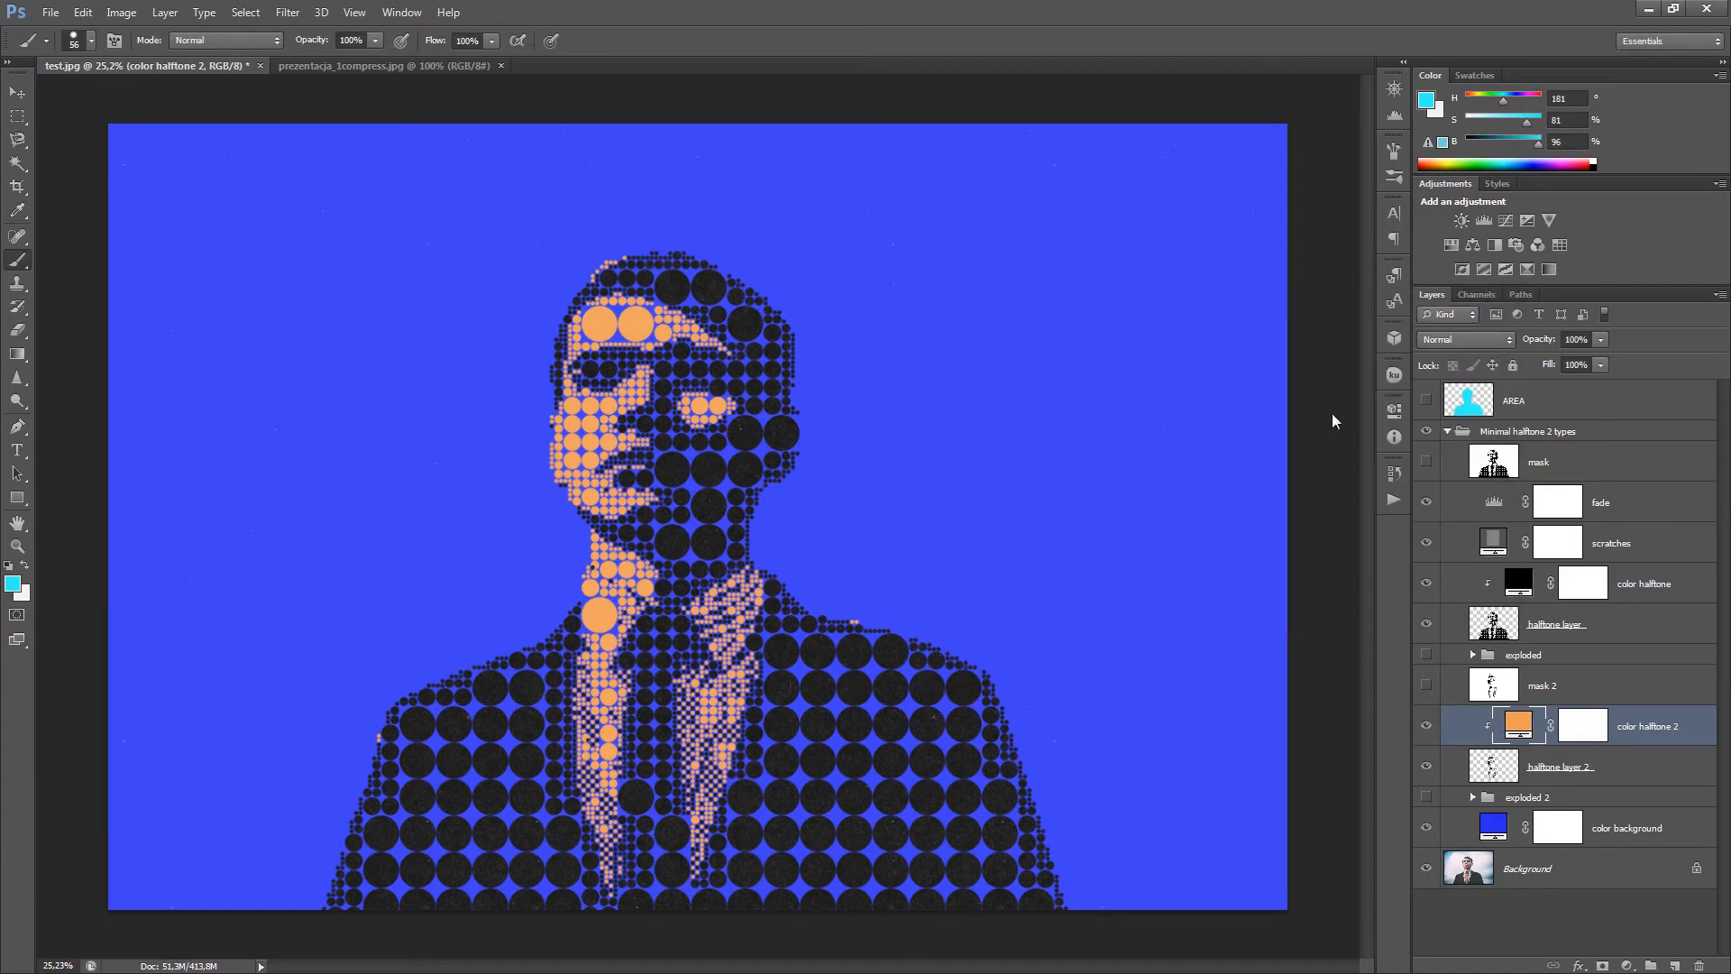
mouse_move(1518, 586)
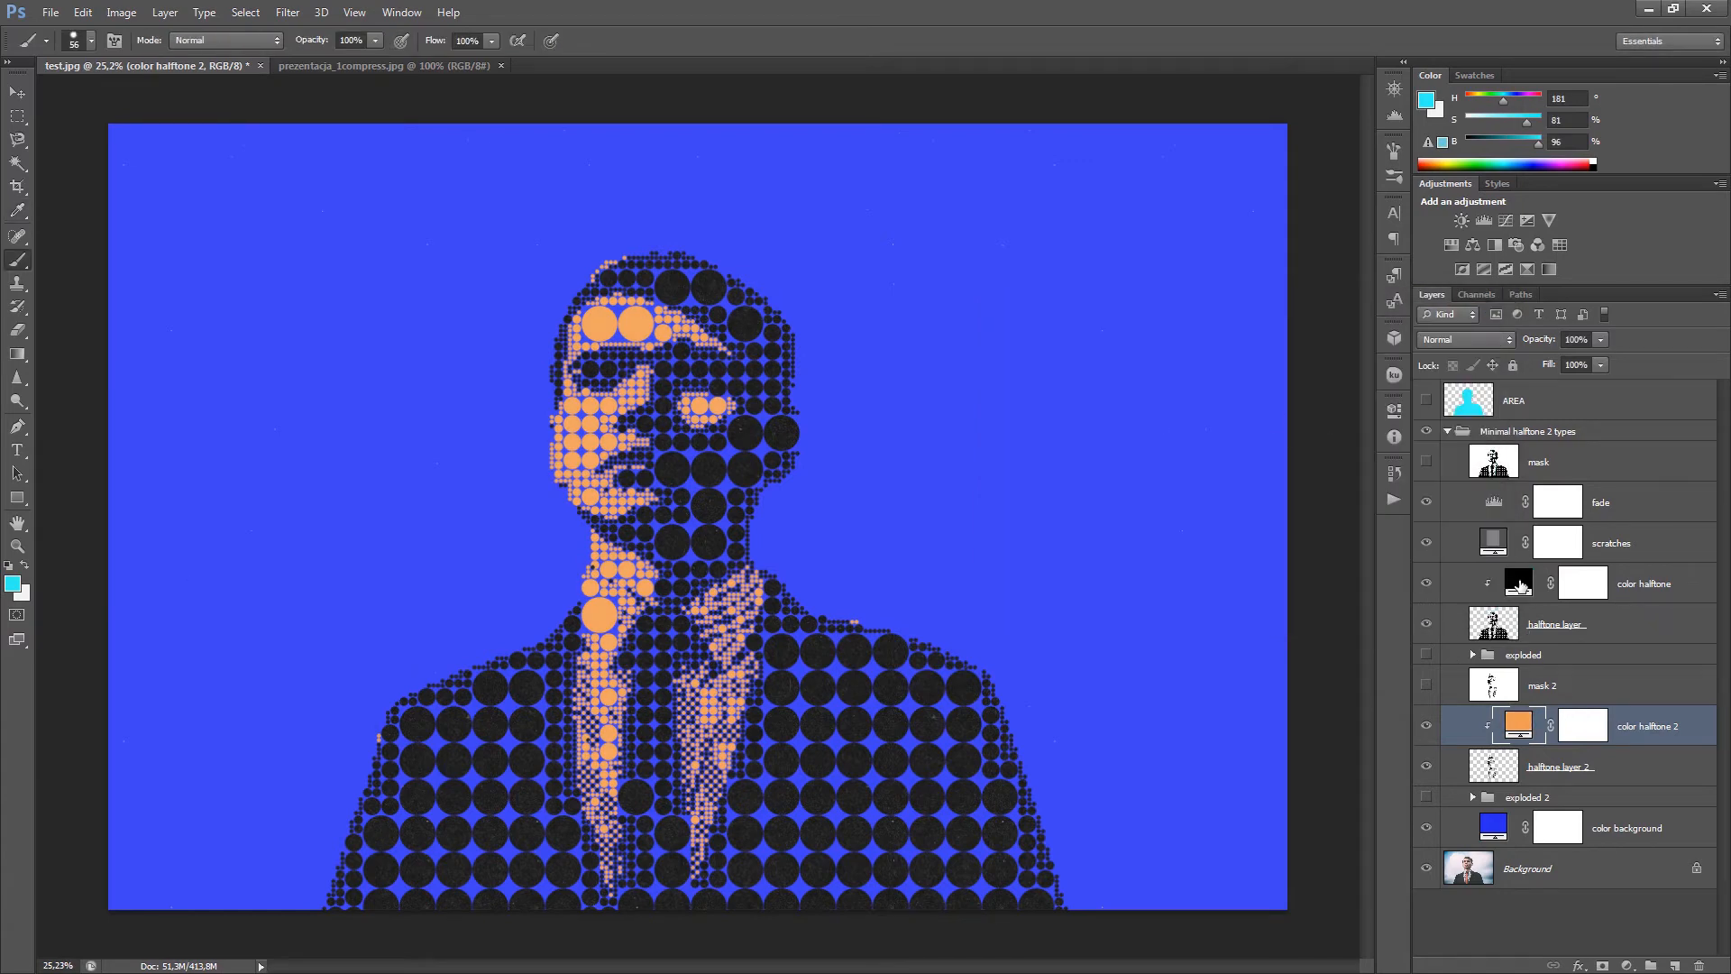
double_click(1518, 581)
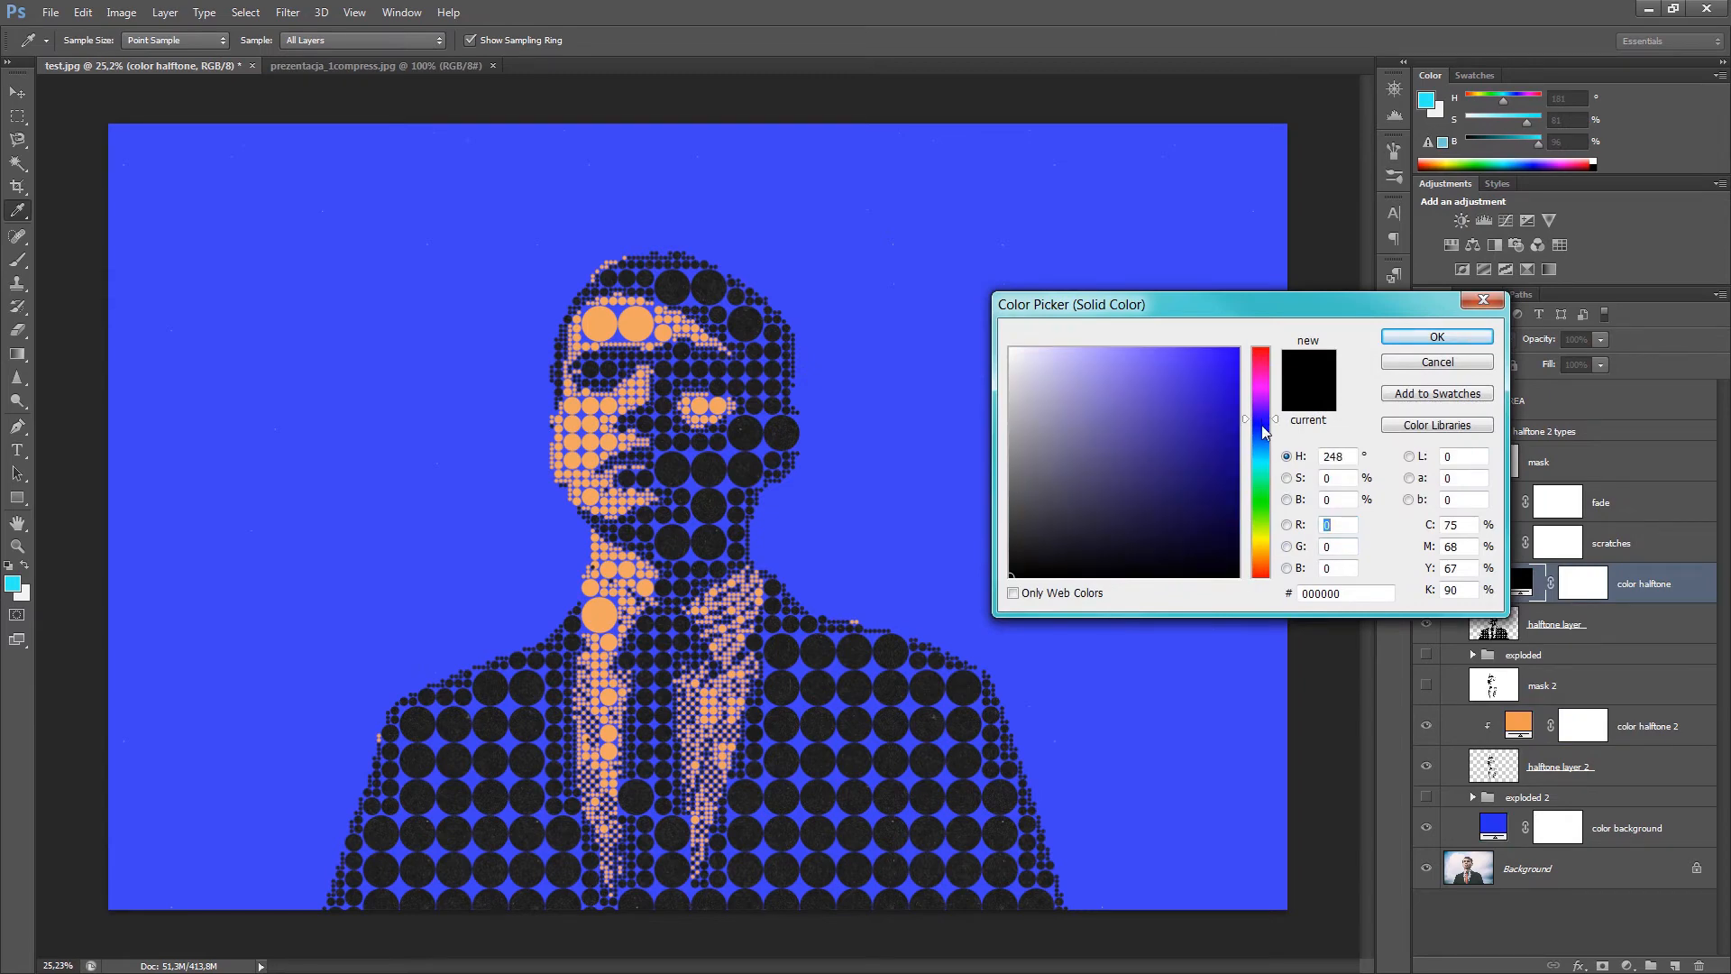
- Recolour the large halftone dots to deep navy blue (#05114e) in the Color Picker
click(1214, 401)
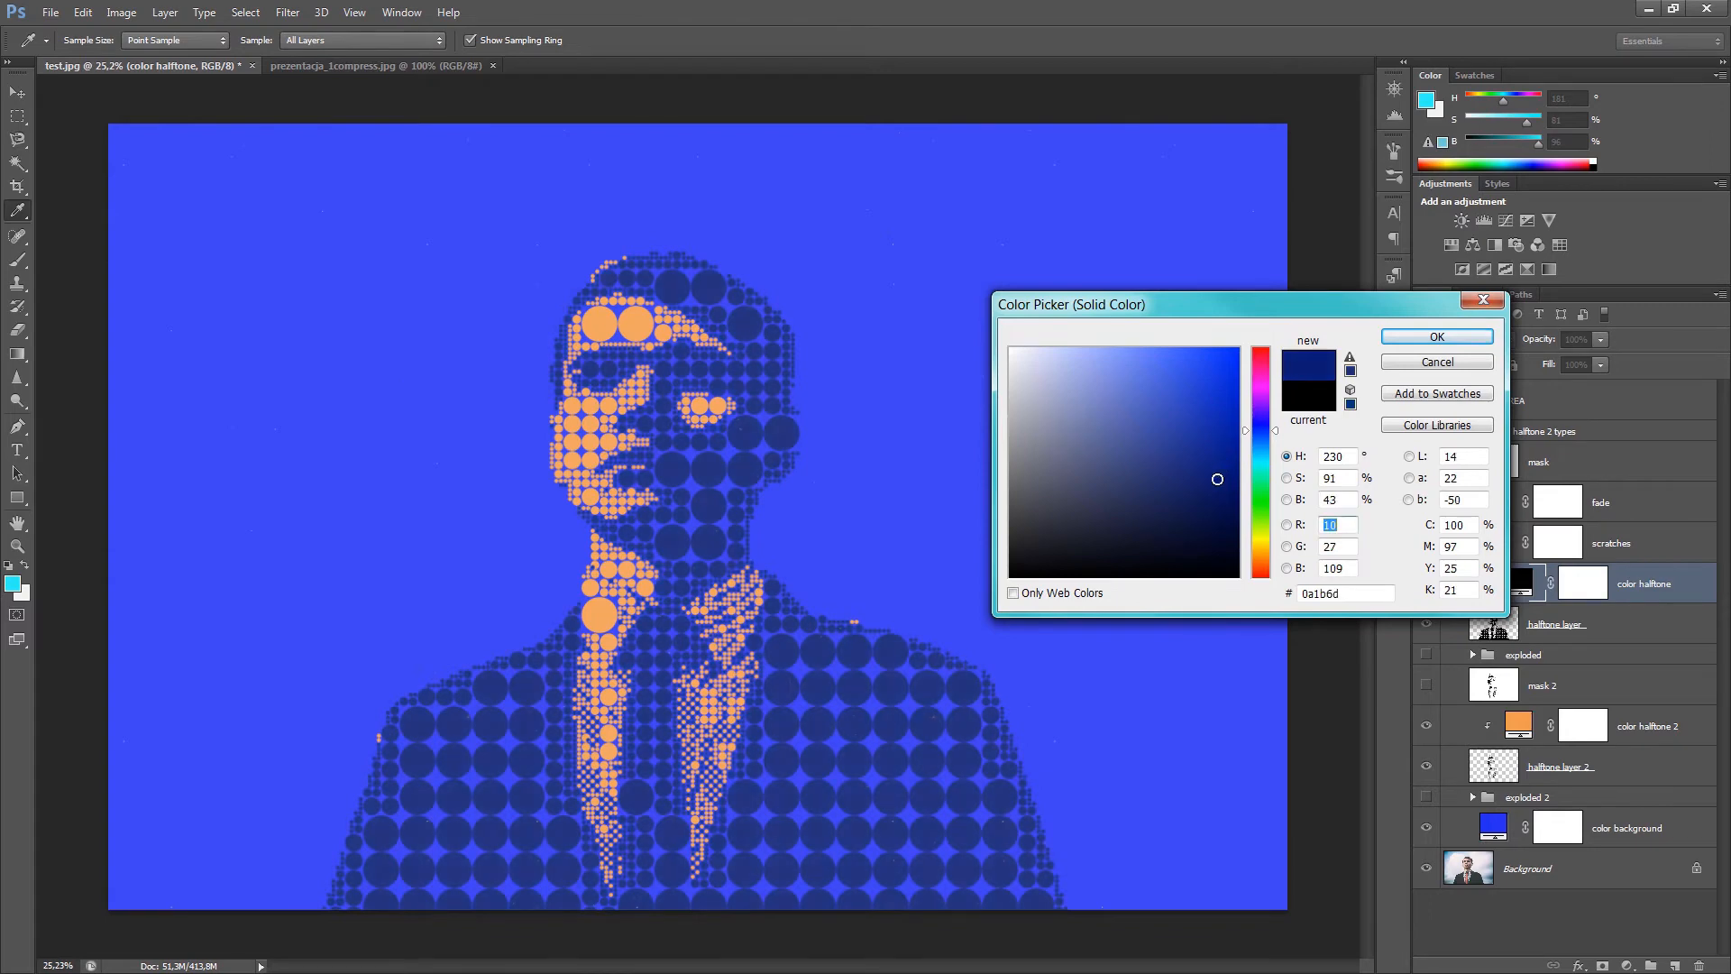
click(1220, 477)
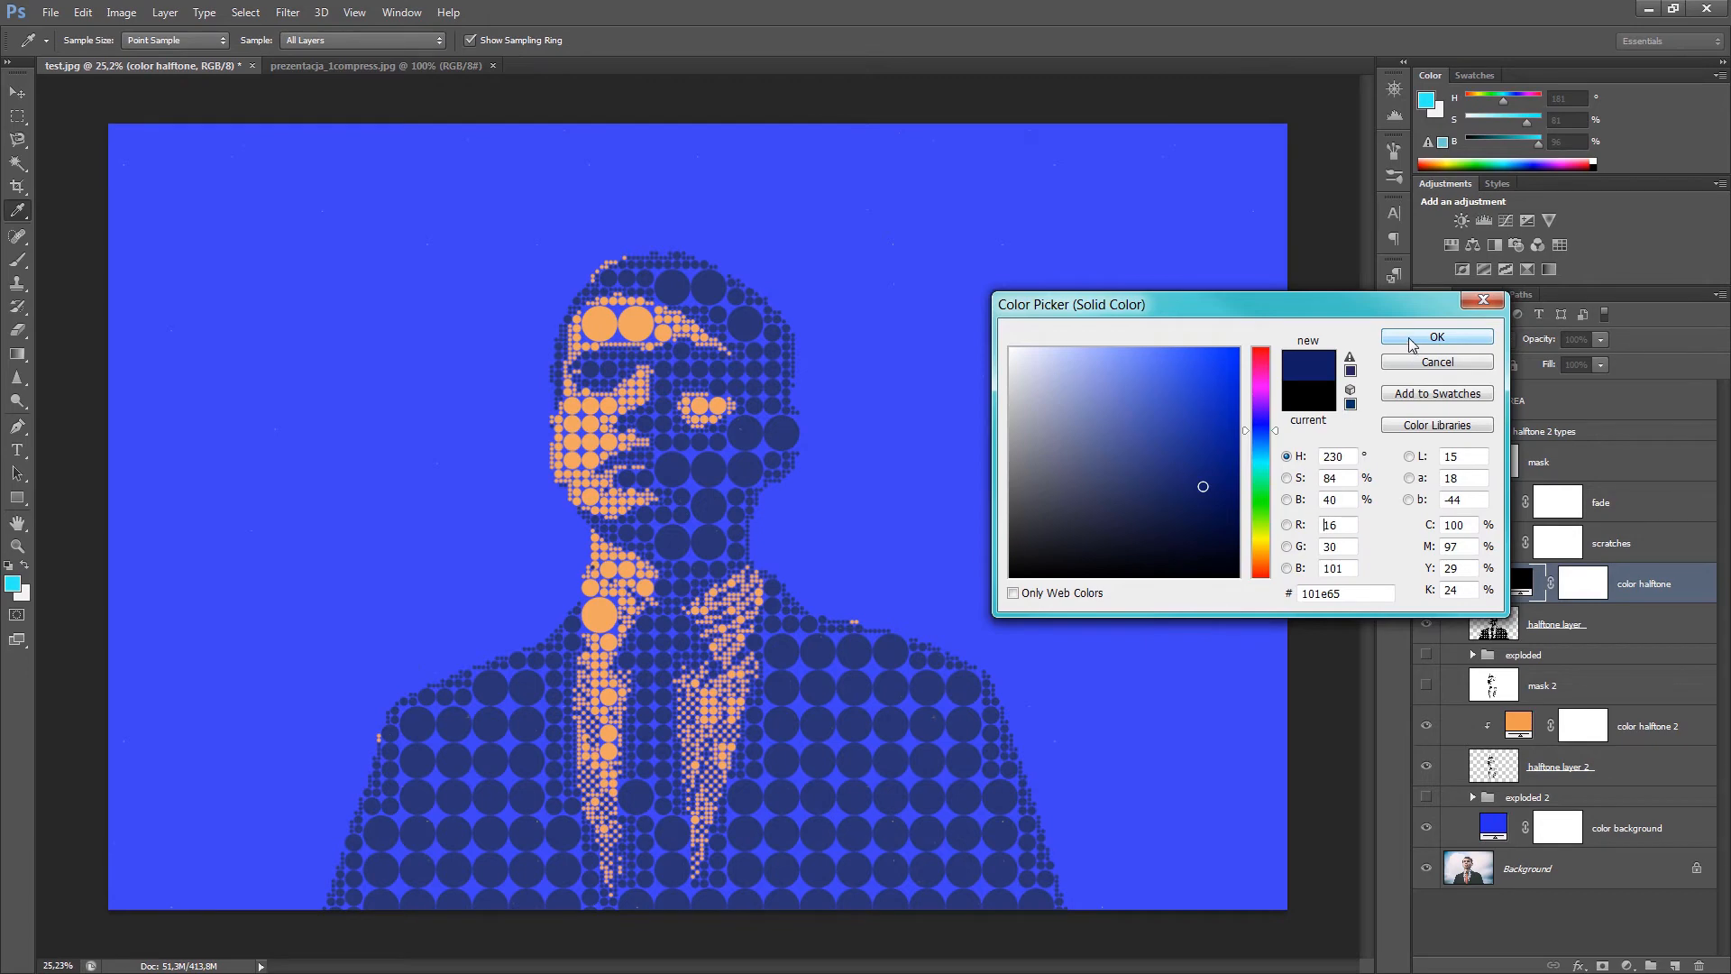
click(1225, 512)
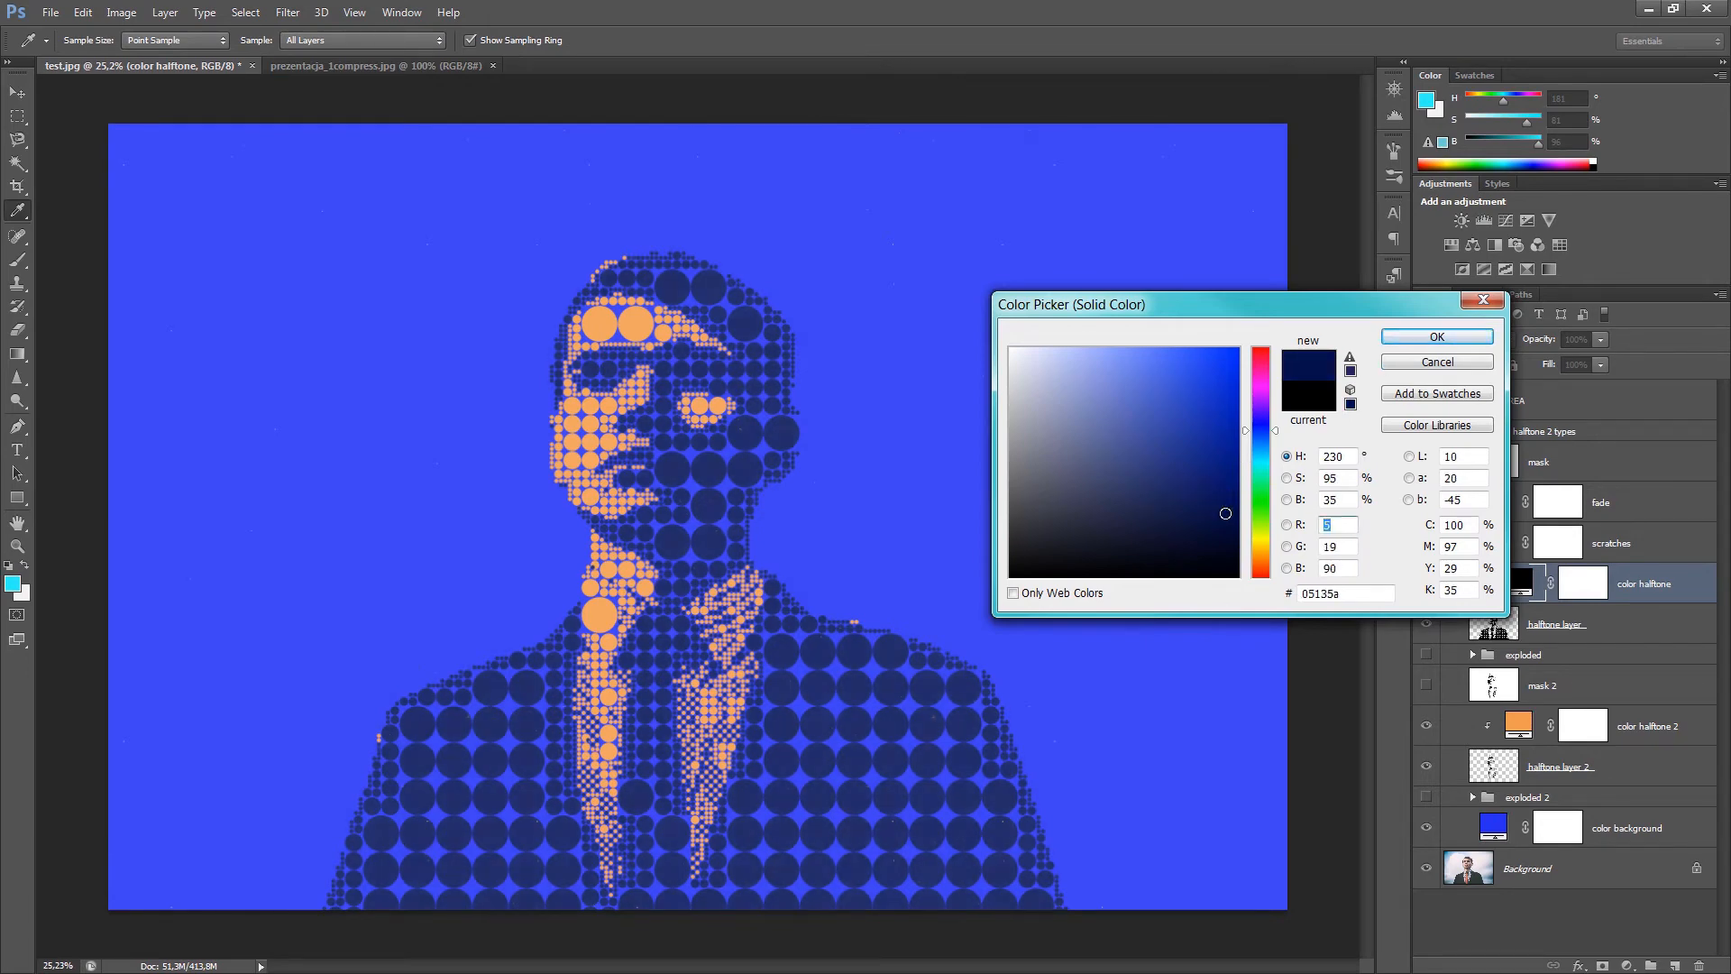
click(1224, 507)
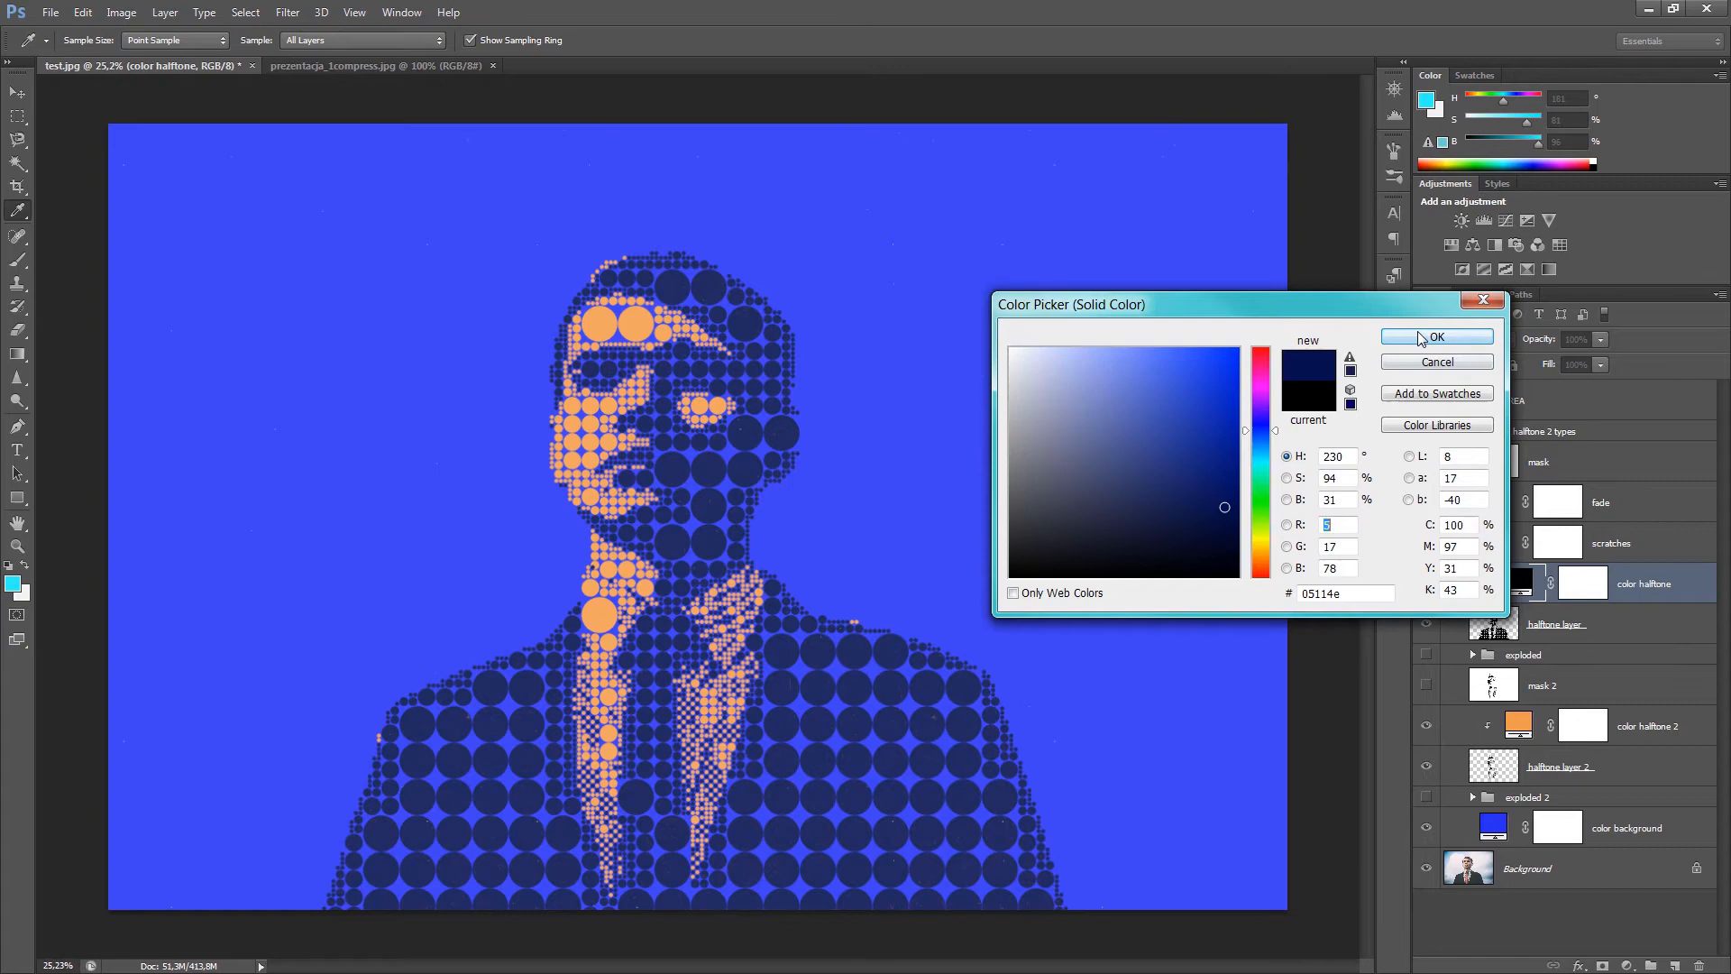
click(1437, 338)
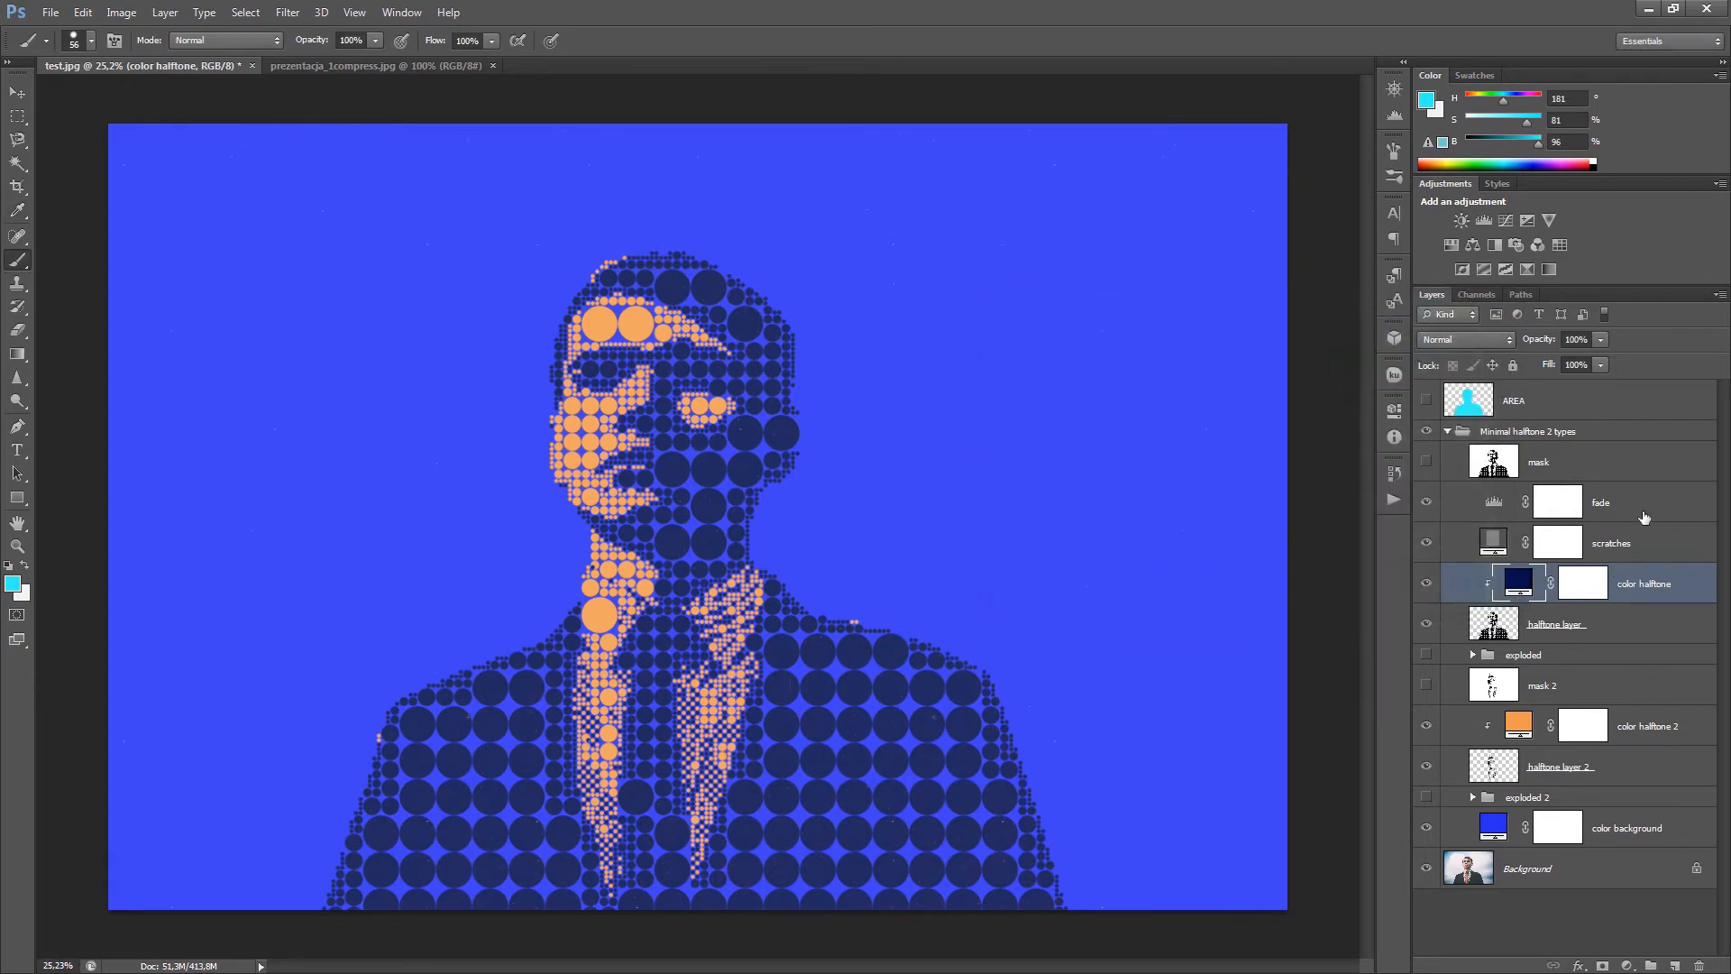
mouse_move(1641, 546)
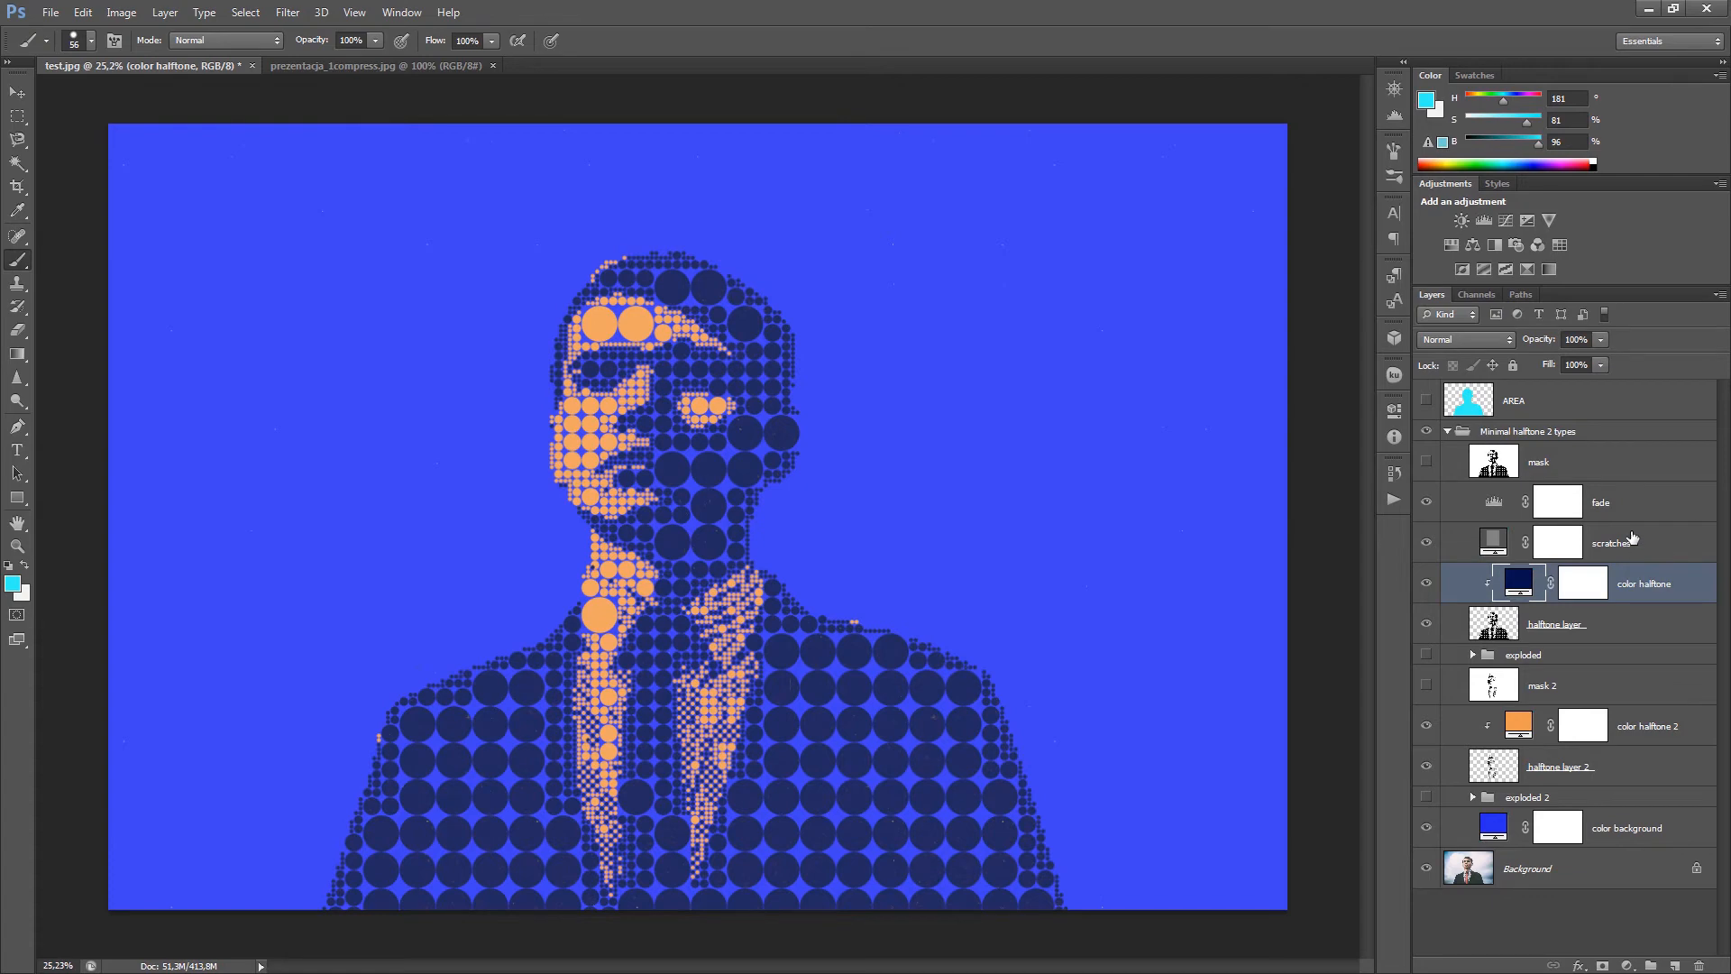
- Toggle the scratches texture layer off and back on, then fit the portrait on screen
click(1612, 542)
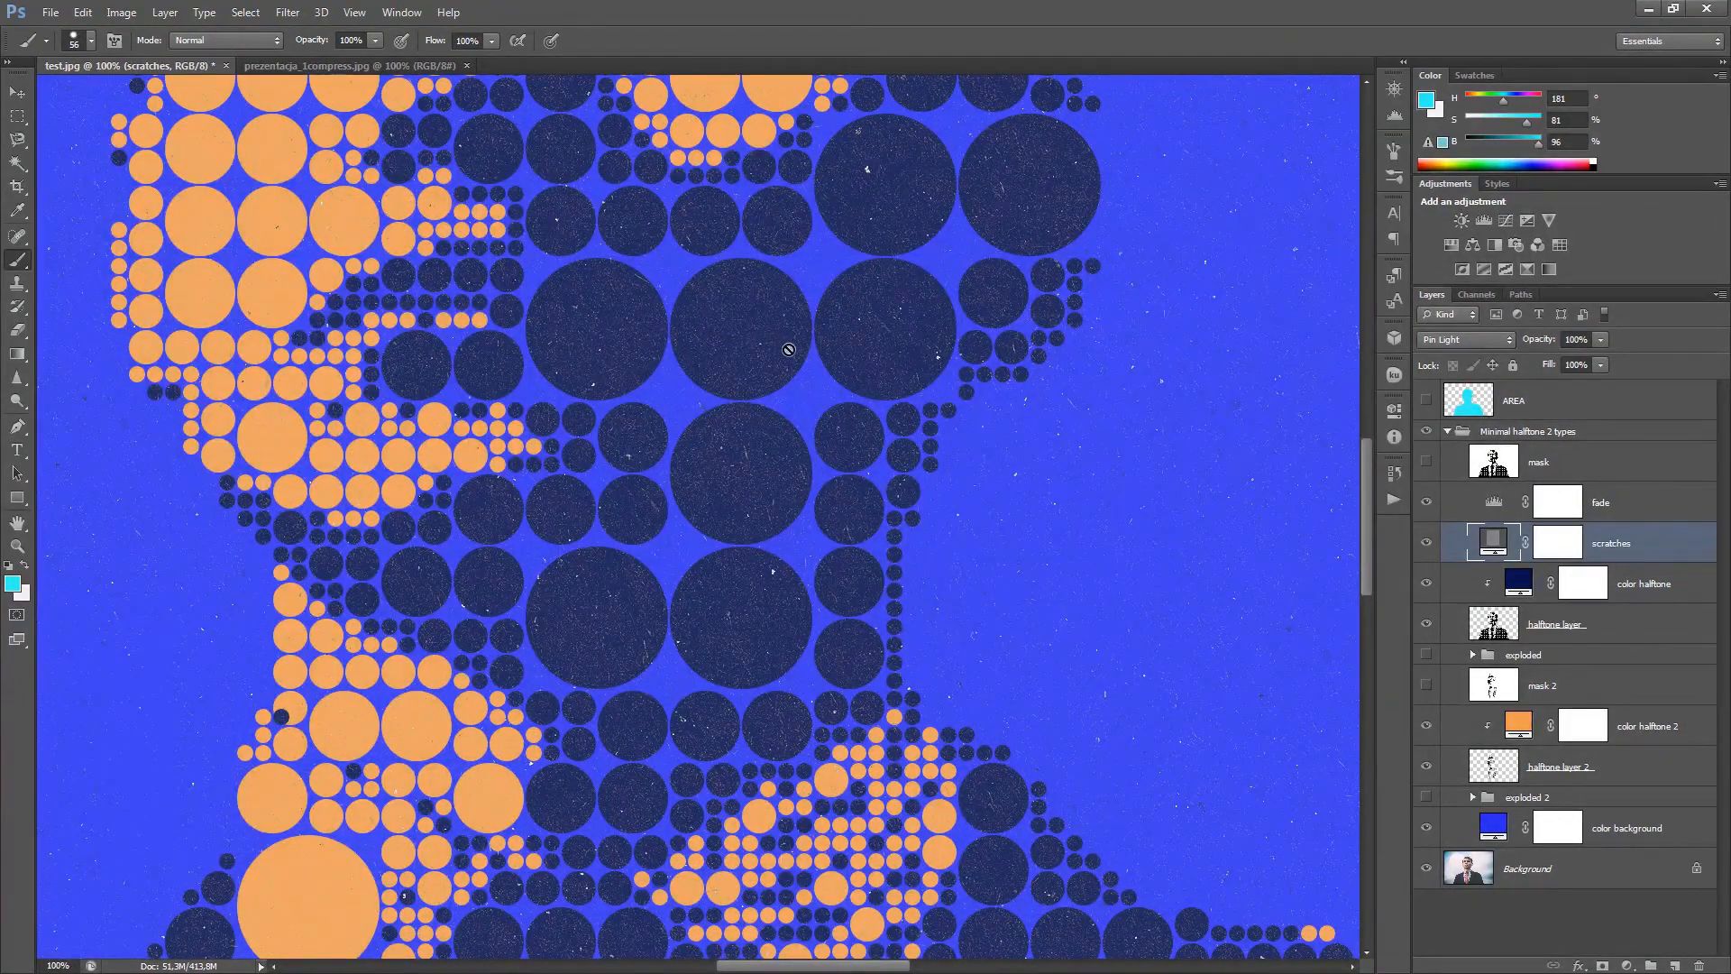
mouse_move(997, 367)
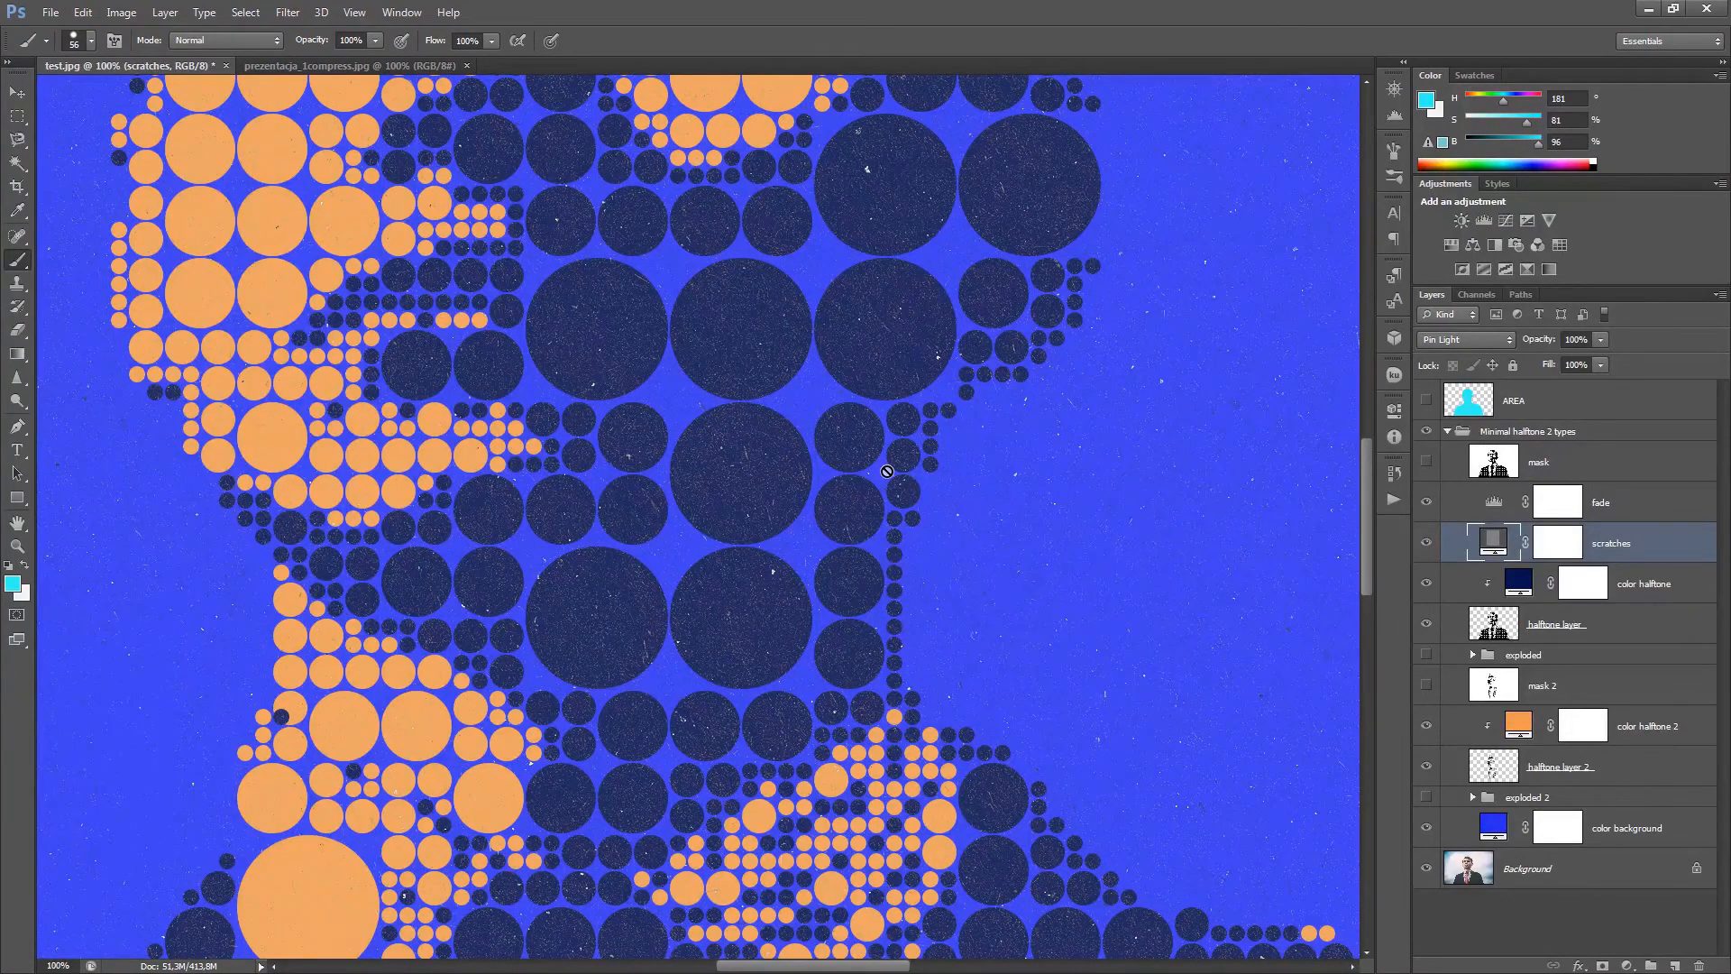
click(1426, 542)
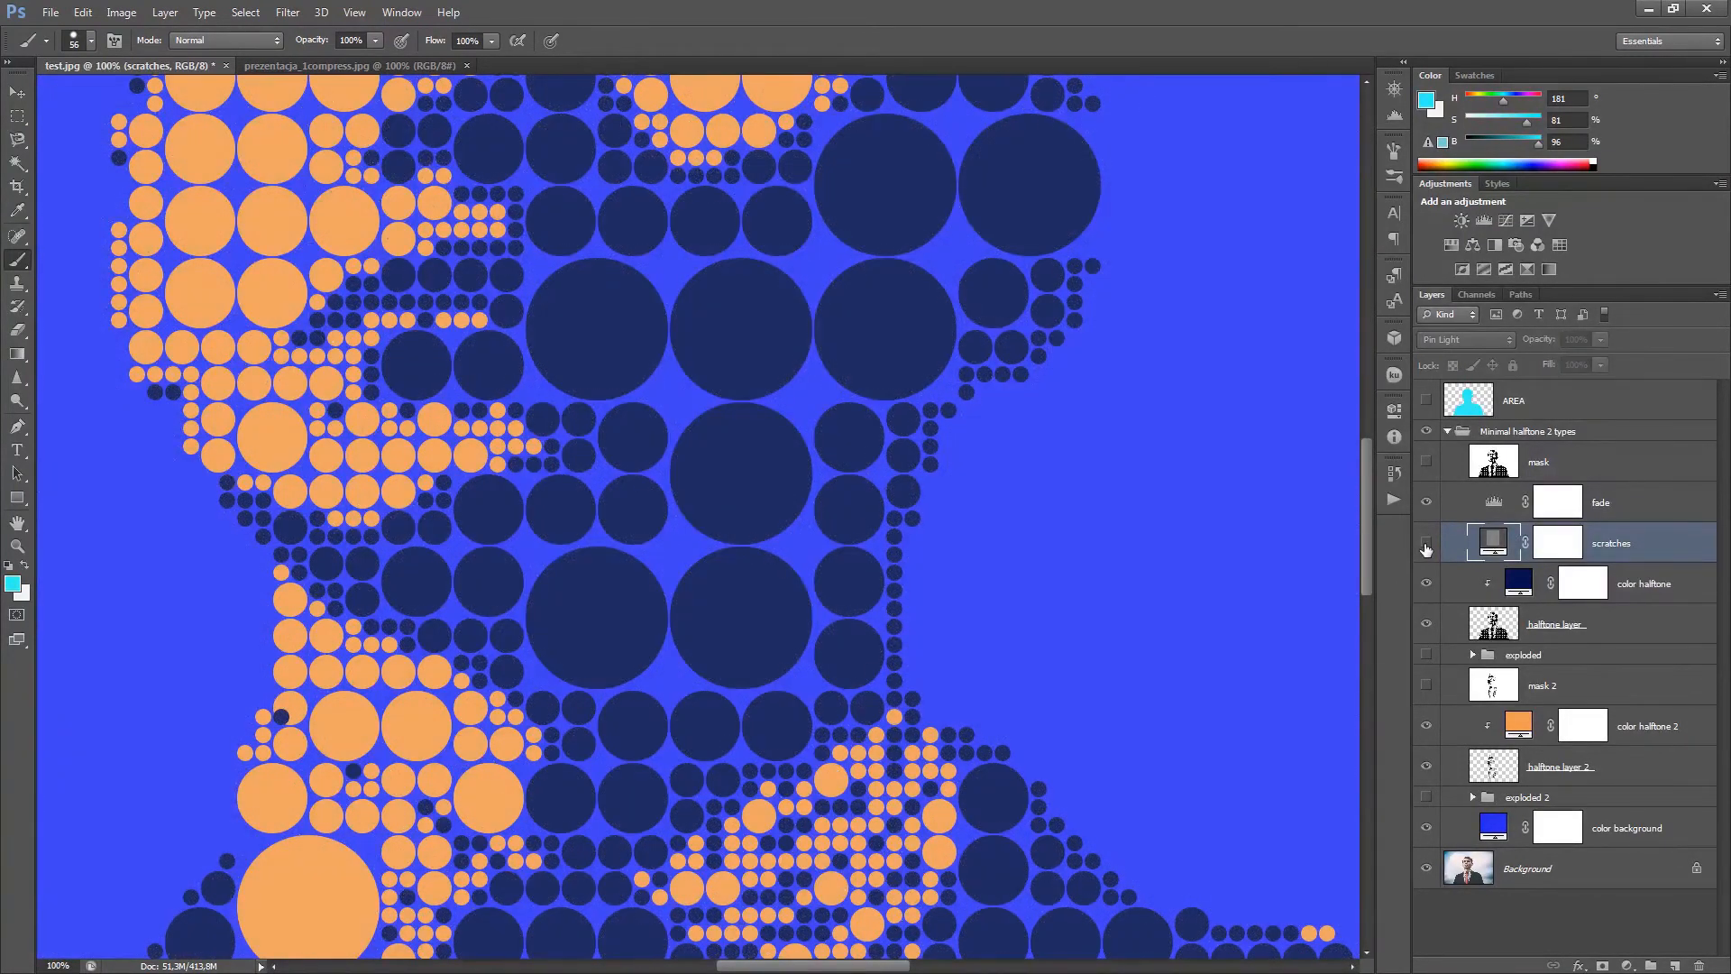
click(1425, 549)
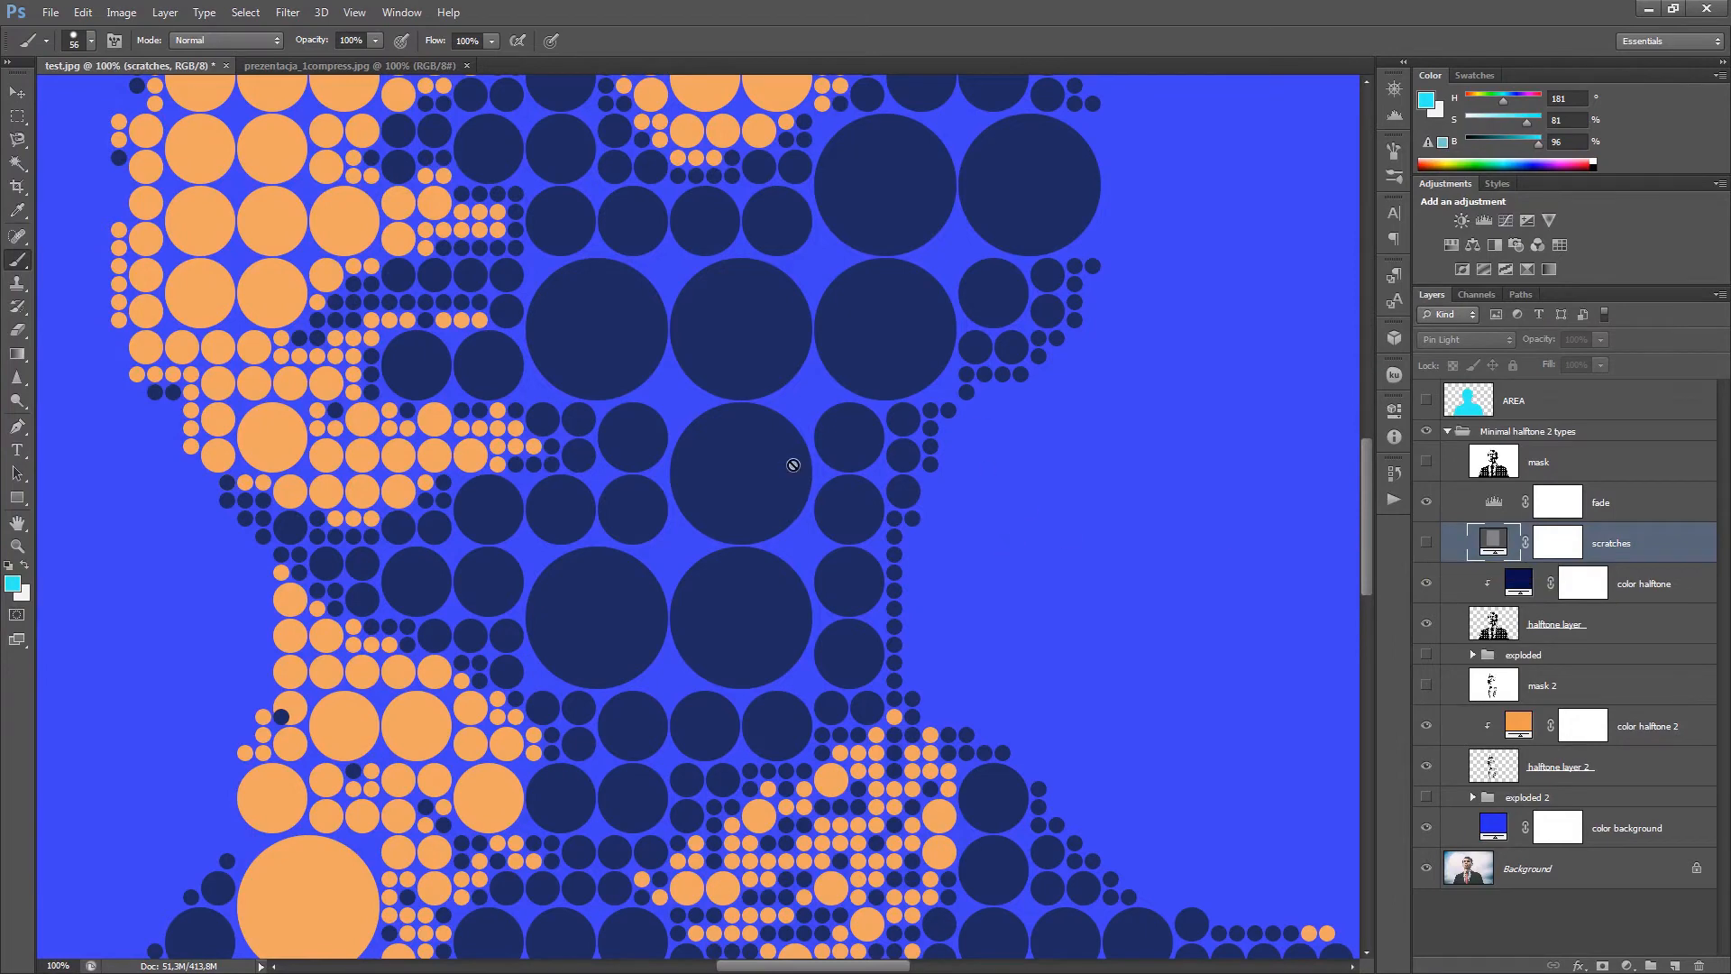
mouse_move(938, 411)
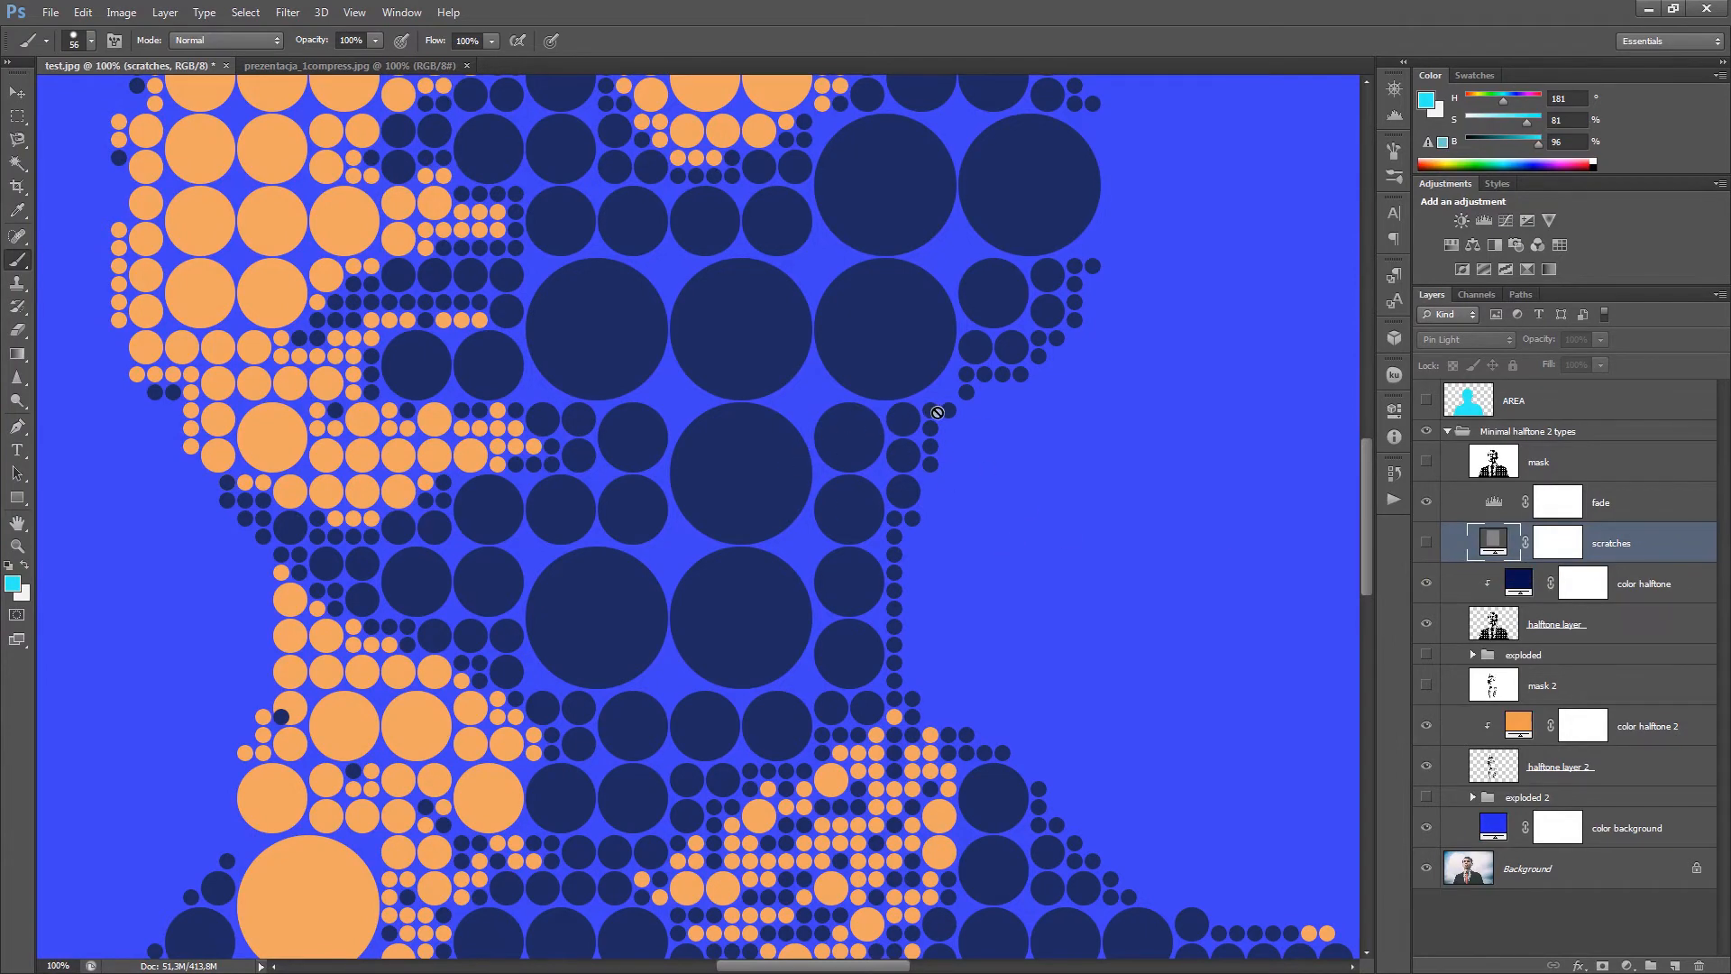
click(1427, 549)
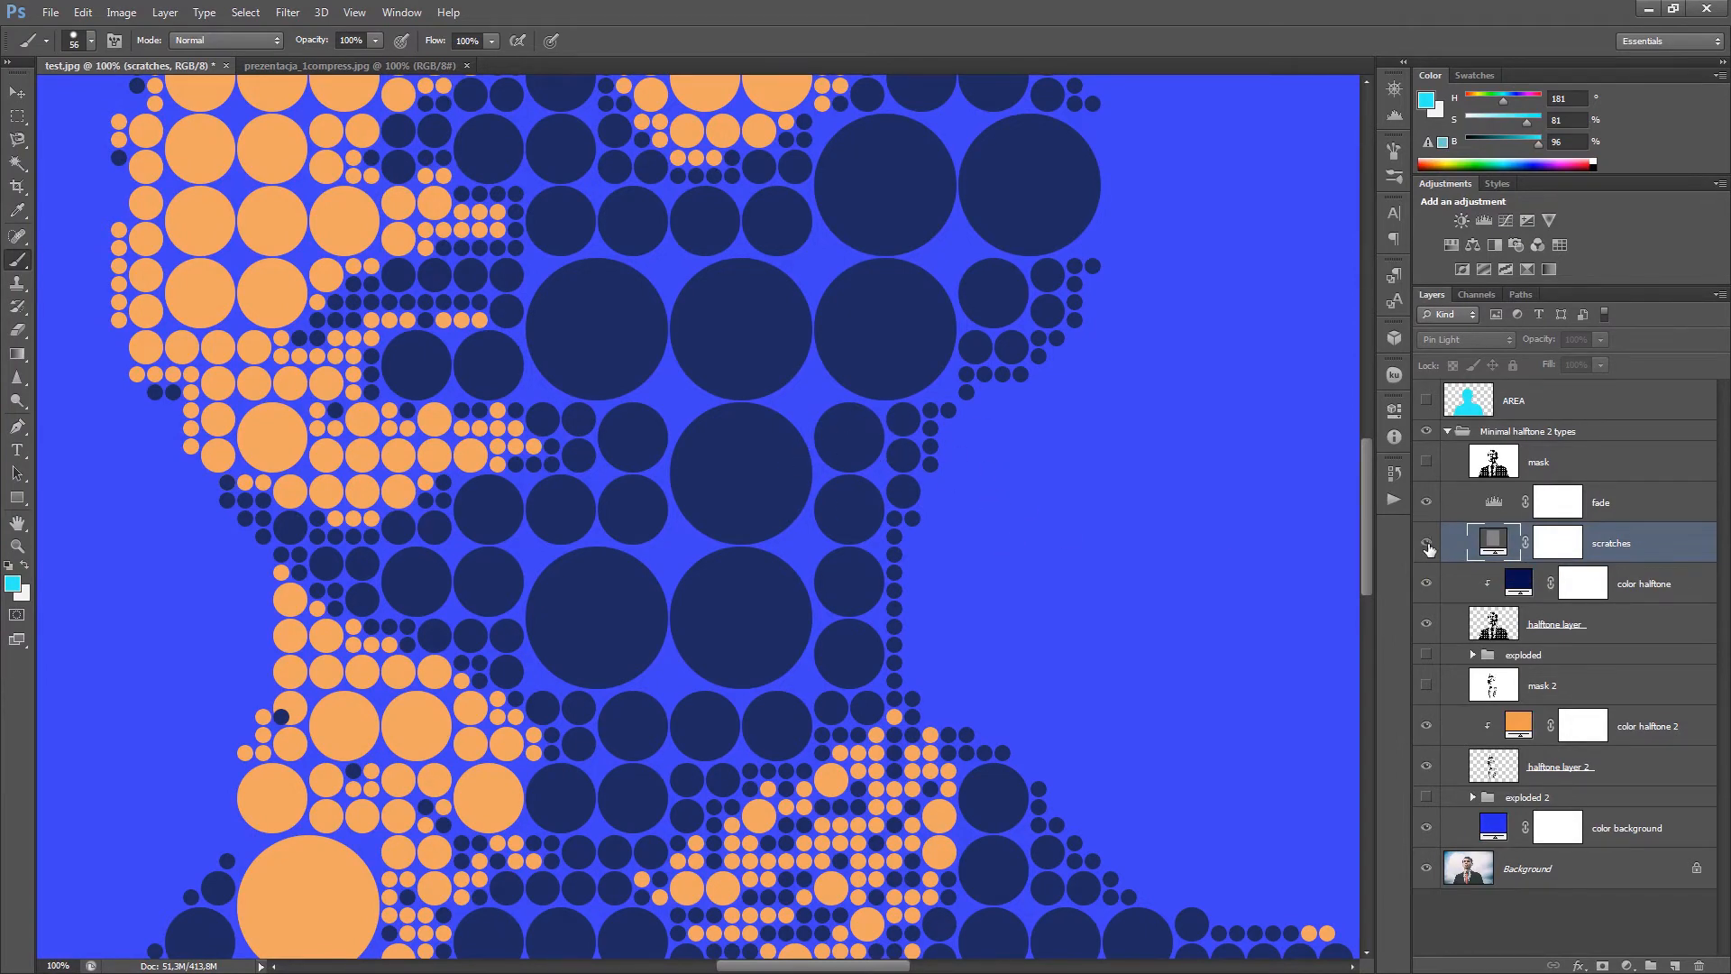
click(1426, 549)
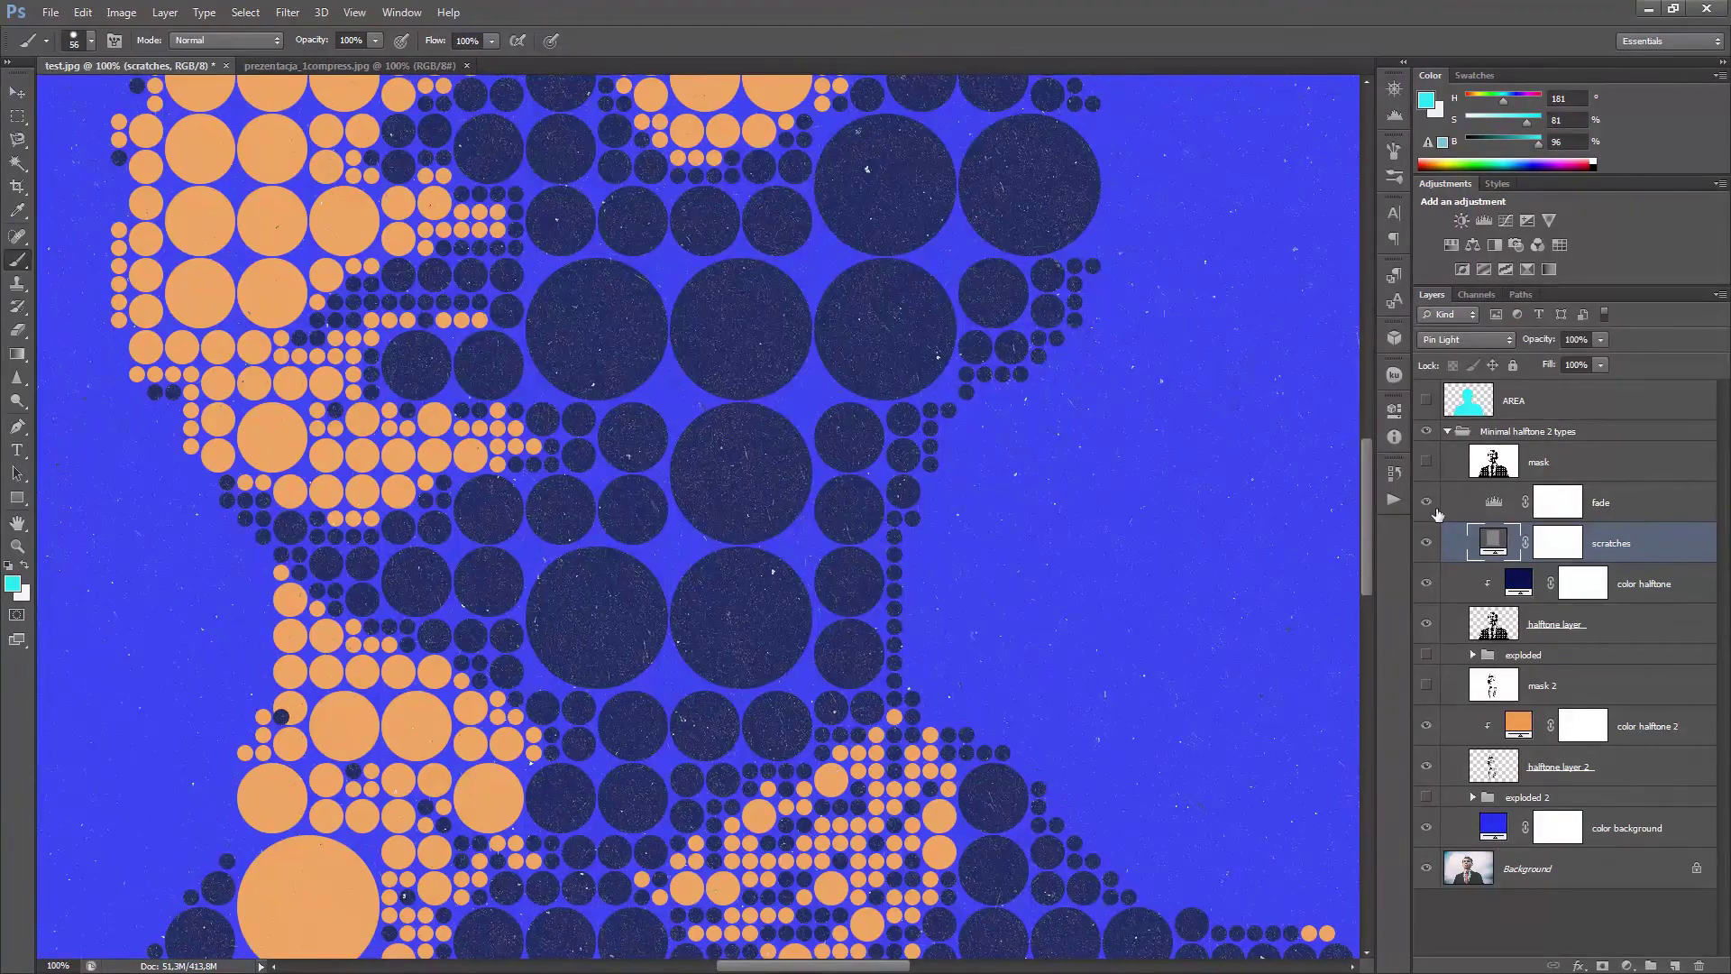
key(ctrl+0)
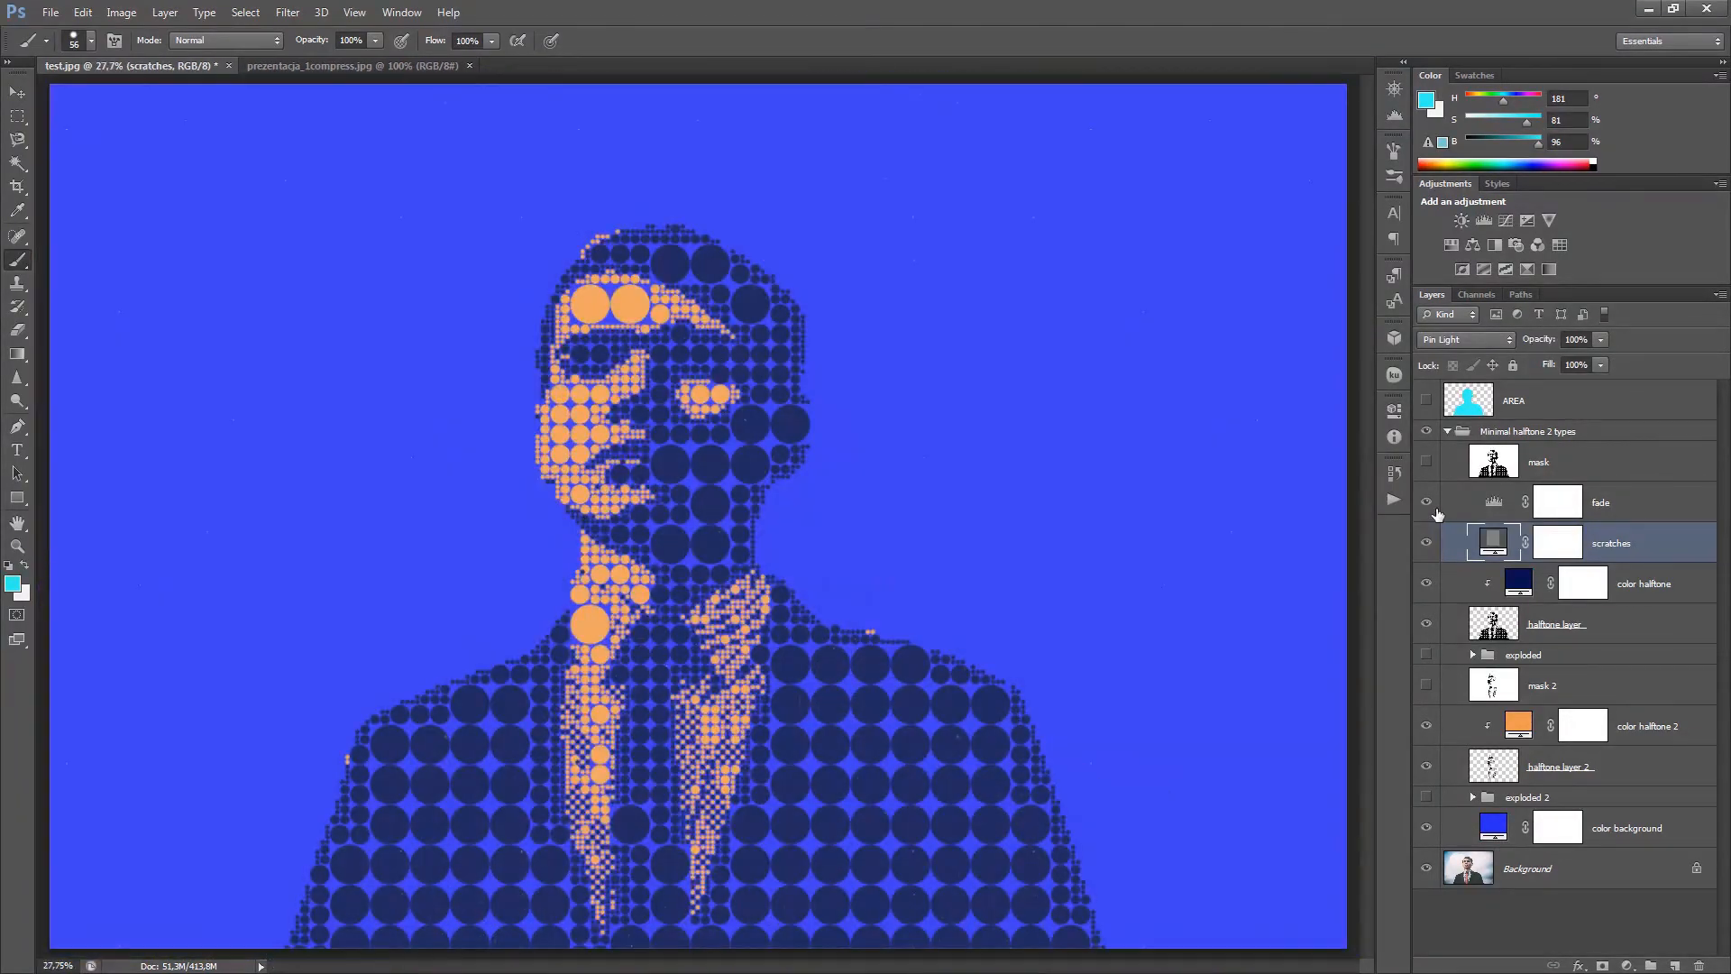
- Select the fade layer's mask and make the fade layer visible to soften the navy dots
click(1602, 502)
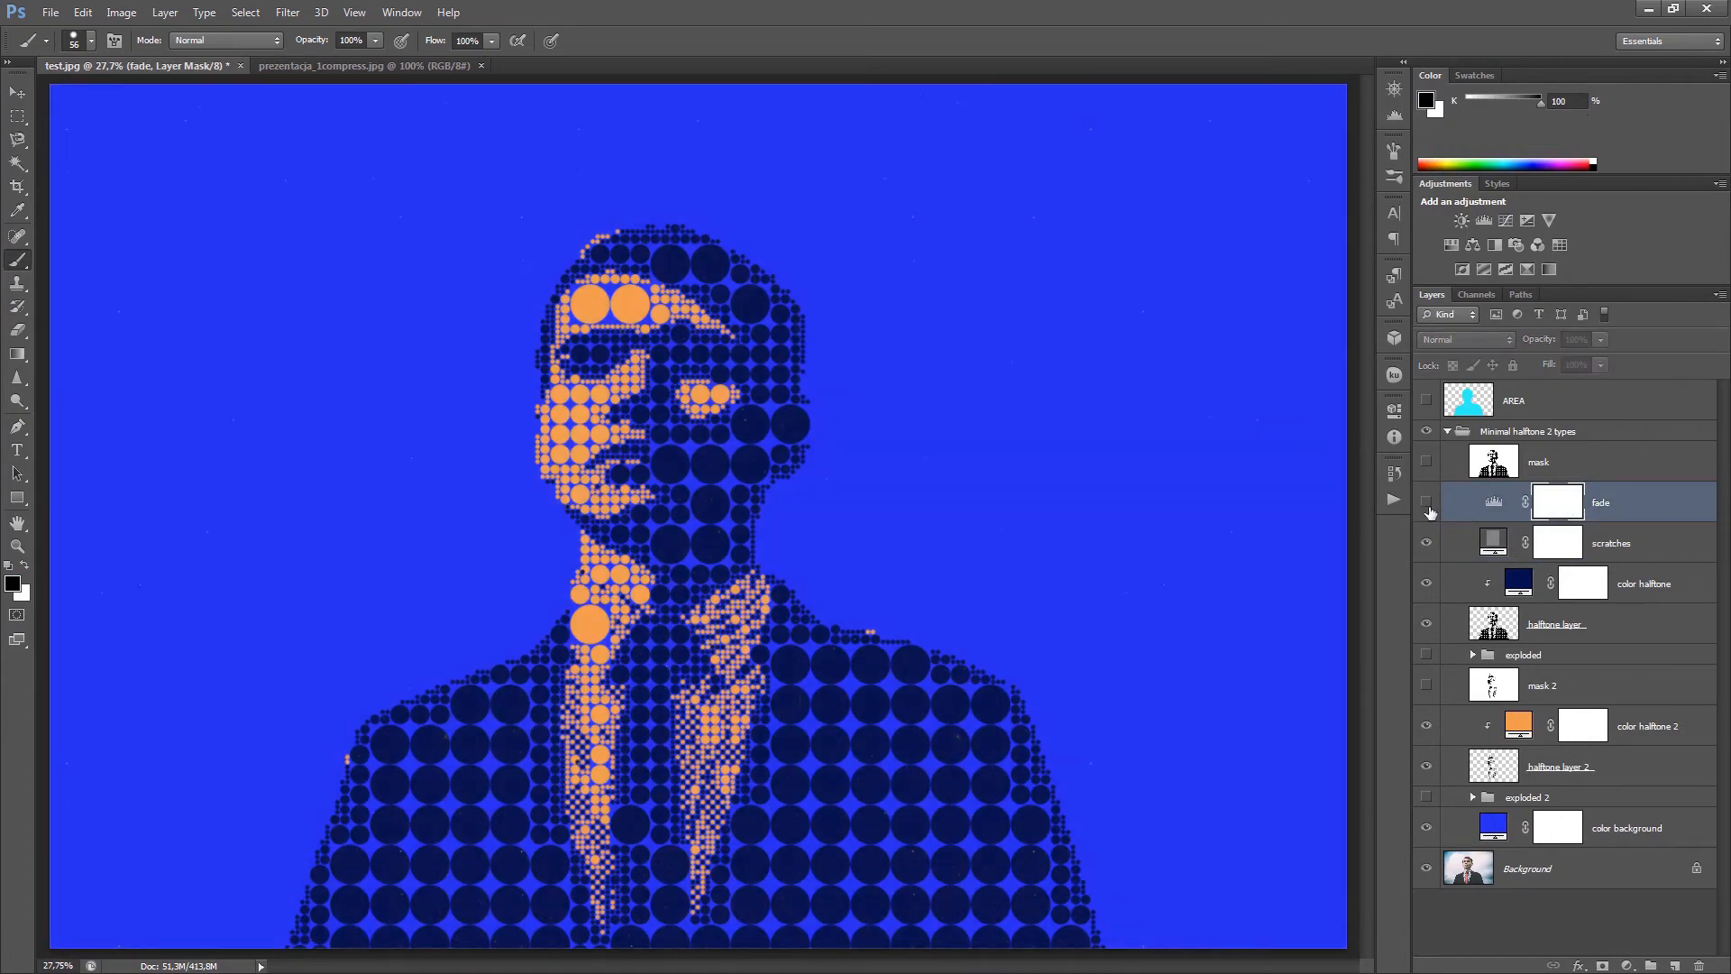
mouse_move(1427, 511)
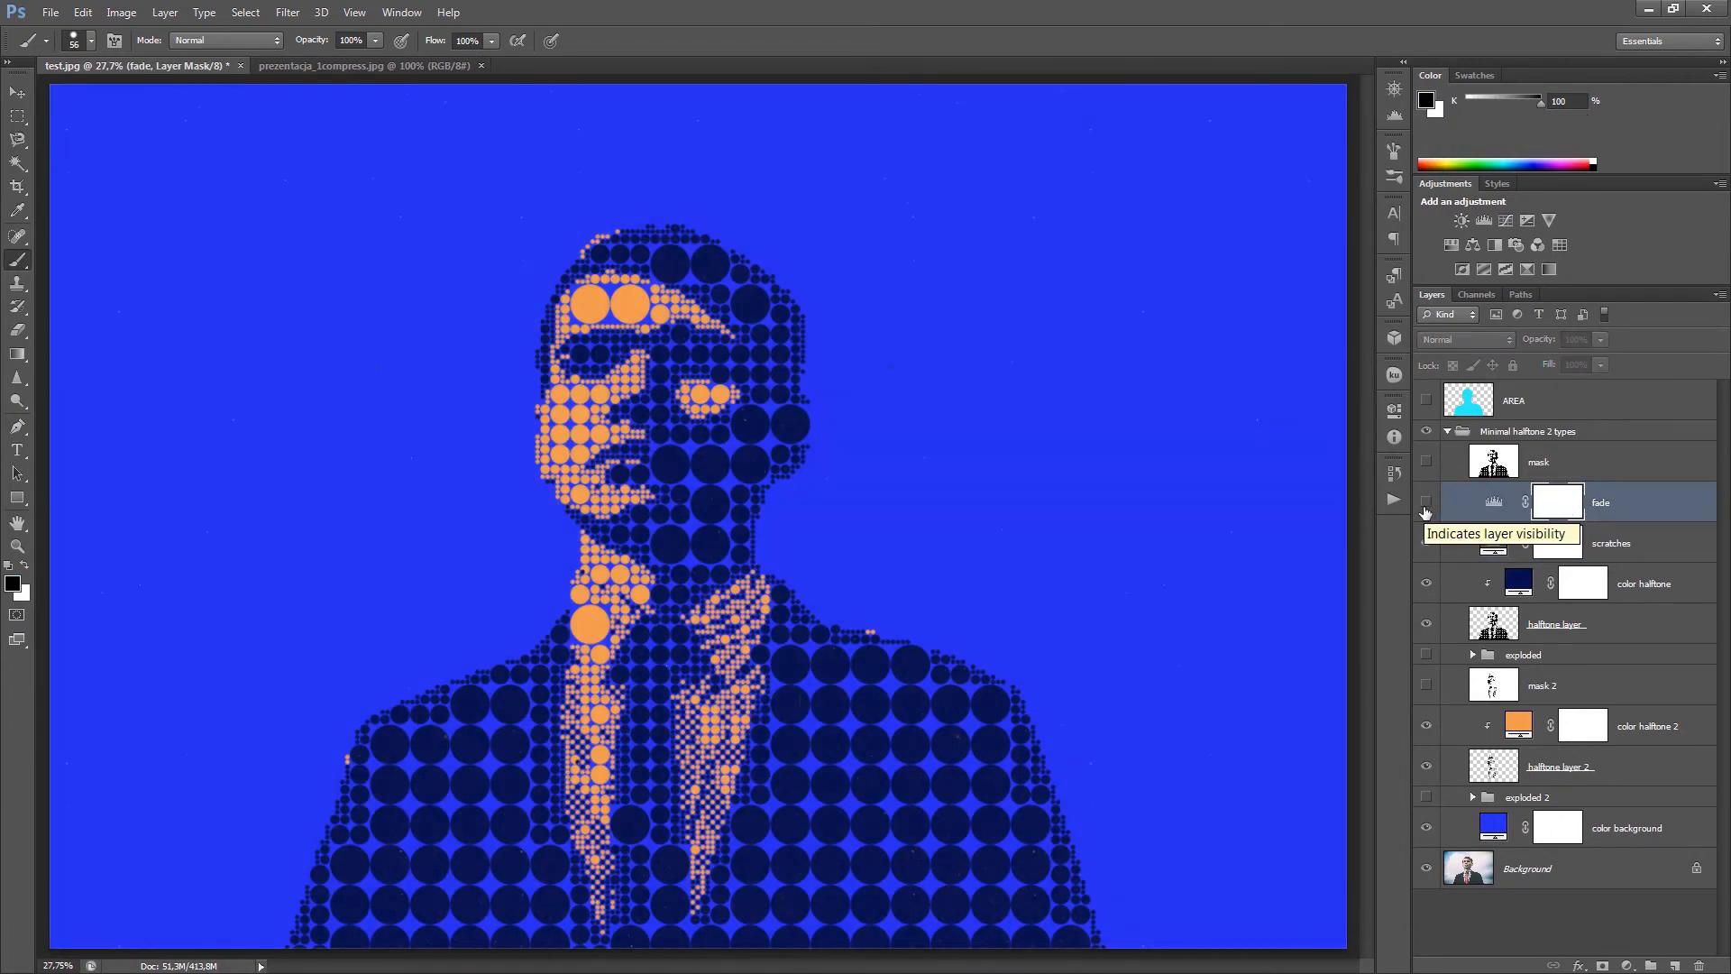
click(1425, 506)
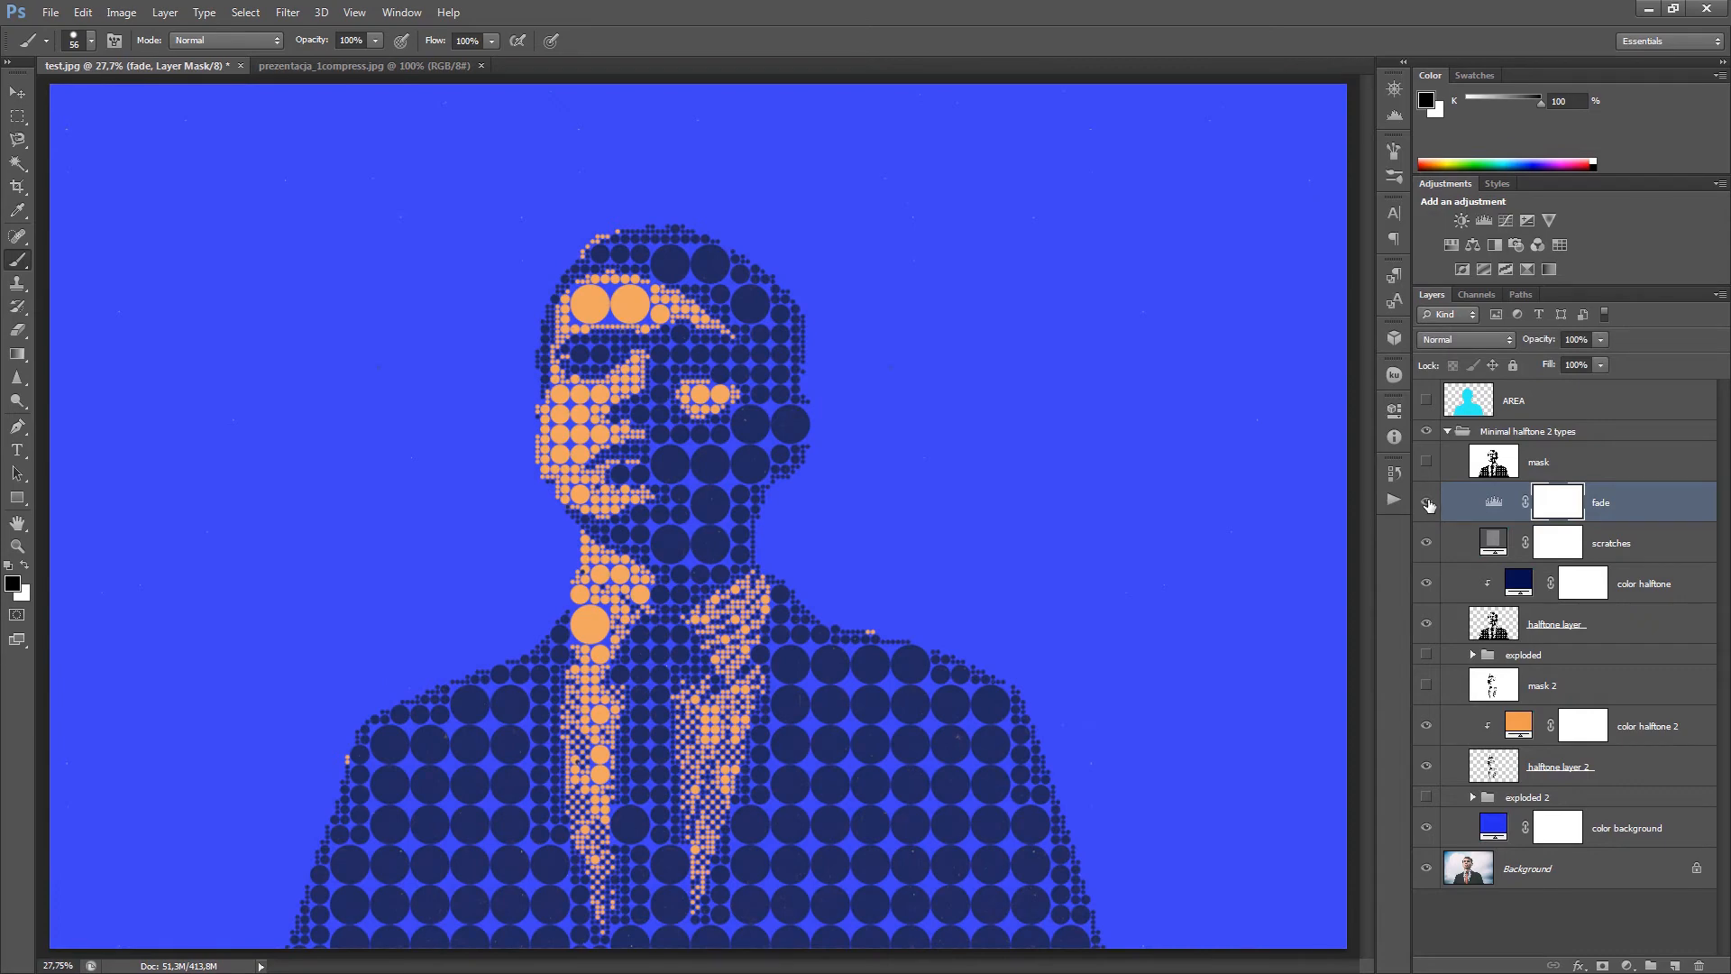
click(1428, 505)
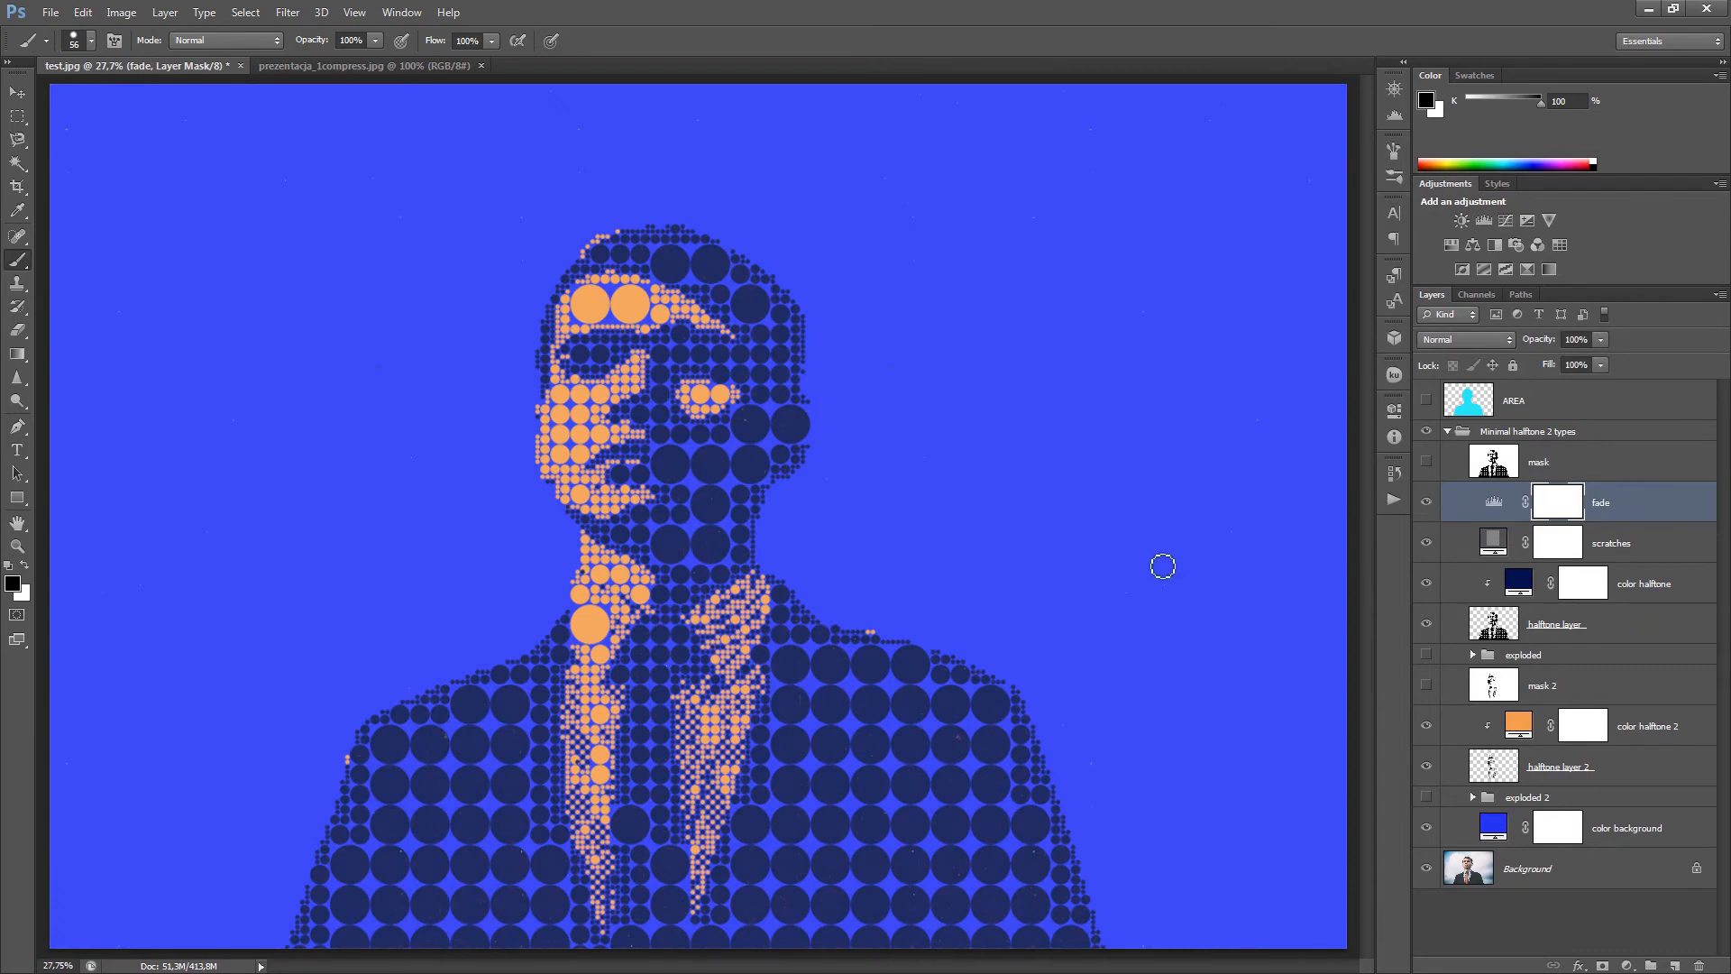
mouse_move(957, 608)
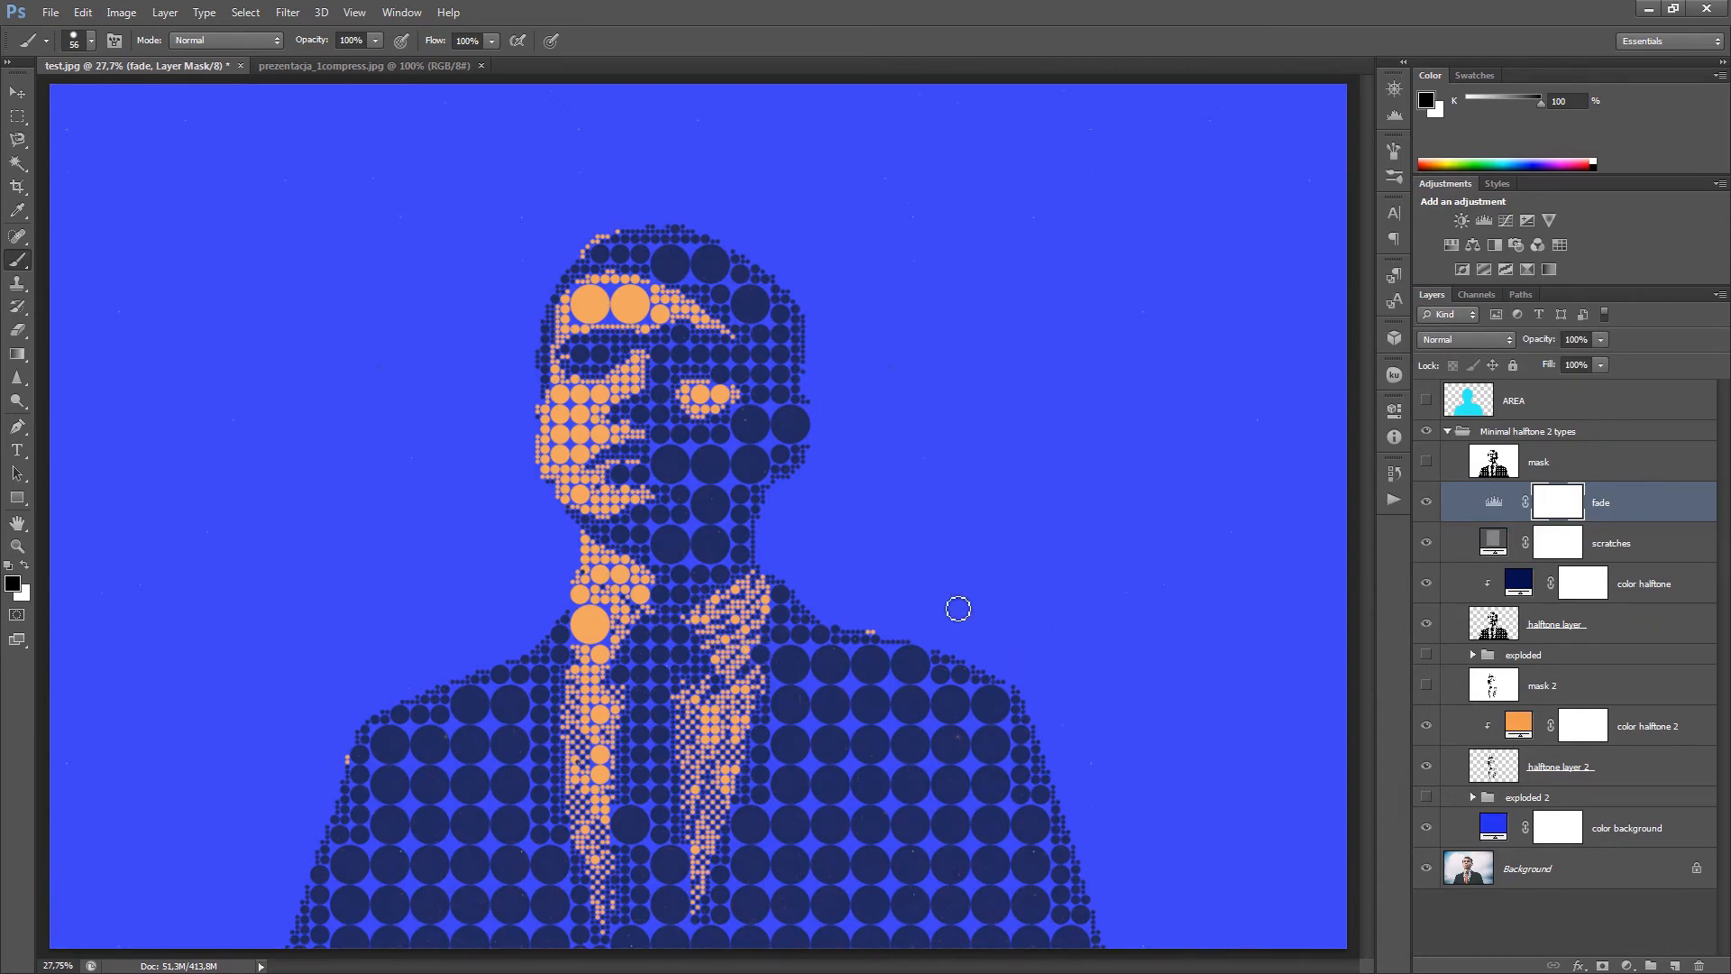
mouse_move(1028, 596)
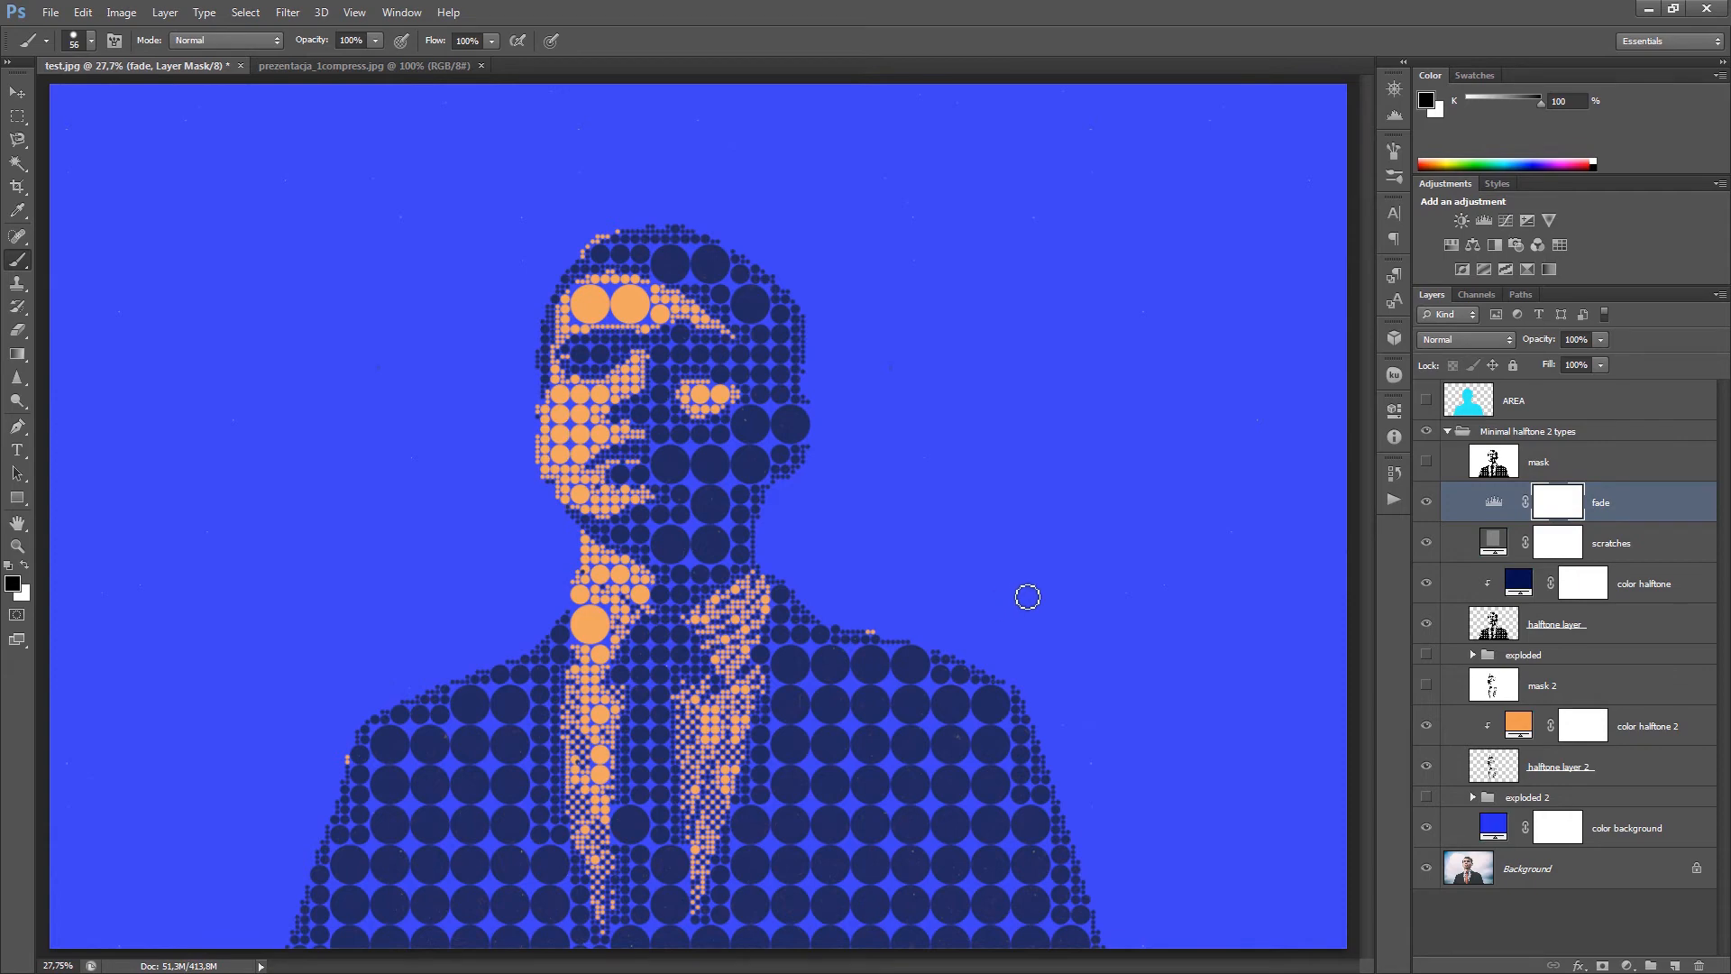
mouse_move(811, 591)
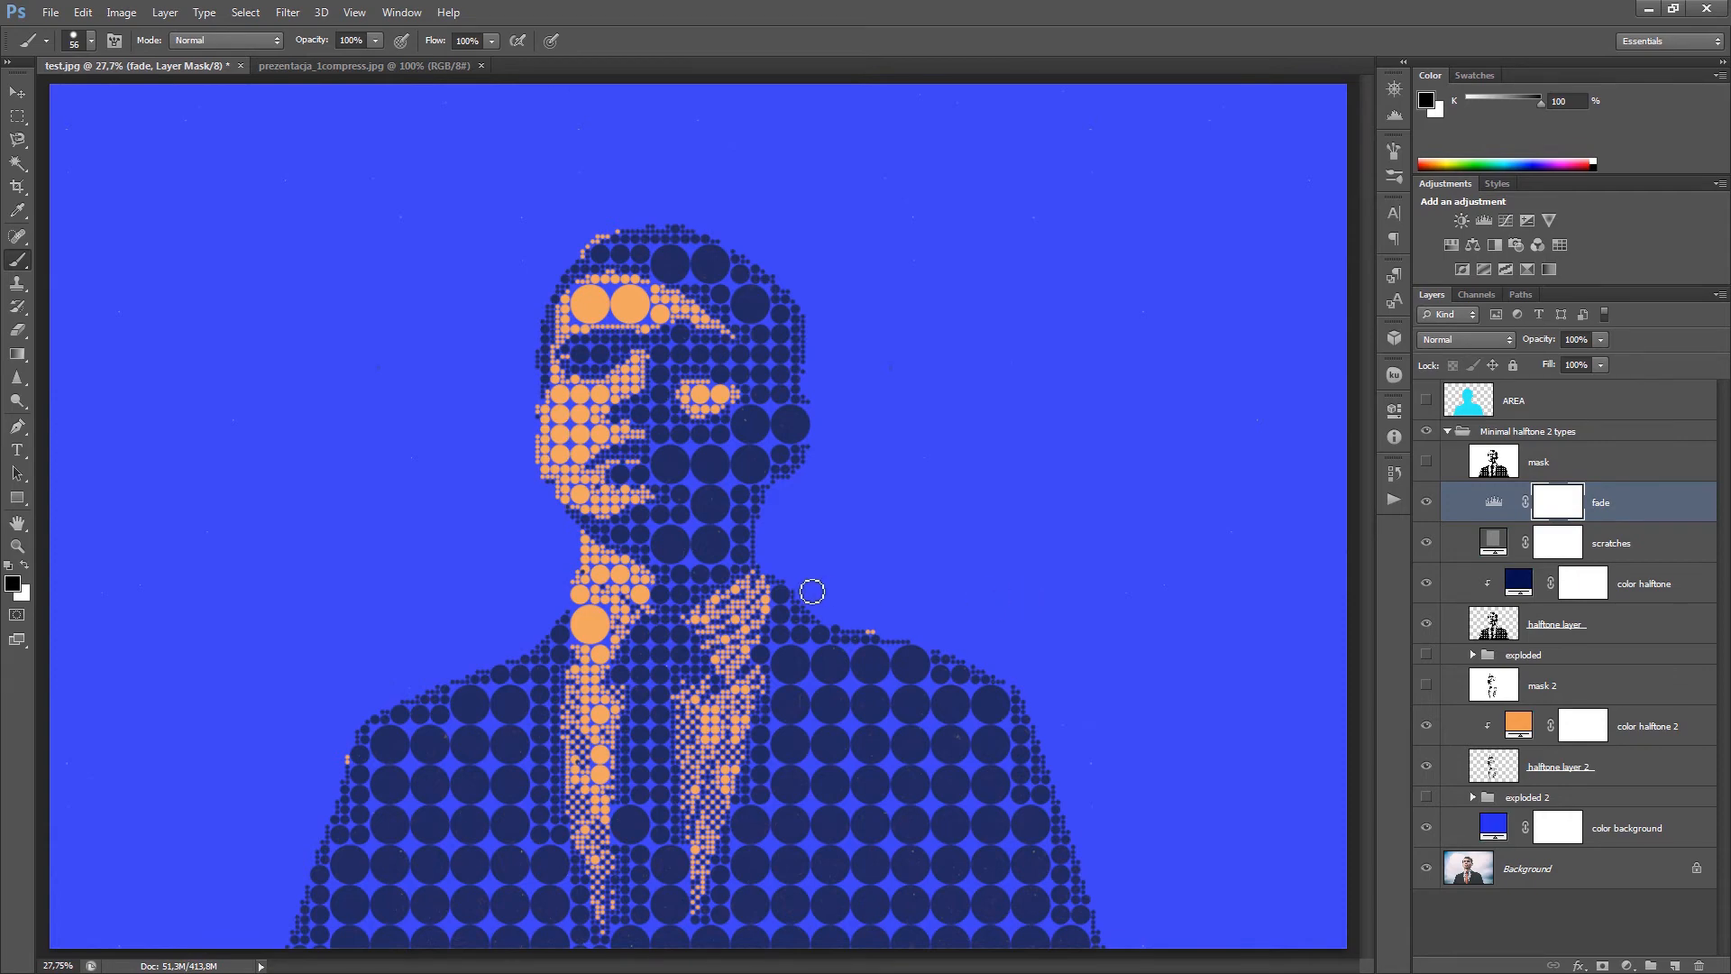
mouse_move(1642, 545)
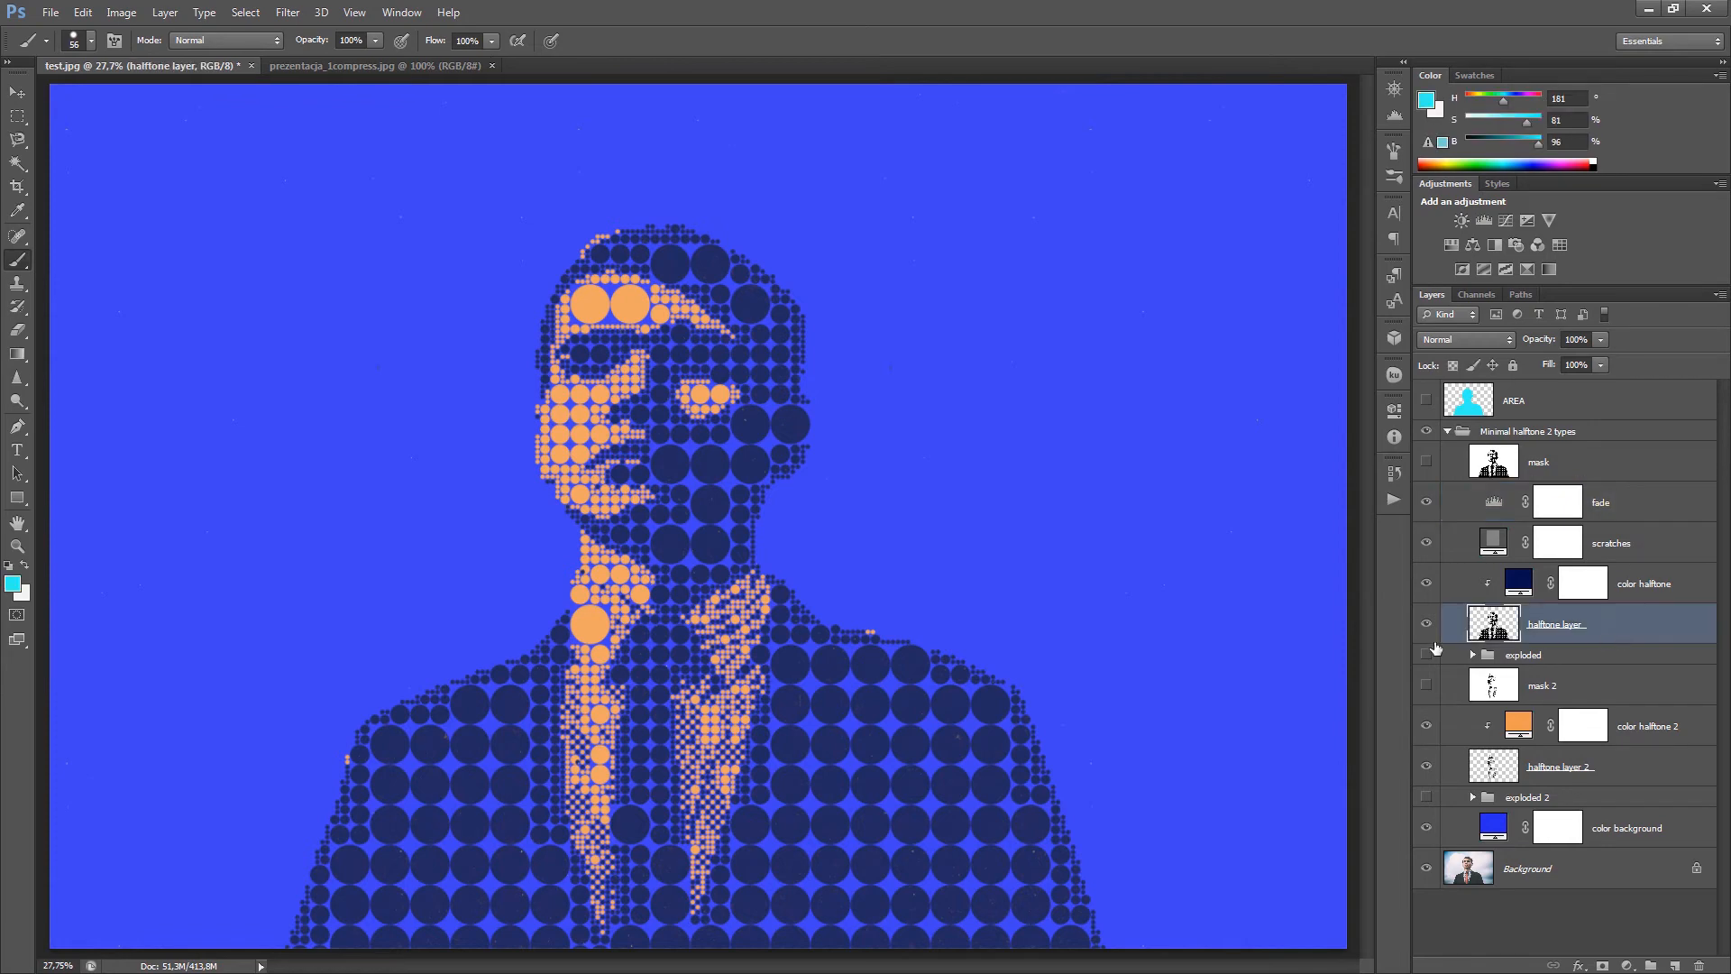
- Hide the orange 'color halftone 2' dot layer
click(1425, 767)
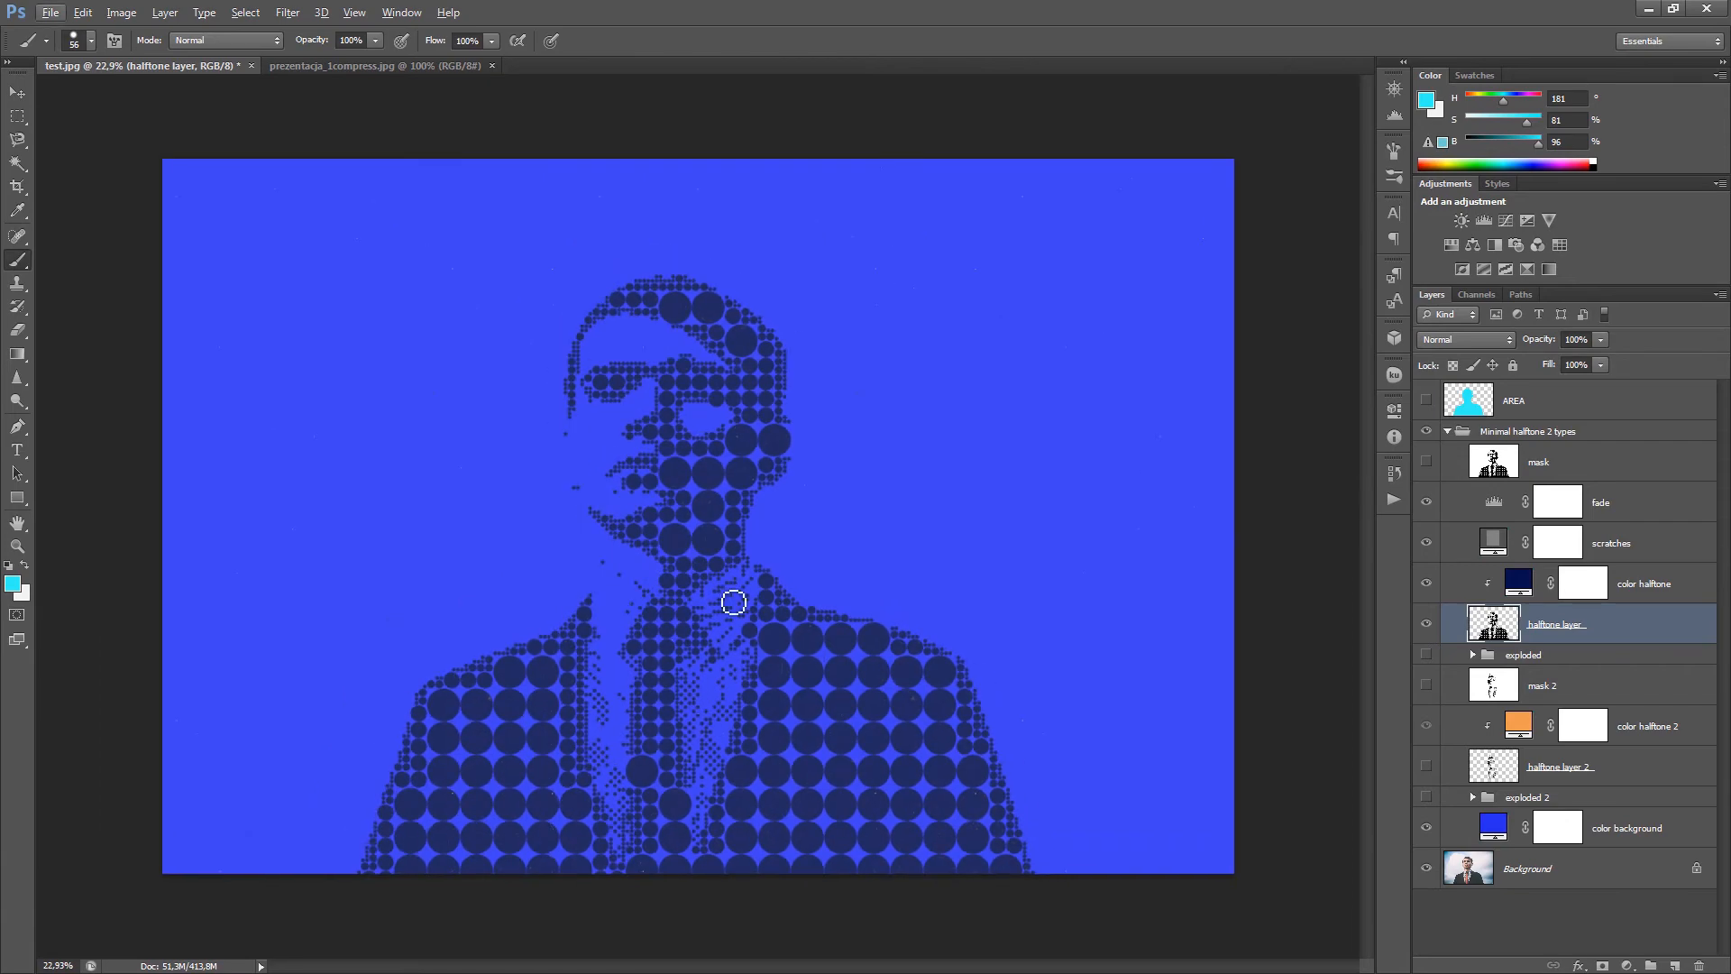
mouse_move(816, 671)
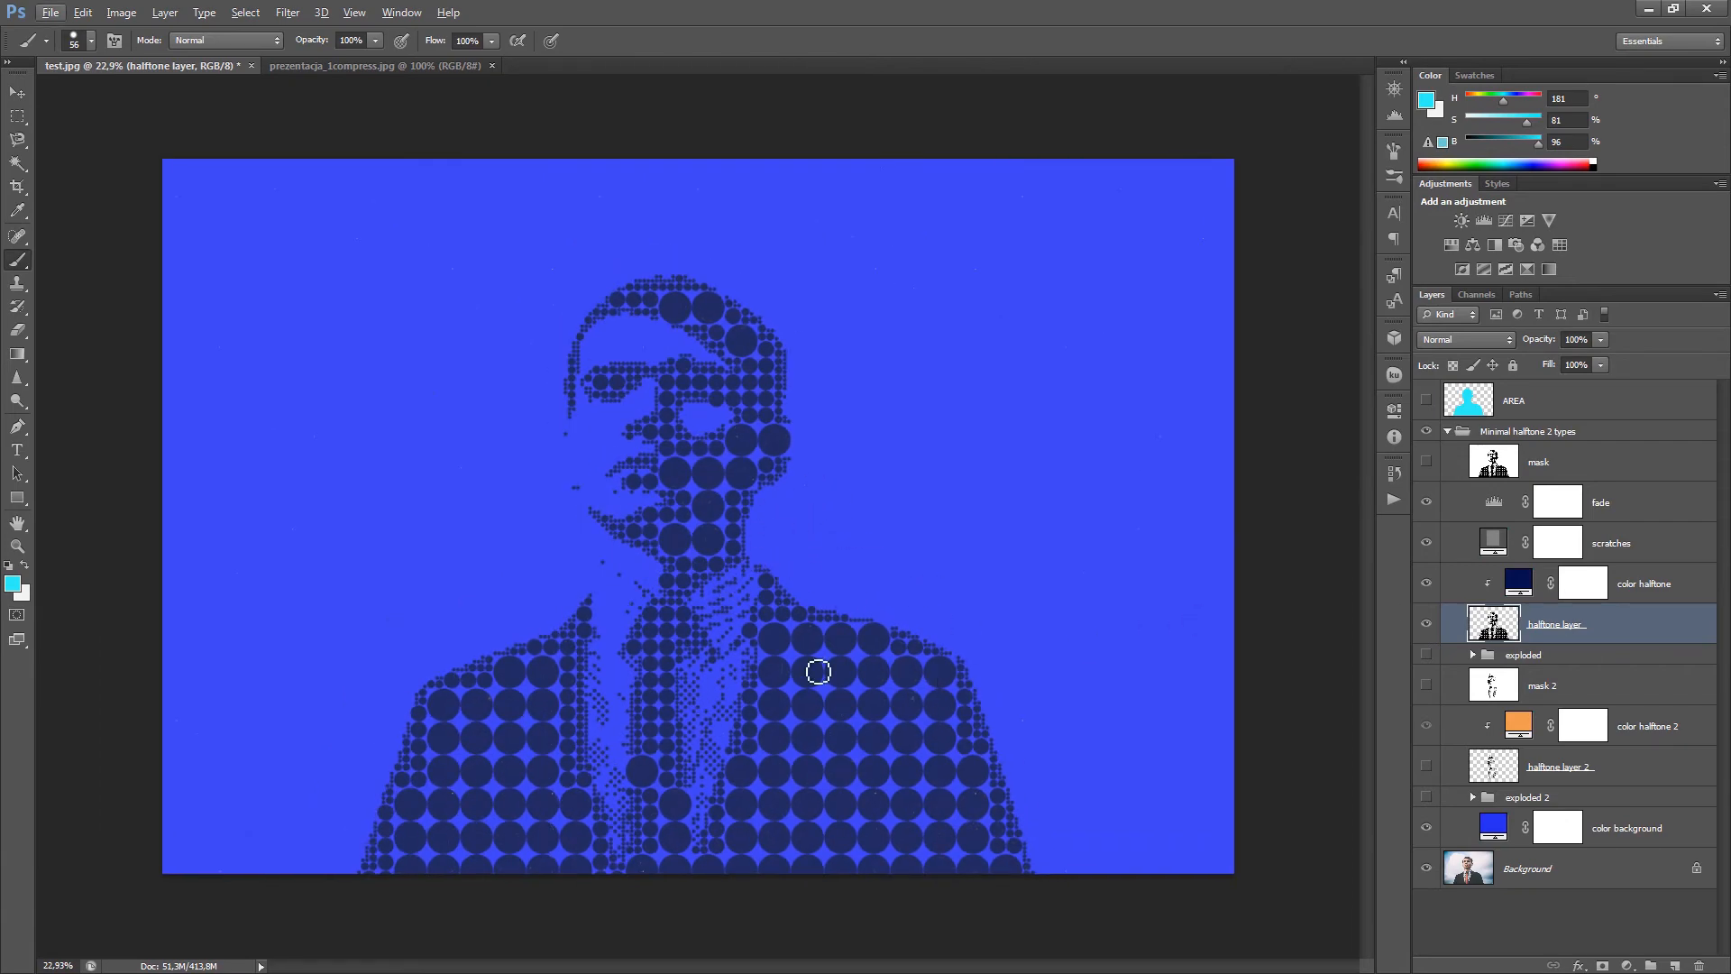
mouse_move(924, 668)
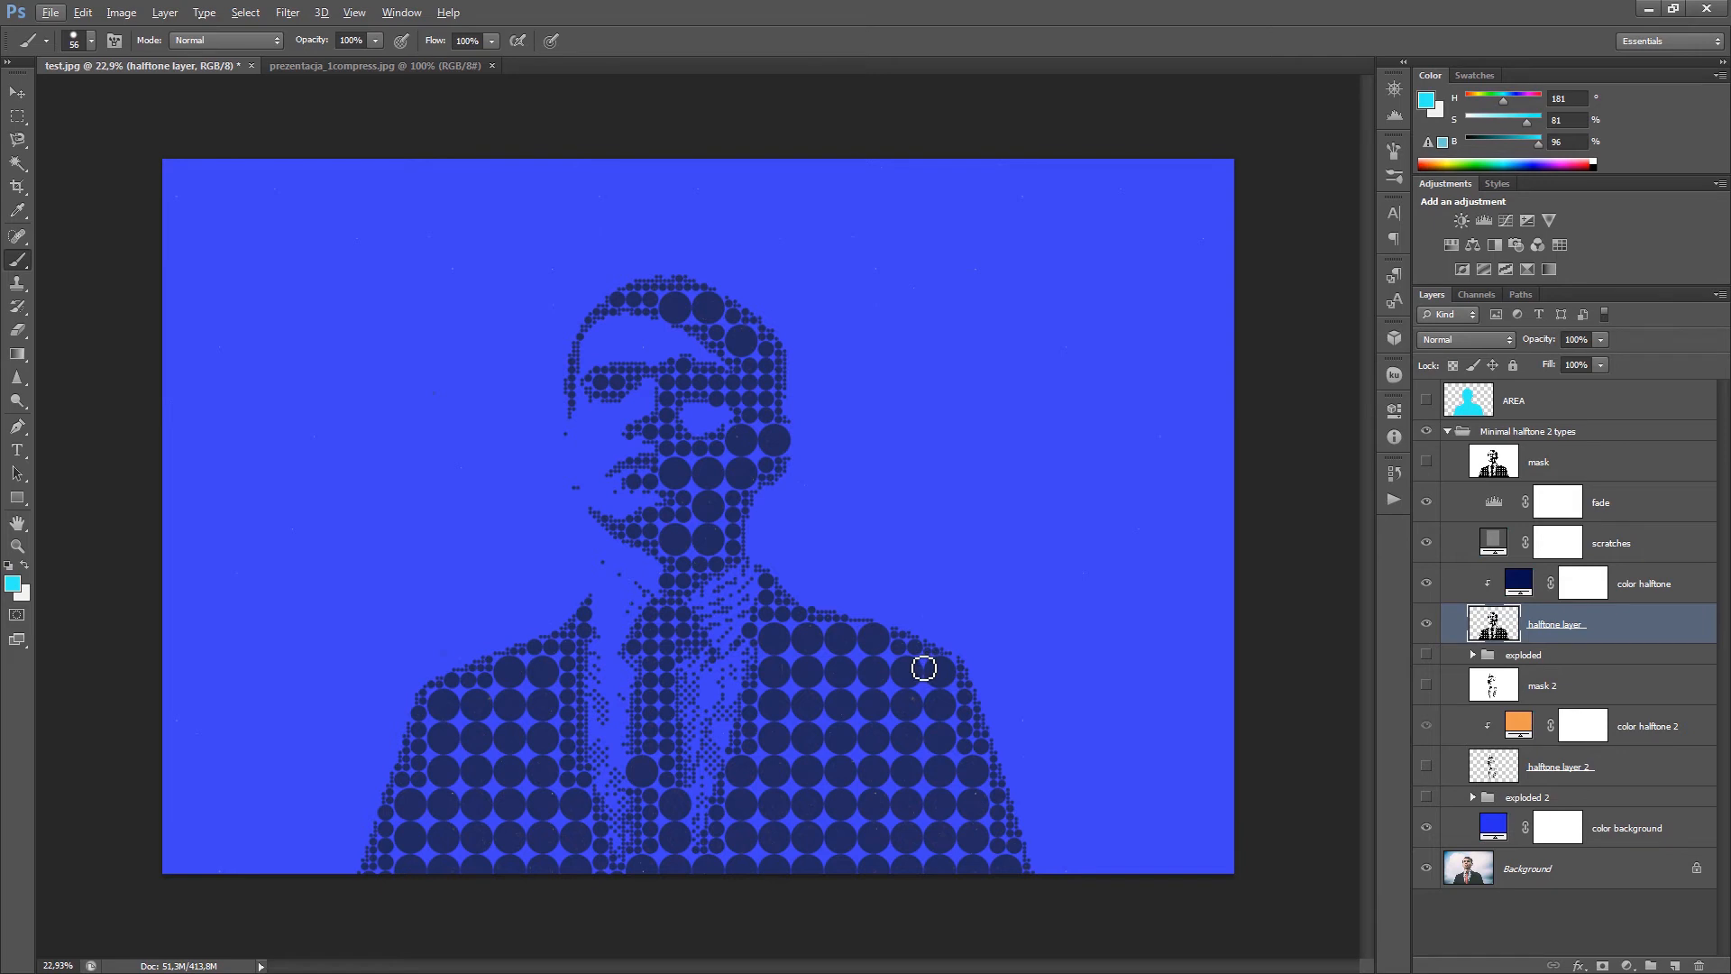
mouse_move(899, 640)
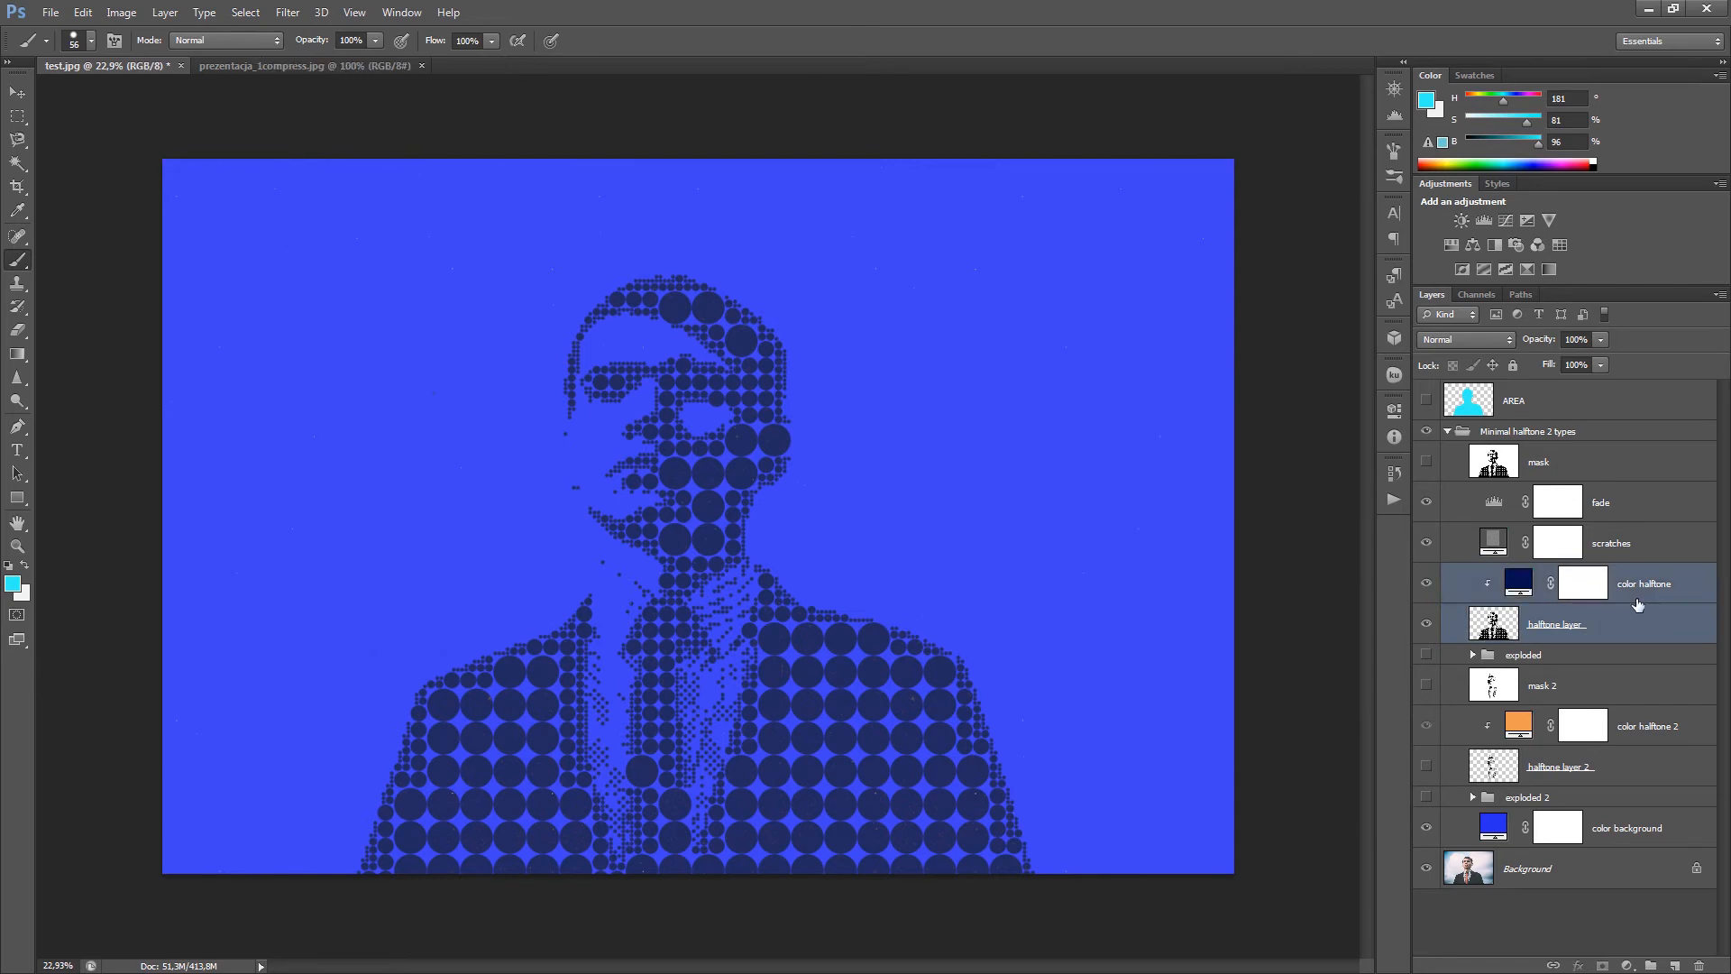
mouse_move(1639, 630)
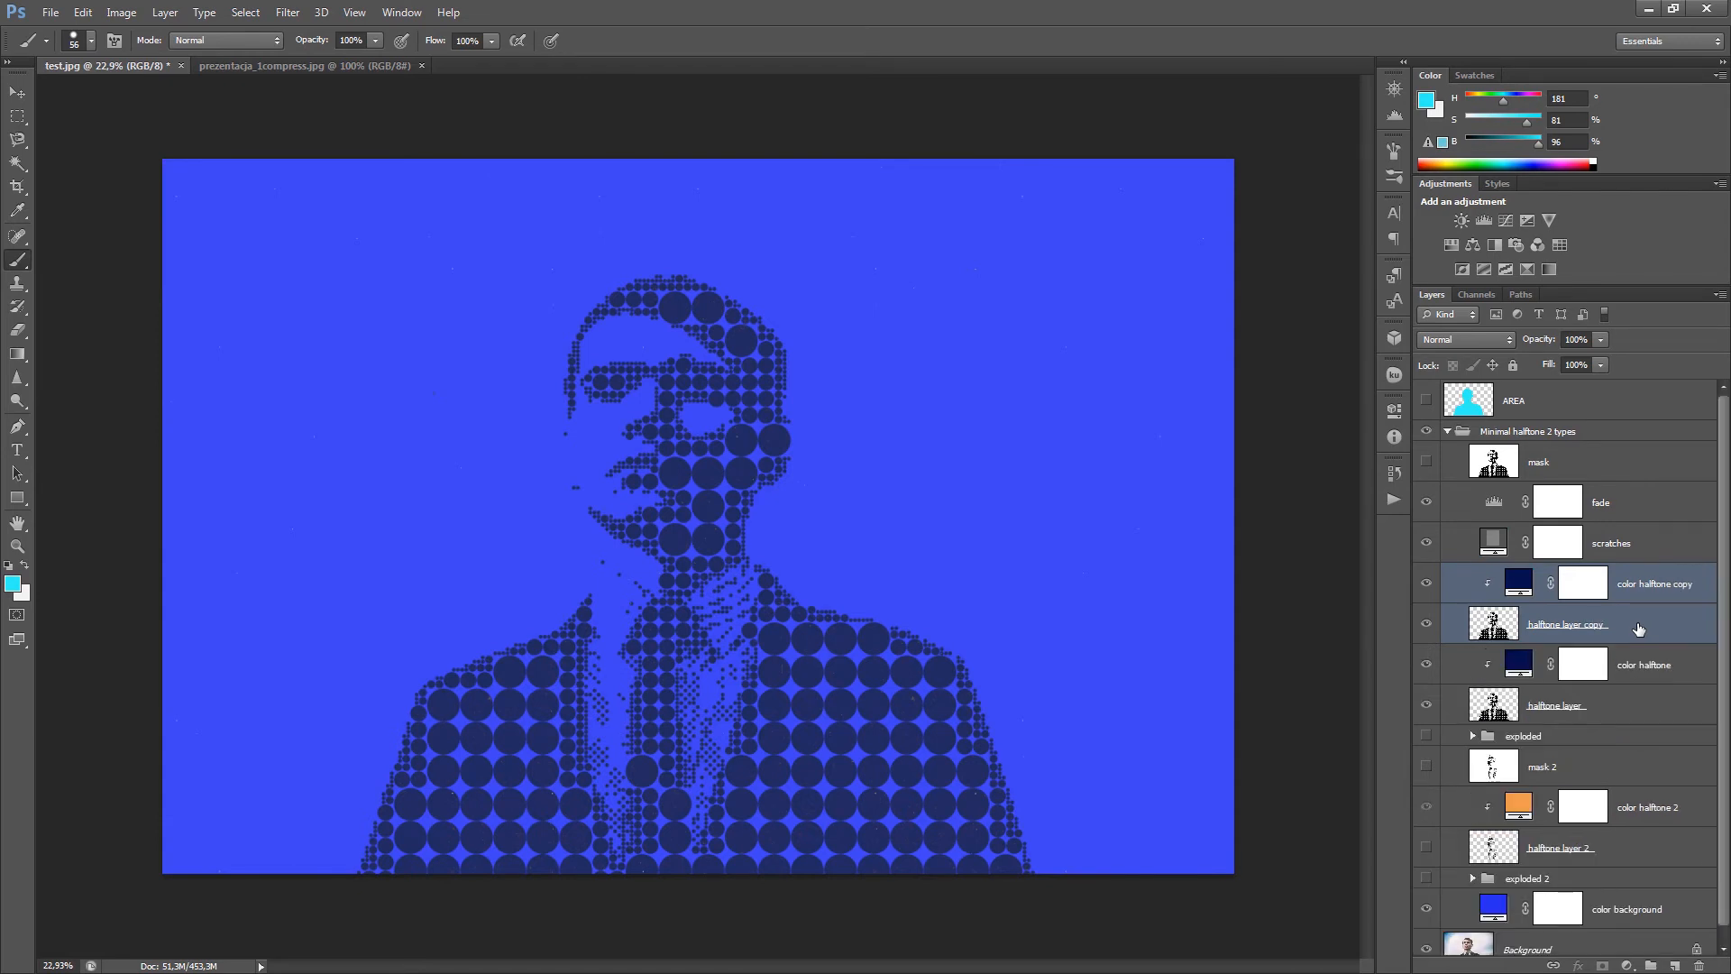
mouse_move(1625, 633)
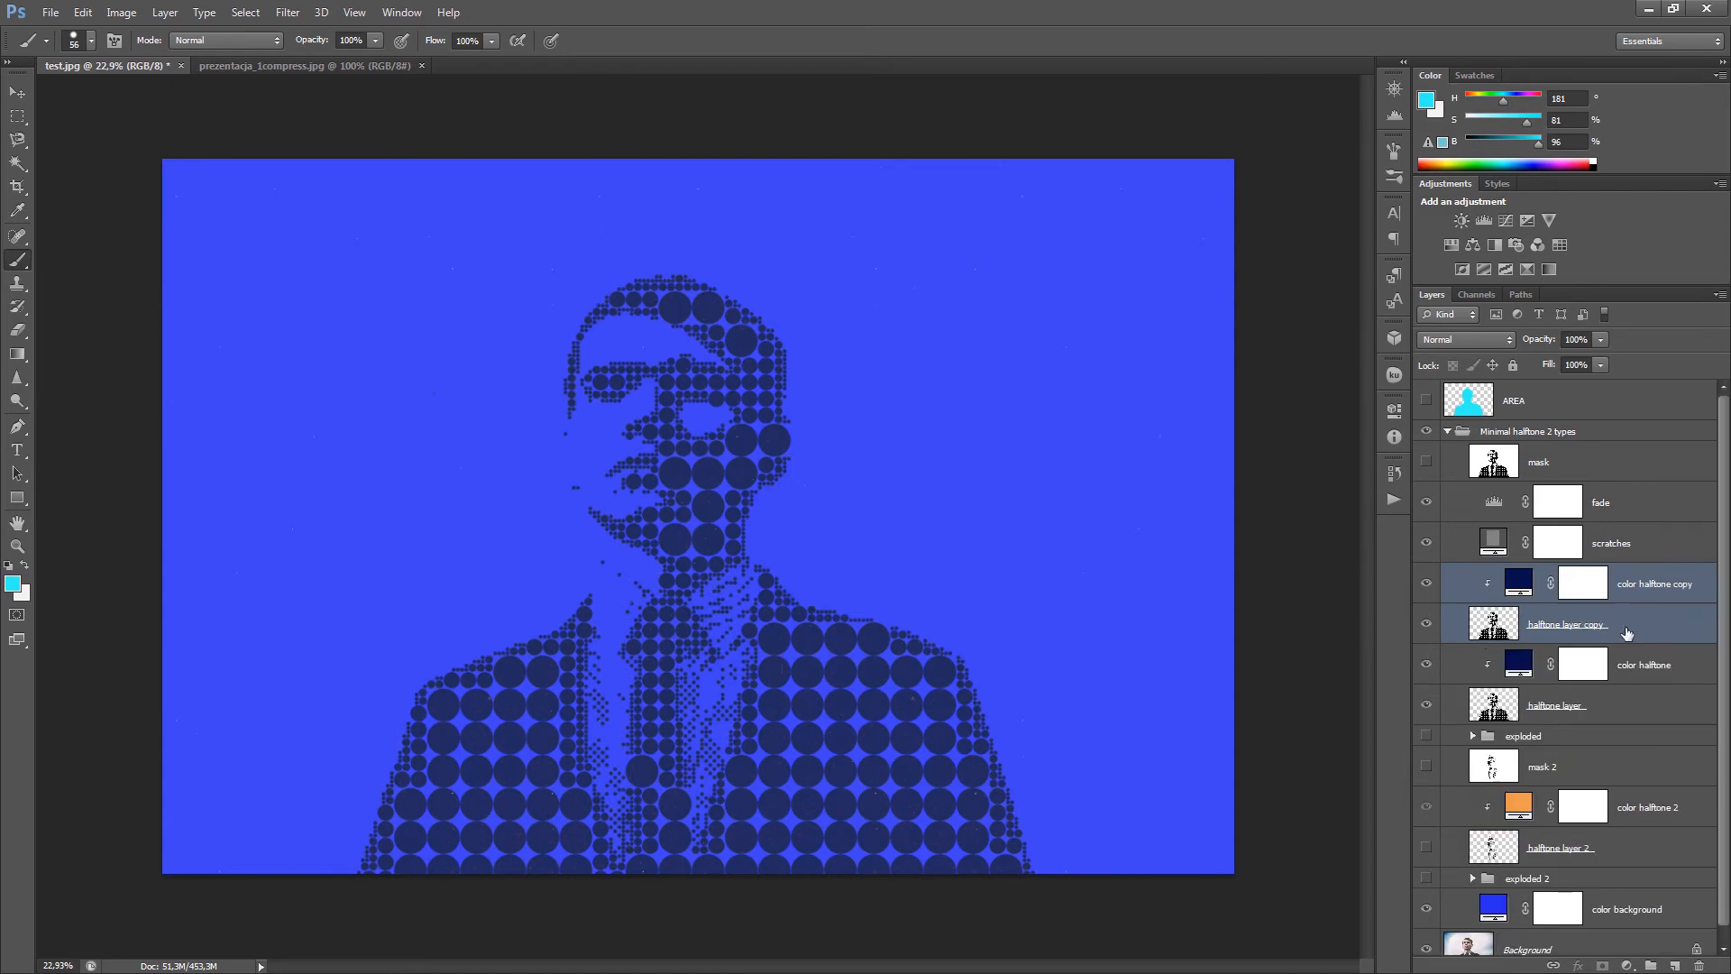
- Recolour the 'color halftone copy' fill to bright pink (#c513bf)
click(1518, 583)
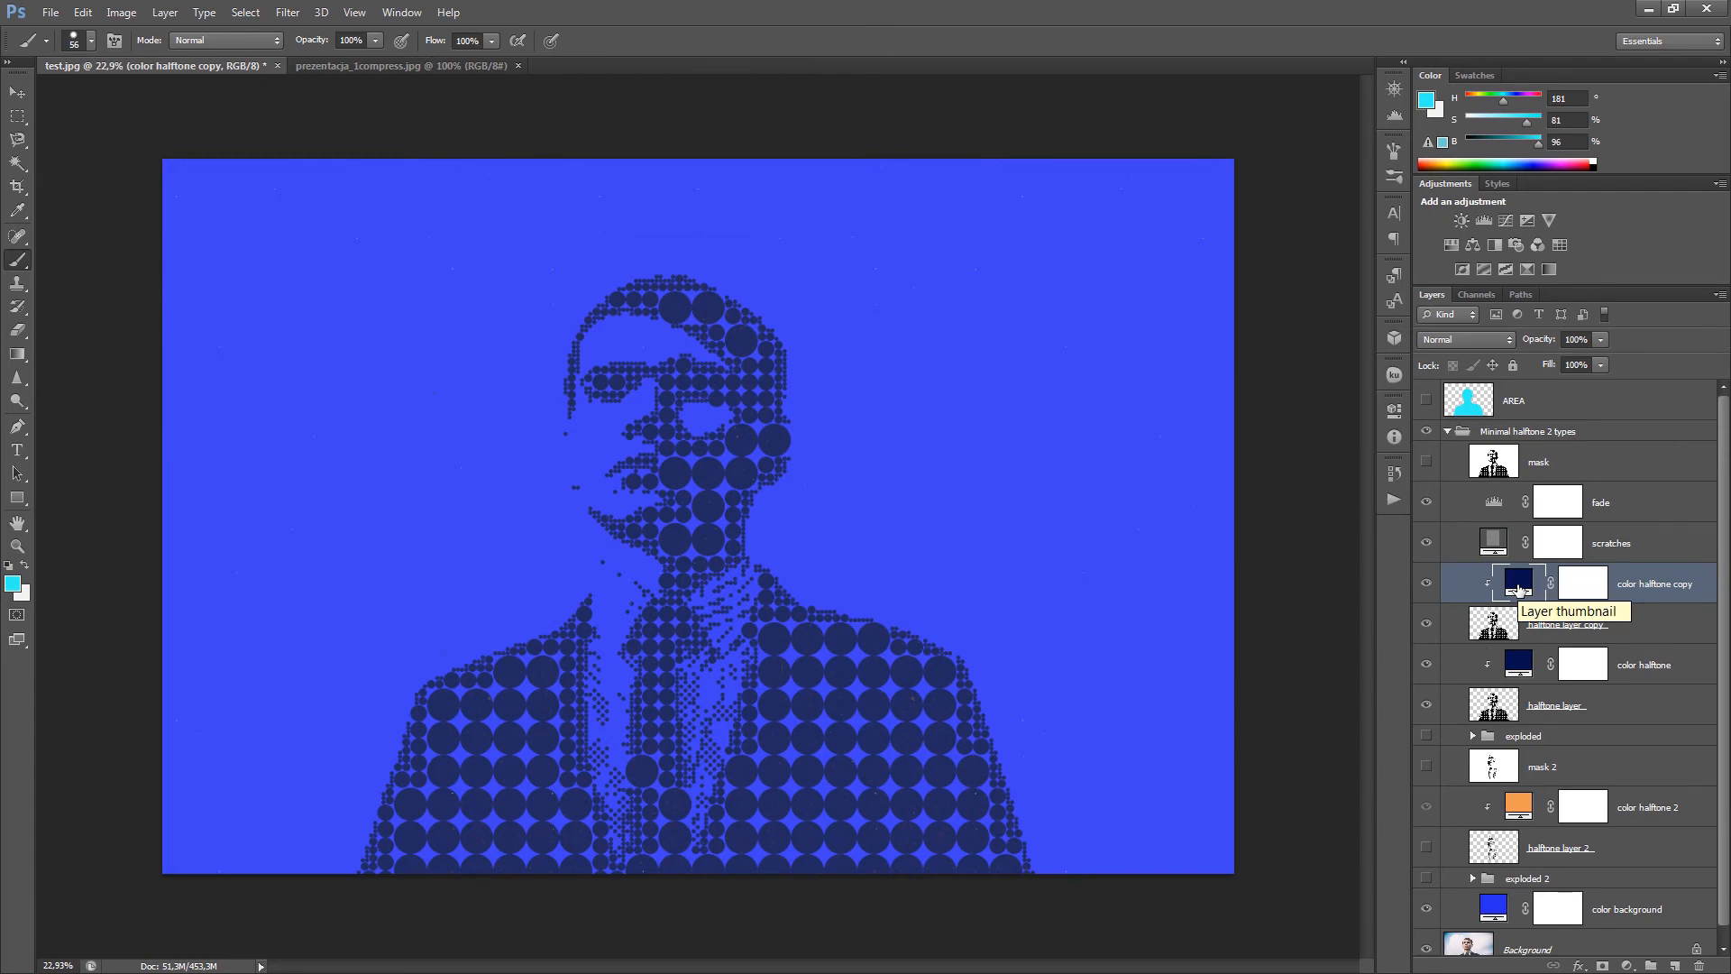
double_click(1518, 584)
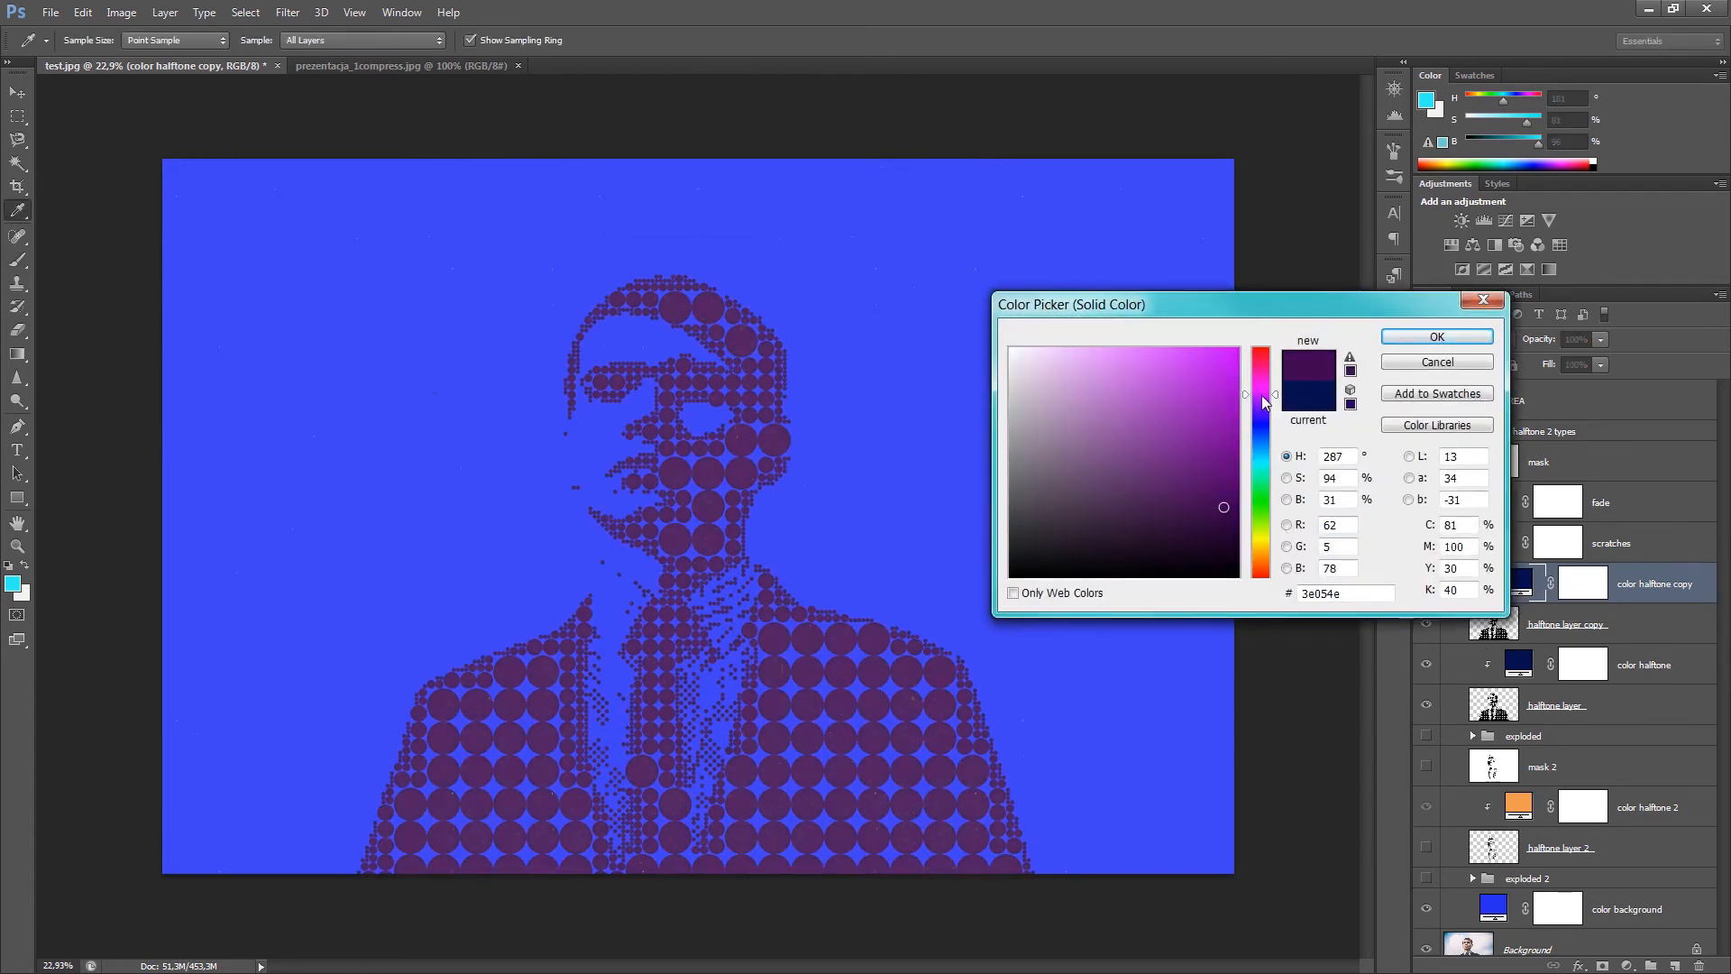
click(1216, 399)
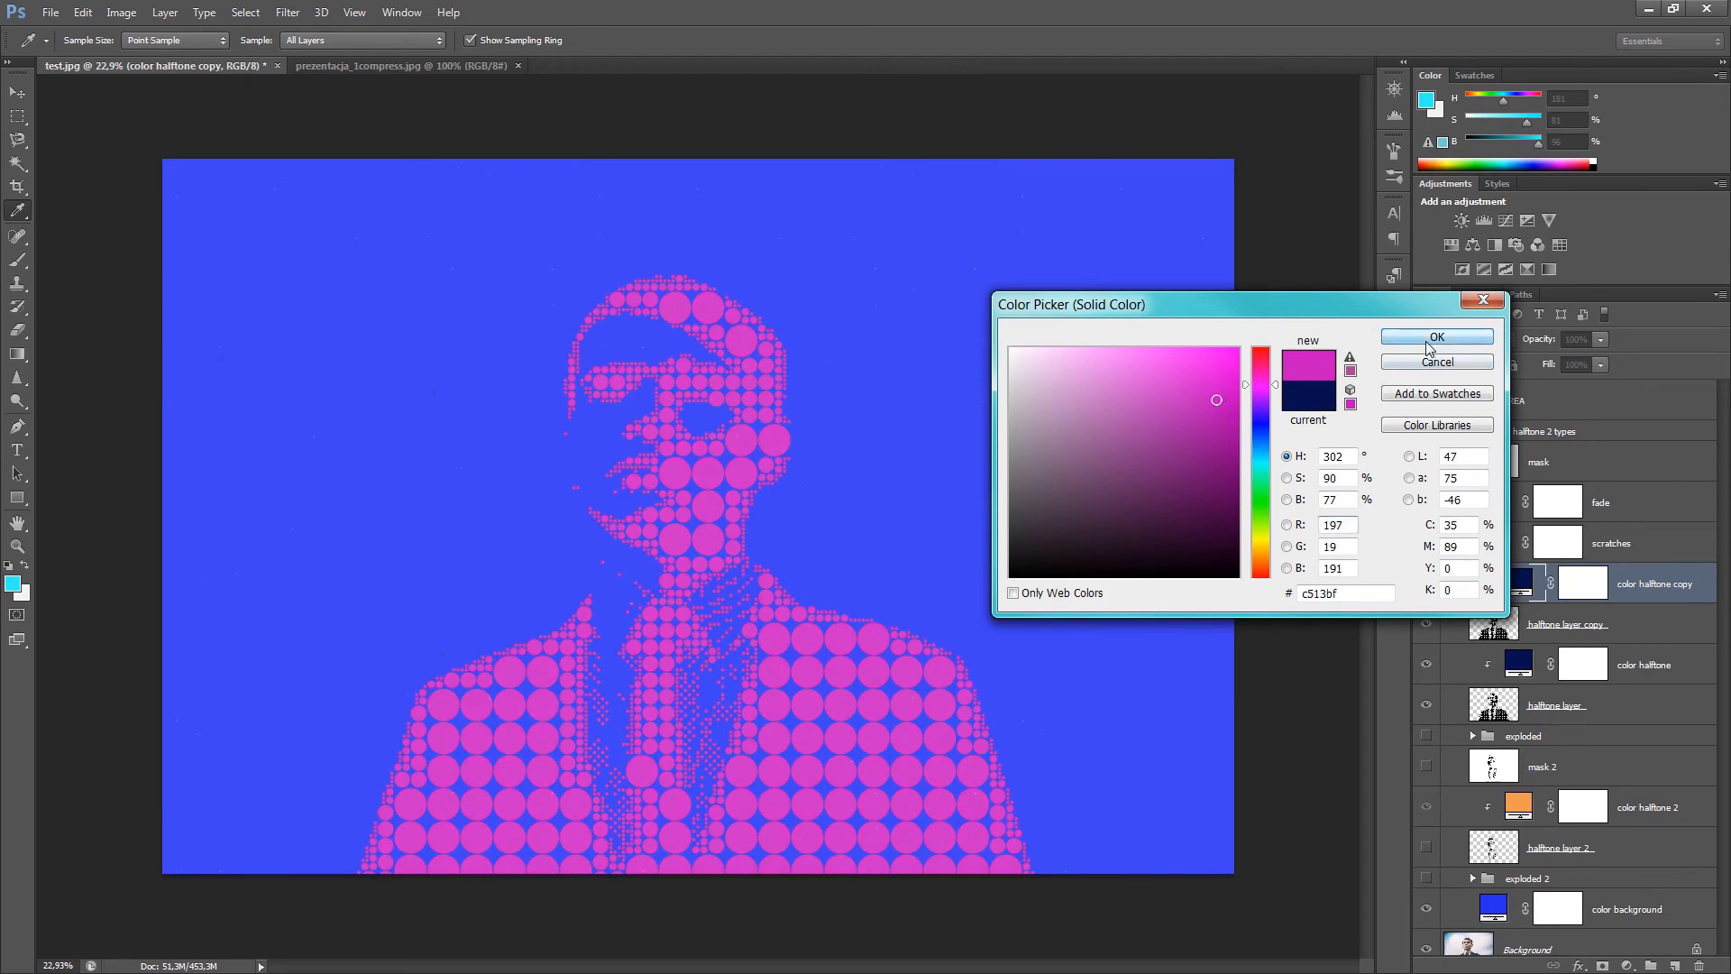
click(1435, 336)
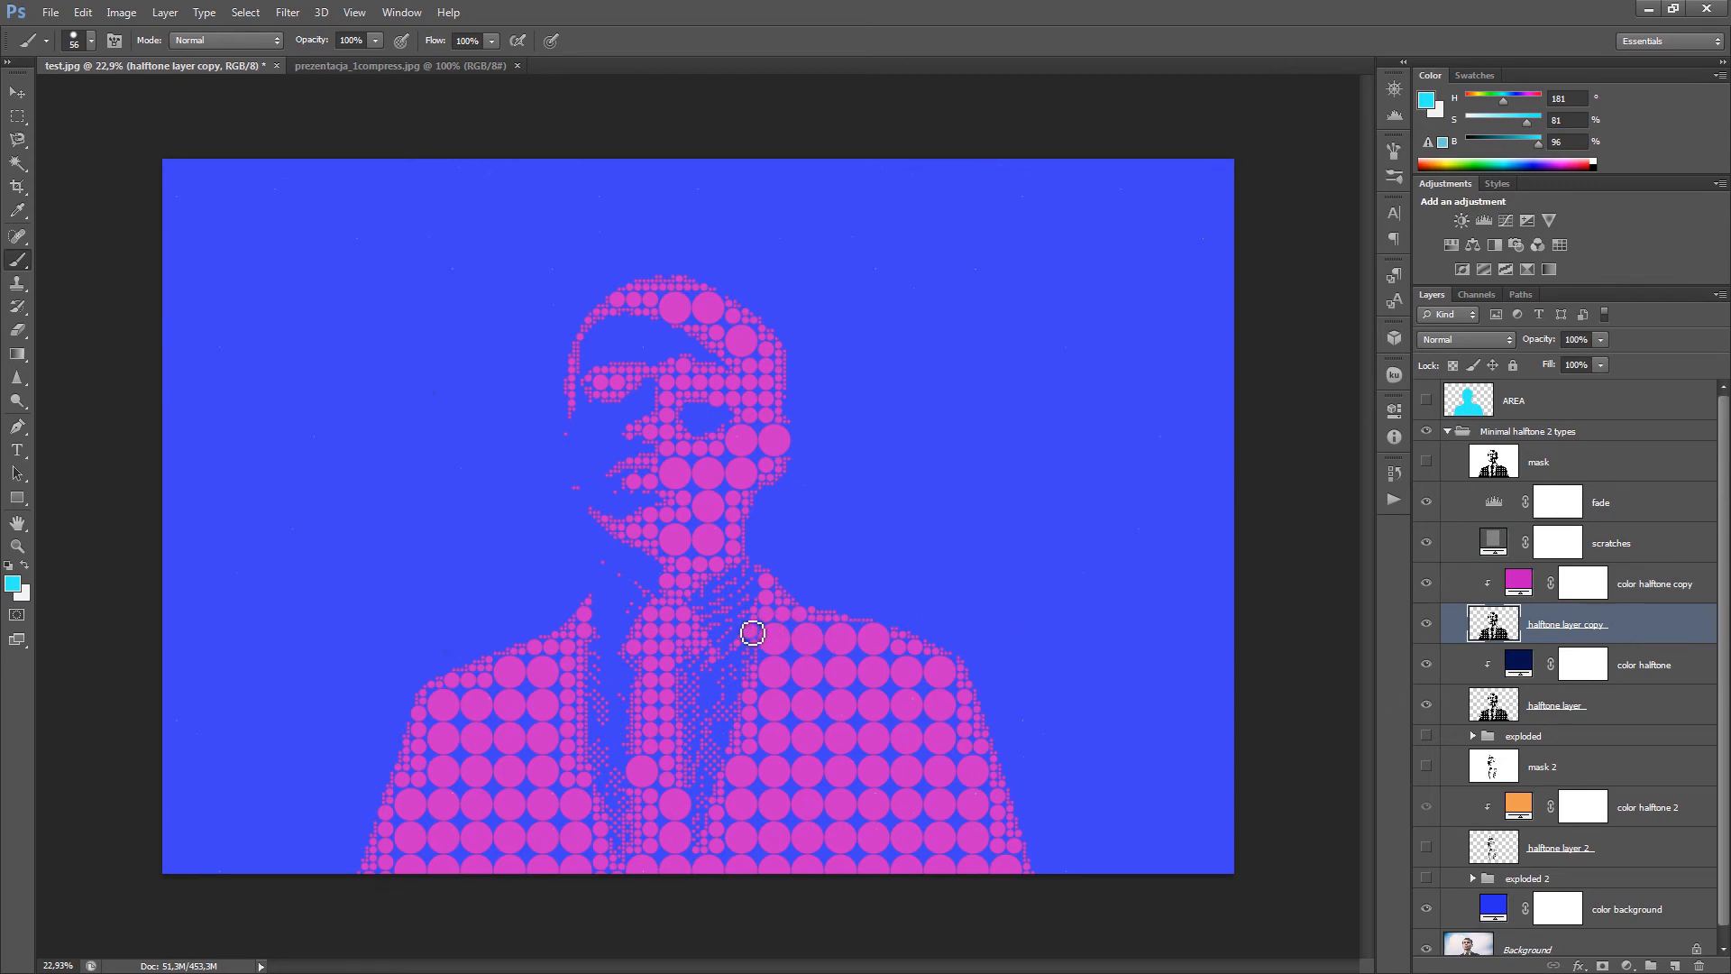
- Select the Move tool to nudge the pink dot layer off the navy dots
click(16, 92)
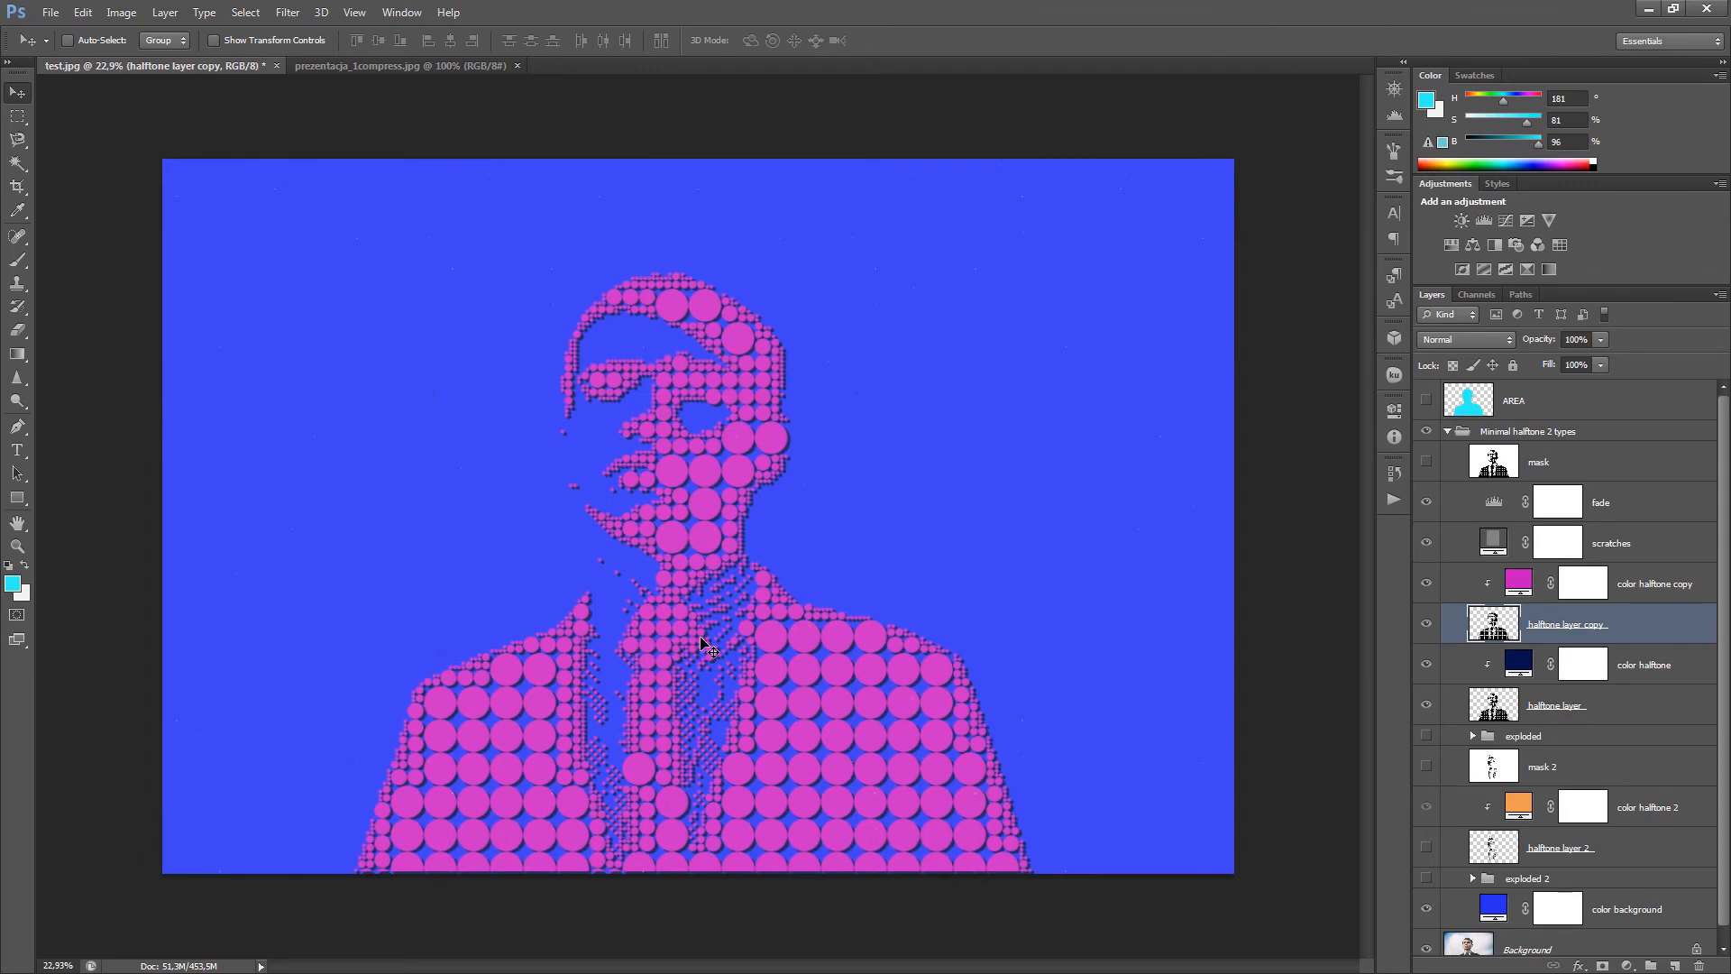
mouse_move(952, 761)
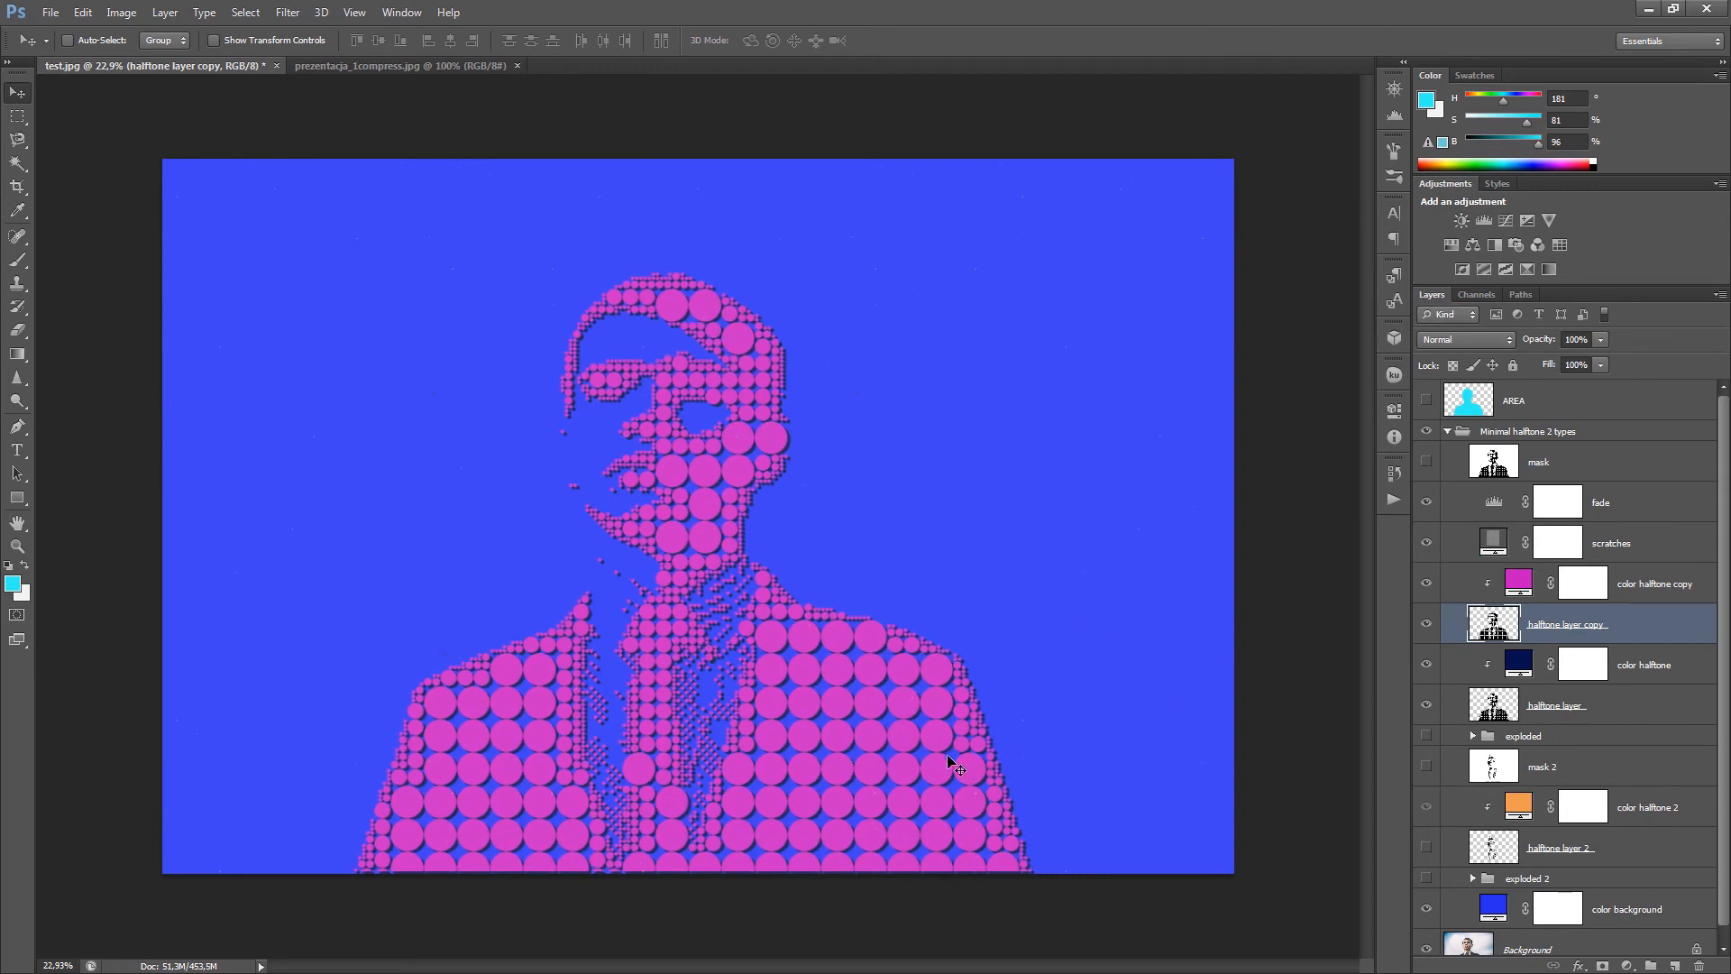
mouse_move(994, 740)
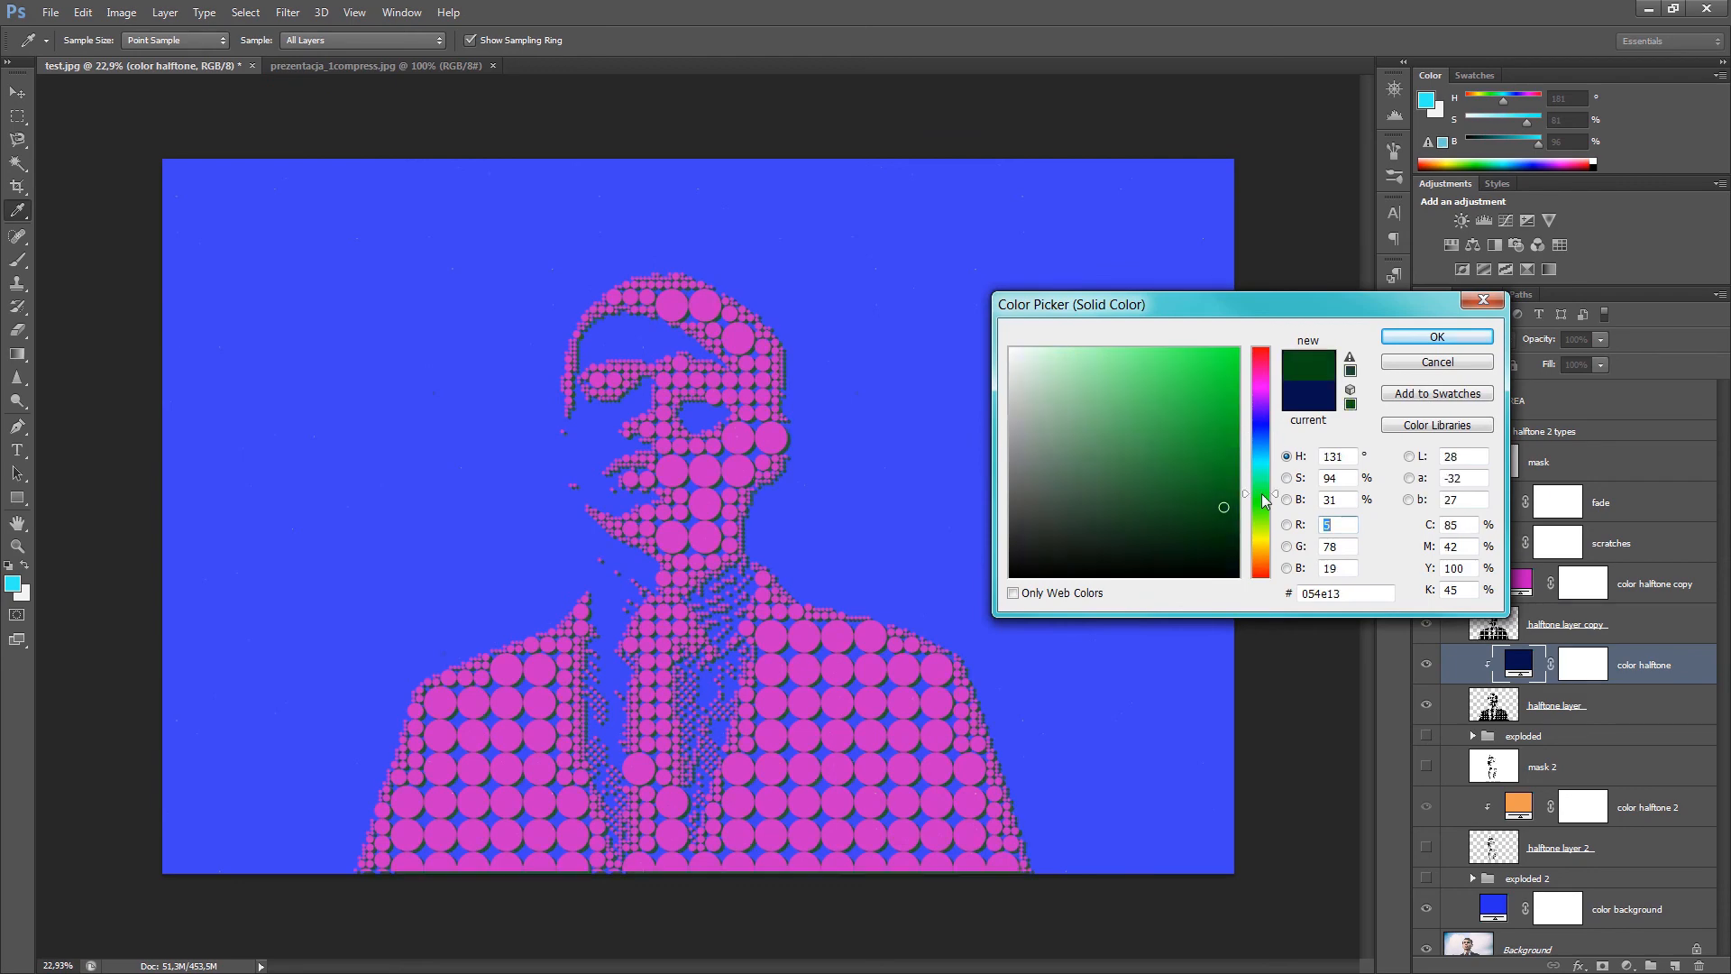
- Try several hues and set the shadow dots to dark magenta (#4b0f3c)
click(1239, 353)
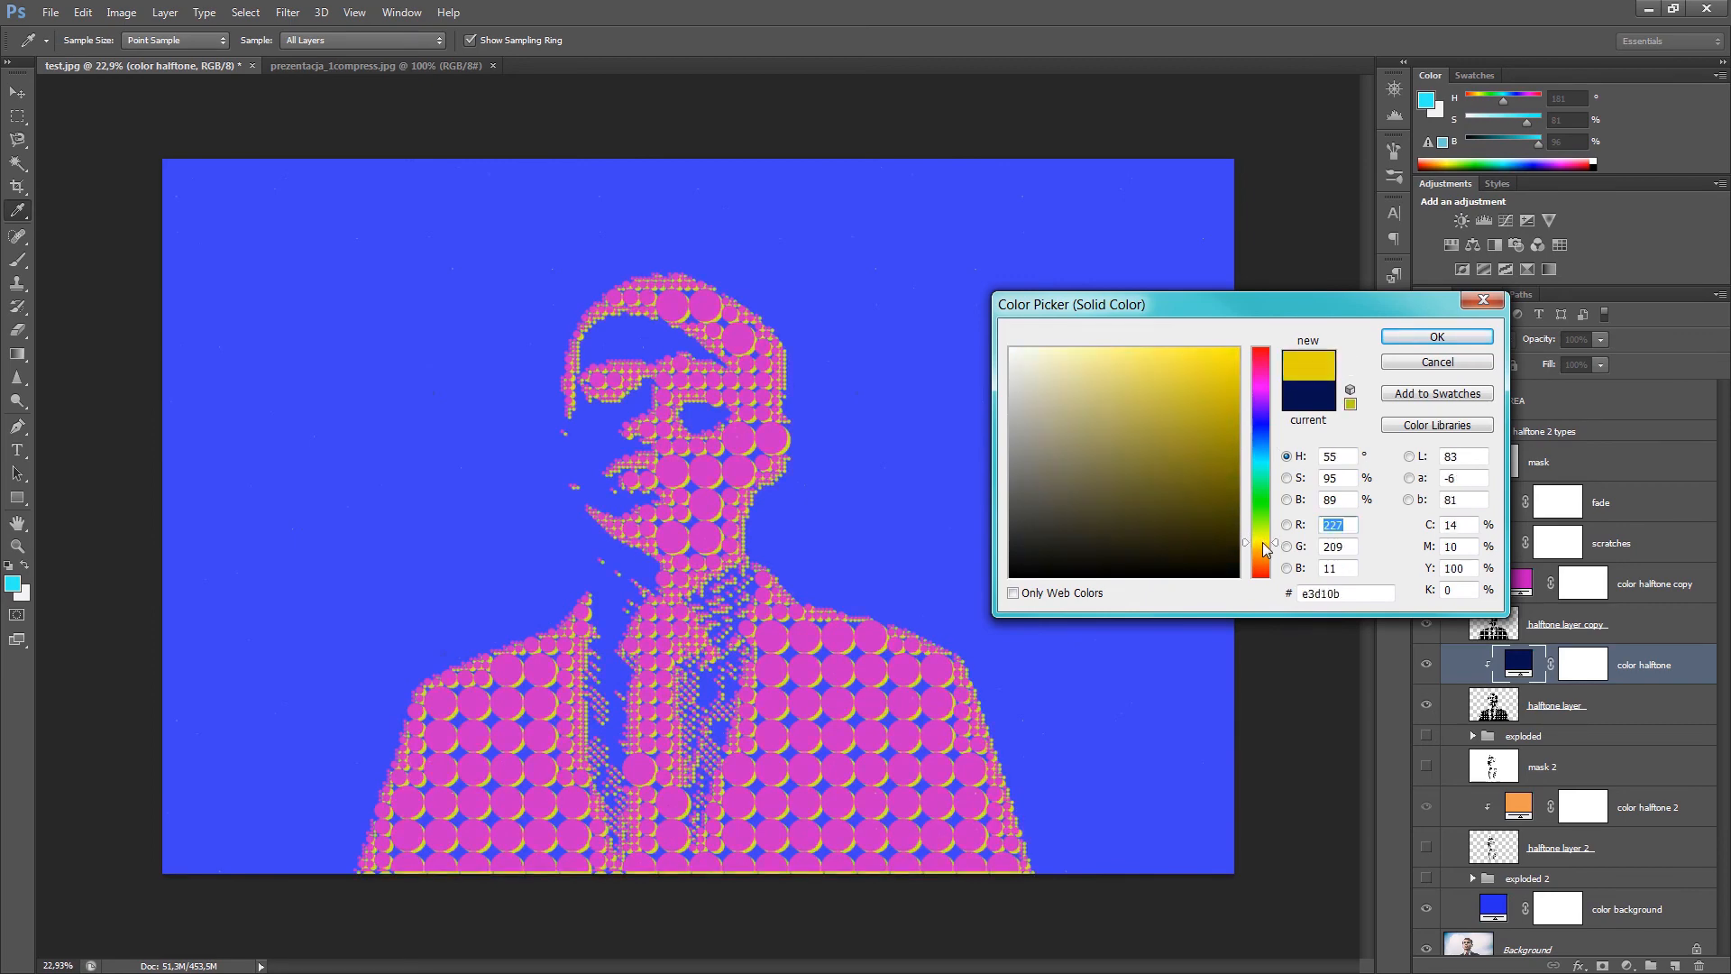
click(1227, 372)
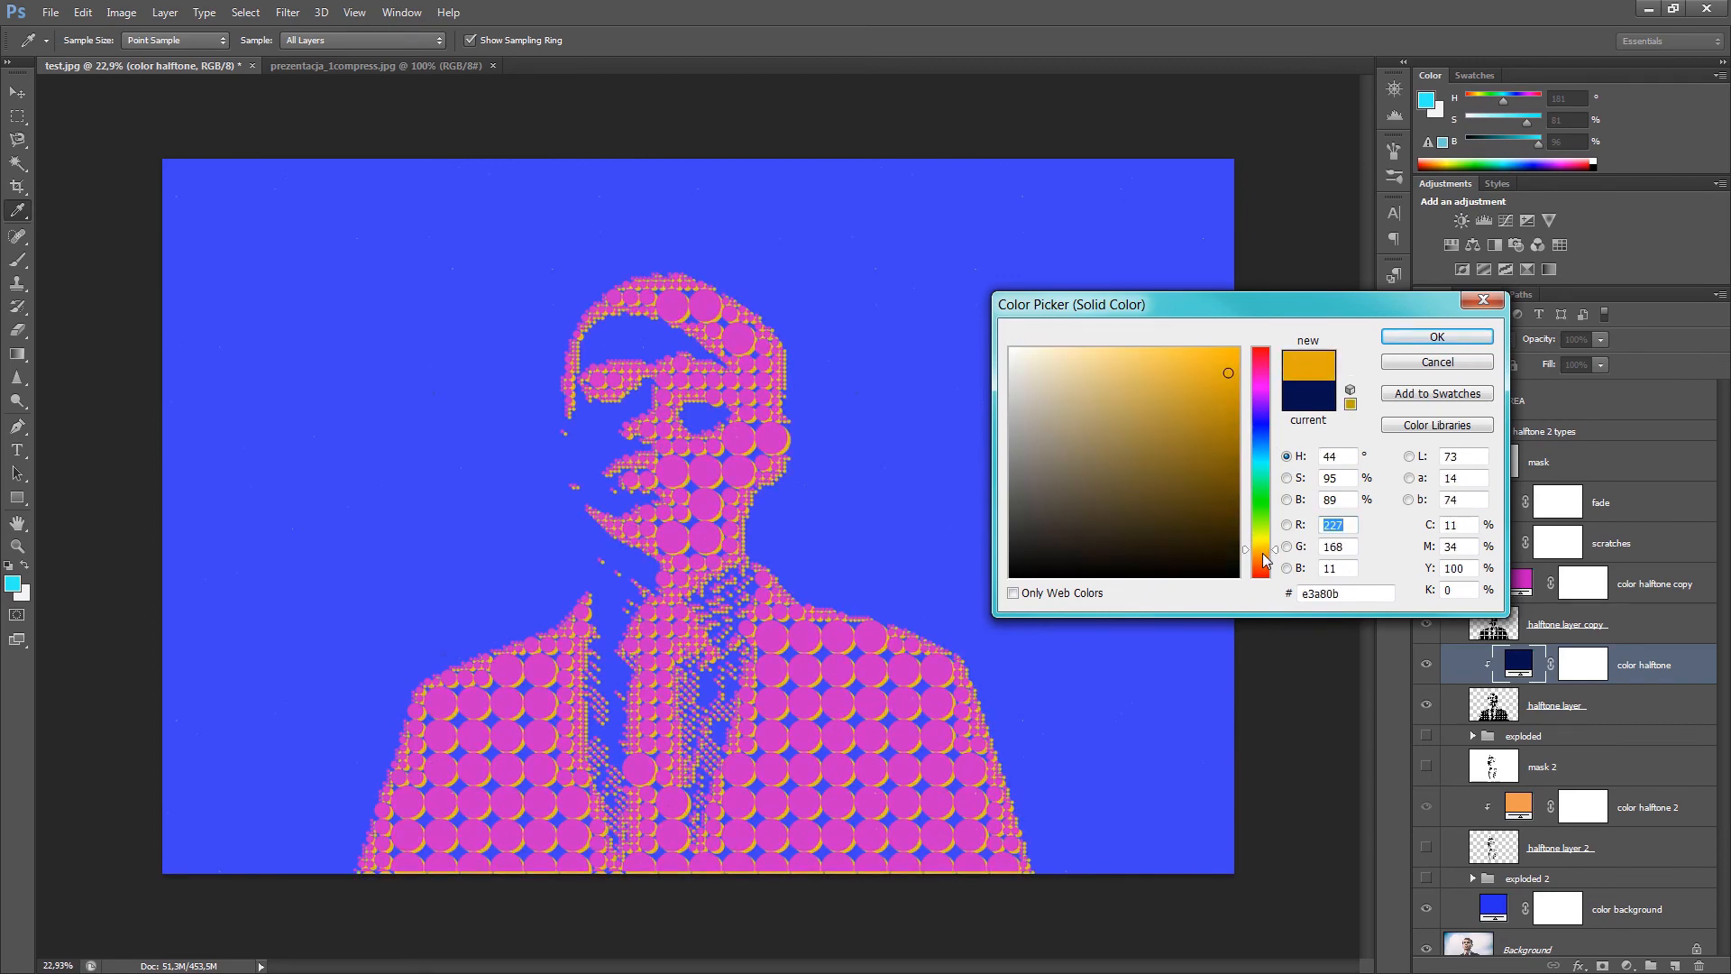
click(1206, 426)
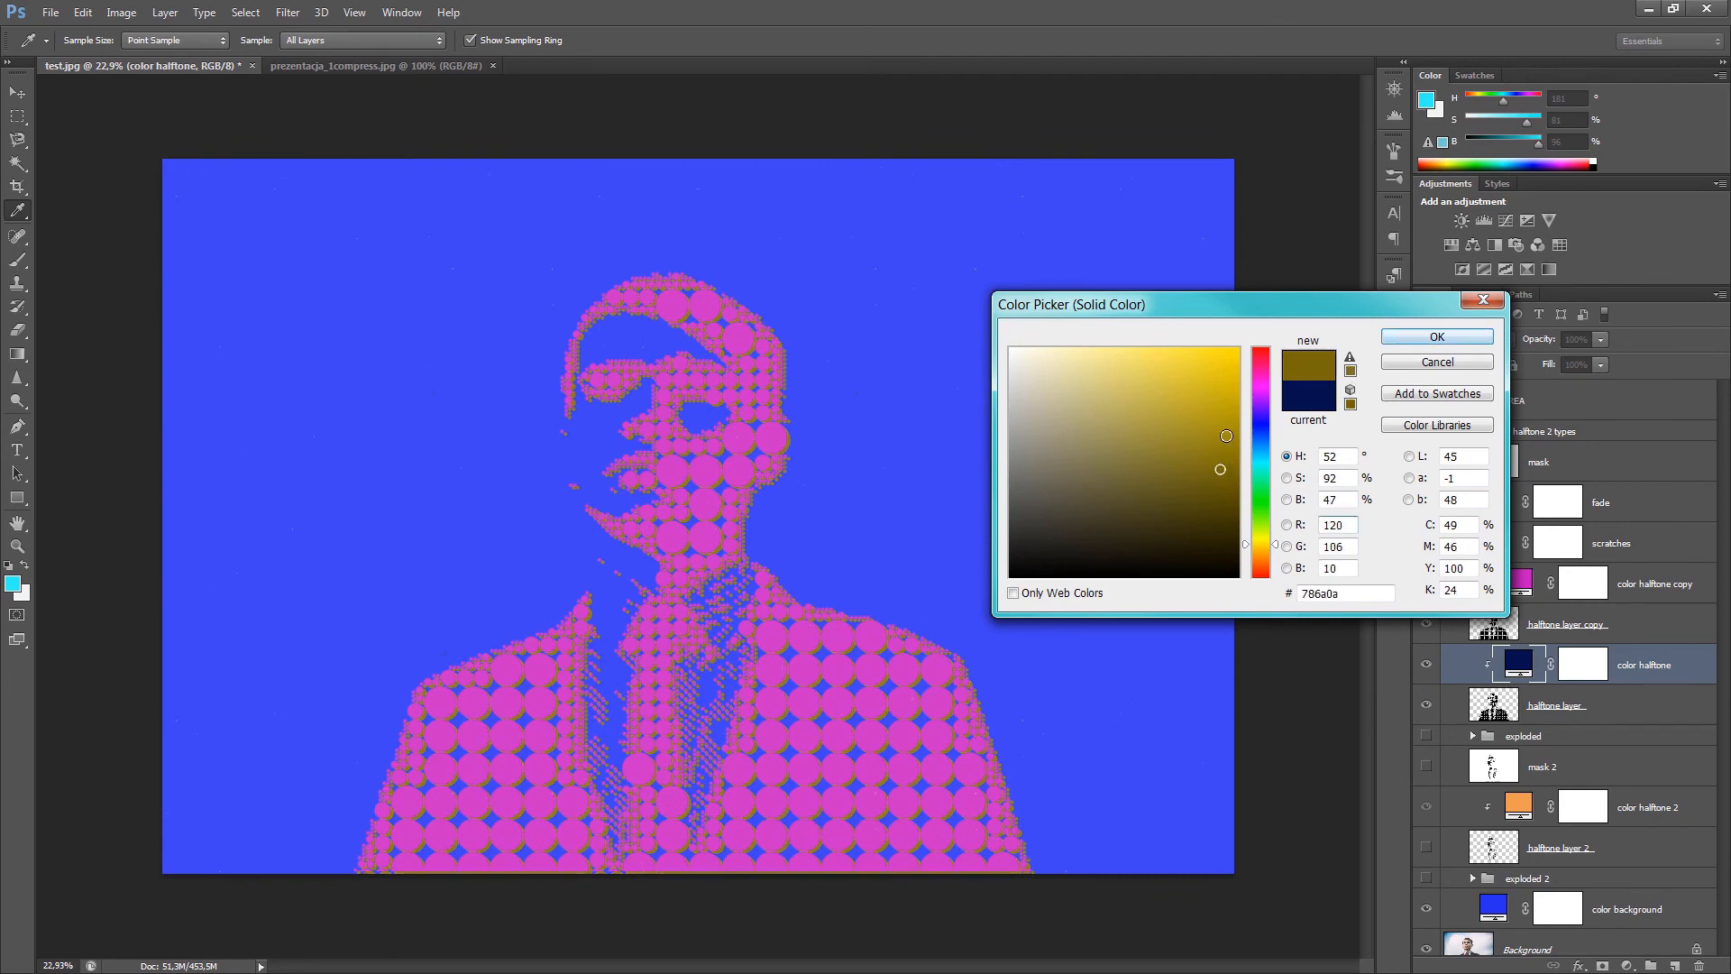
click(1225, 462)
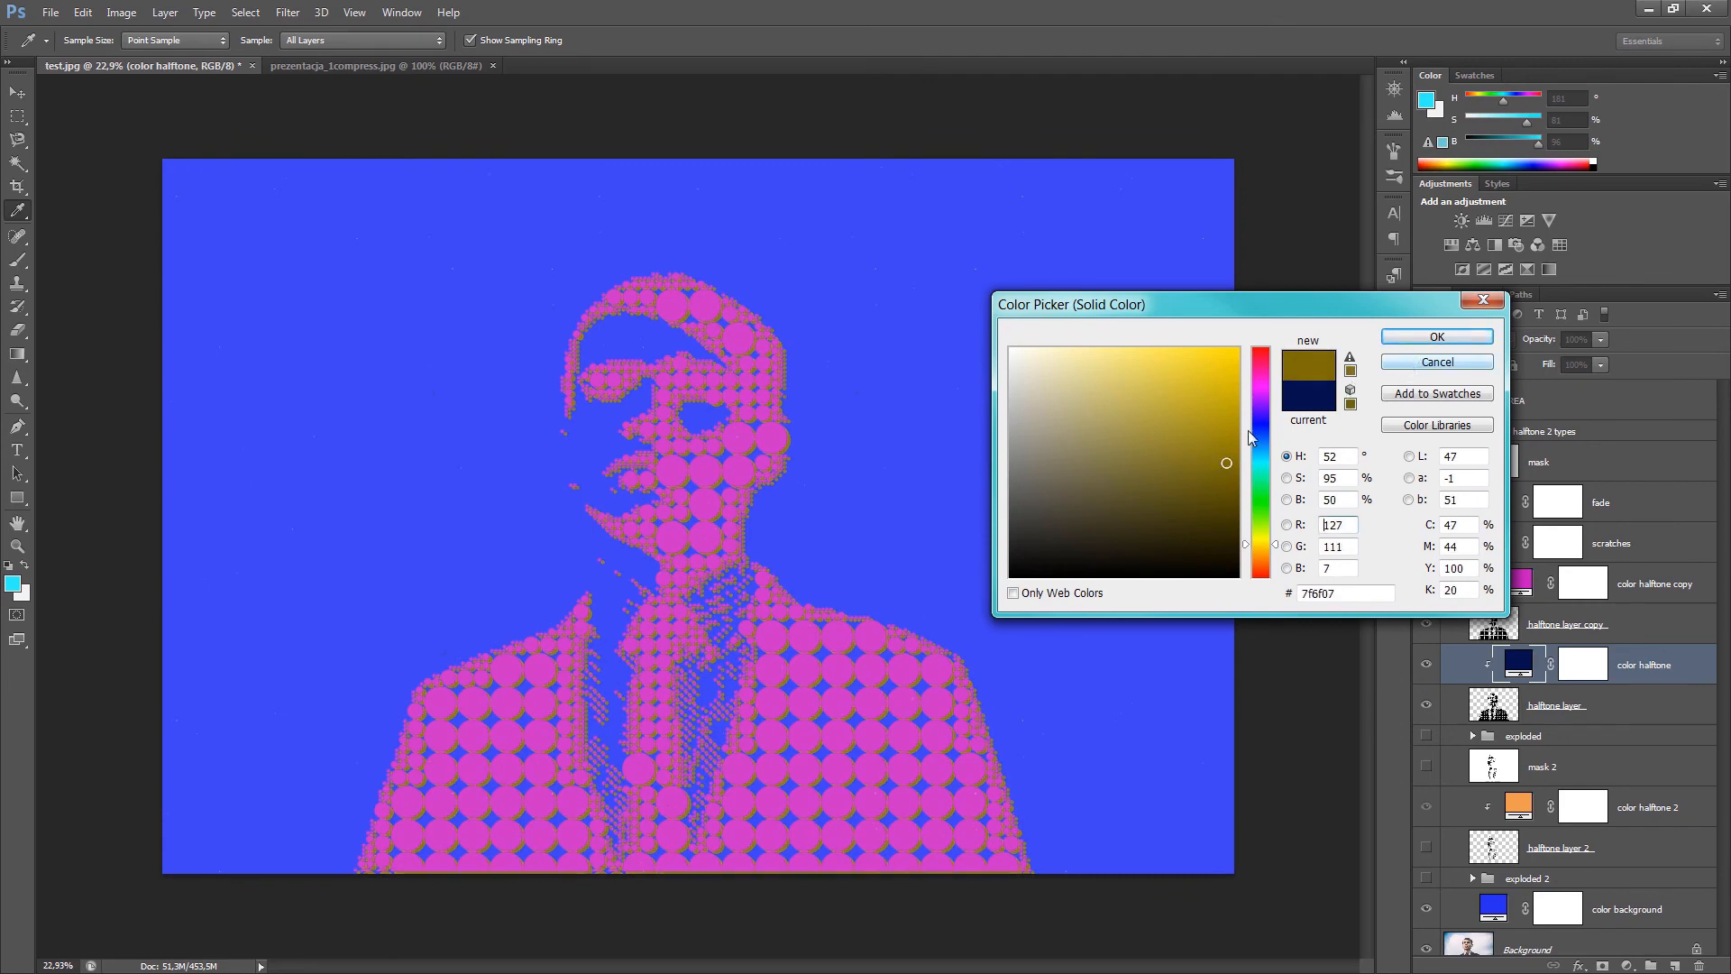
click(1137, 572)
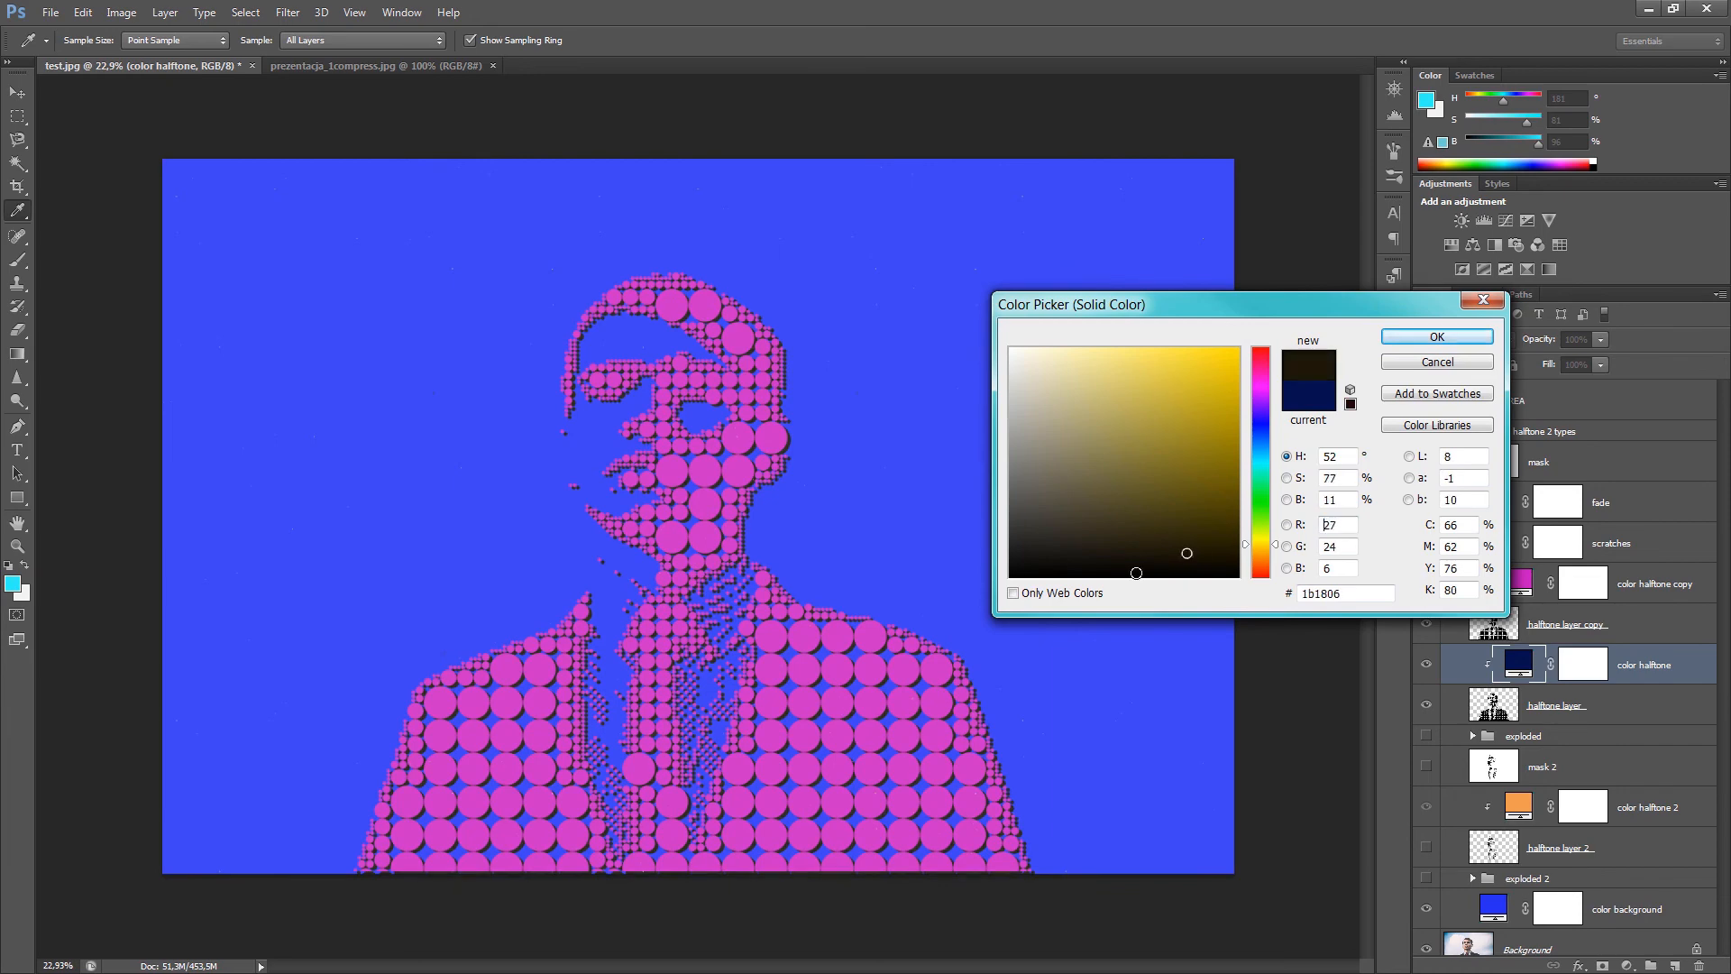
click(1255, 387)
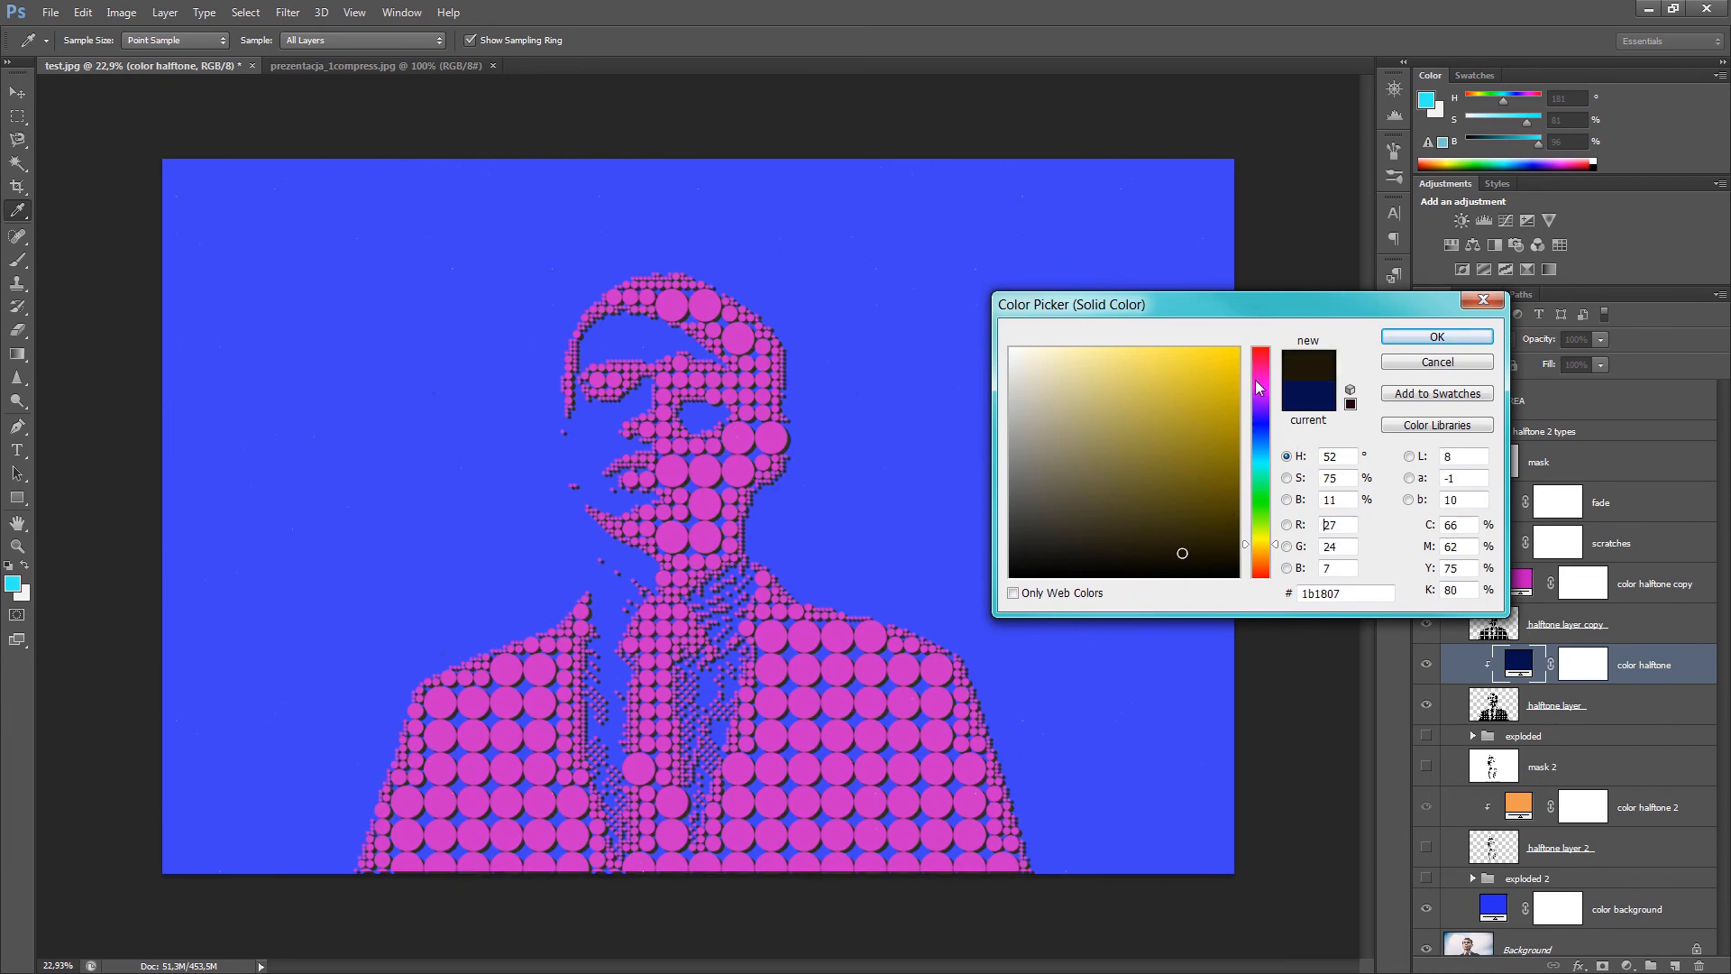
click(1258, 369)
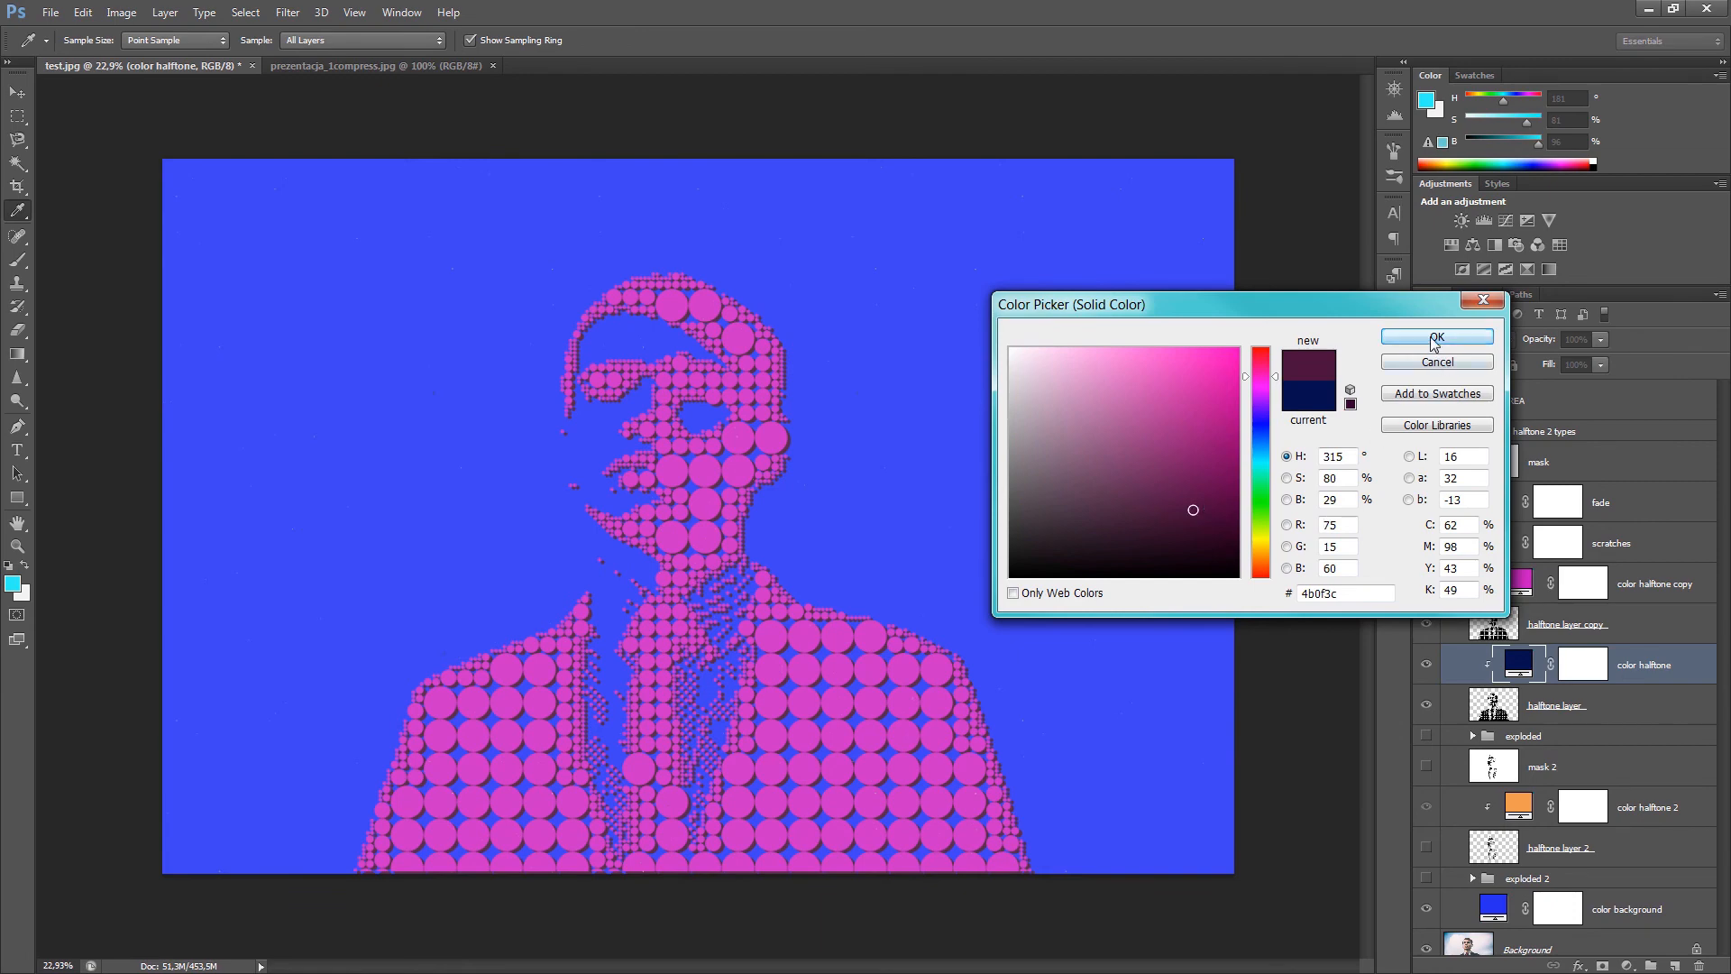
click(1435, 339)
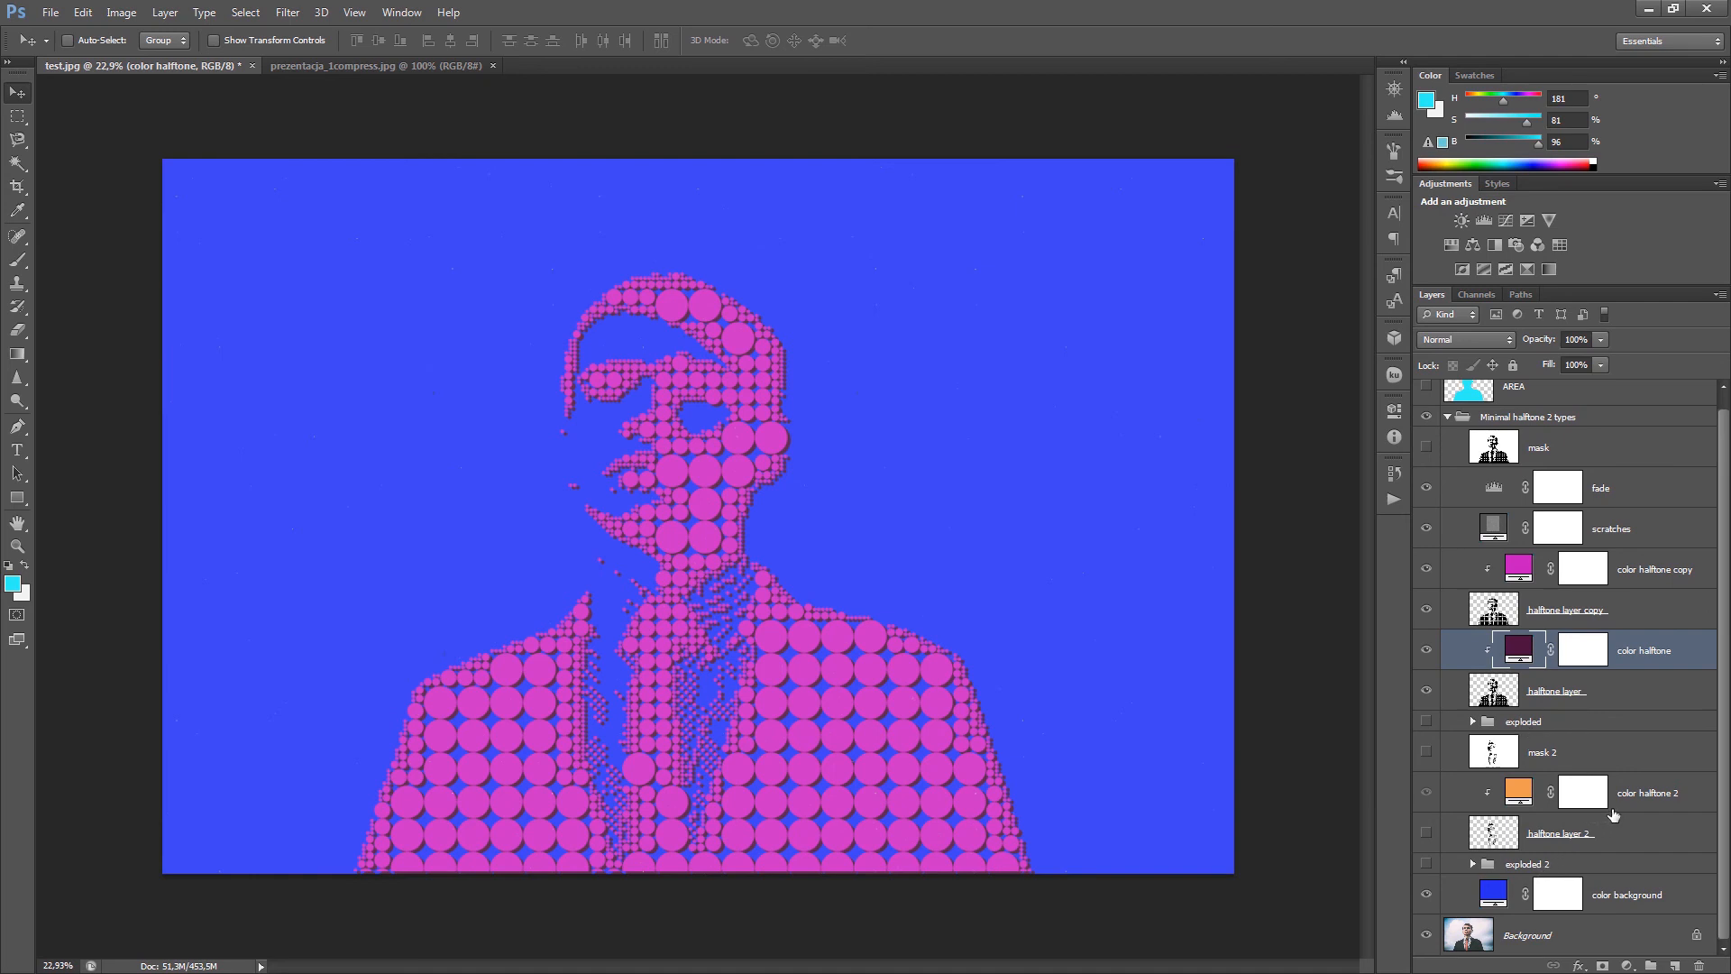
mouse_move(1557, 826)
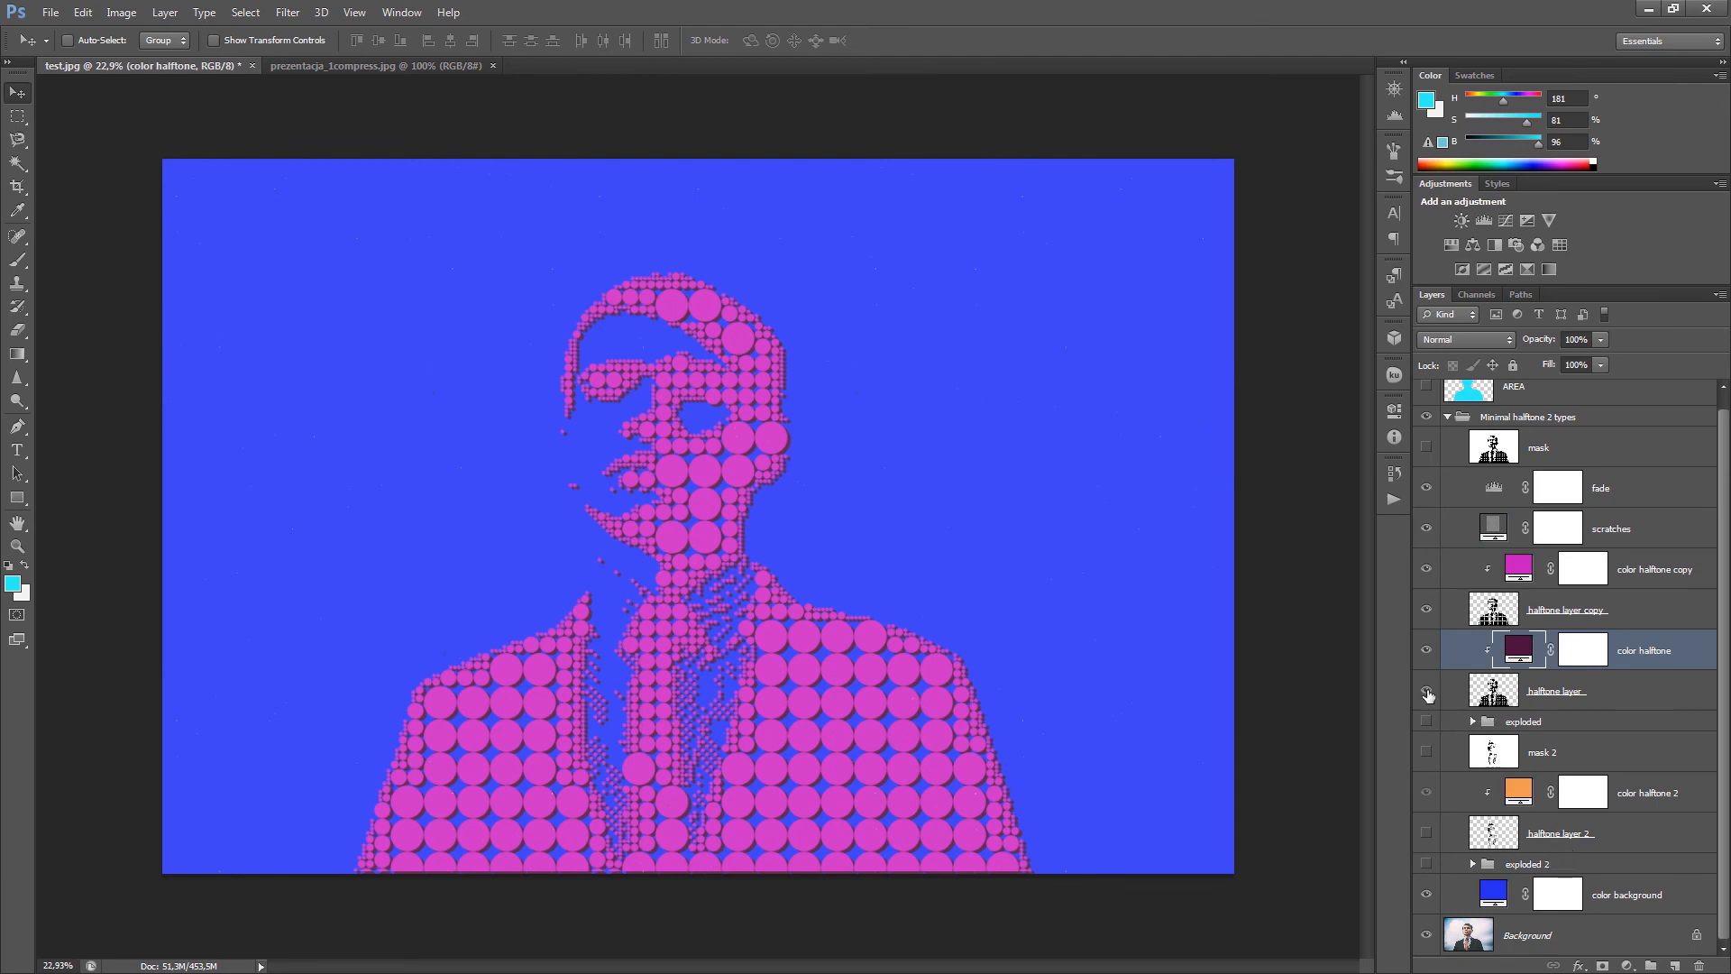
- Hide the dark magenta and pink dot layers and expand the 'exploded' group
click(1426, 614)
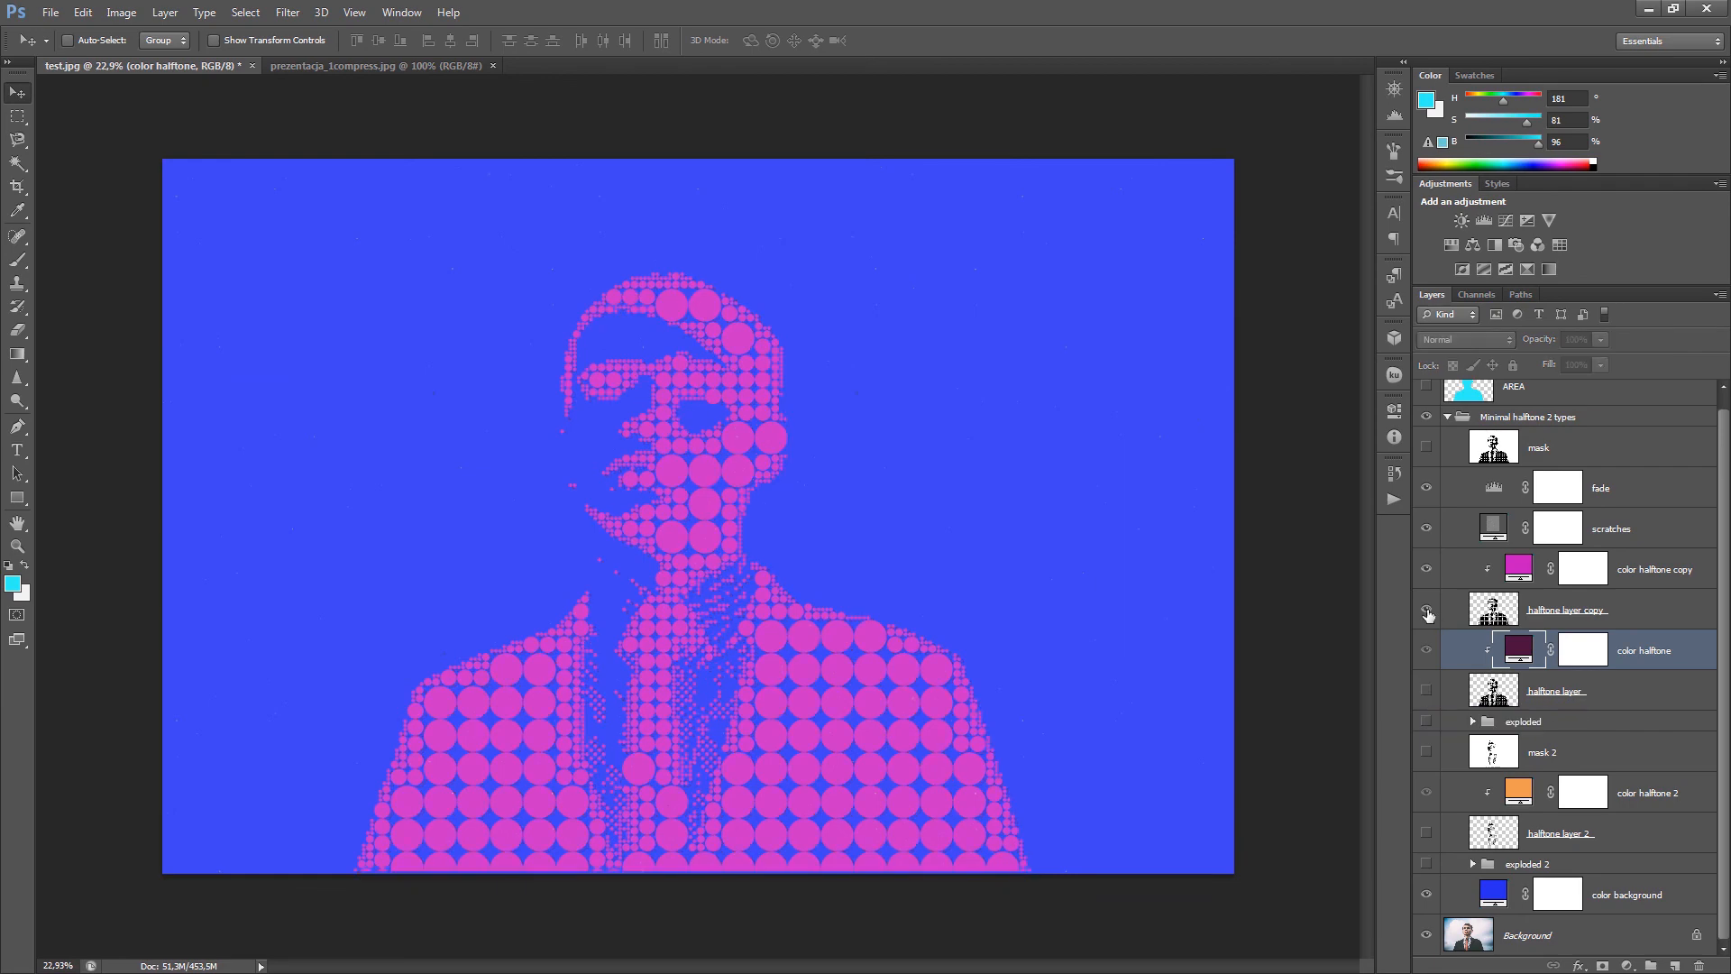
click(1425, 609)
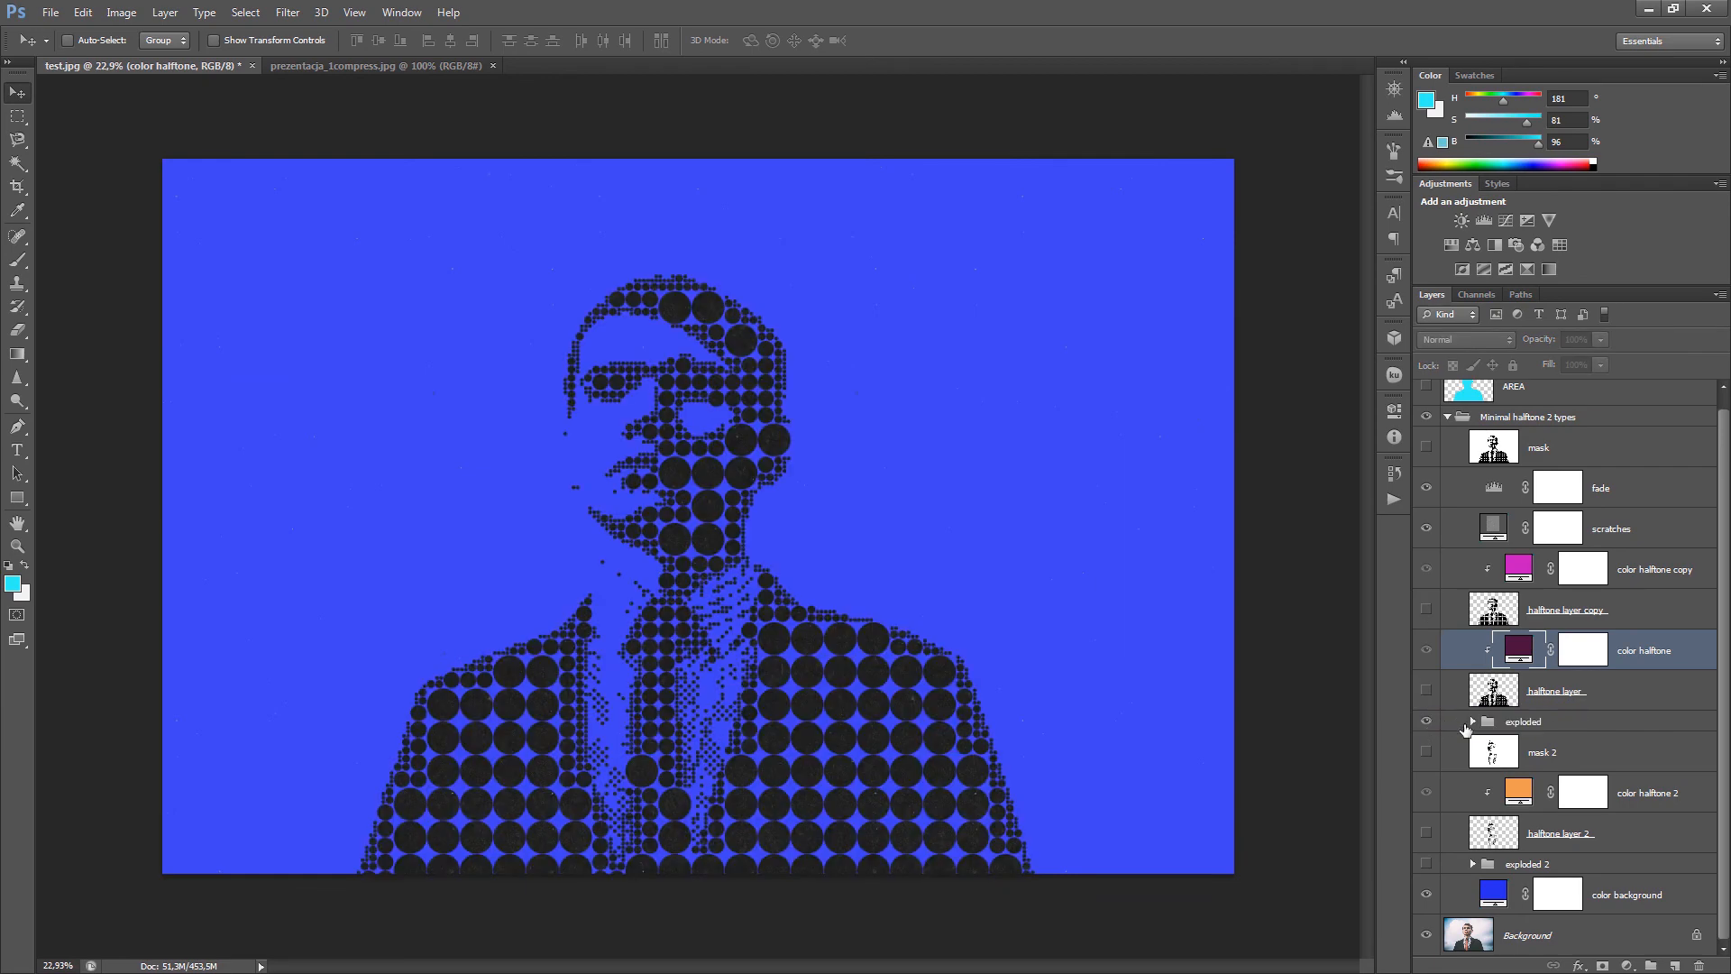
click(1471, 721)
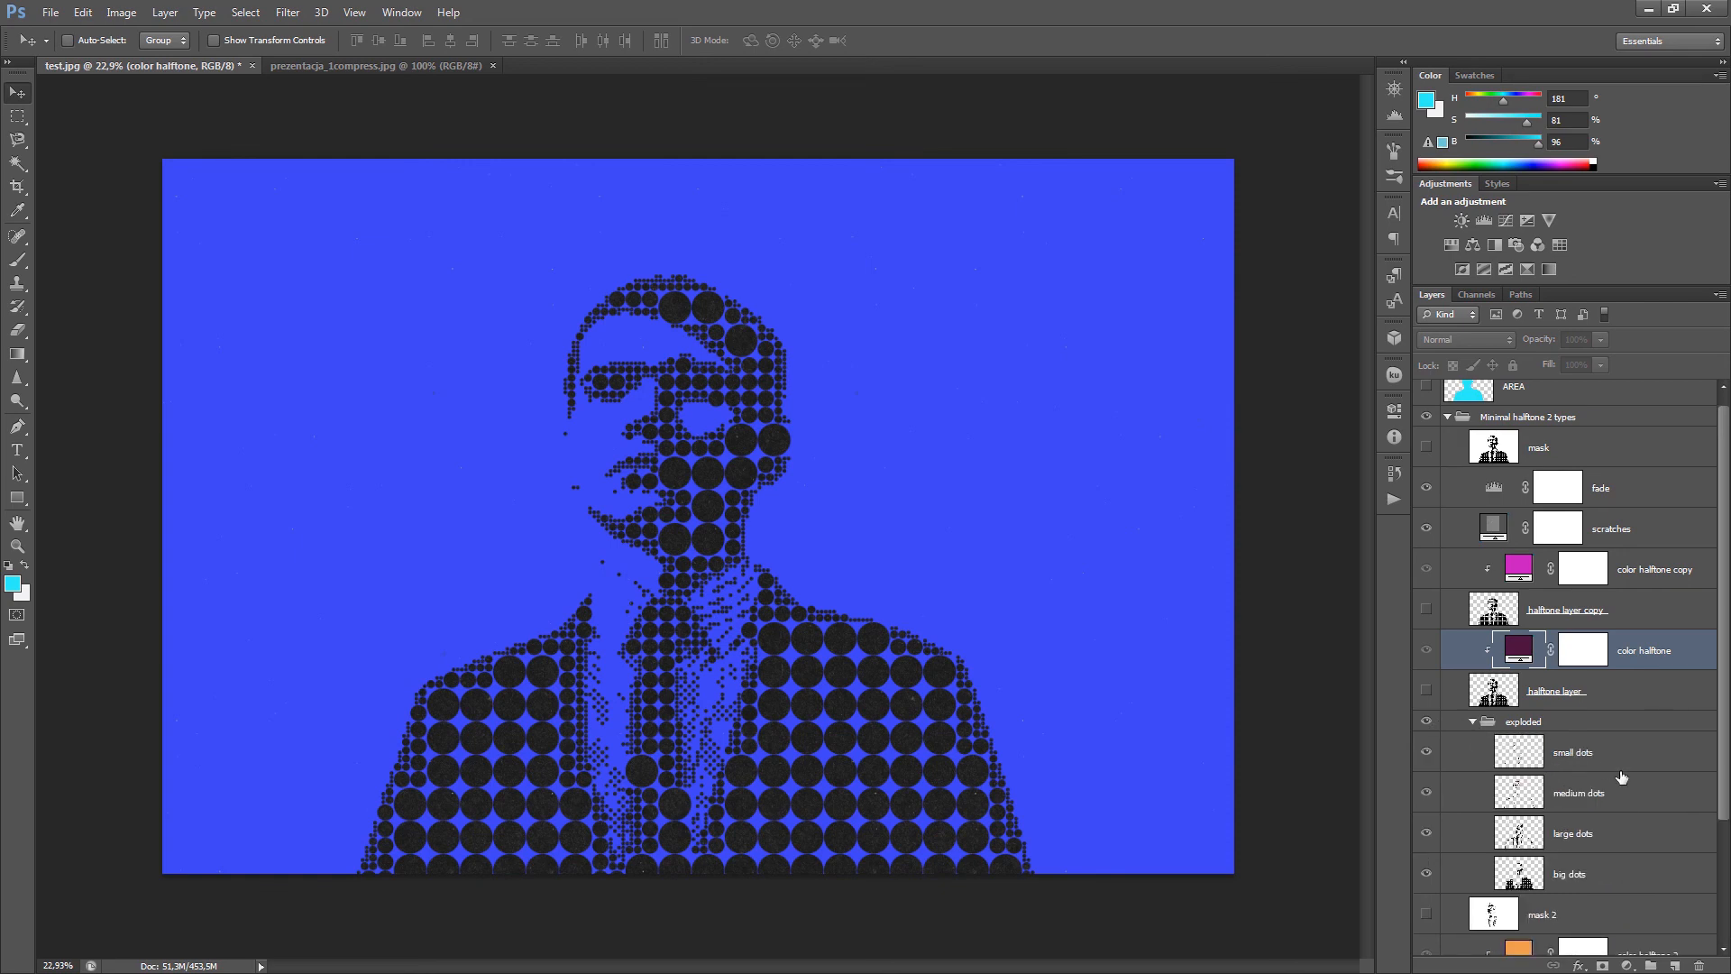
mouse_move(1616, 762)
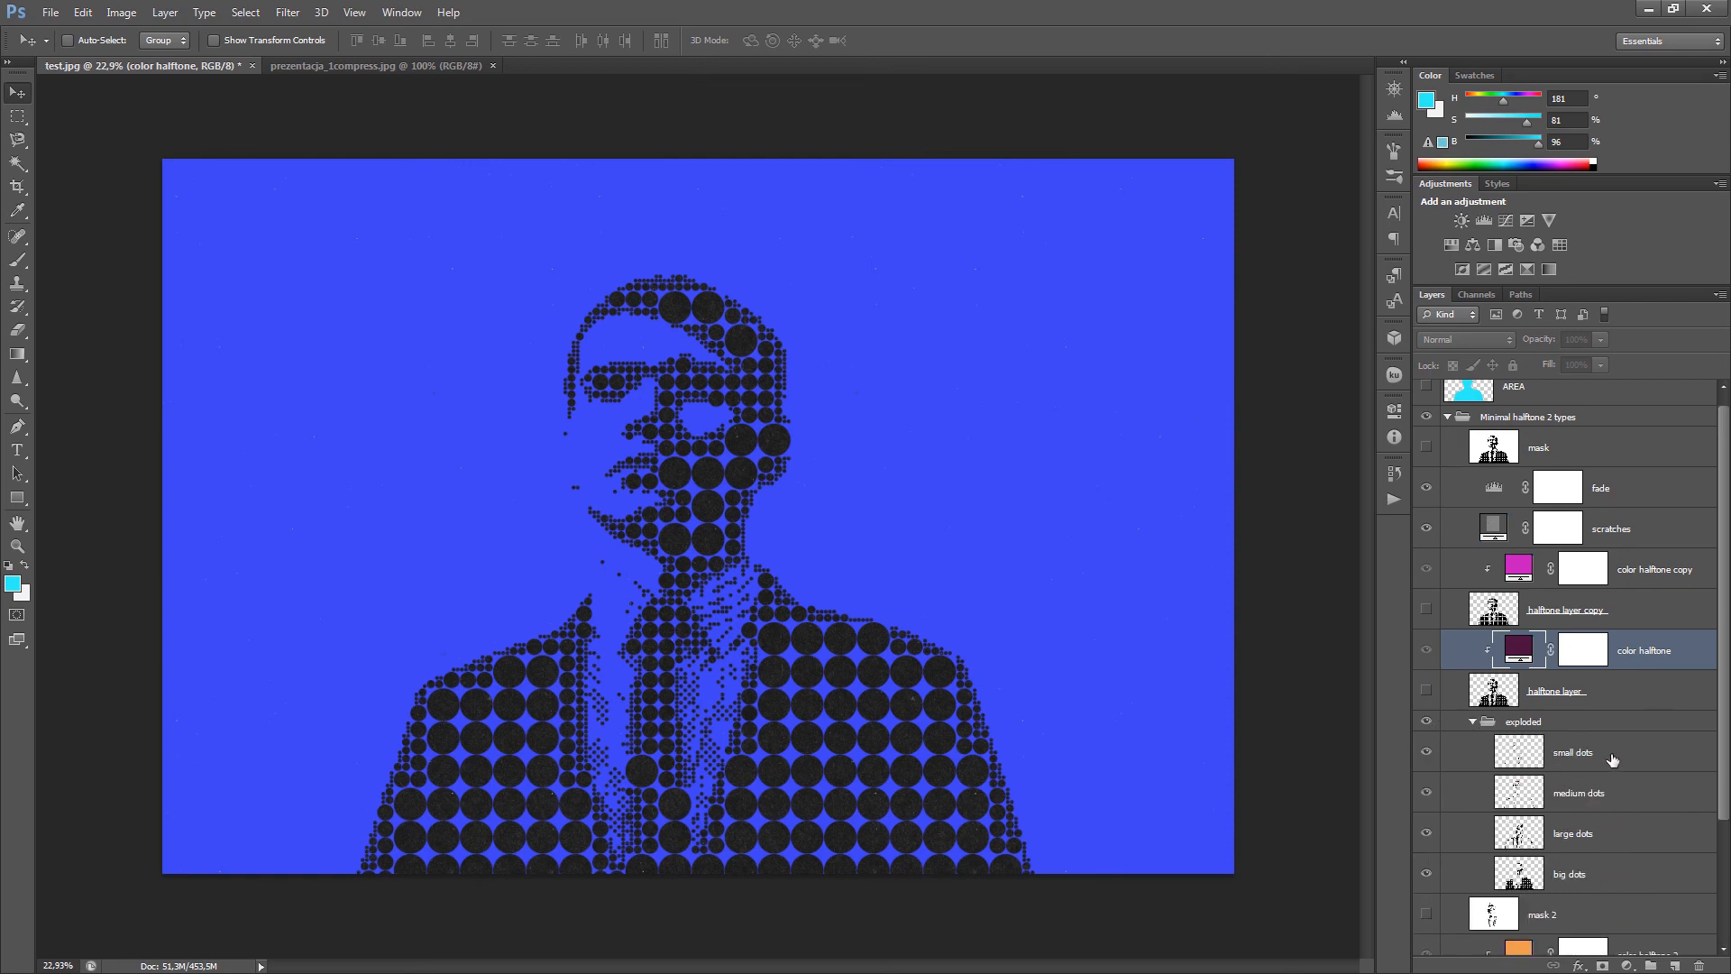
mouse_move(1600, 780)
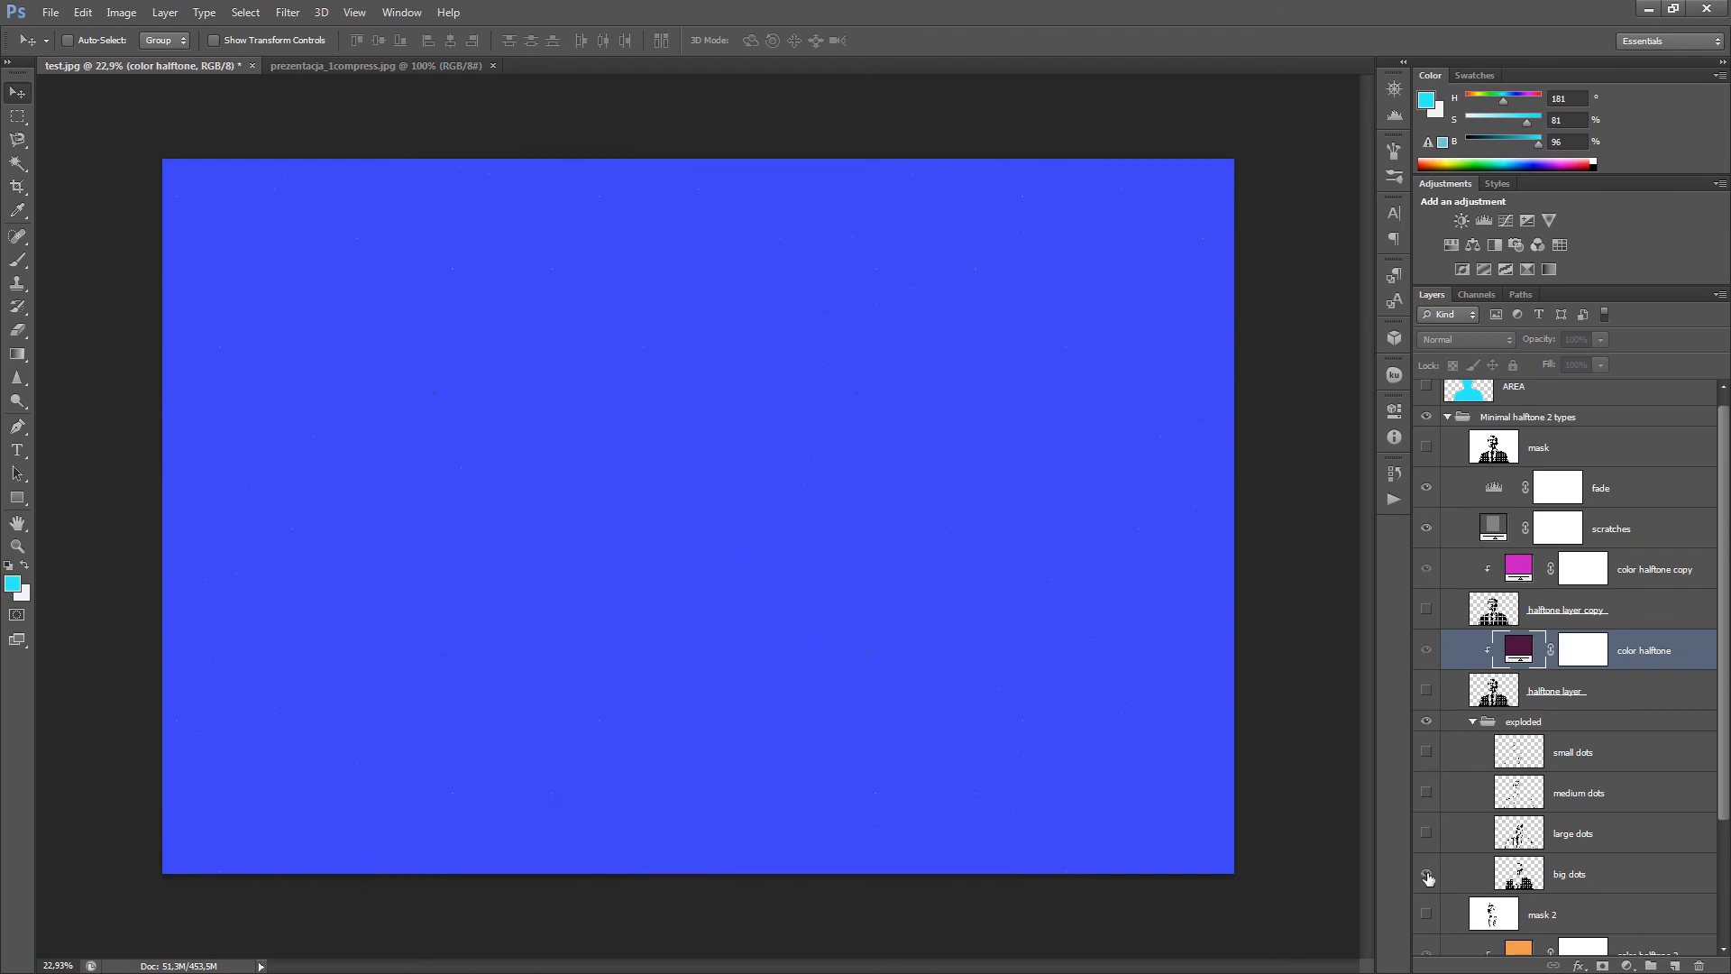
- Toggle the big, medium and small dot layers back on, then collapse the exploded group
click(1426, 874)
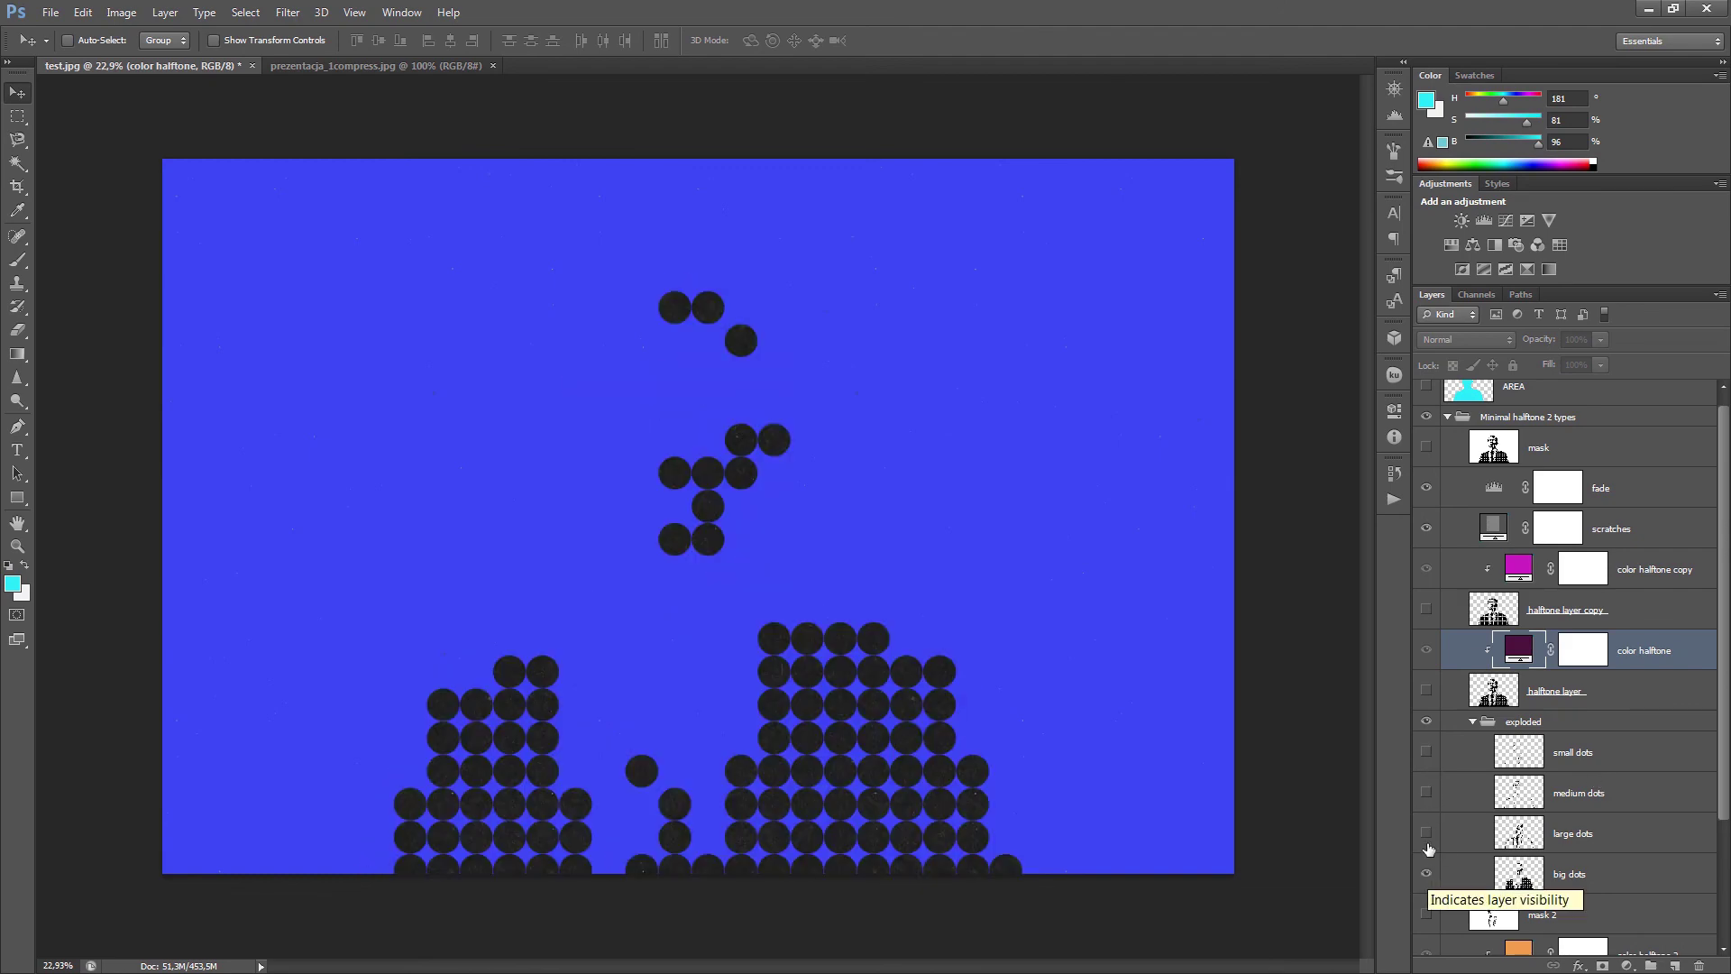
click(1425, 752)
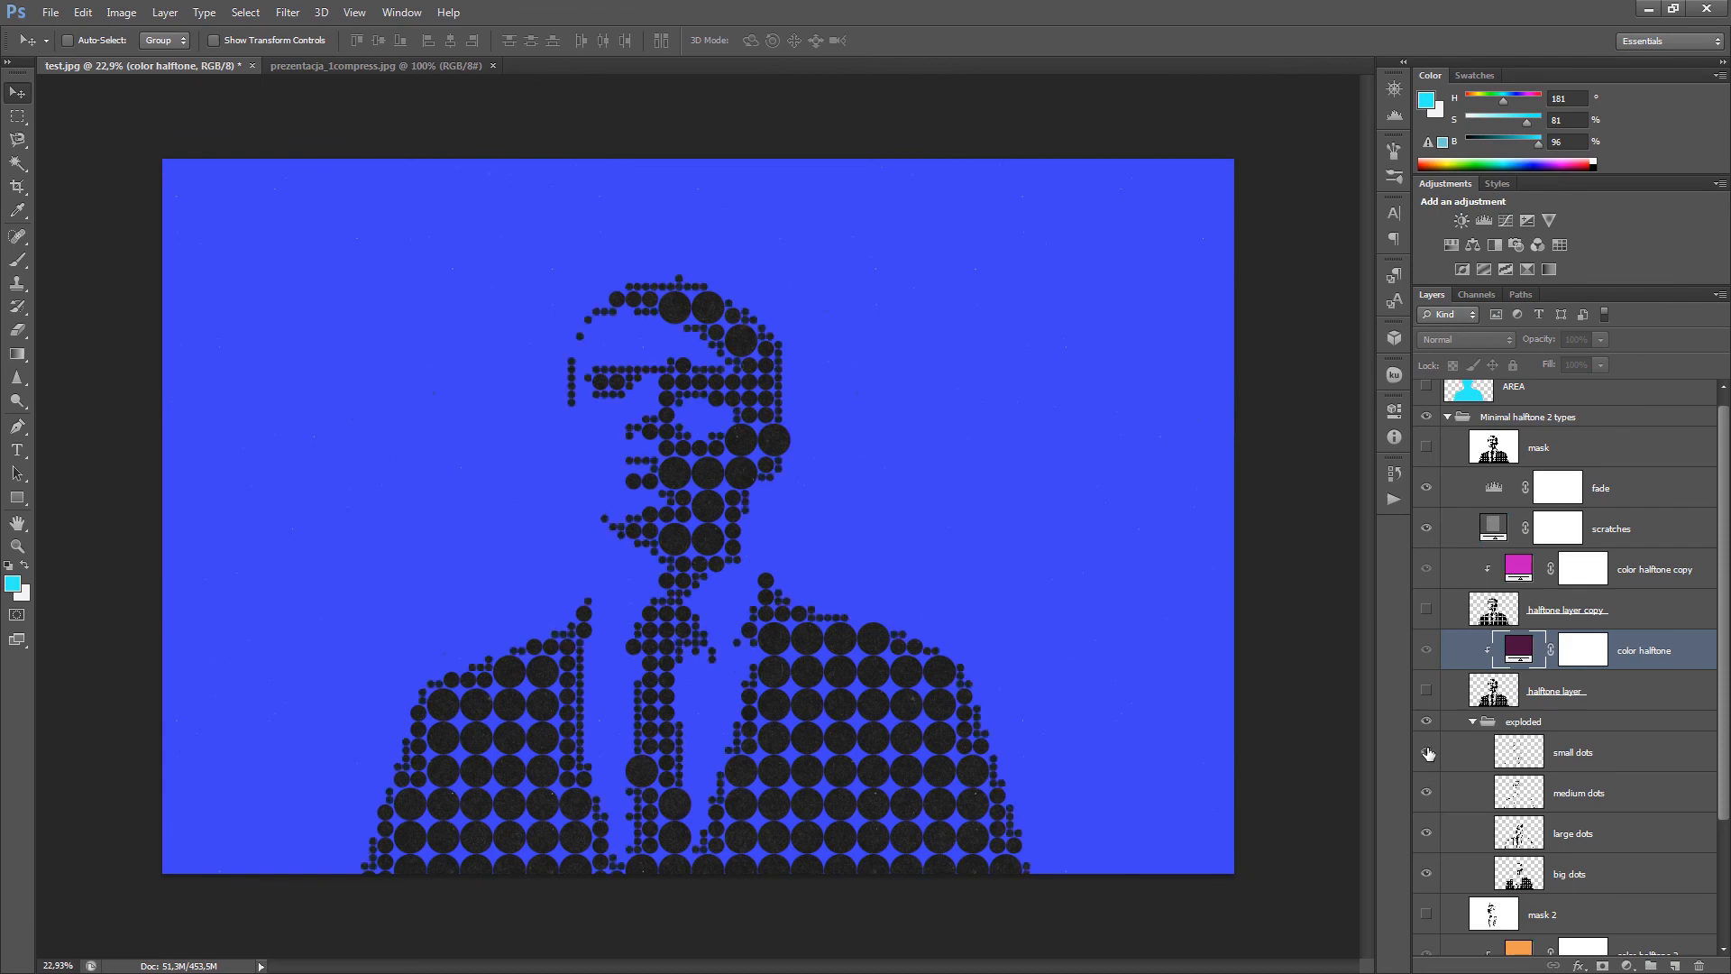
click(1425, 754)
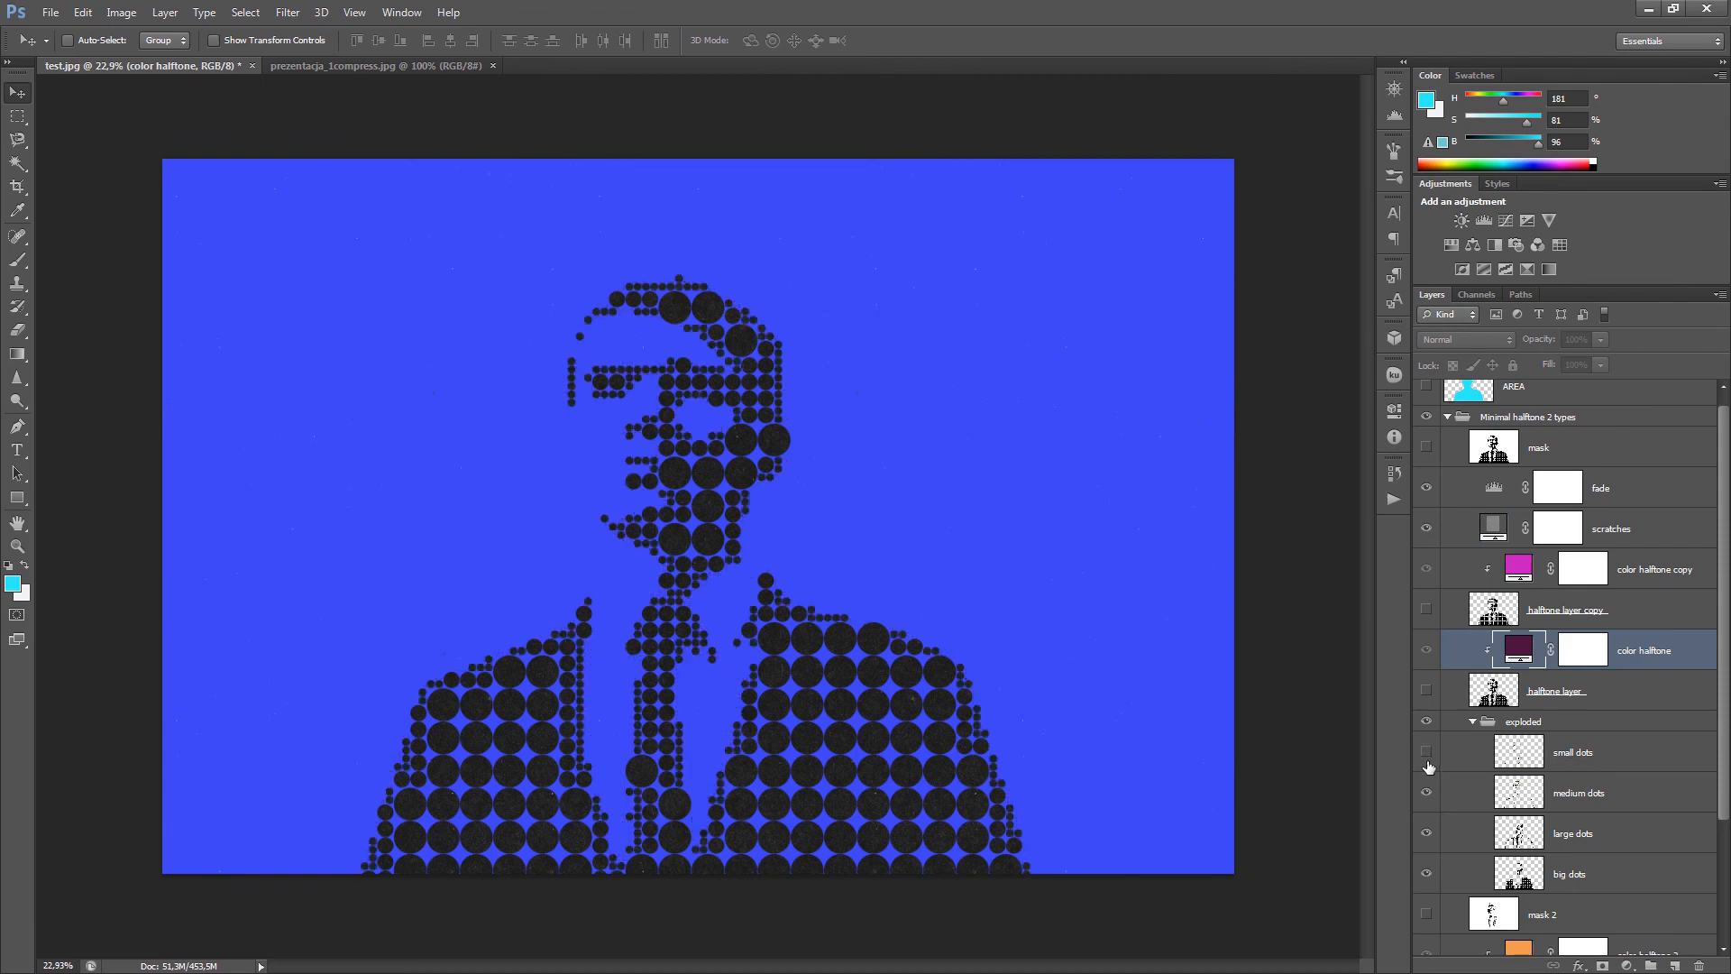
click(1425, 752)
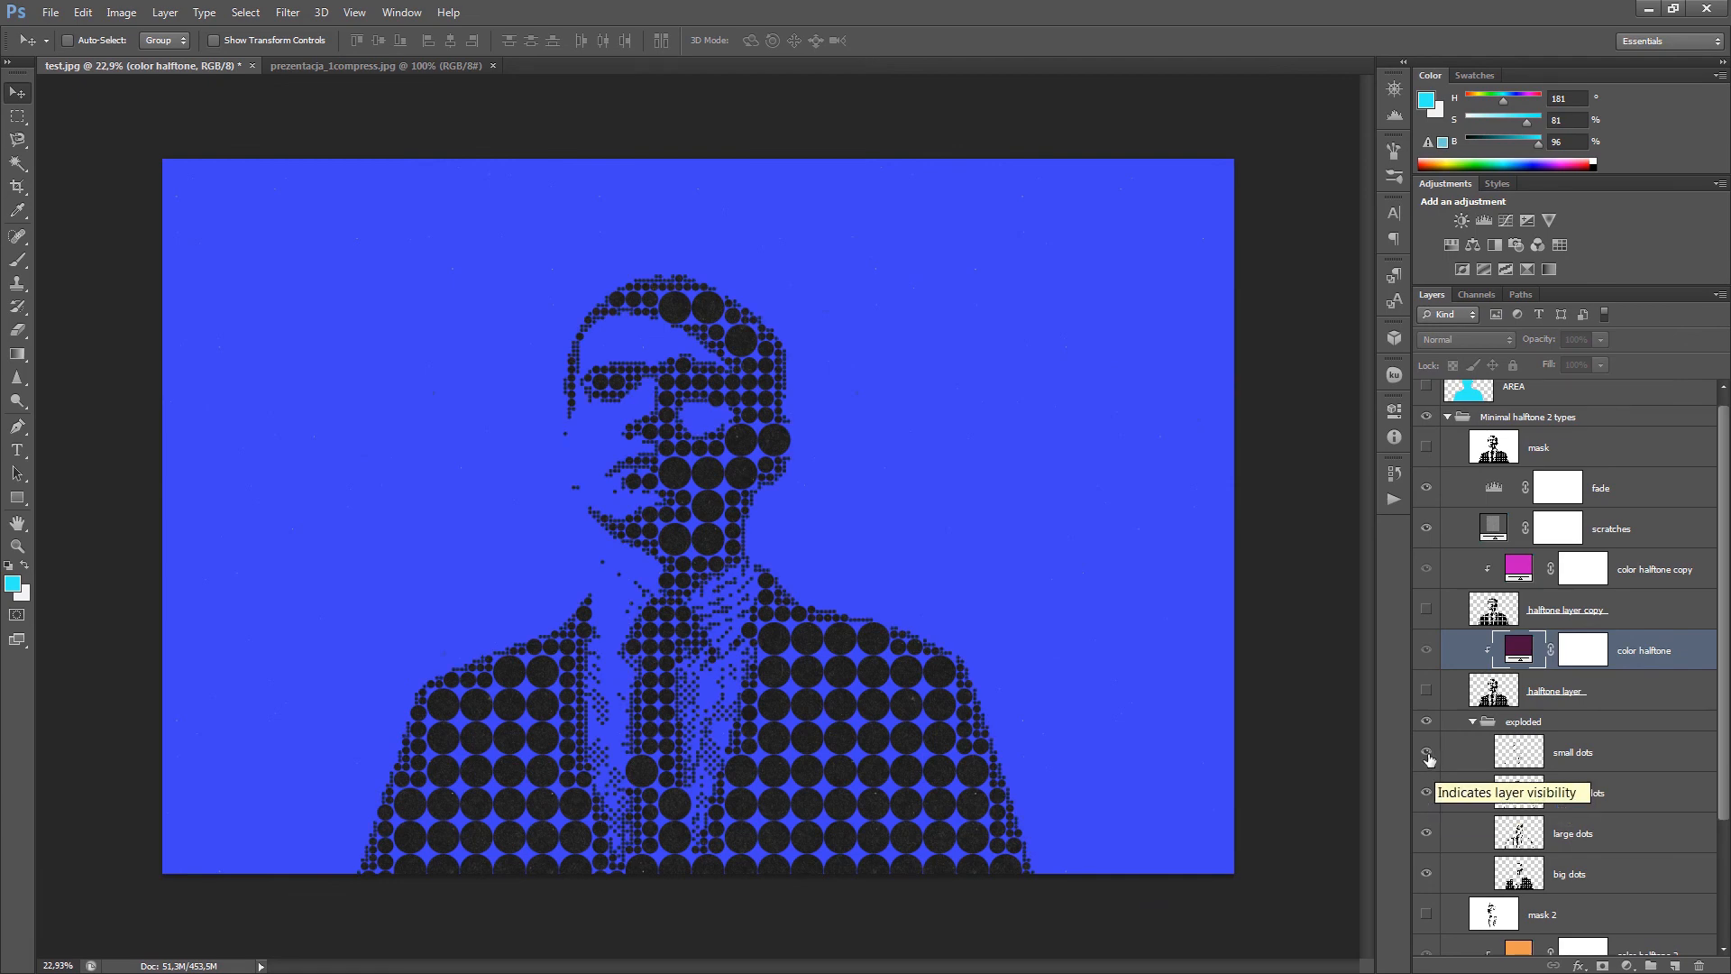
click(1472, 721)
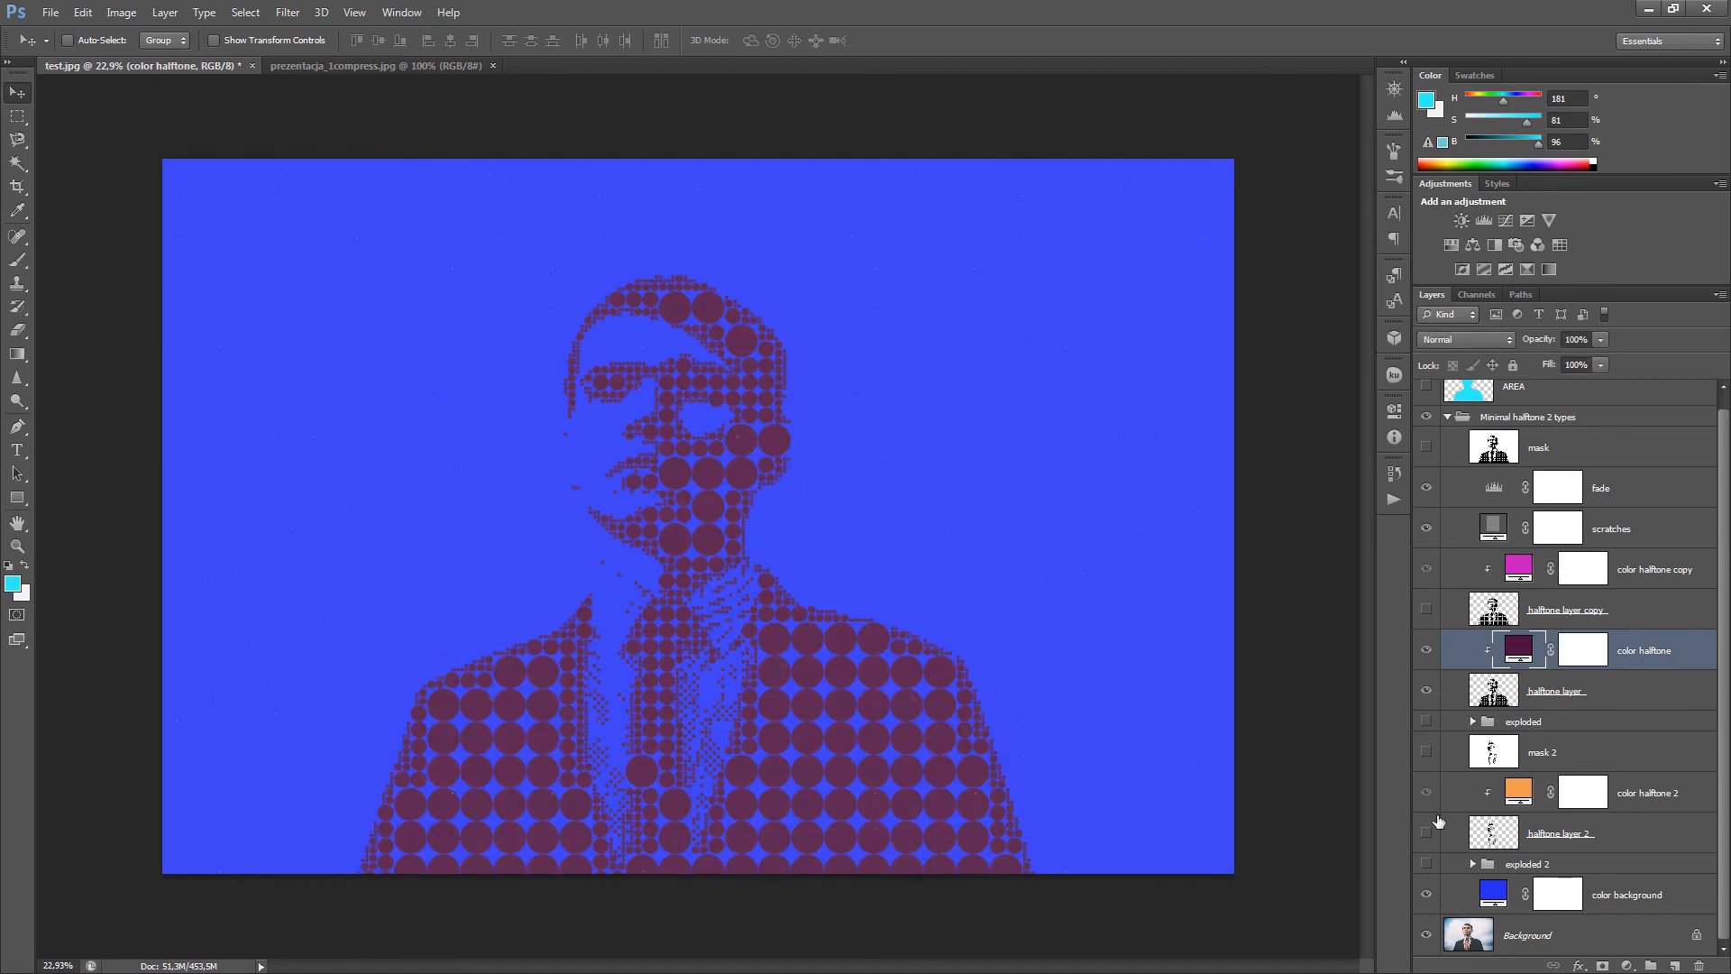
- Show the orange 'color halftone 2' dots among the dark magenta dots
click(1426, 798)
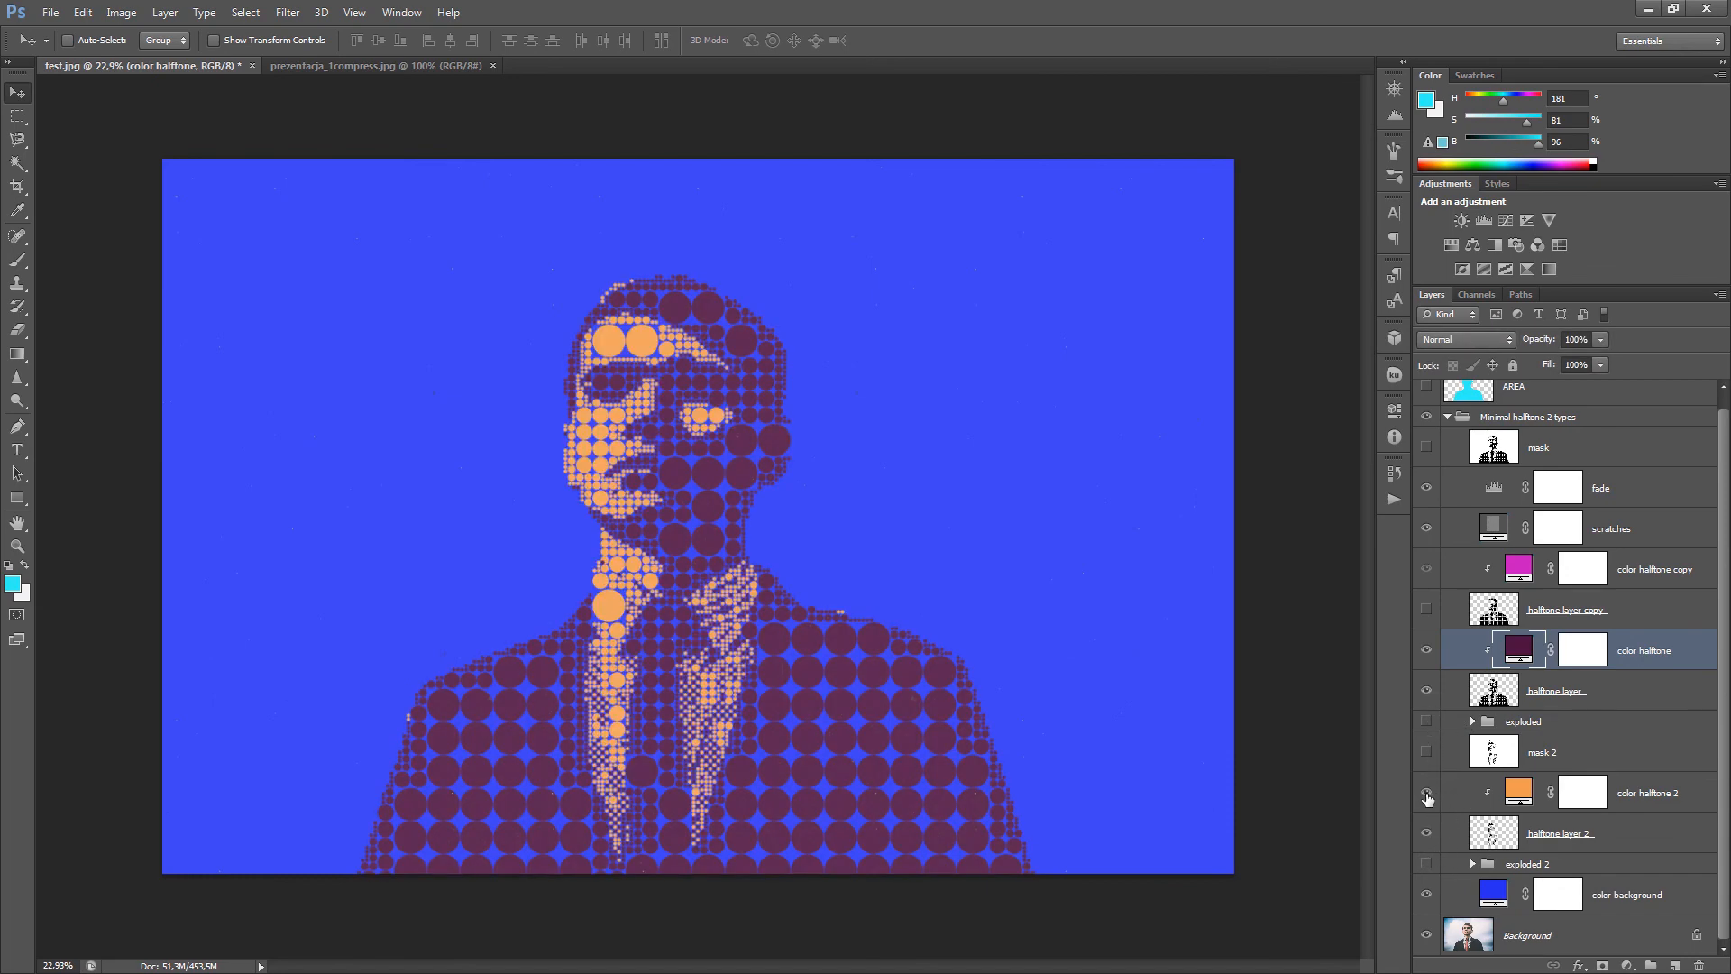
click(1426, 792)
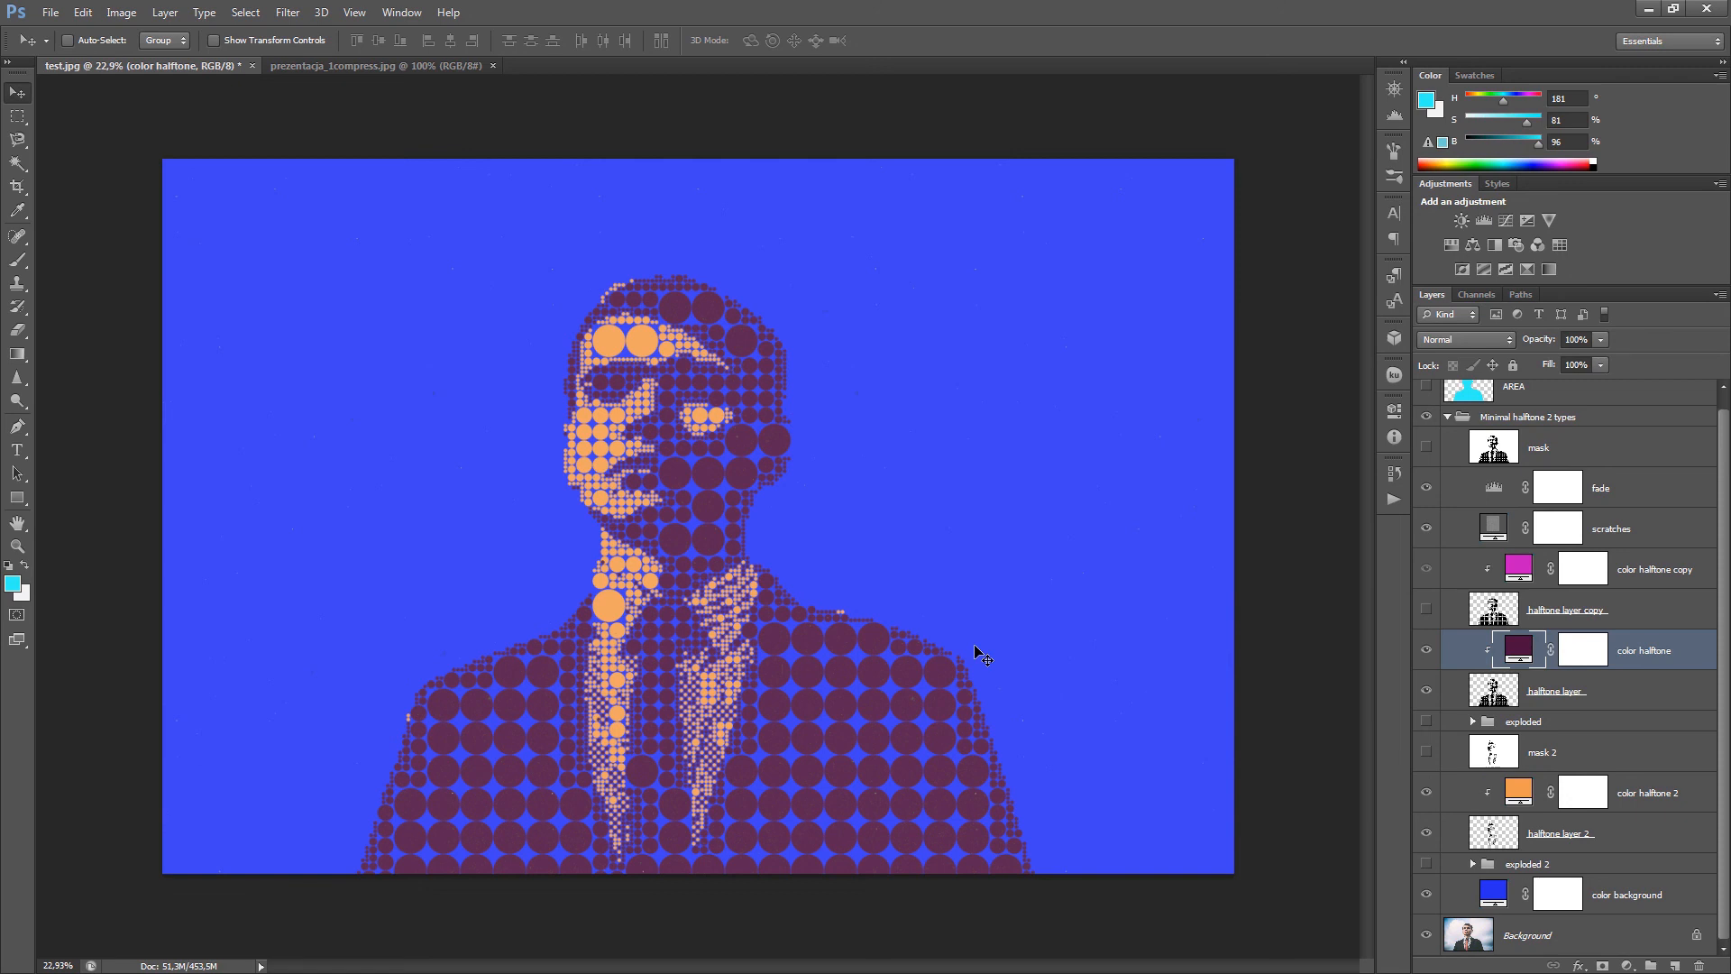
mouse_move(979, 651)
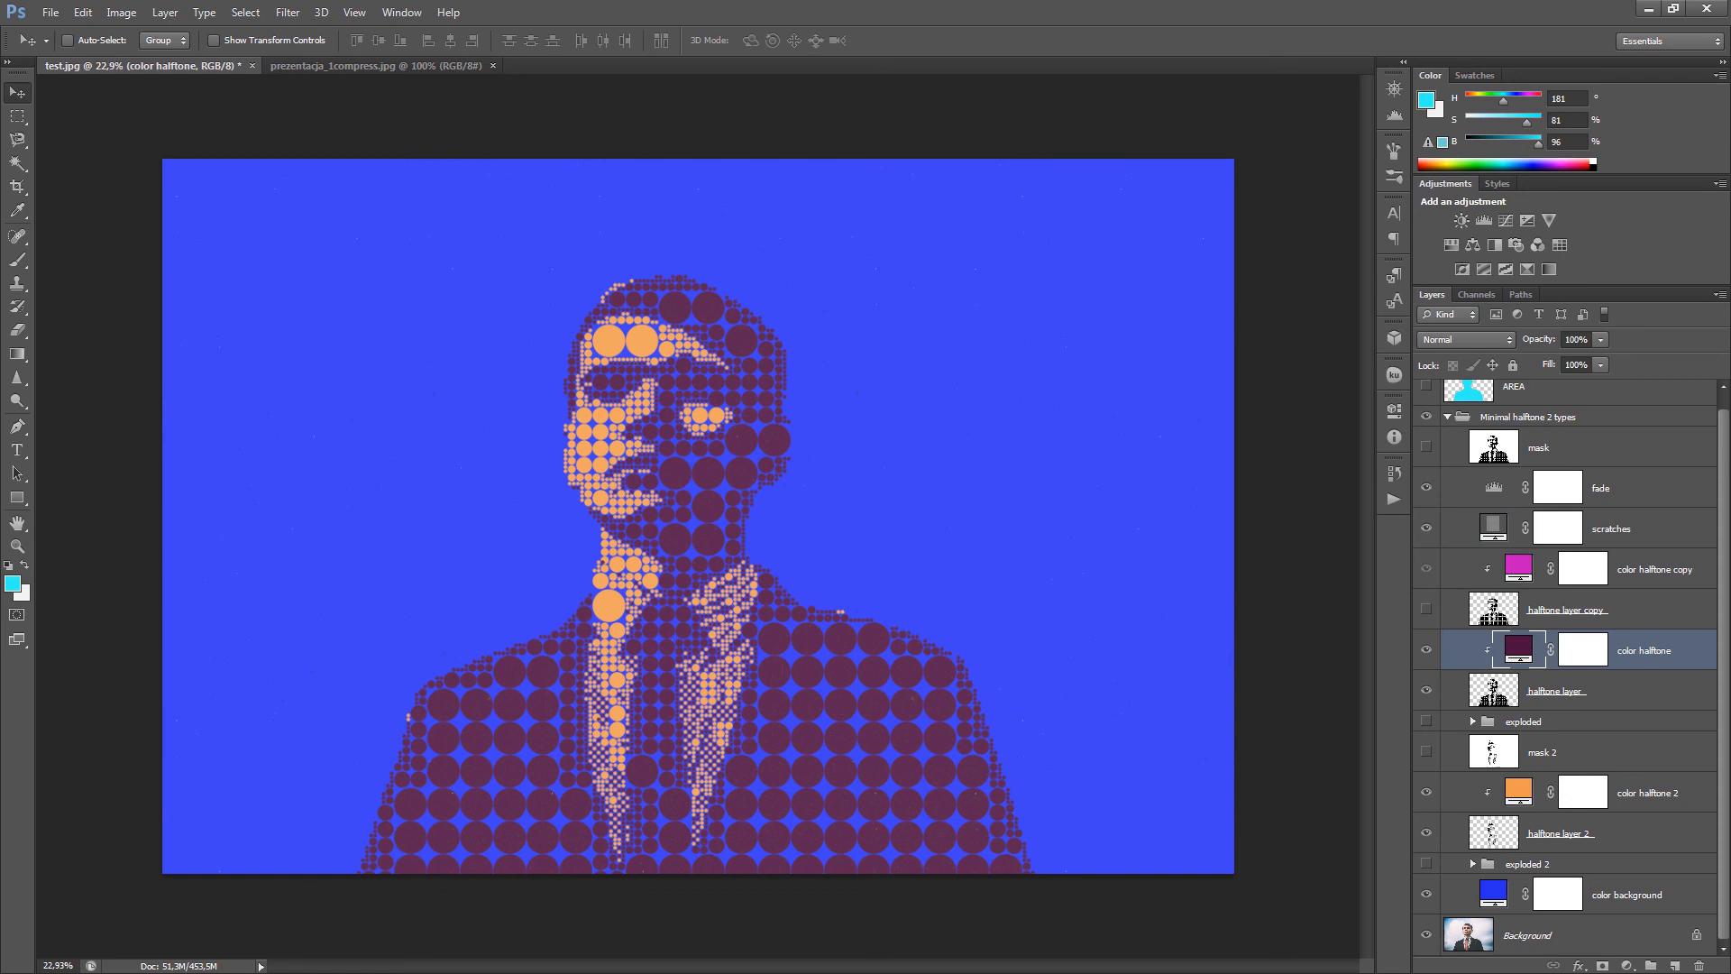